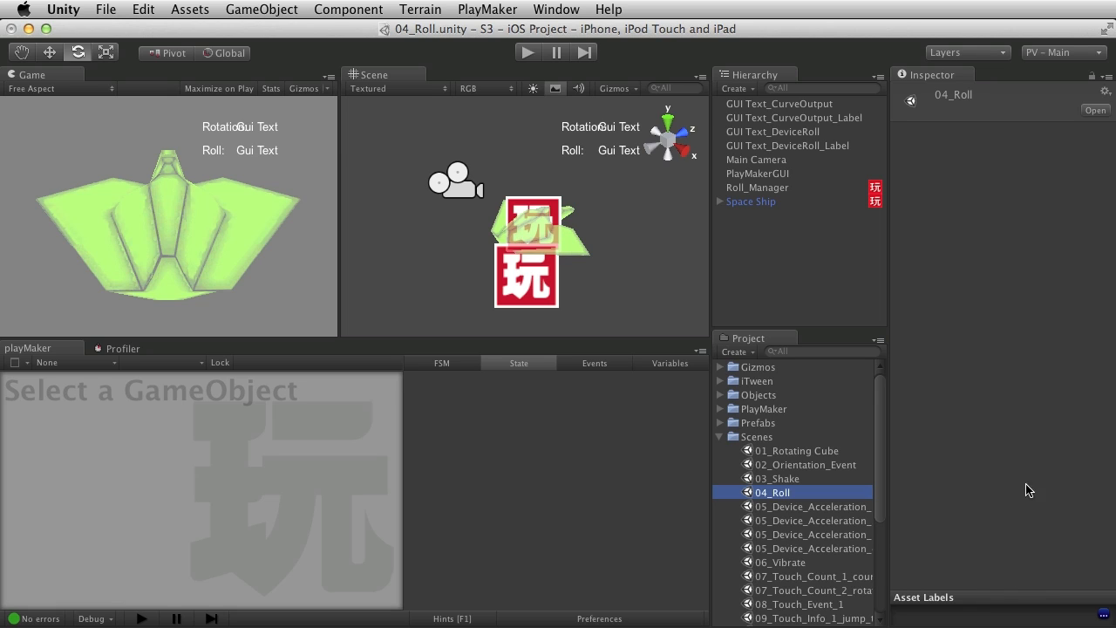
mouse_move(414, 286)
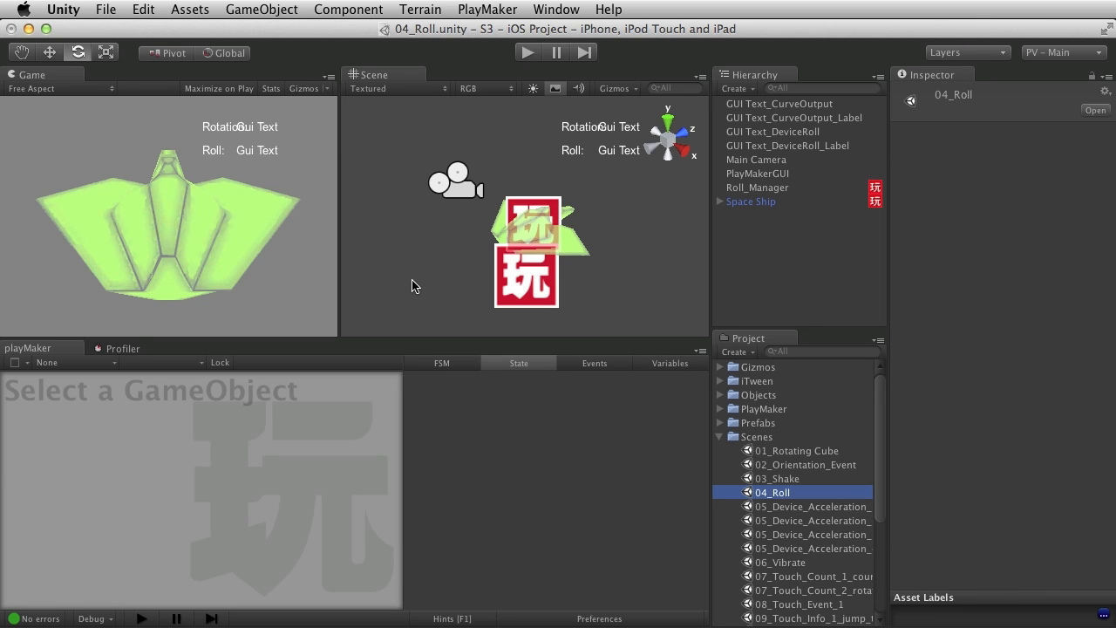
mouse_move(209, 369)
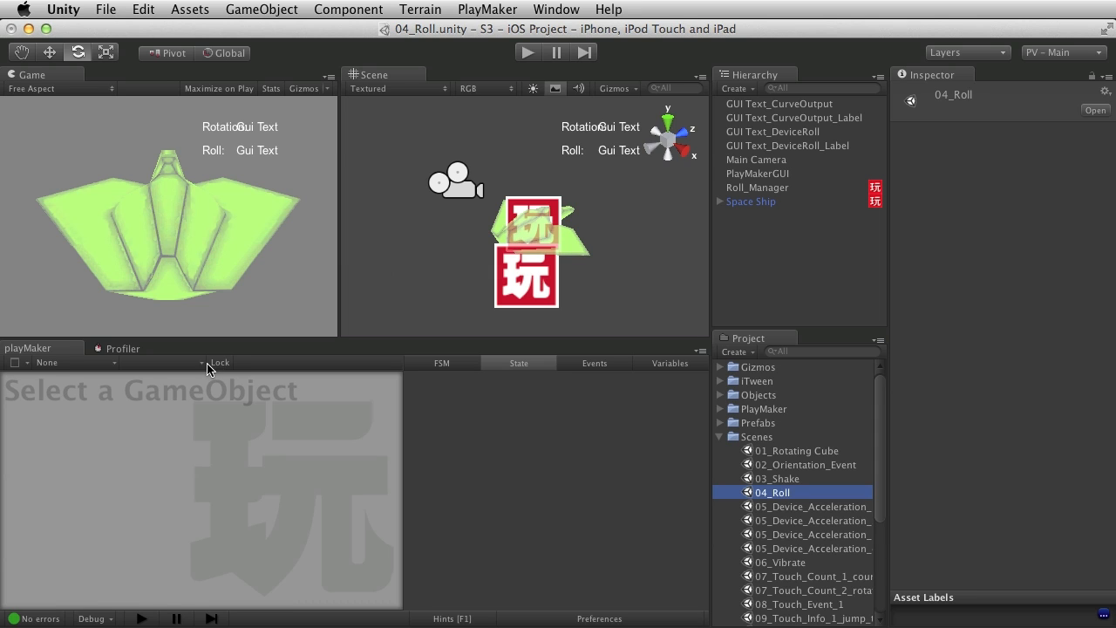
mouse_move(763, 204)
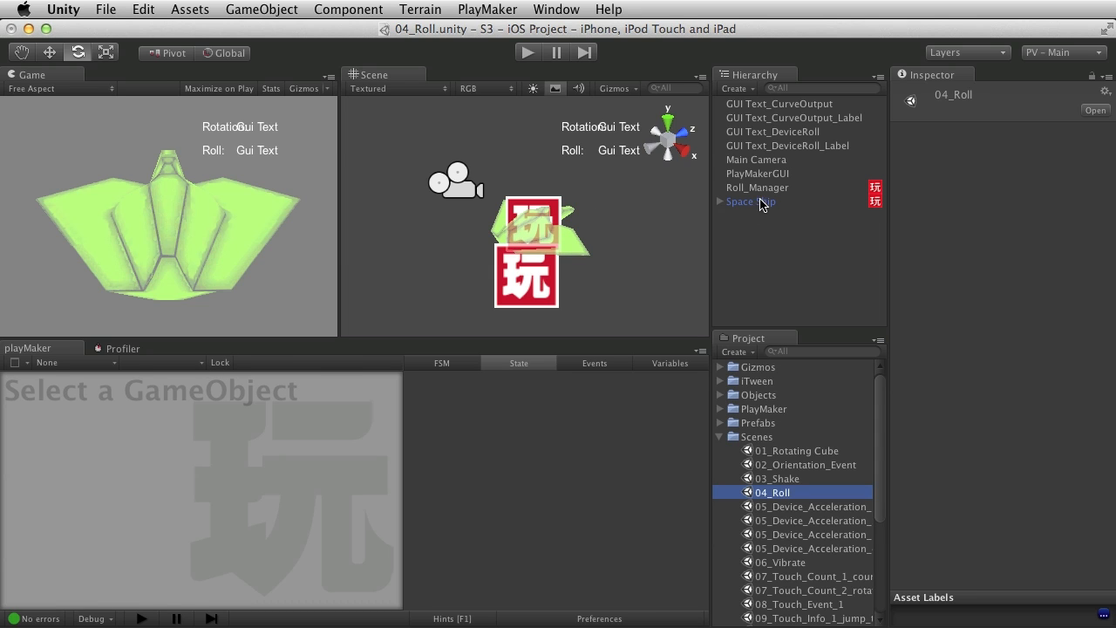
Select Roll_Manager and maximize the PlayMaker editor to show its FSM graph
click(748, 202)
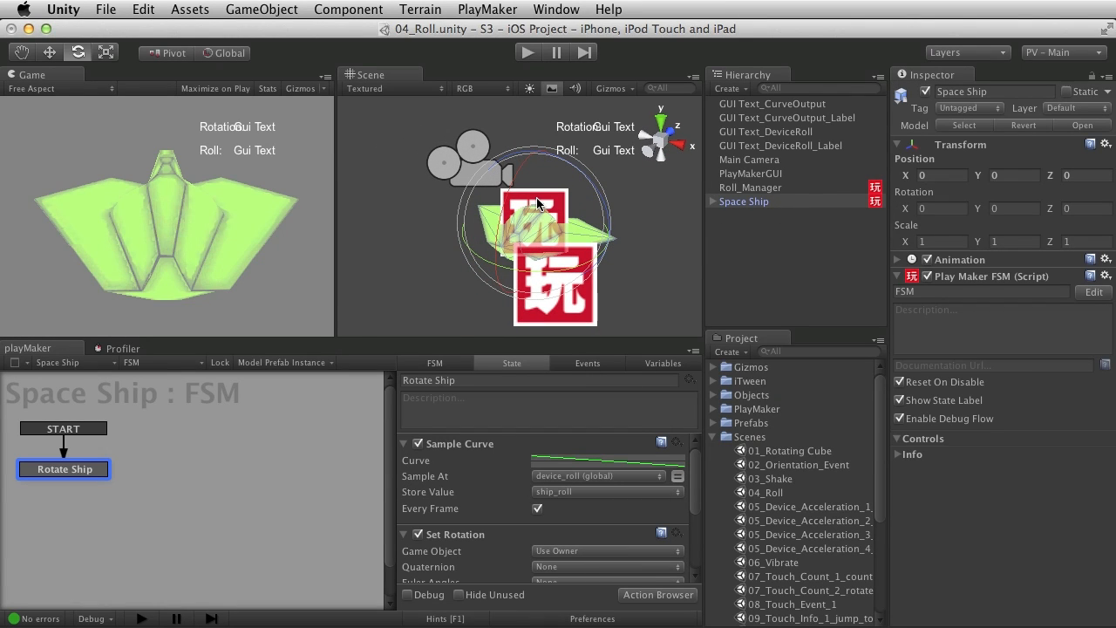
mouse_move(566, 202)
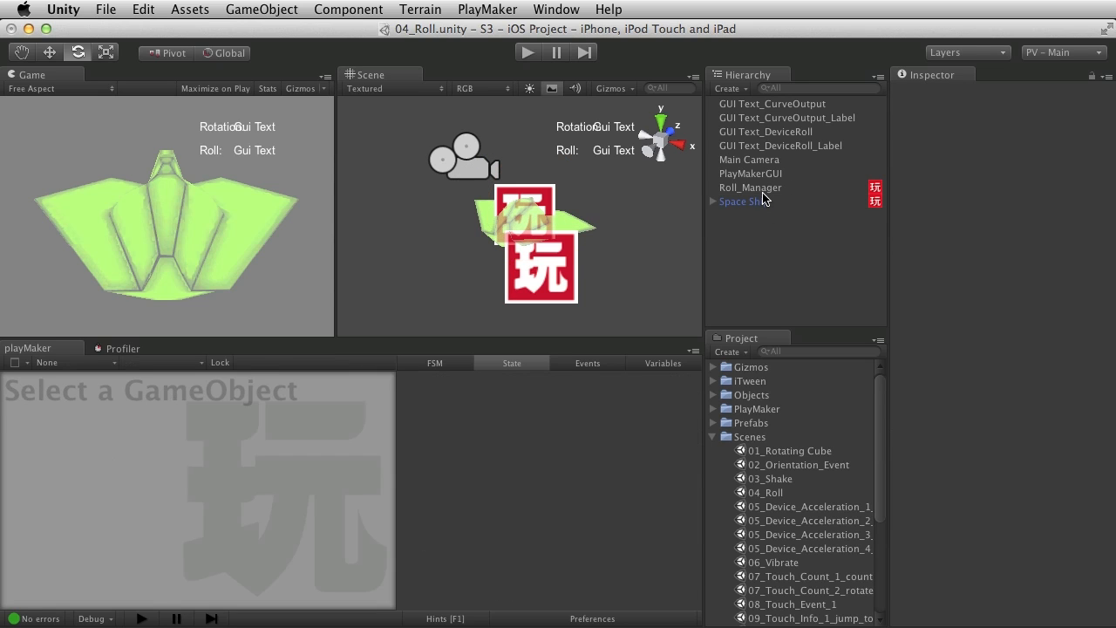
click(750, 187)
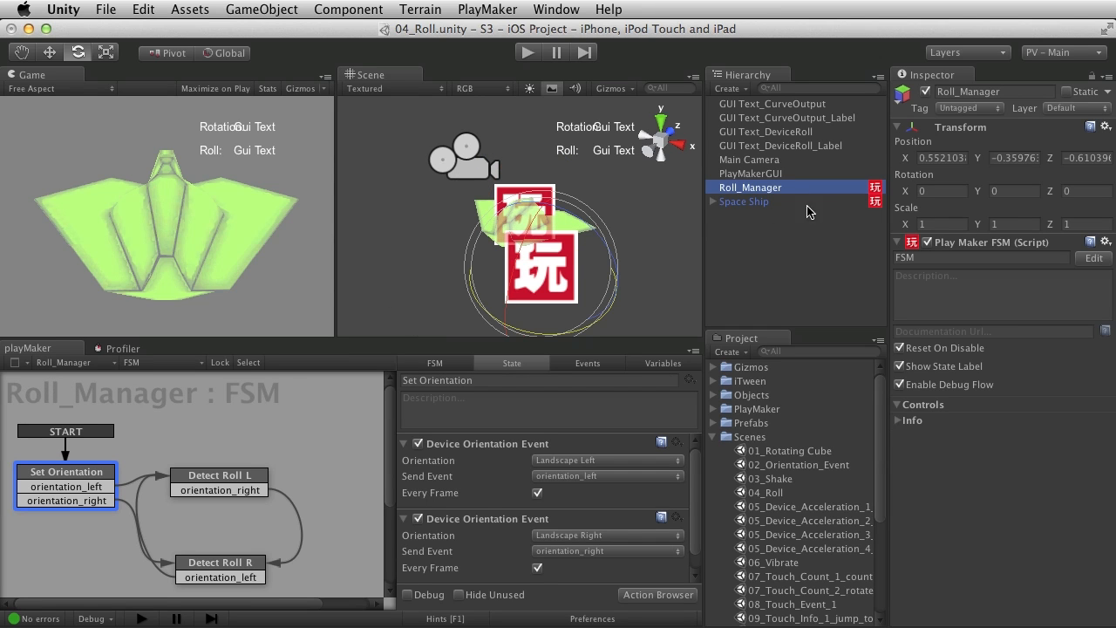
click(262, 10)
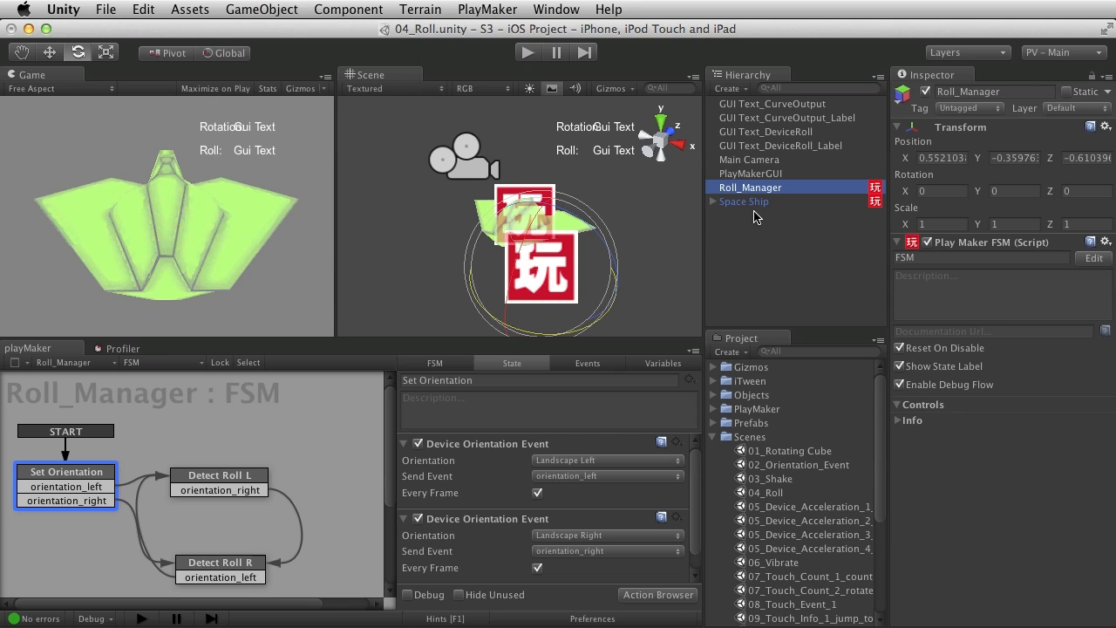
mouse_move(323, 428)
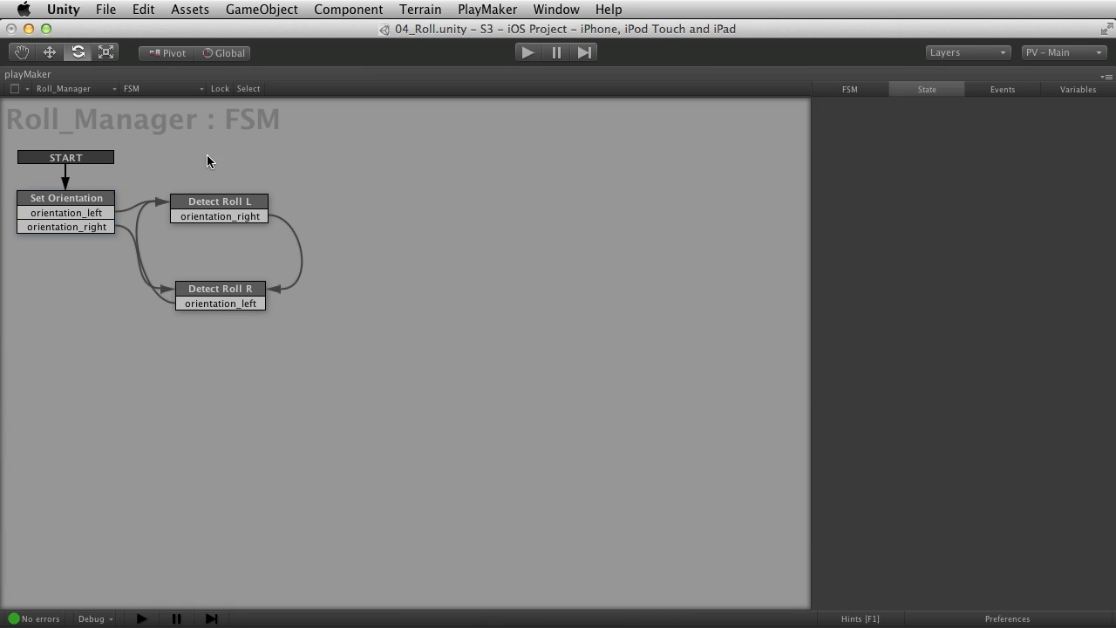
Inspect Set Orientation's Device Orientation Events, keeping Landscape Left and Landscape Right every frame
click(66, 198)
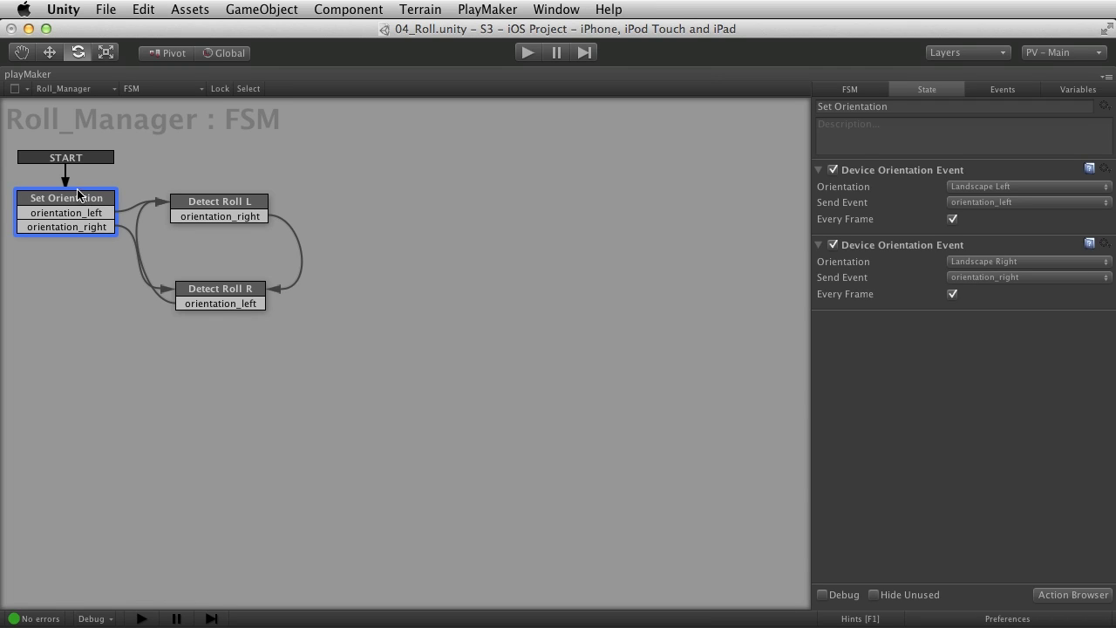
mouse_move(70, 205)
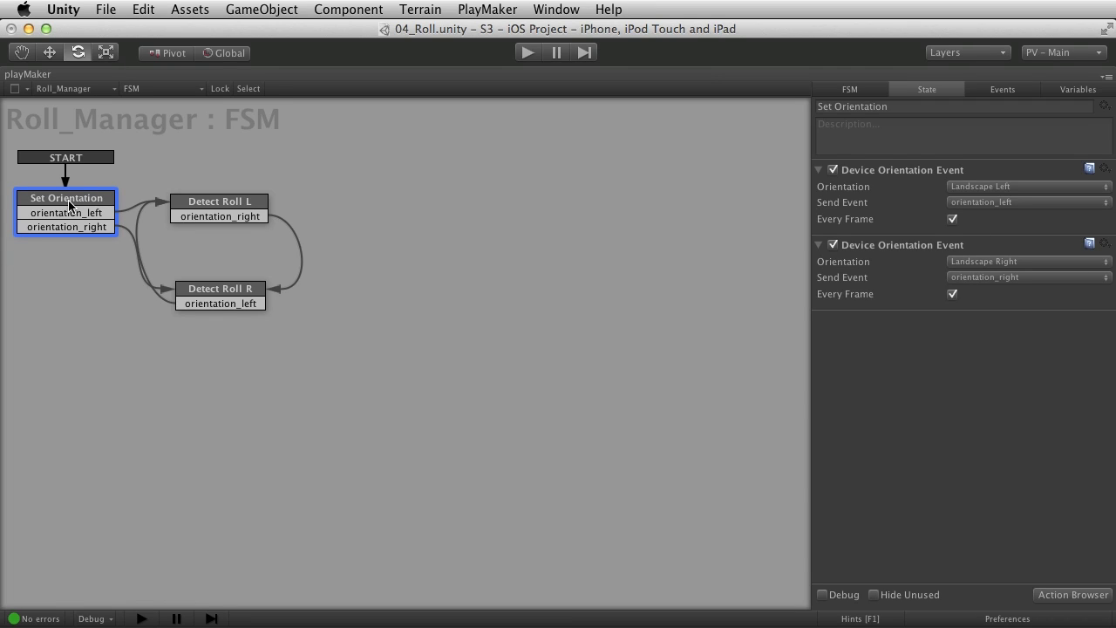
mouse_move(1008, 178)
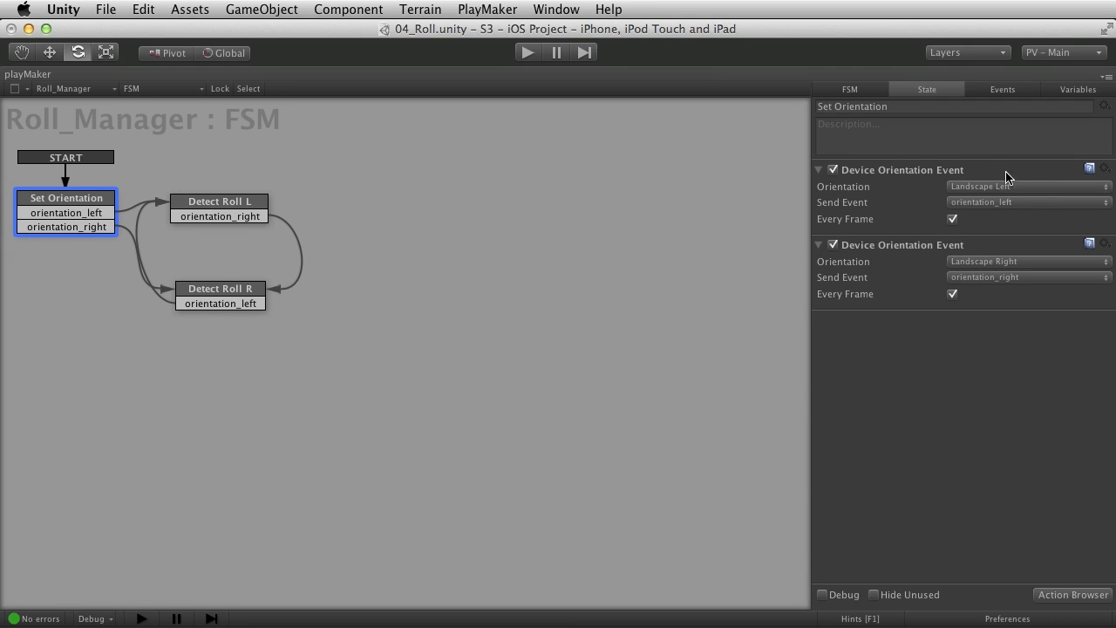
click(903, 244)
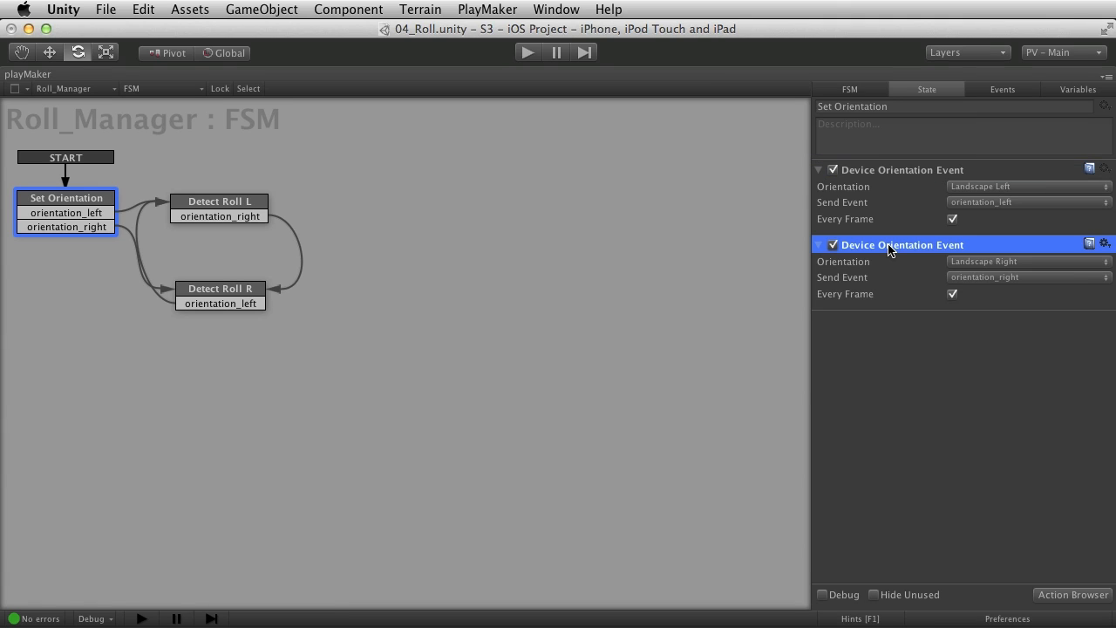
mouse_move(880, 244)
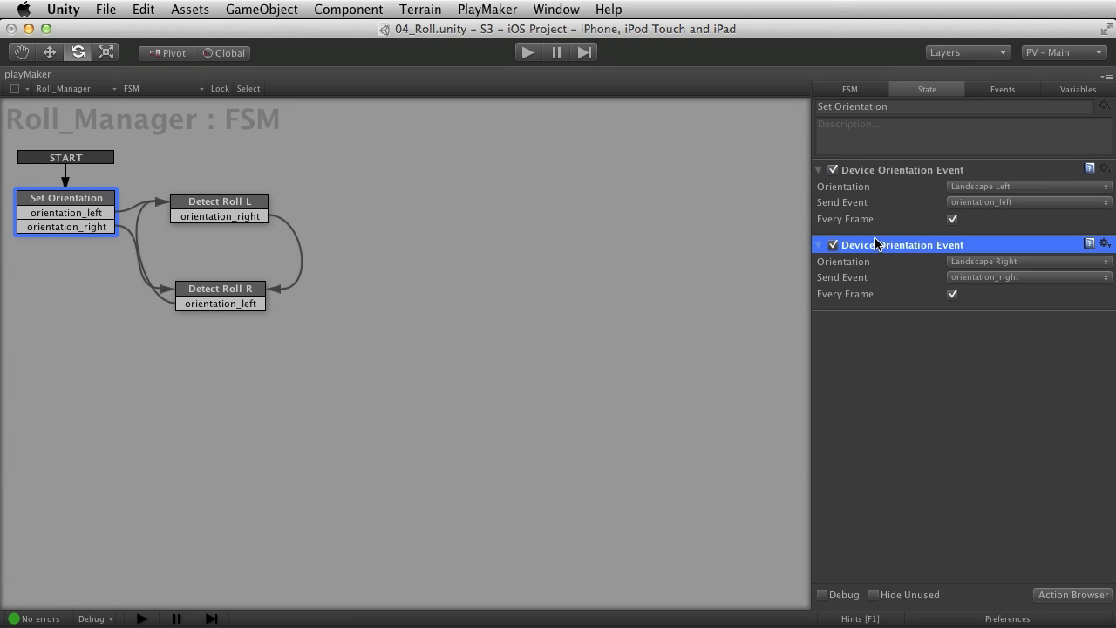
click(902, 169)
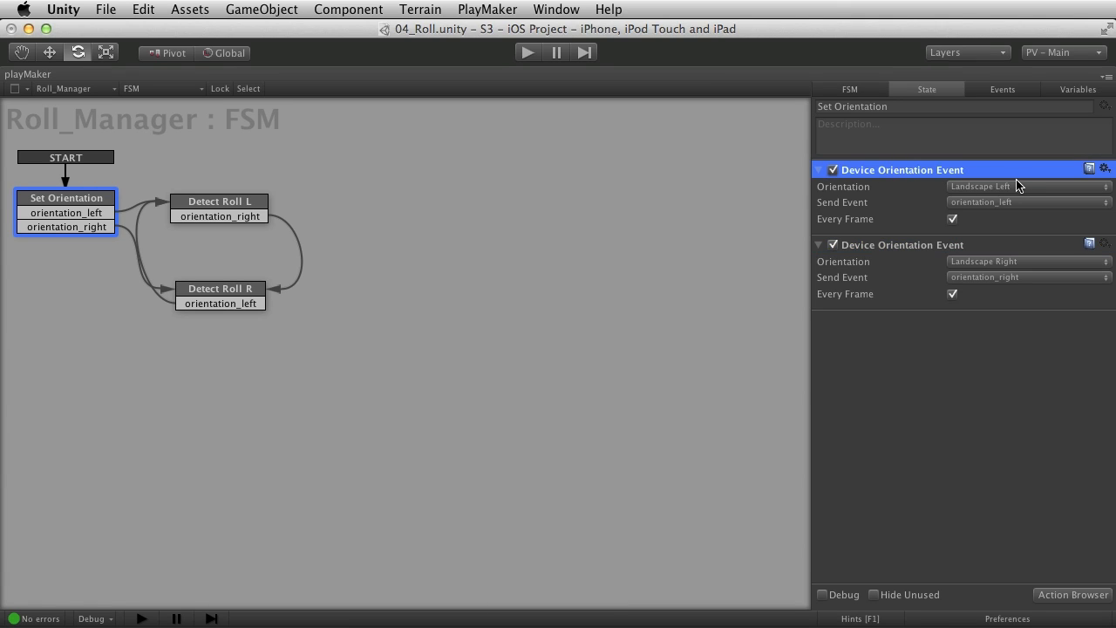
click(1027, 186)
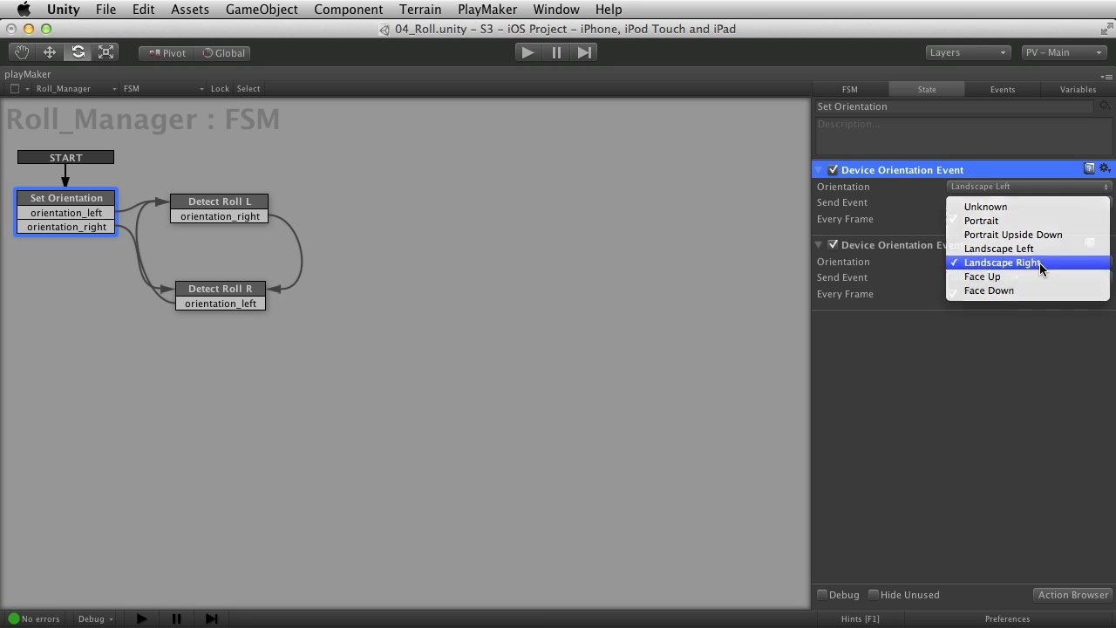
click(1003, 262)
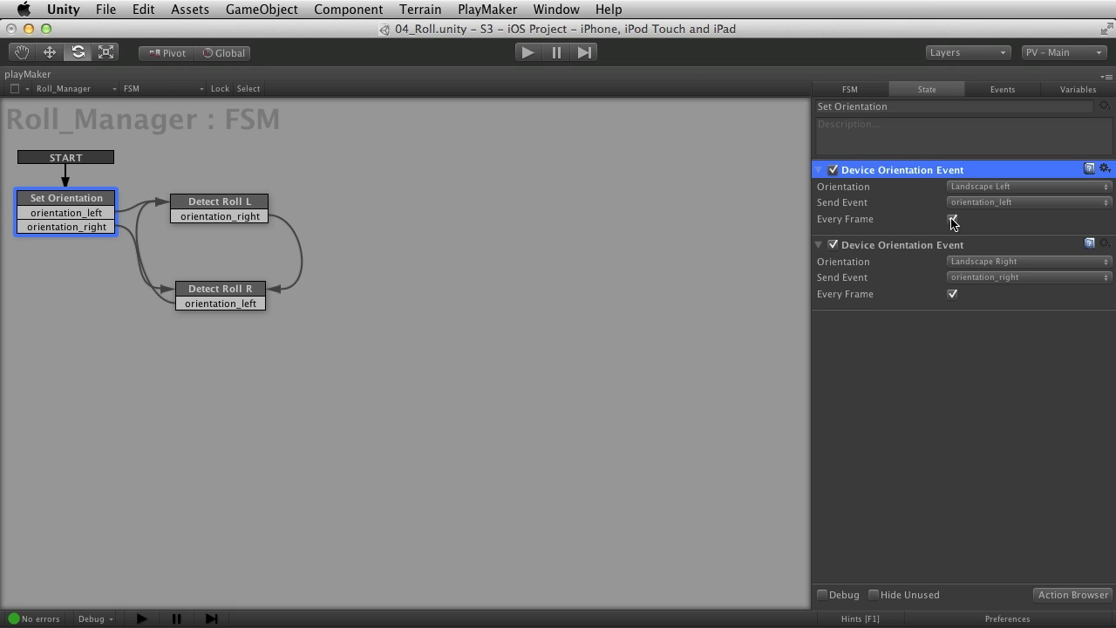
click(953, 219)
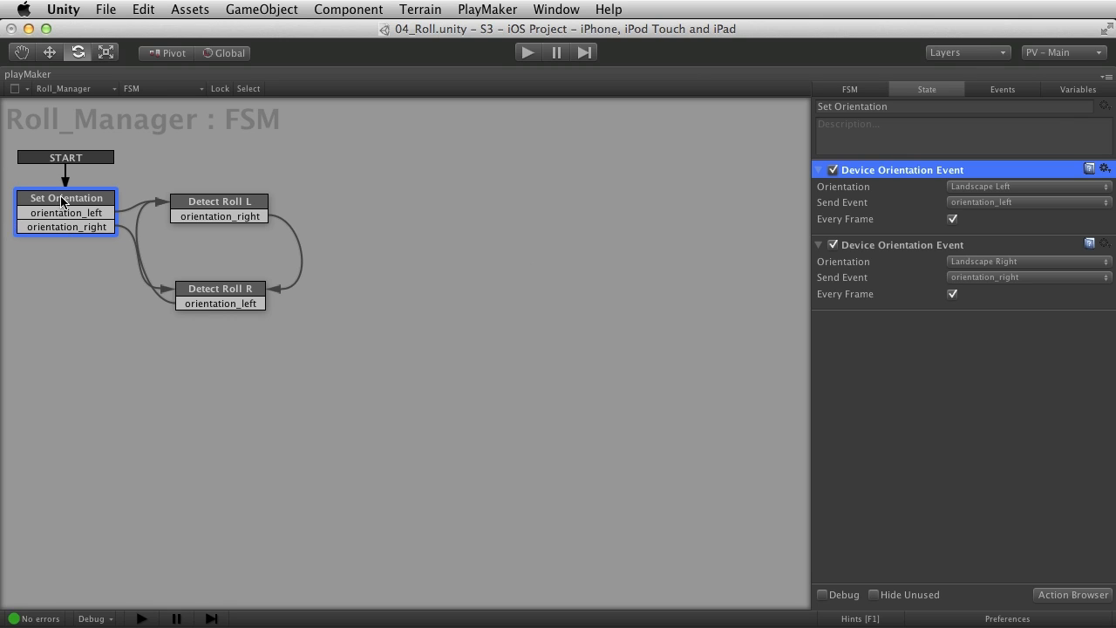
mouse_move(960, 208)
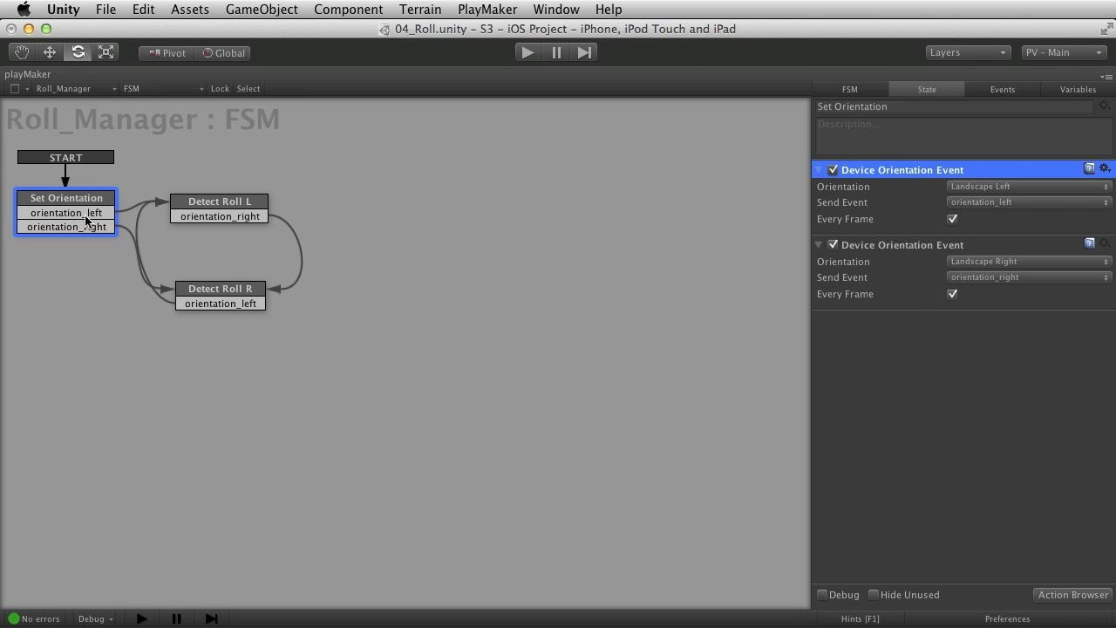
In Detect Roll L, look up Get Device Roll among the device actions
click(219, 201)
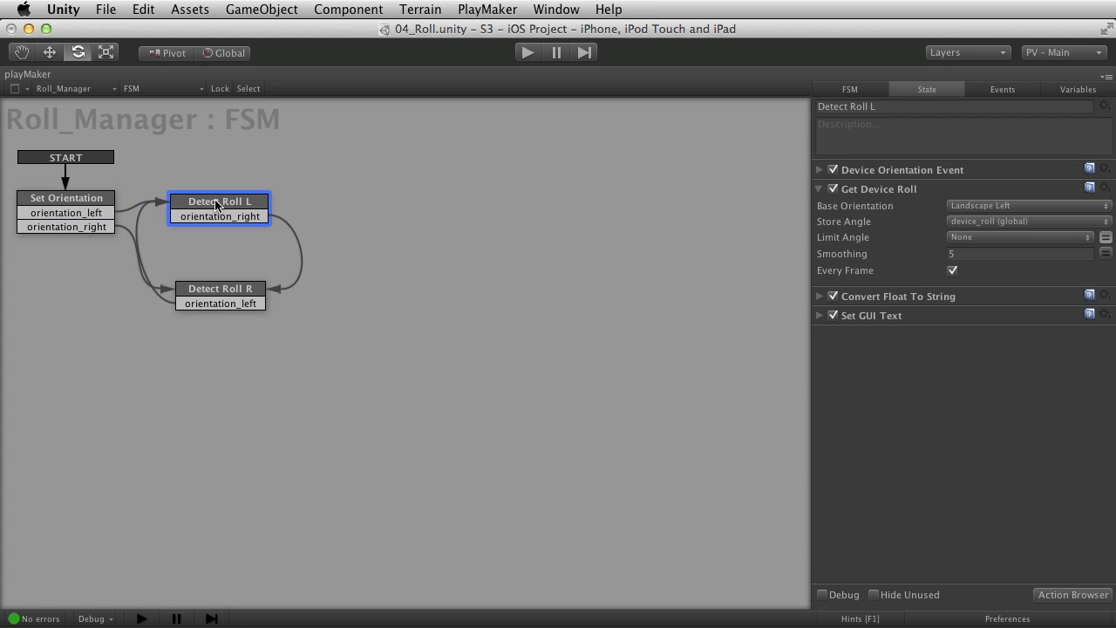
mouse_move(862, 209)
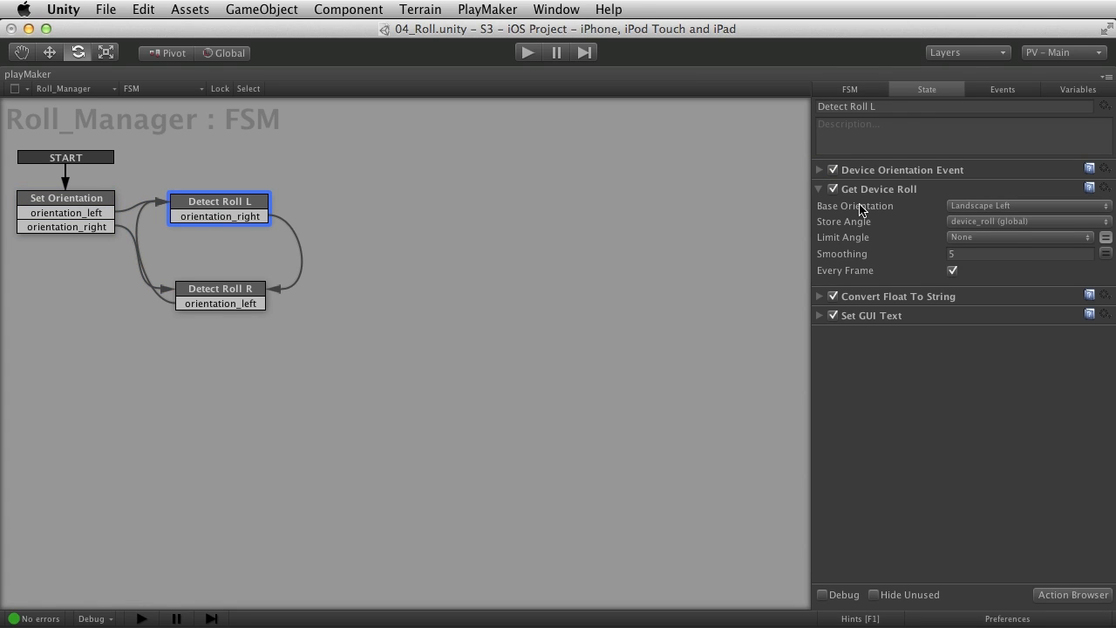
click(879, 189)
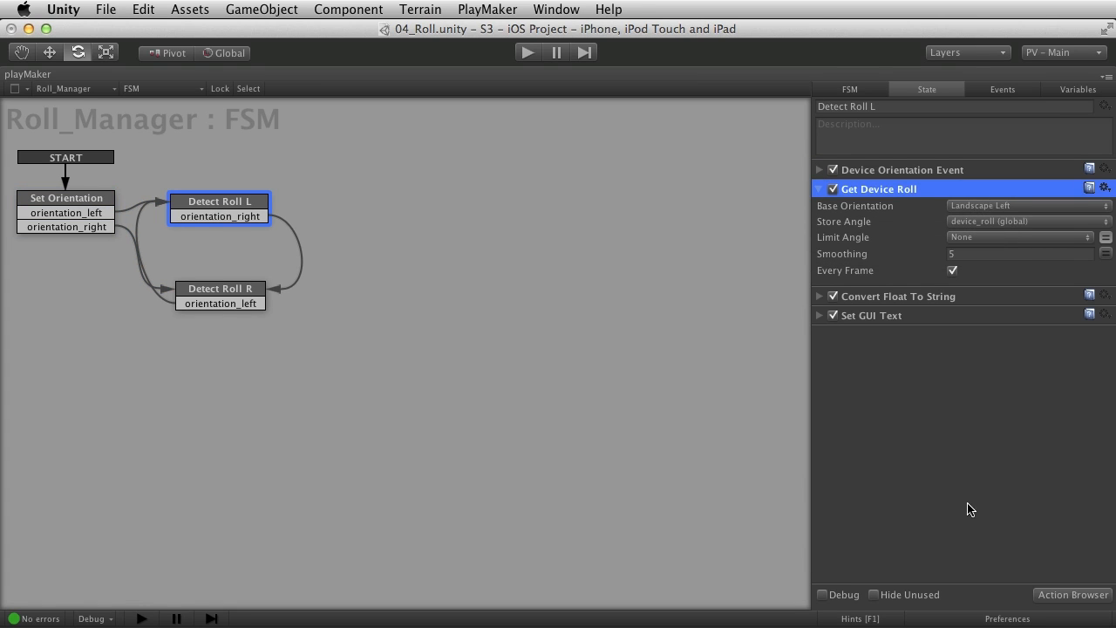
click(1073, 595)
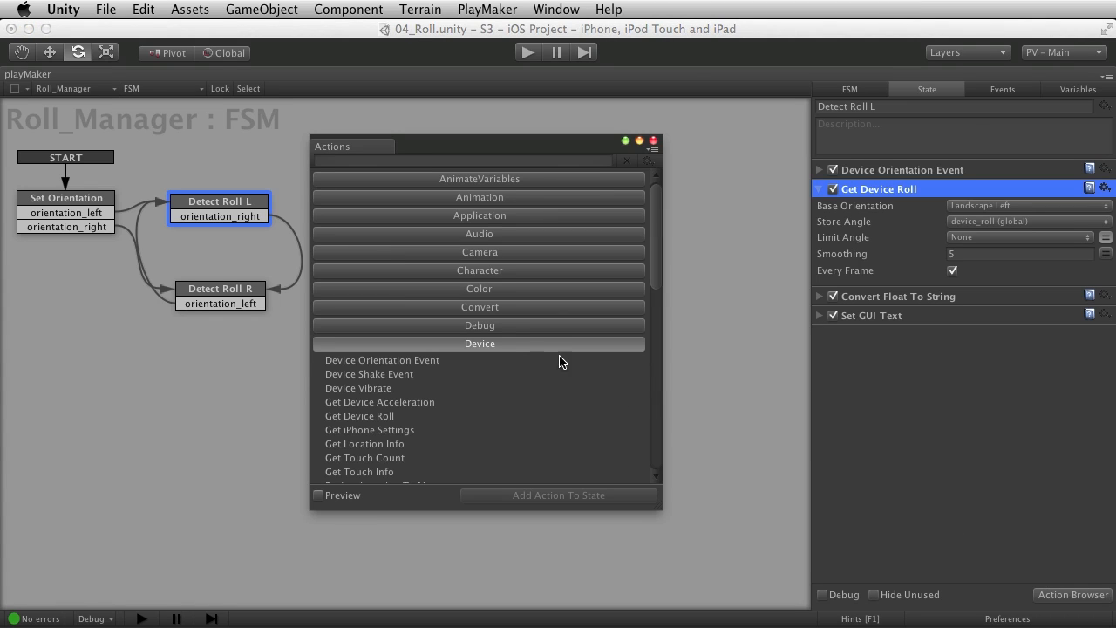
click(360, 318)
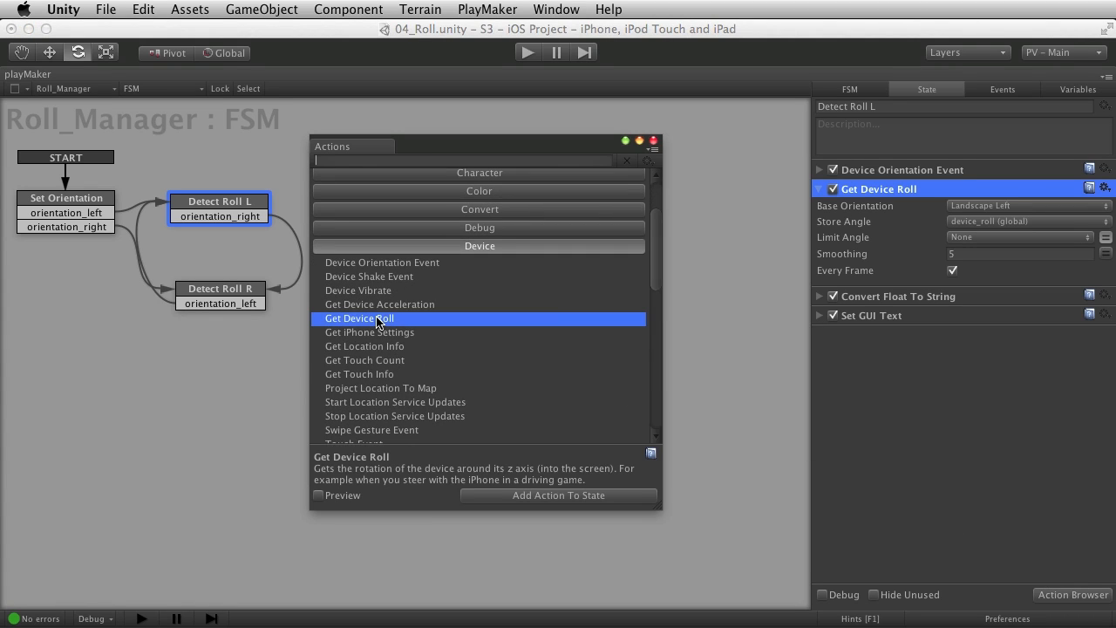
mouse_move(488, 329)
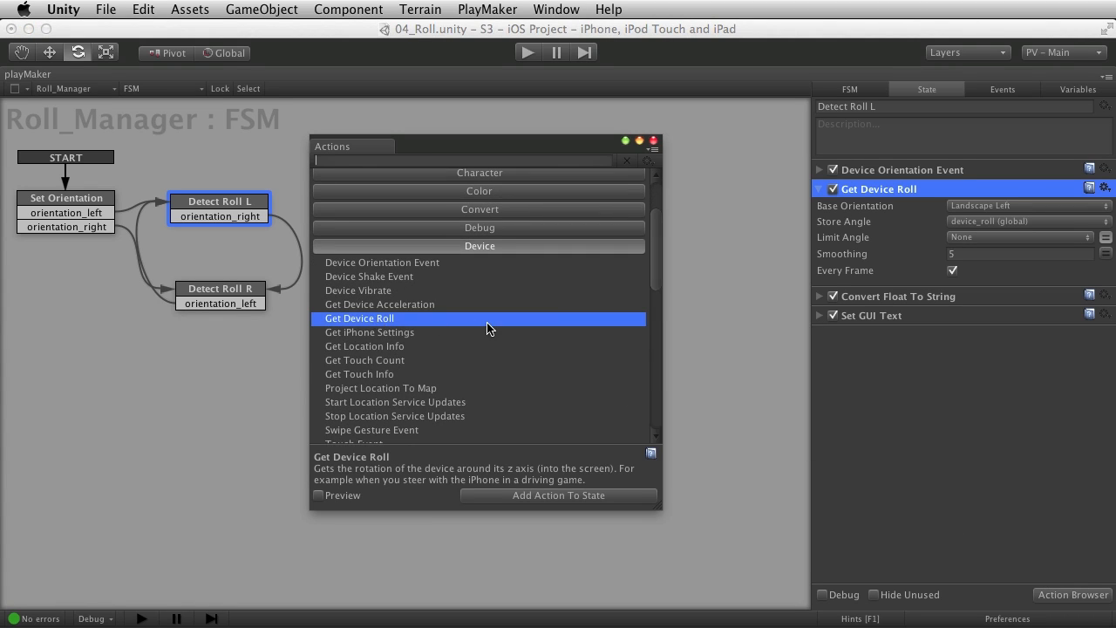
click(640, 142)
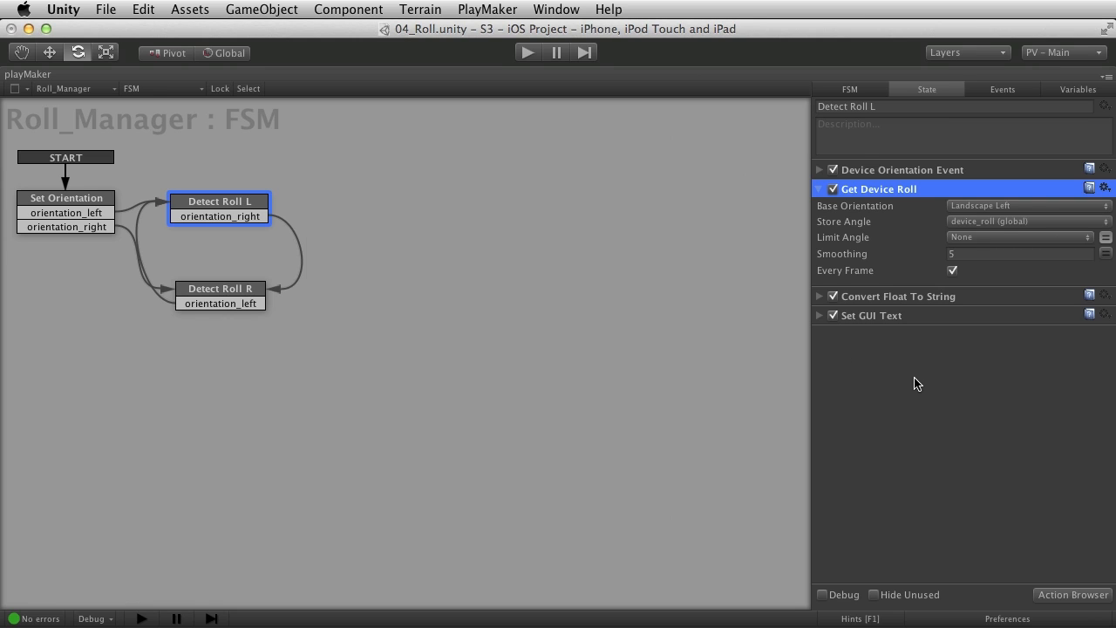
mouse_move(1012, 216)
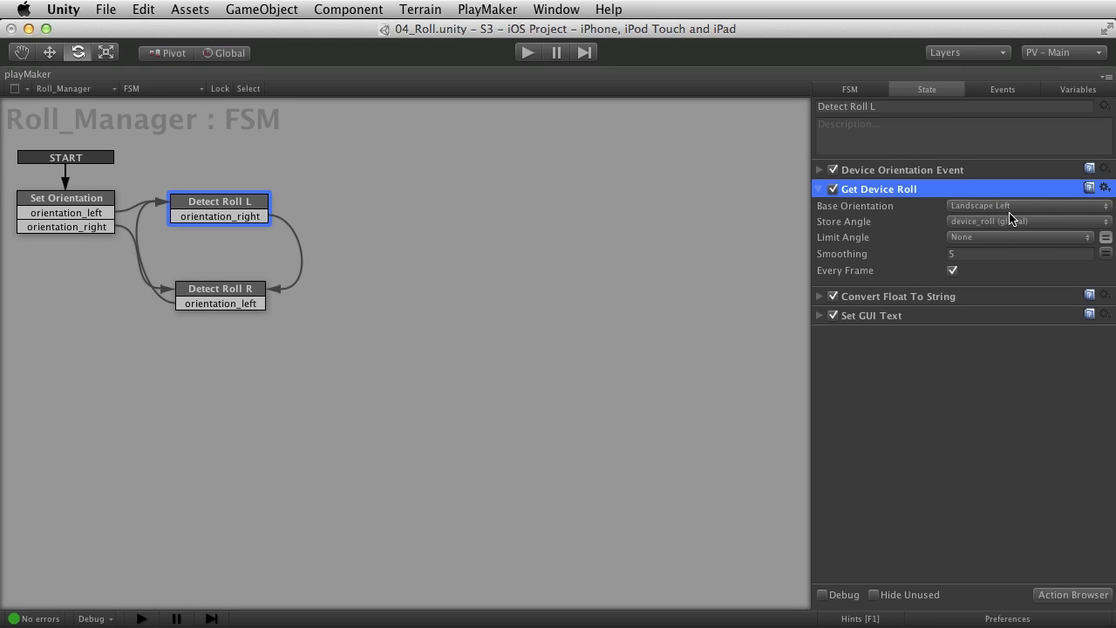
mouse_move(1045, 215)
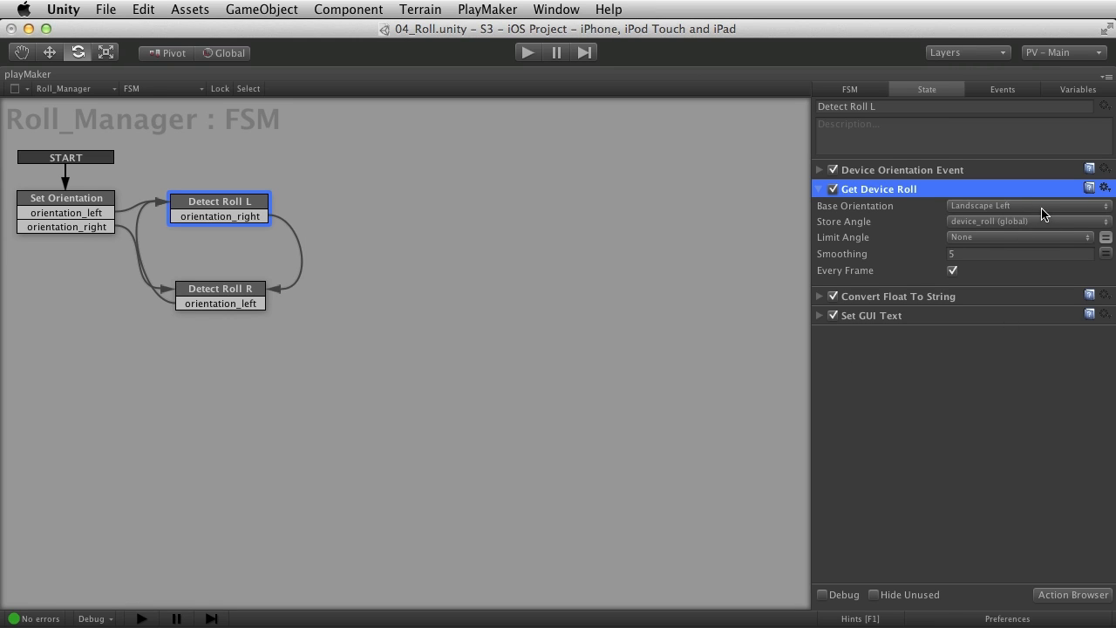
Set Get Device Roll's base orientation to Landscape Left
click(1028, 205)
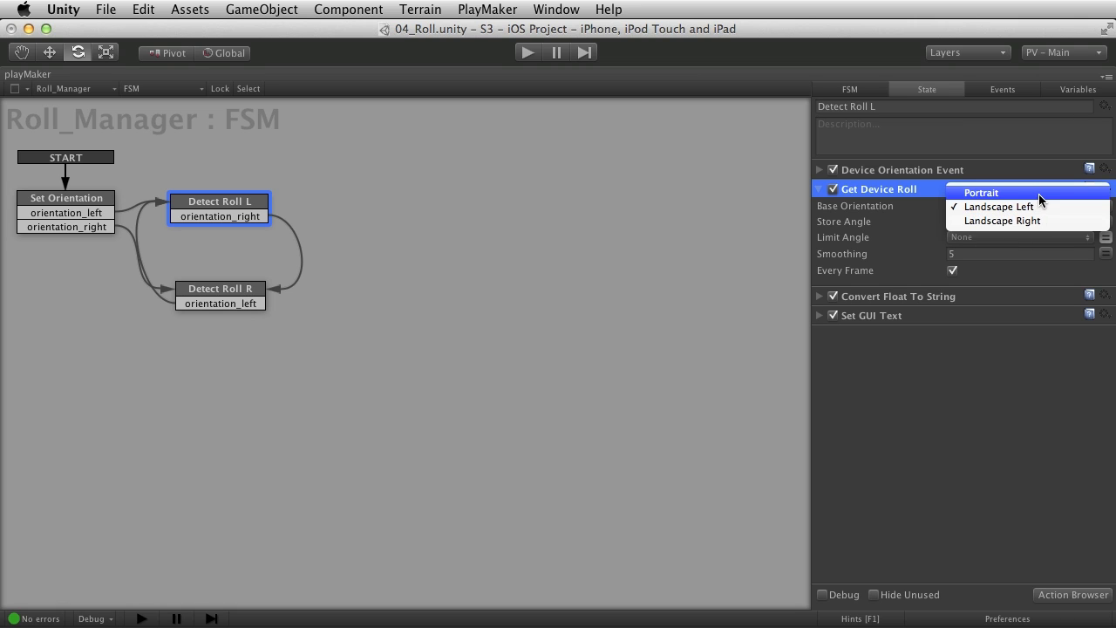
mouse_move(1051, 192)
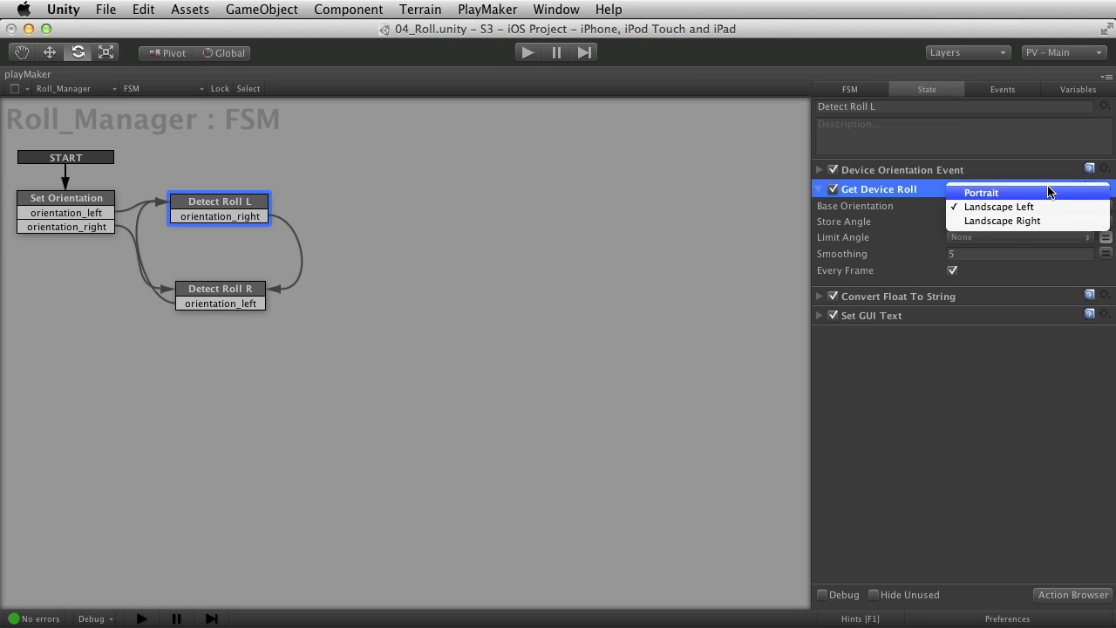
click(999, 206)
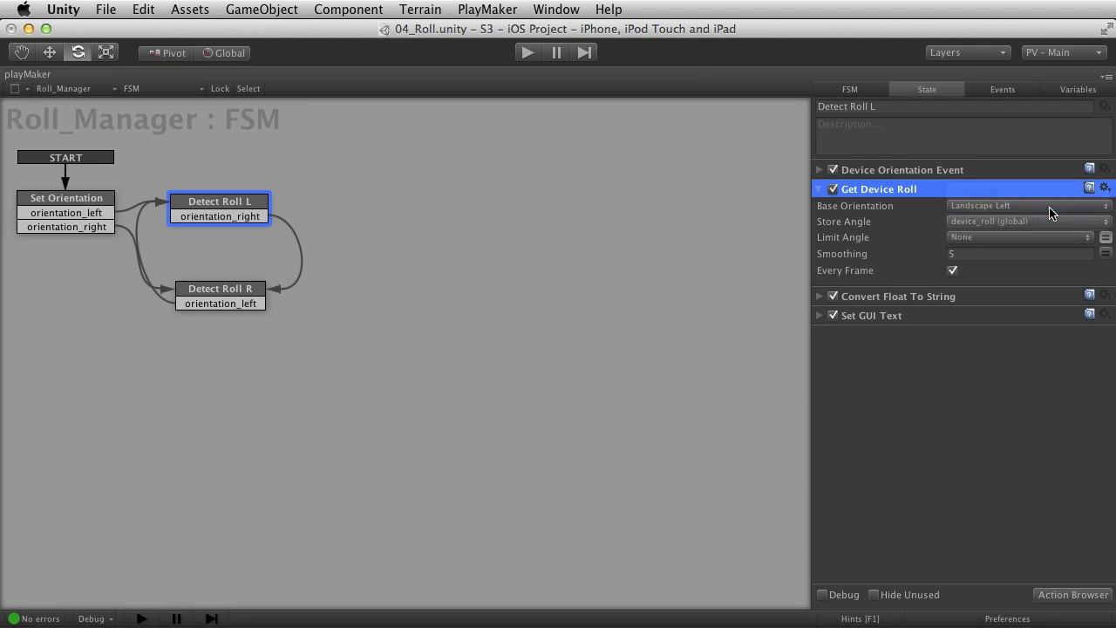
mouse_move(997, 356)
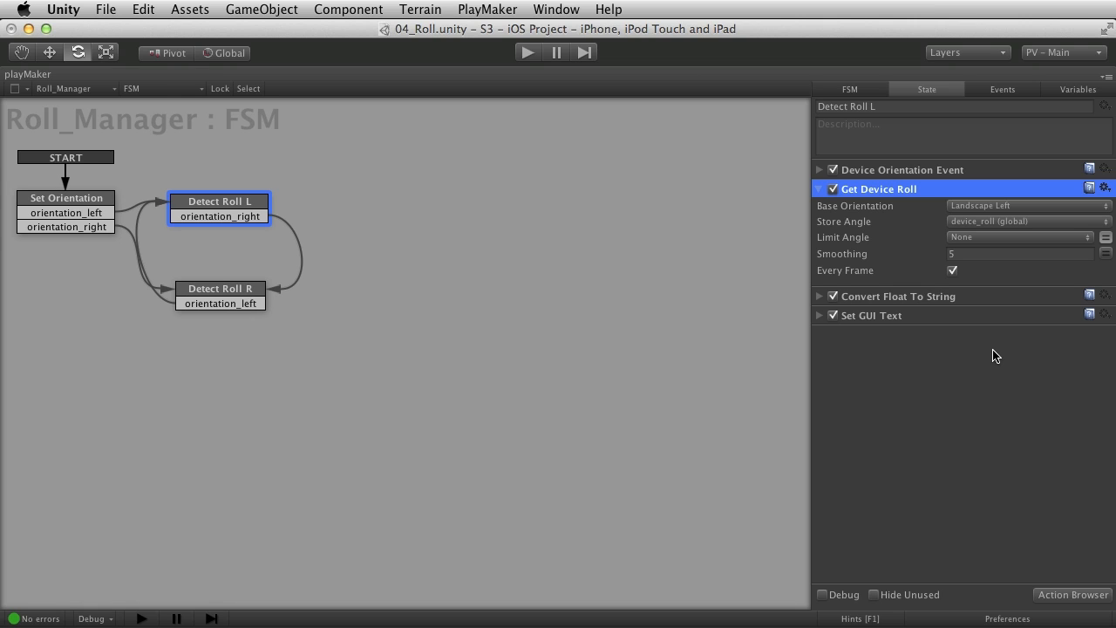
click(1027, 205)
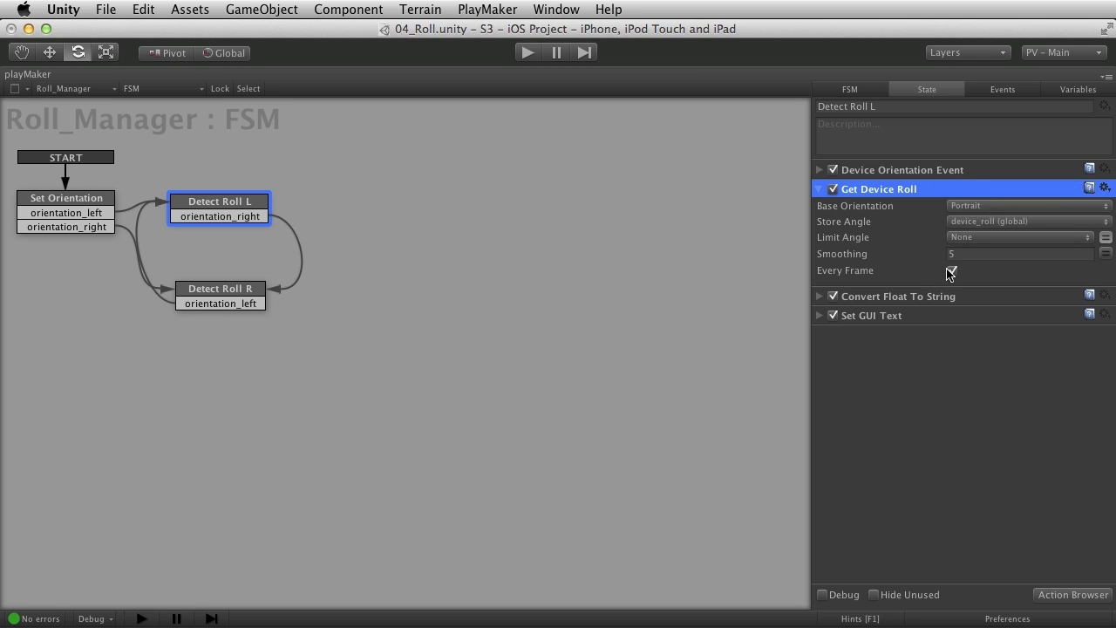
click(1027, 206)
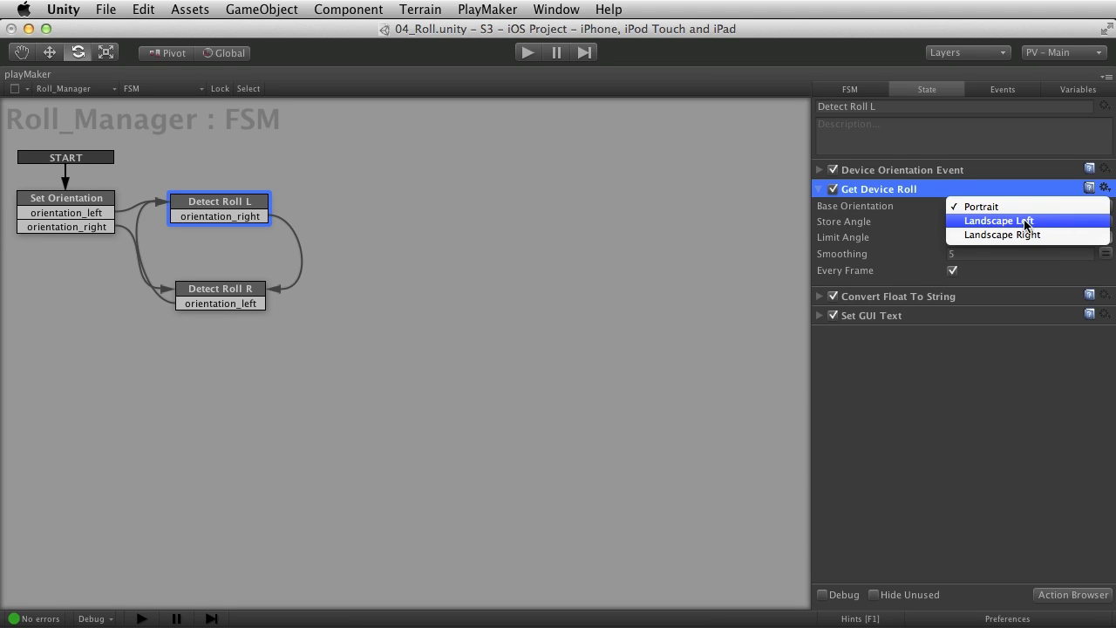
click(981, 206)
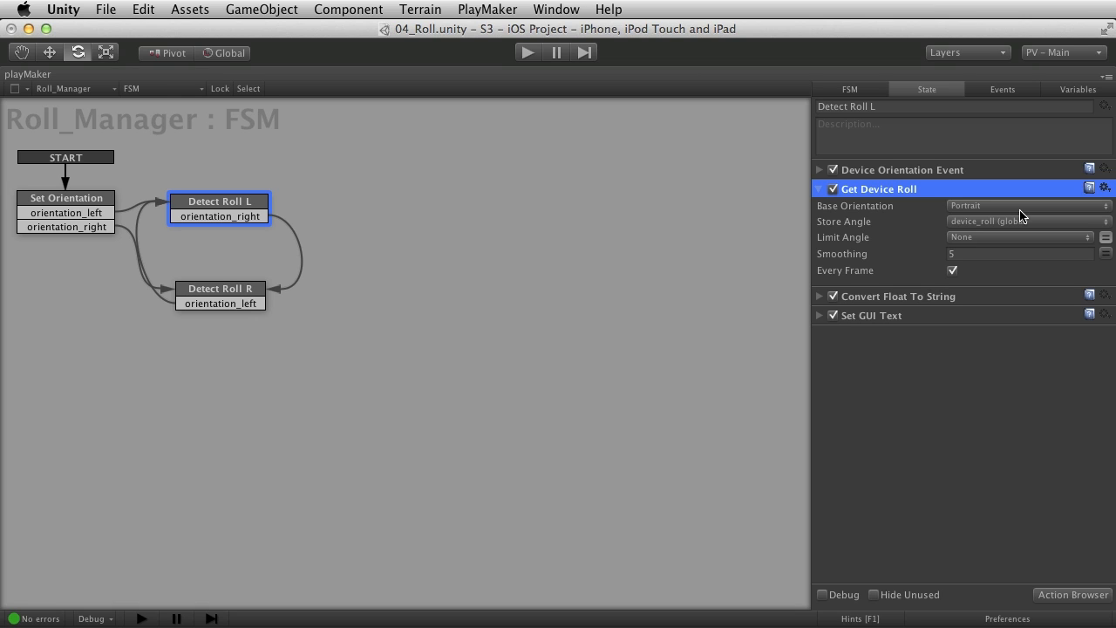
mouse_move(1023, 224)
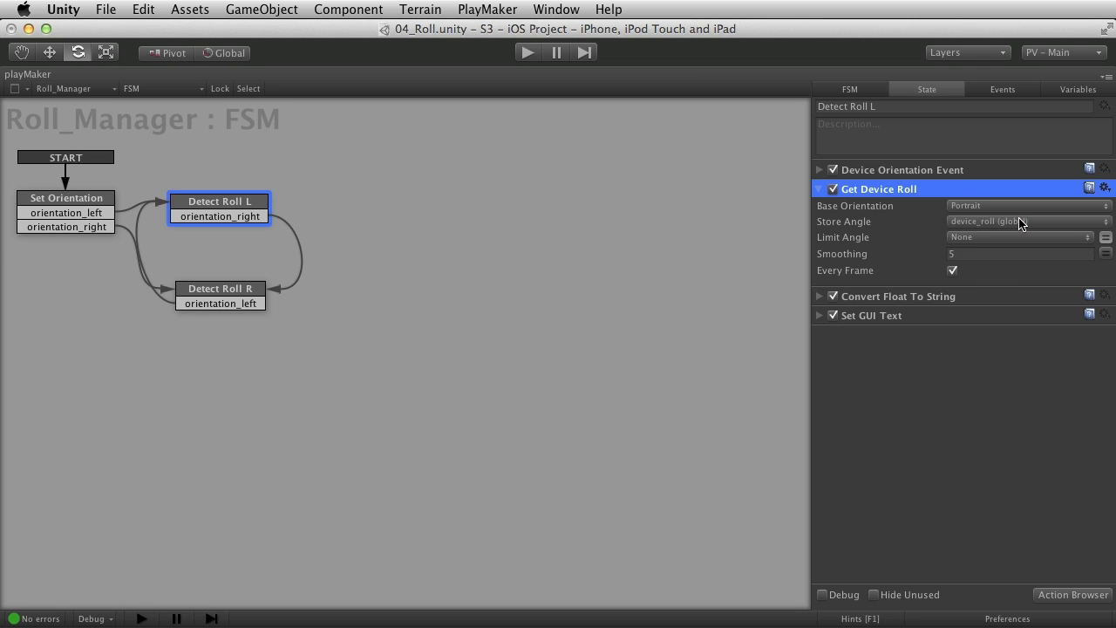
click(1028, 205)
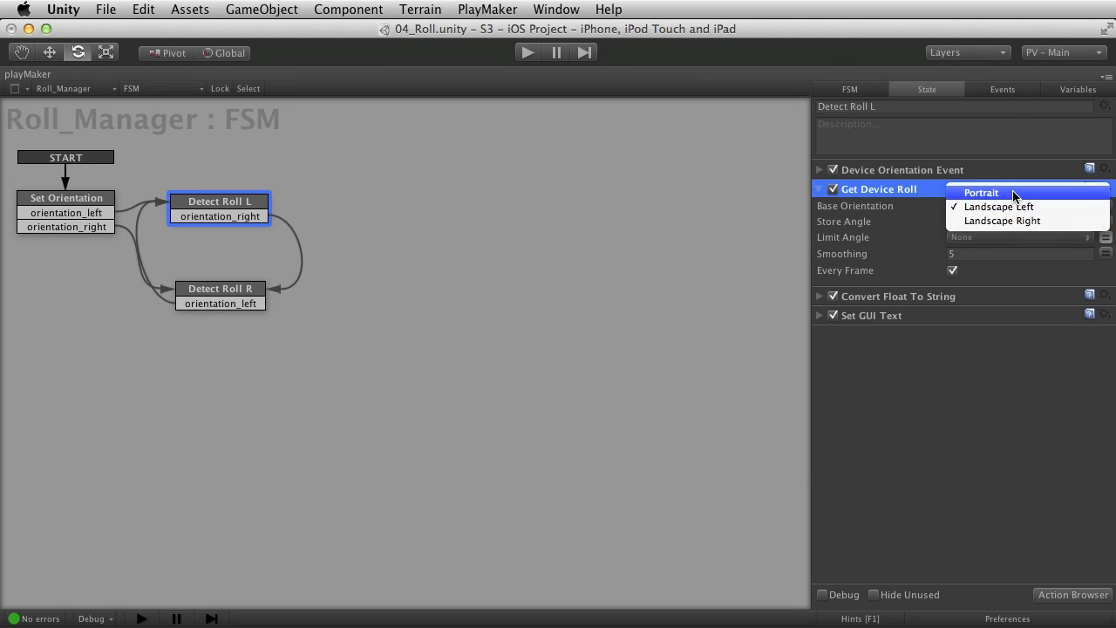
mouse_move(999, 220)
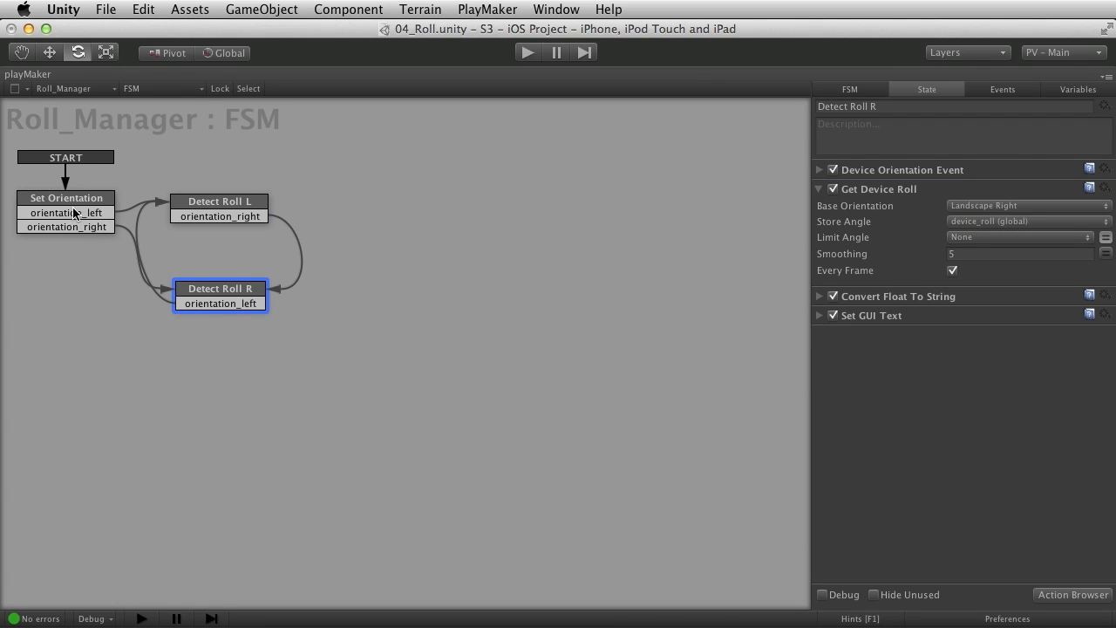
mouse_move(221, 205)
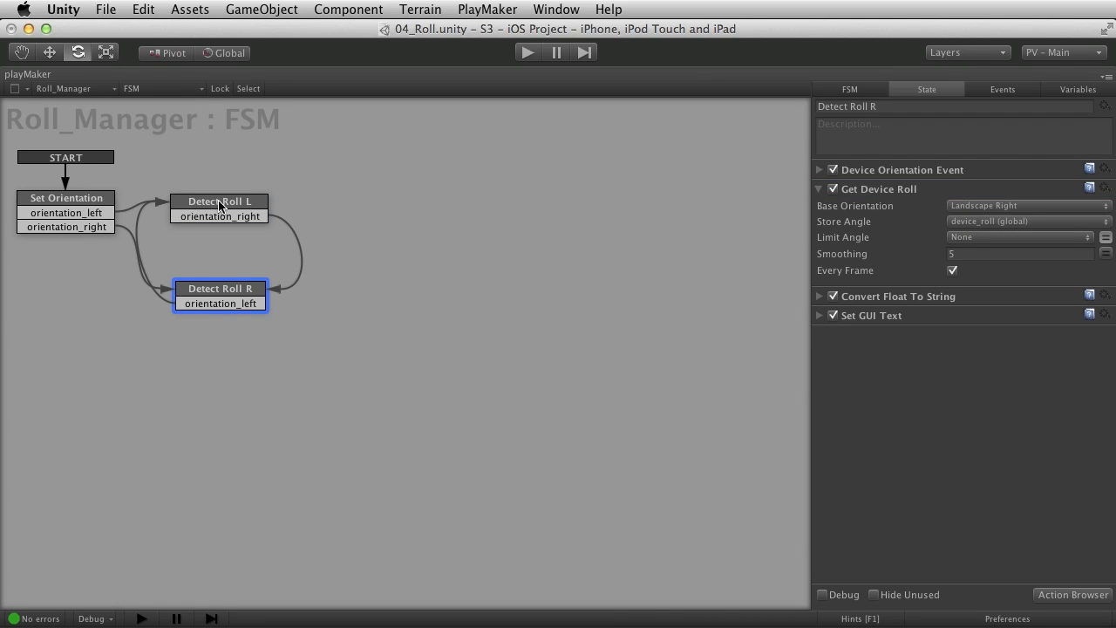
click(219, 201)
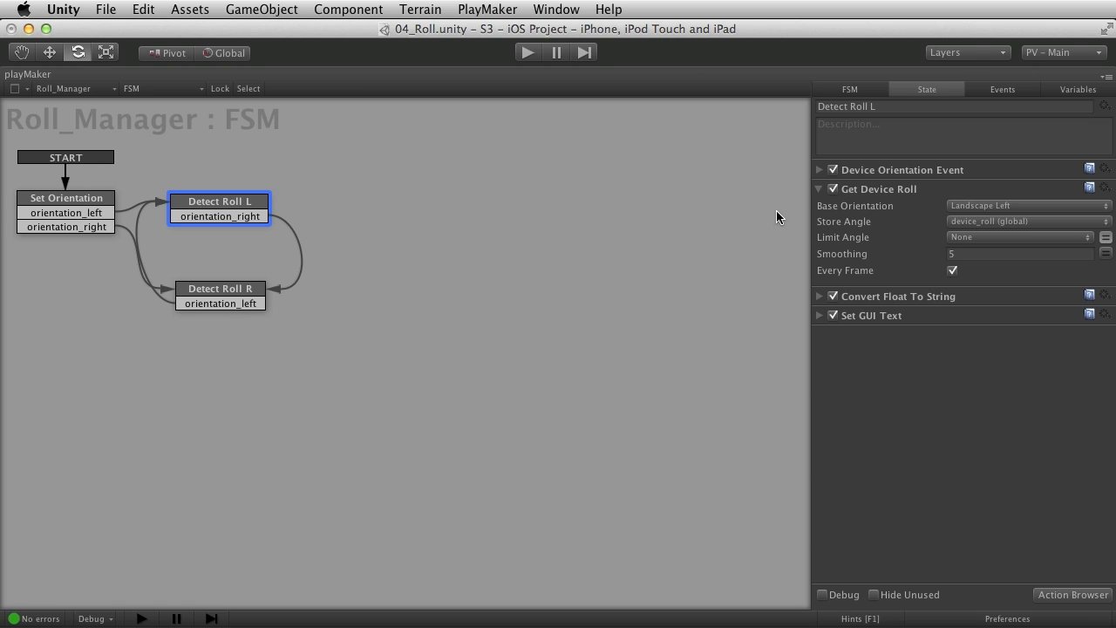
mouse_move(948, 222)
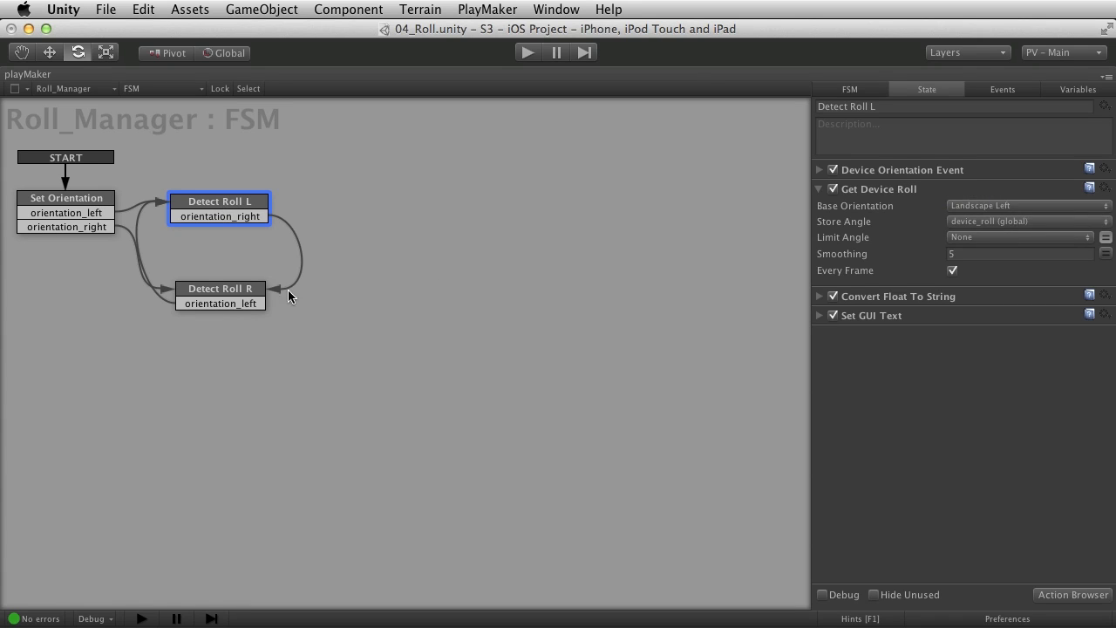
click(1028, 205)
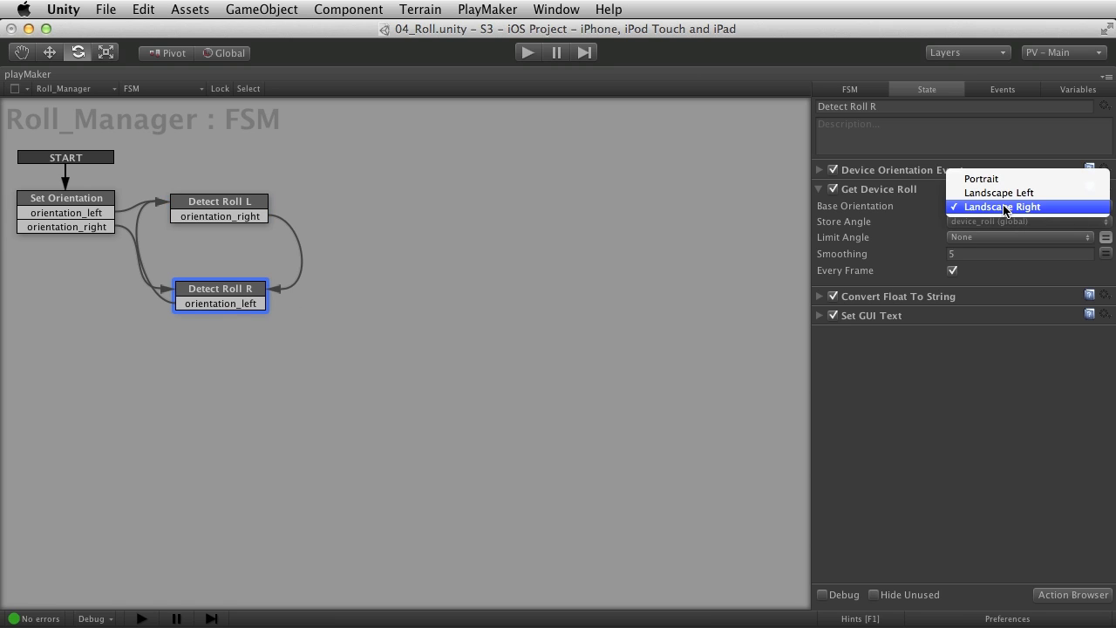
click(1001, 206)
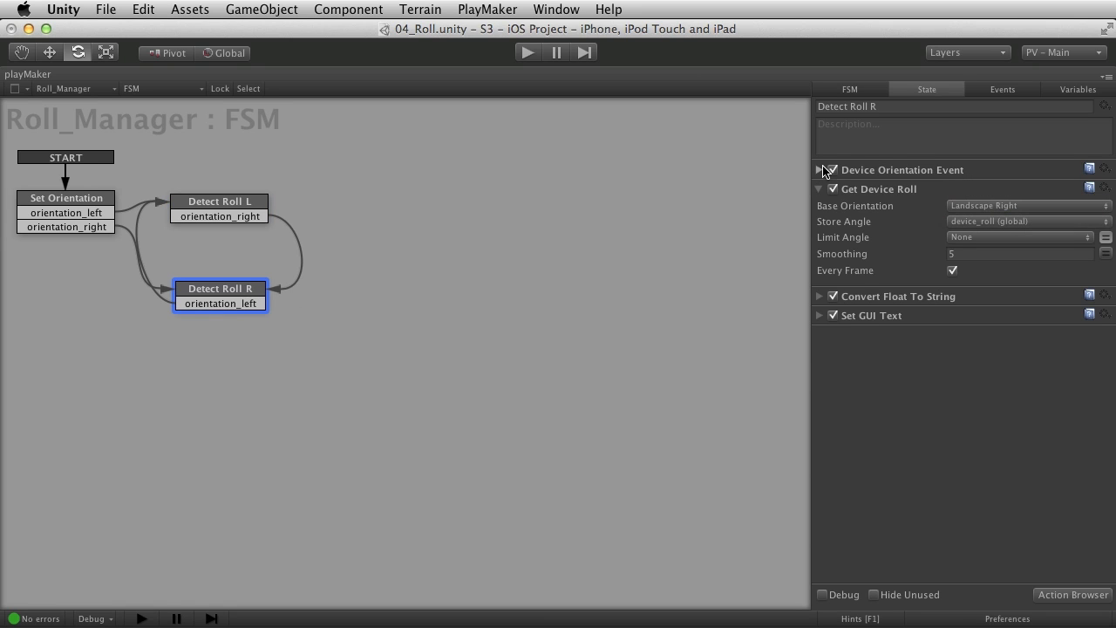
click(819, 169)
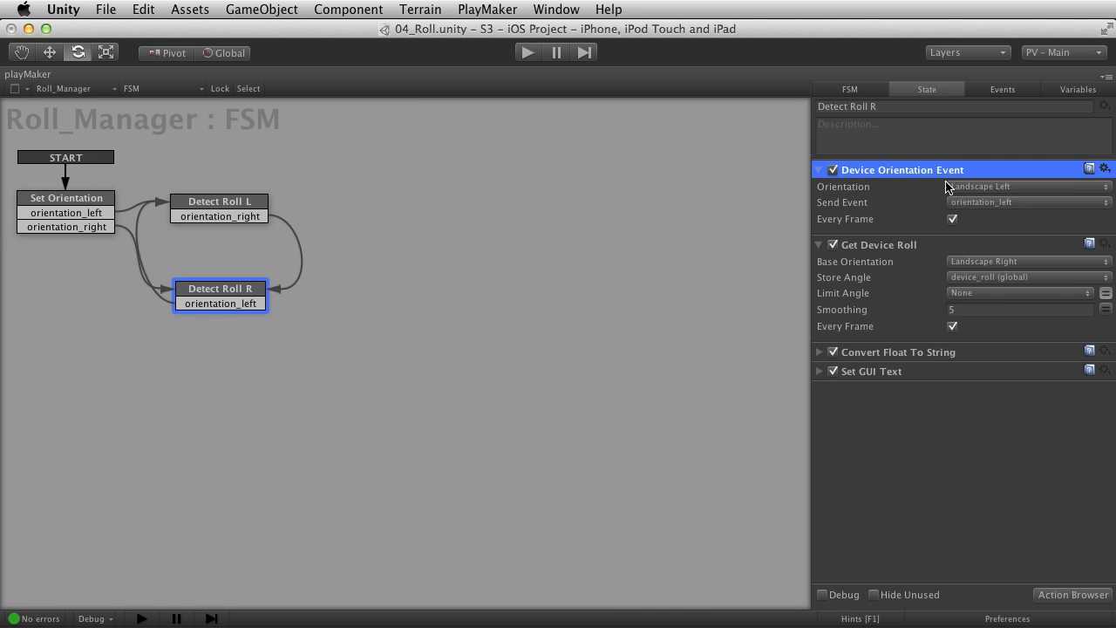
mouse_move(1002, 195)
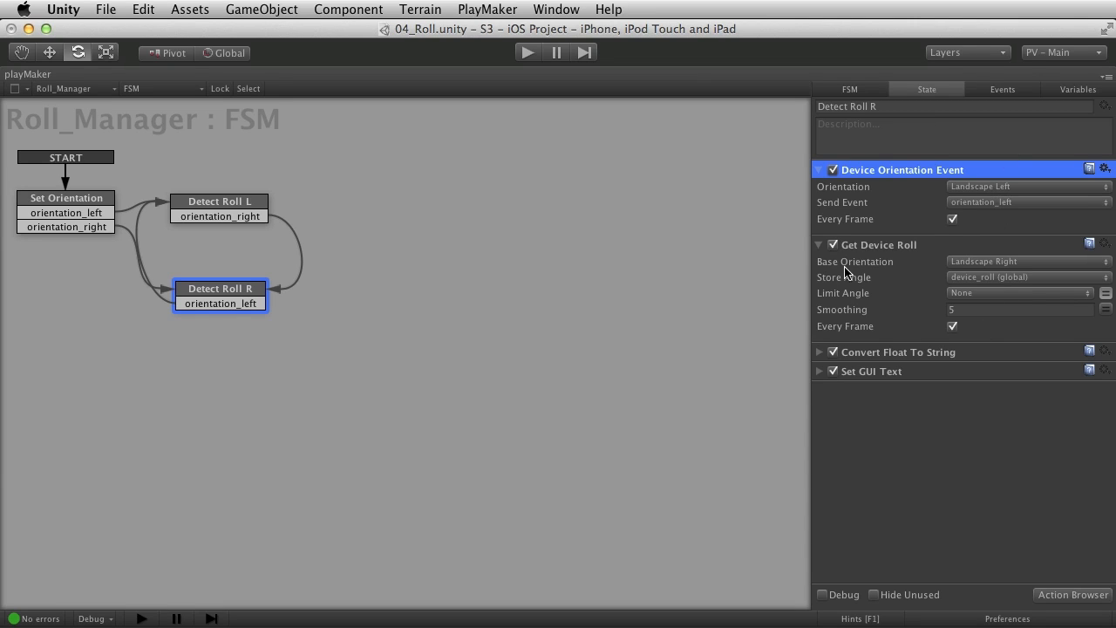
click(65, 198)
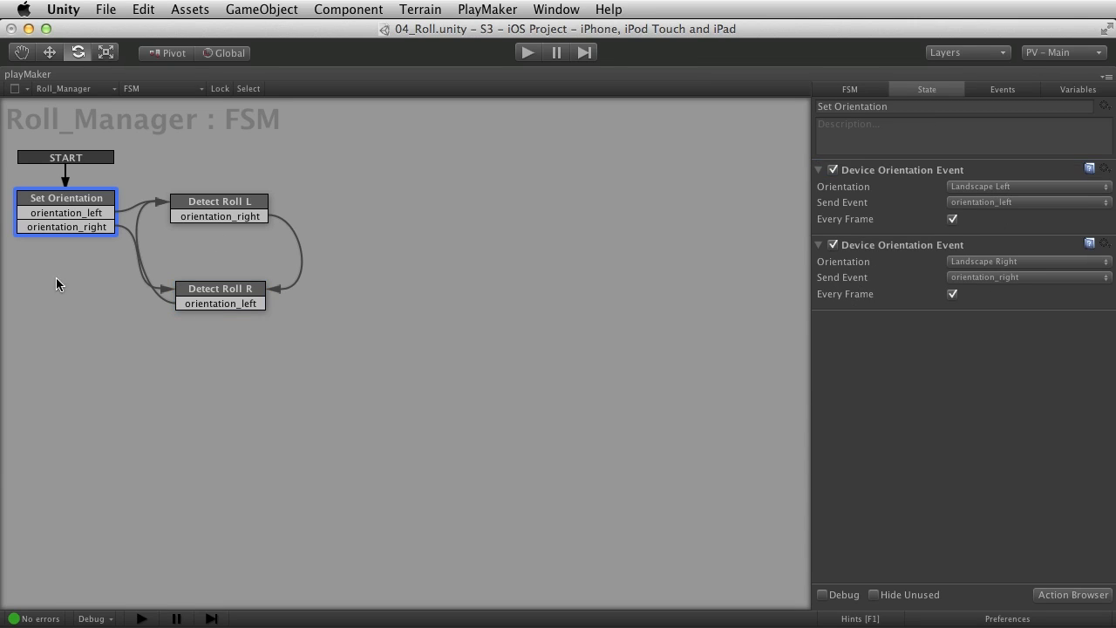
mouse_move(68, 194)
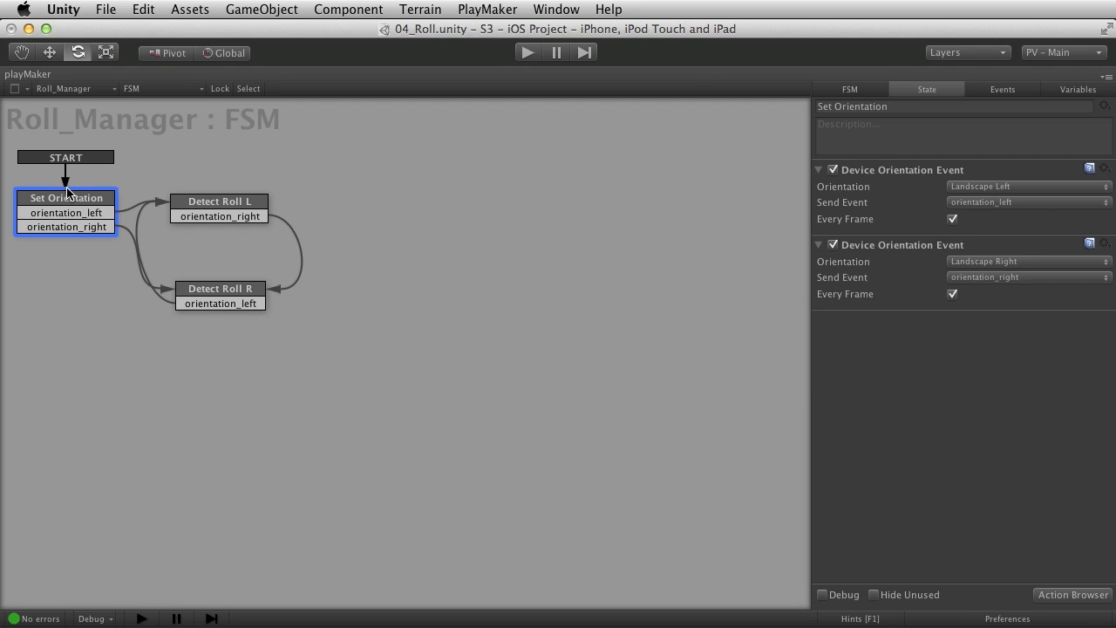
click(220, 289)
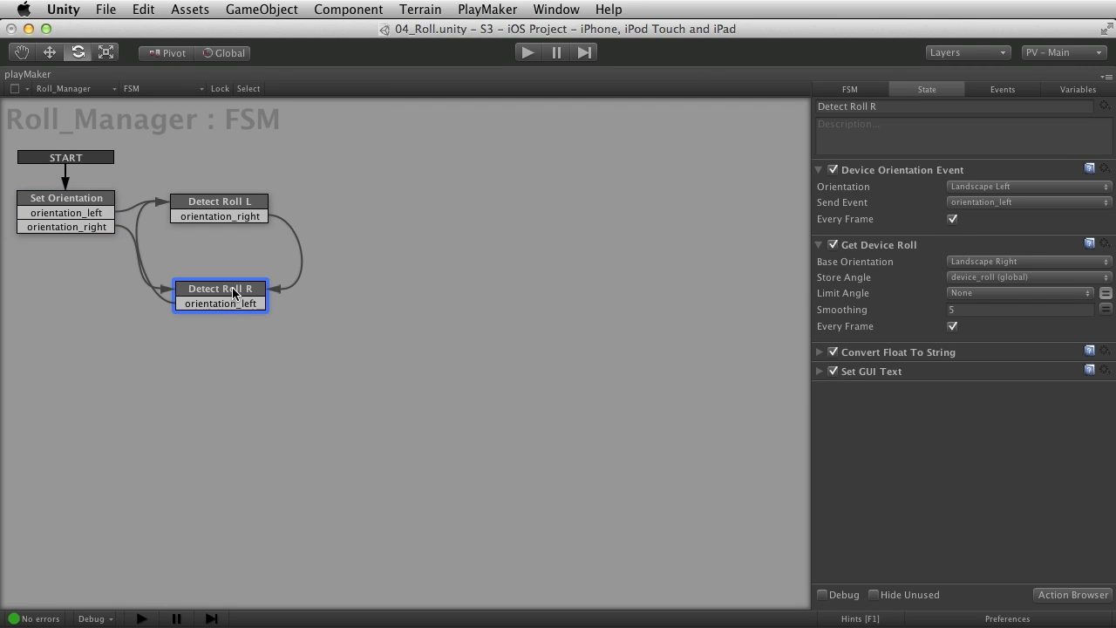
mouse_move(216, 306)
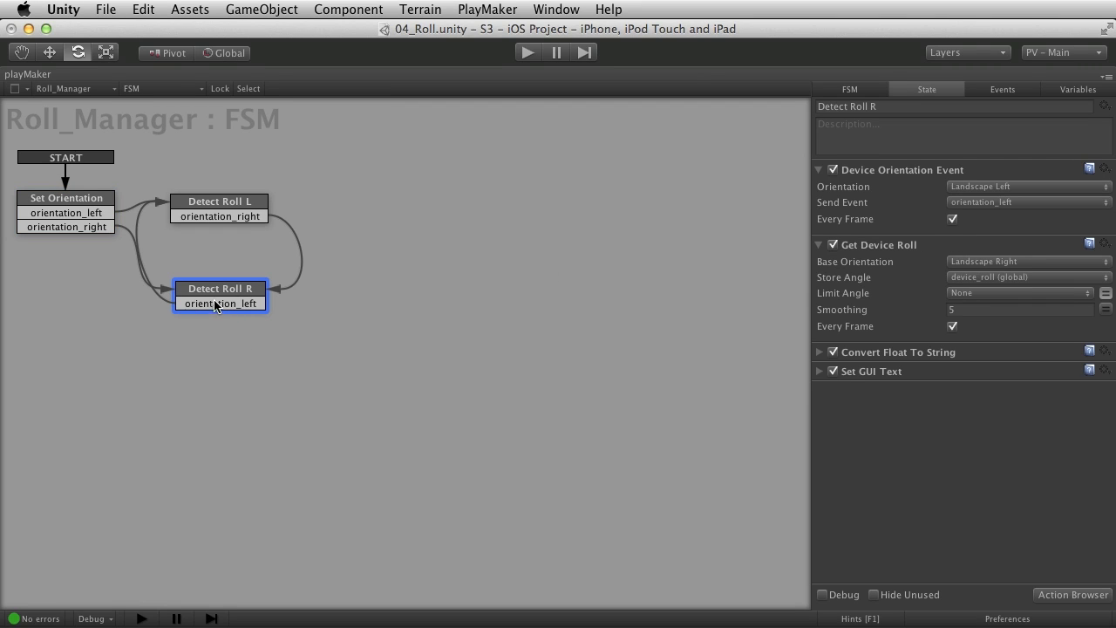
mouse_move(1029, 154)
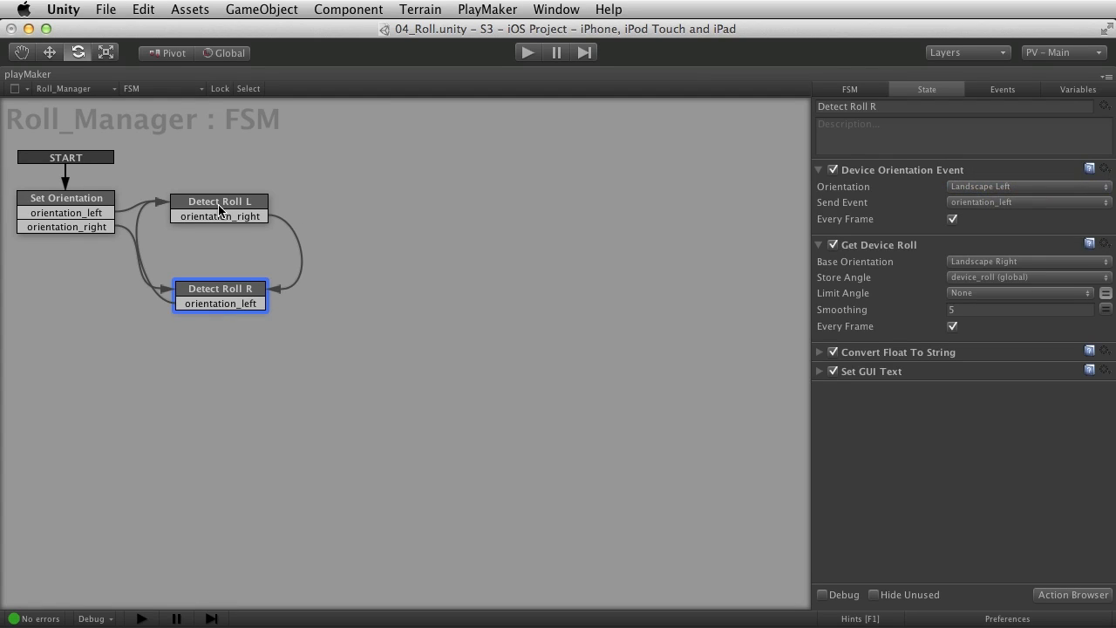
click(219, 202)
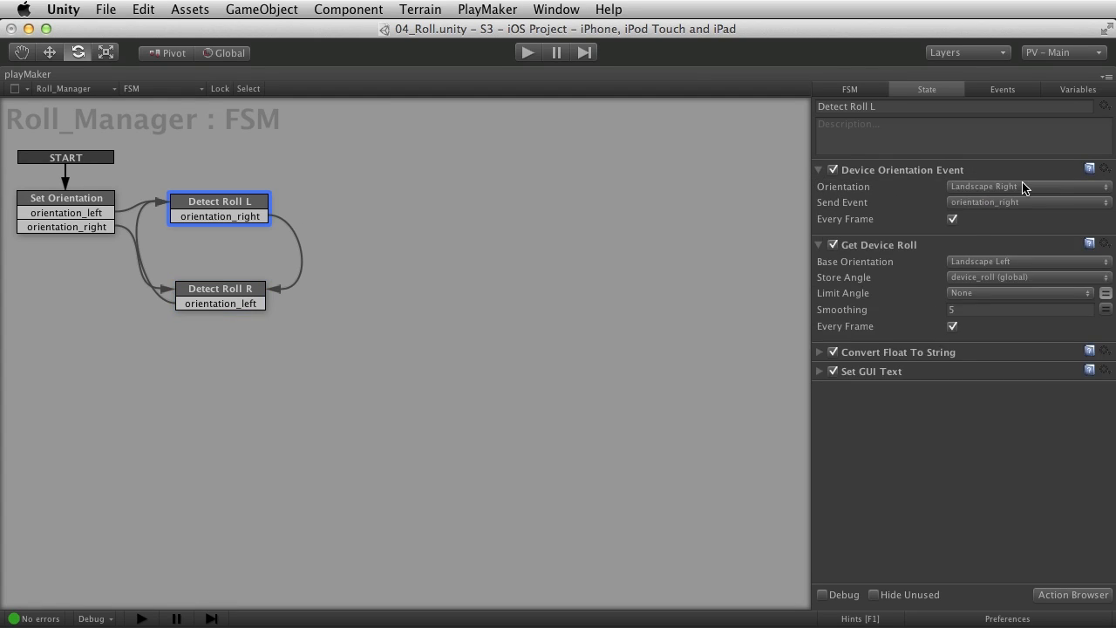
mouse_move(858, 187)
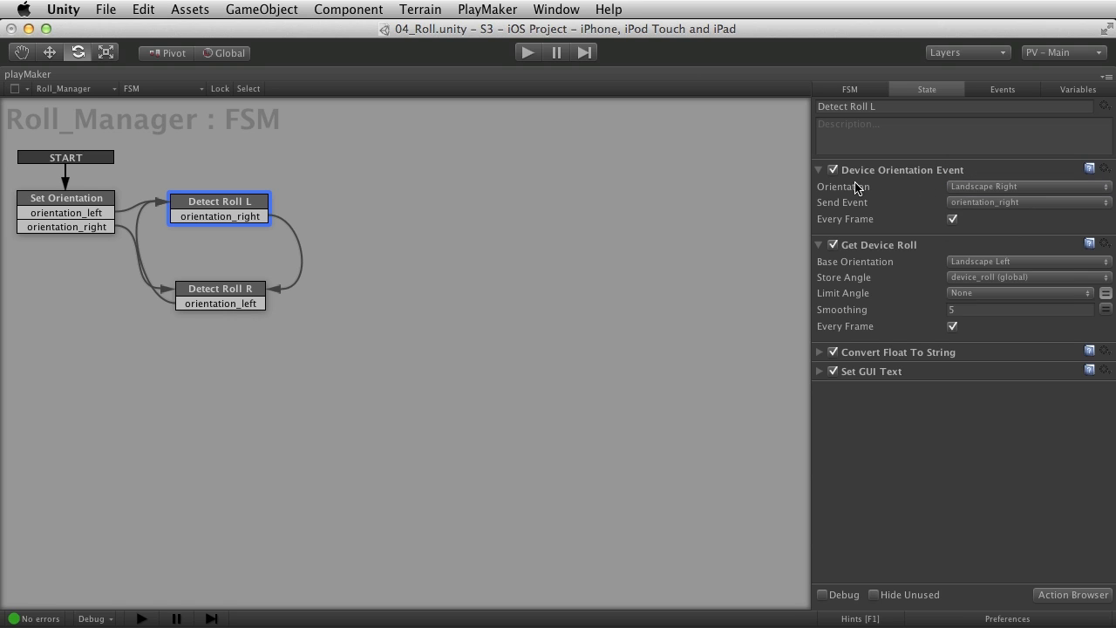
mouse_move(890, 193)
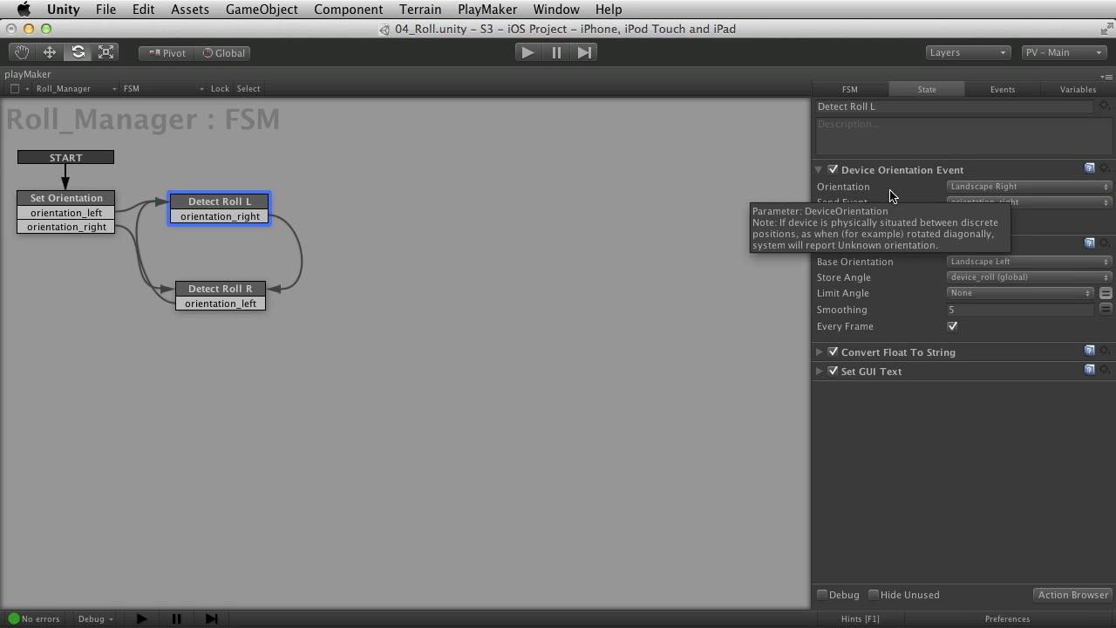
mouse_move(1046, 227)
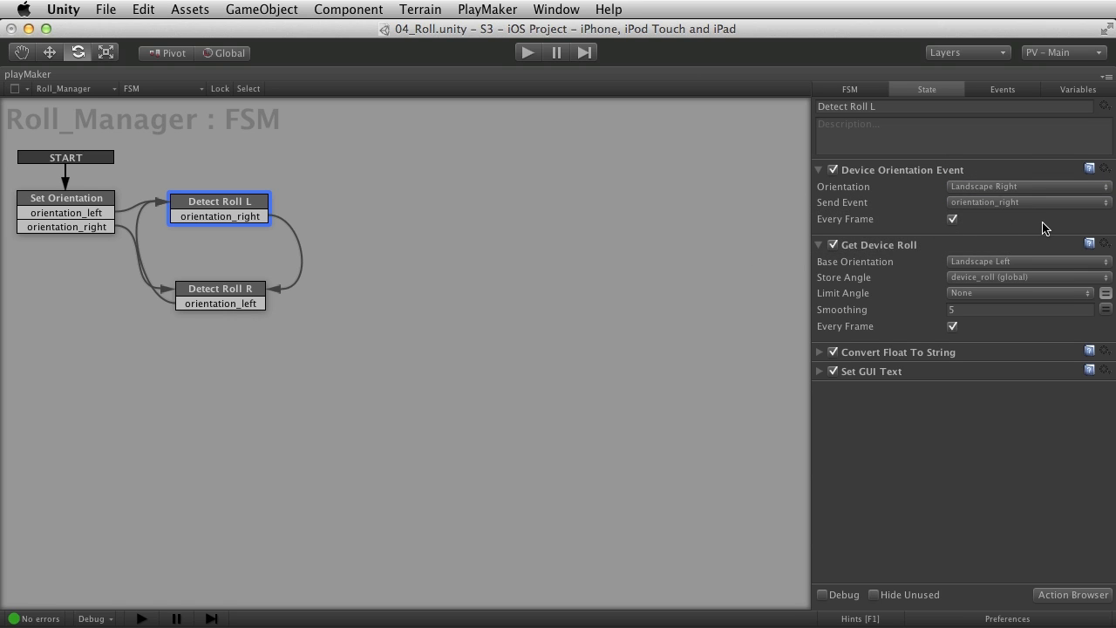
mouse_move(1005, 241)
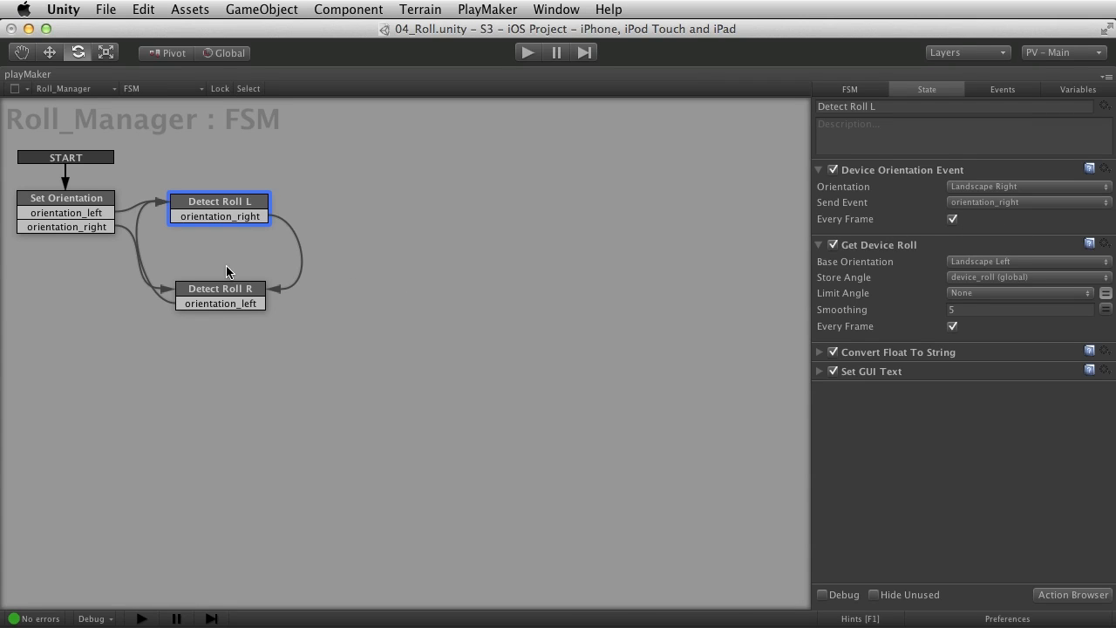
mouse_move(397, 249)
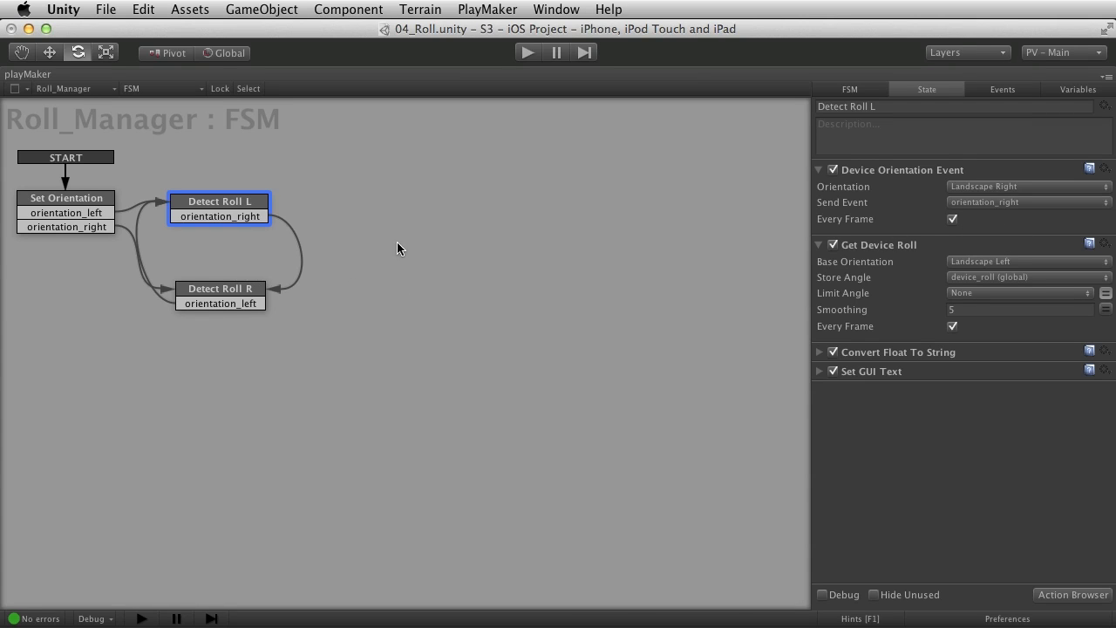
click(820, 170)
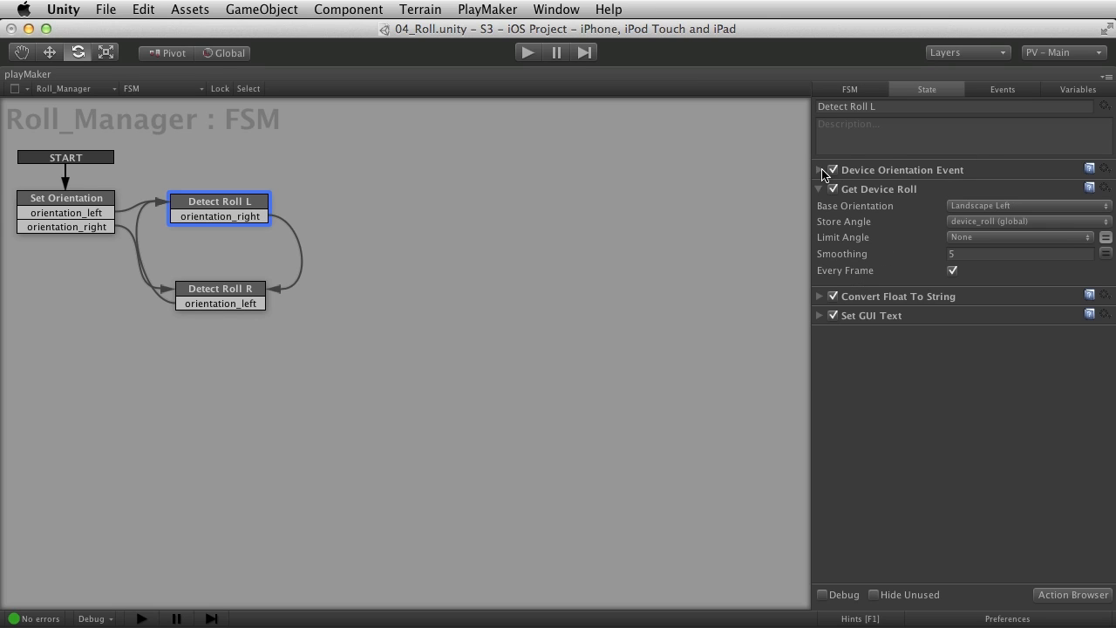
click(220, 289)
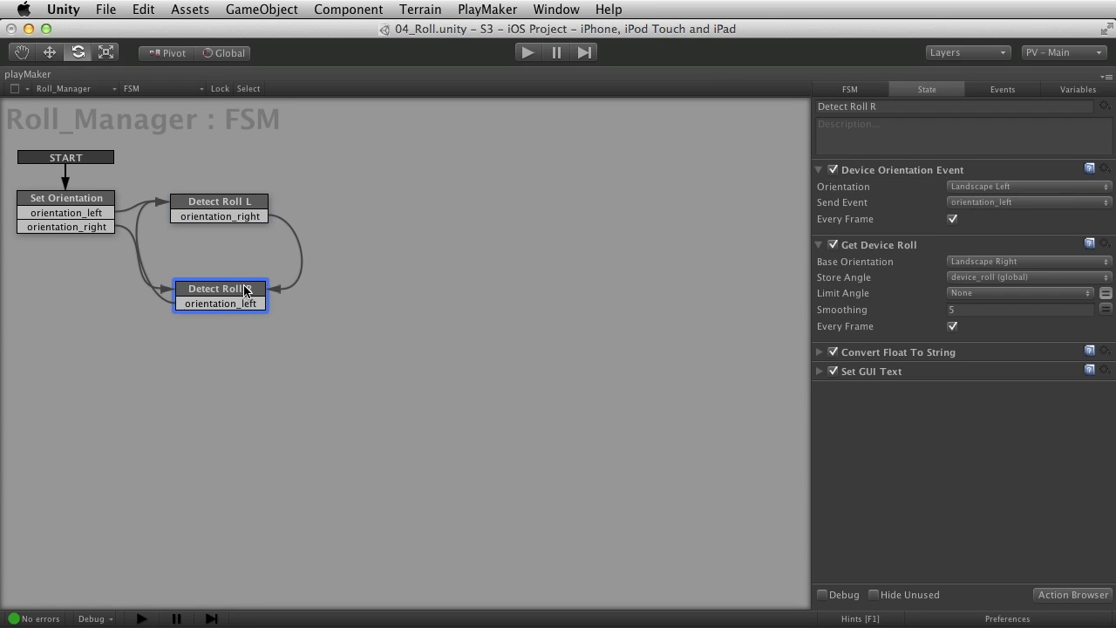
click(820, 169)
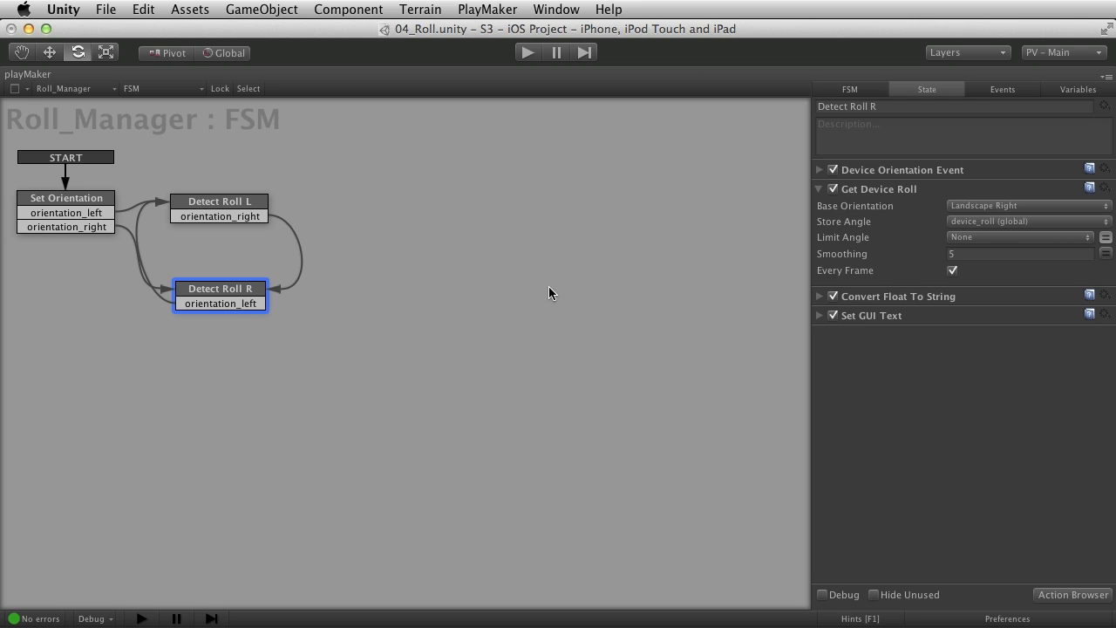
Reopen Detect Roll L's Get Device Roll and keep device_roll as the stored angle
click(220, 202)
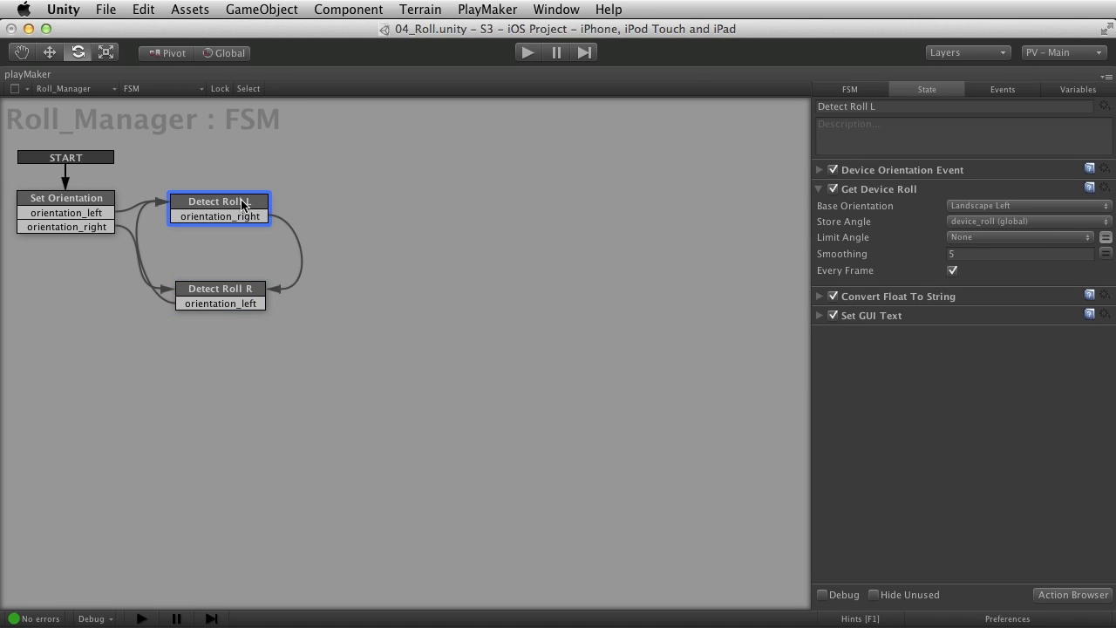
click(879, 189)
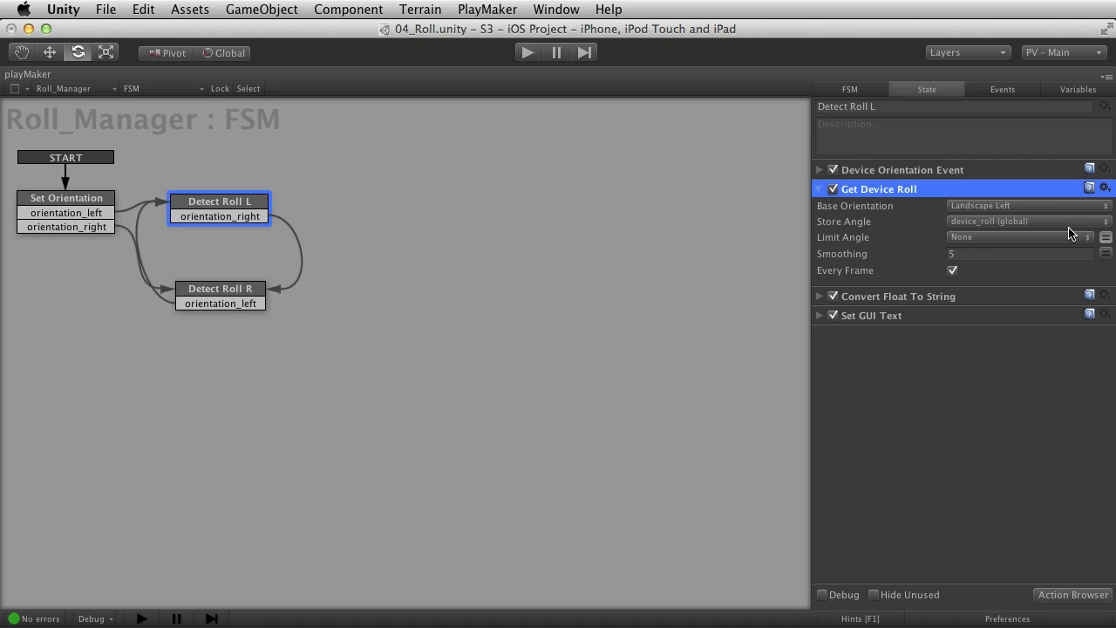
click(1027, 220)
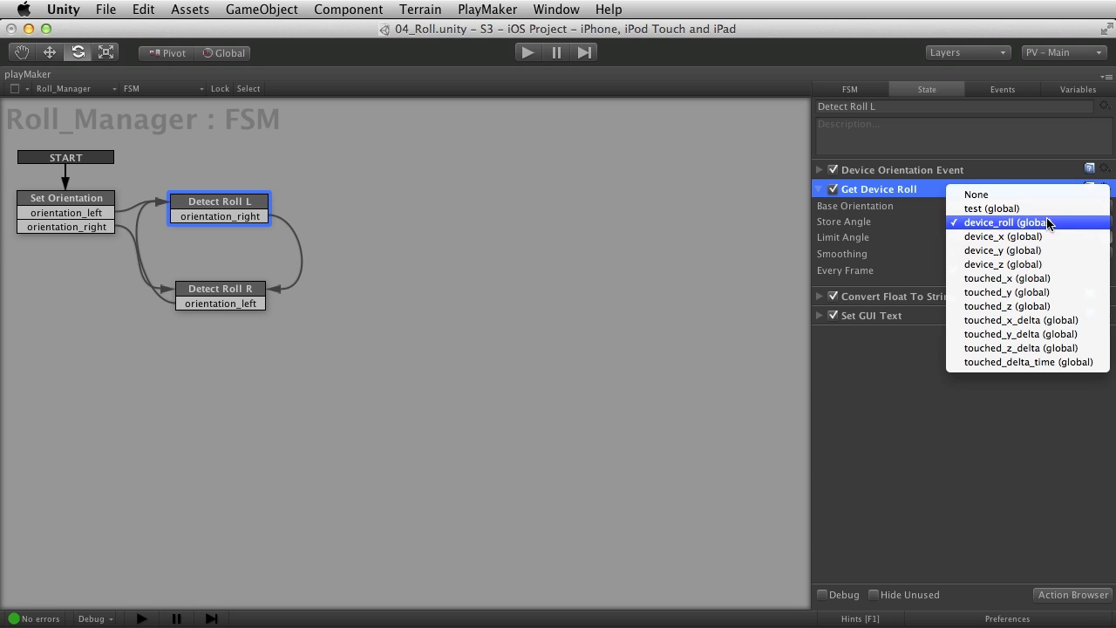
mouse_move(1029, 228)
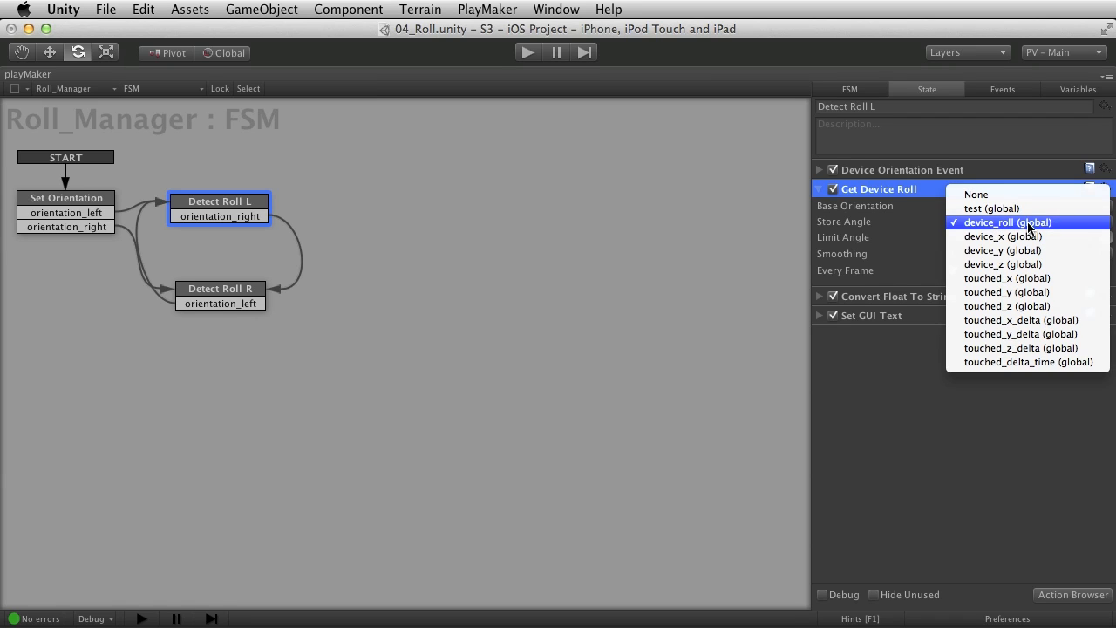
click(1007, 222)
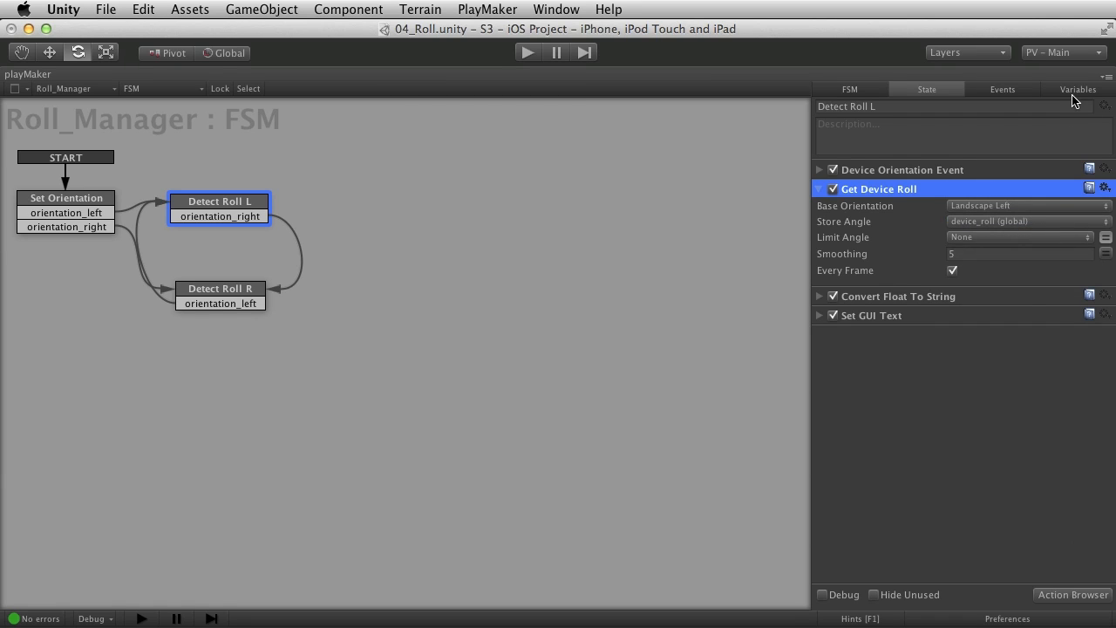
click(1078, 89)
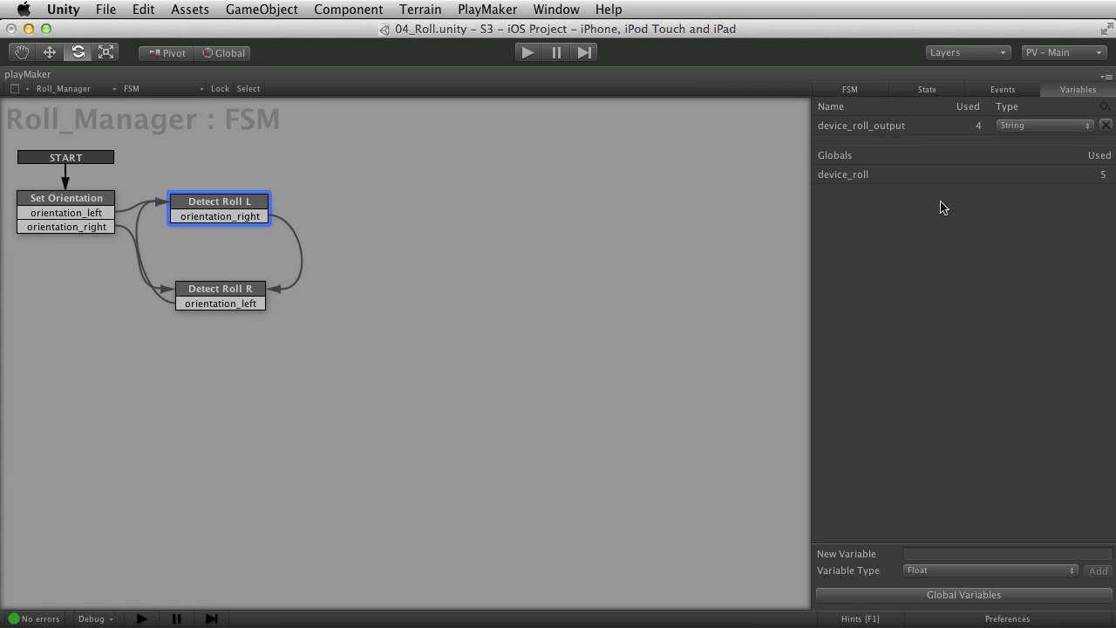
mouse_move(868, 181)
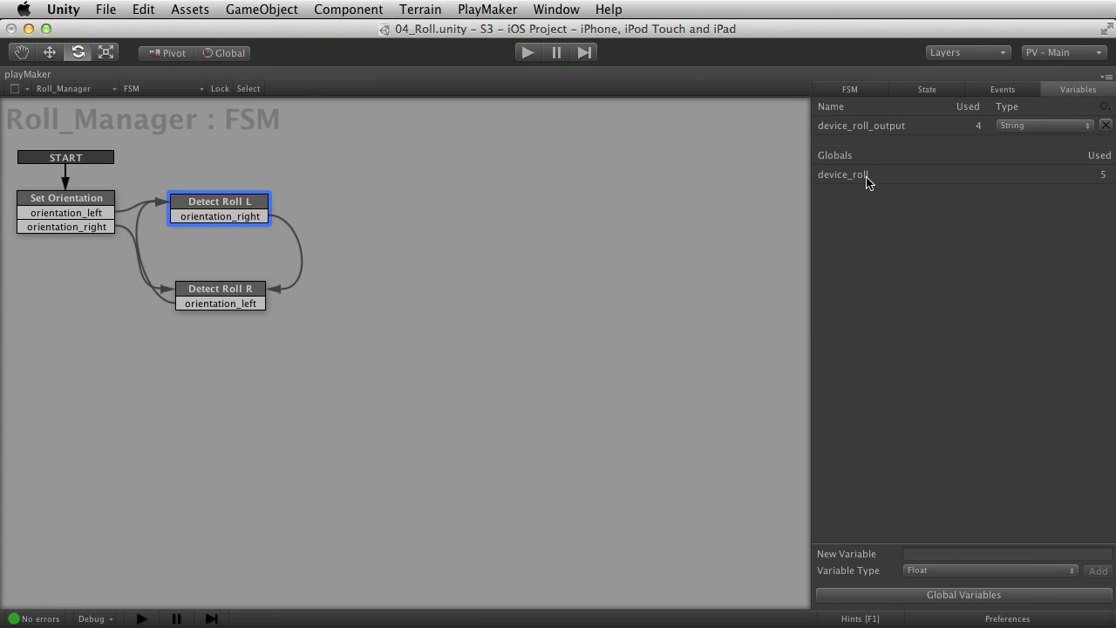
click(964, 594)
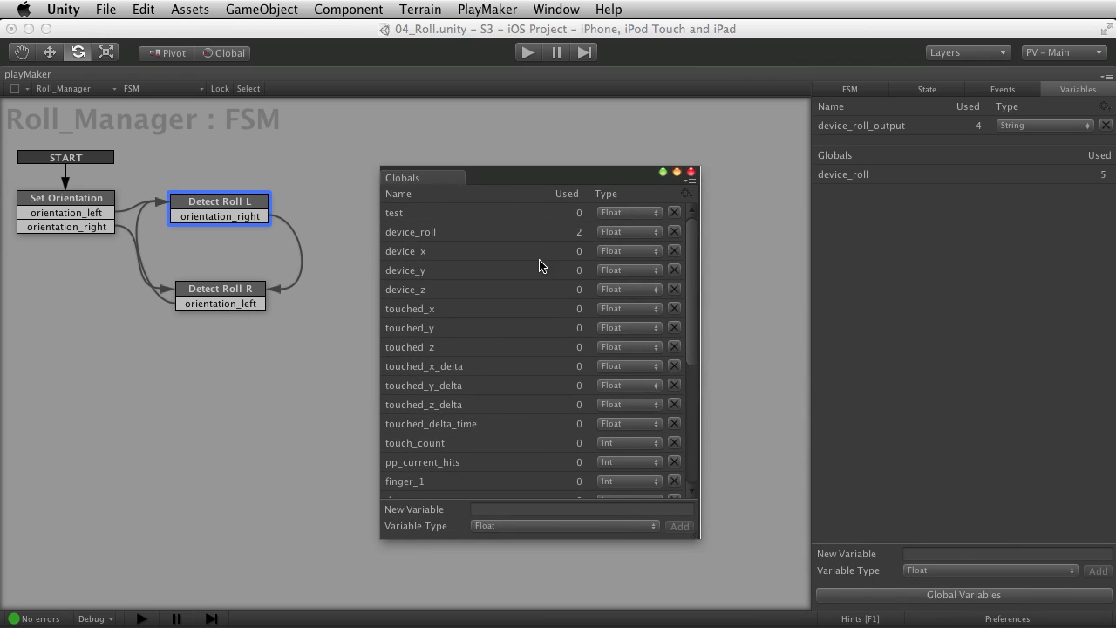
mouse_move(501, 324)
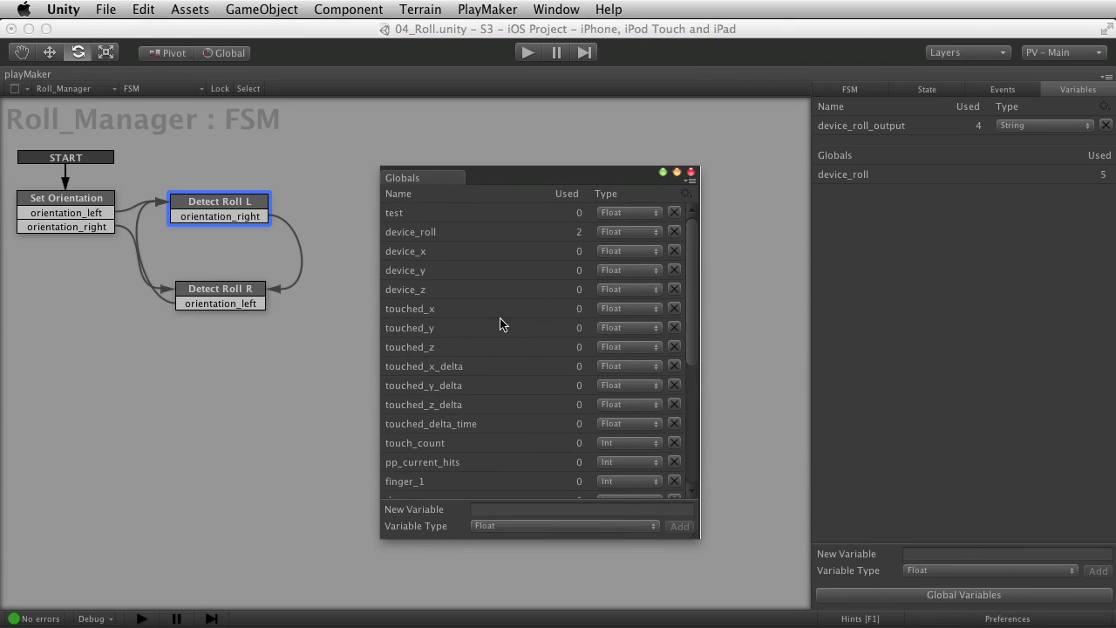
mouse_move(691, 171)
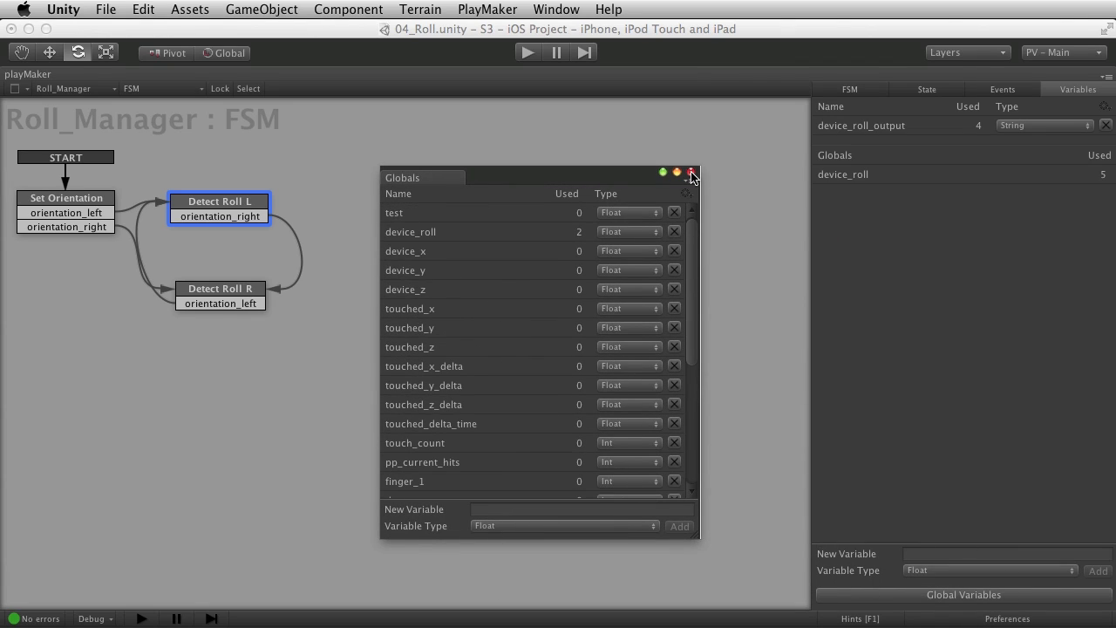
click(691, 172)
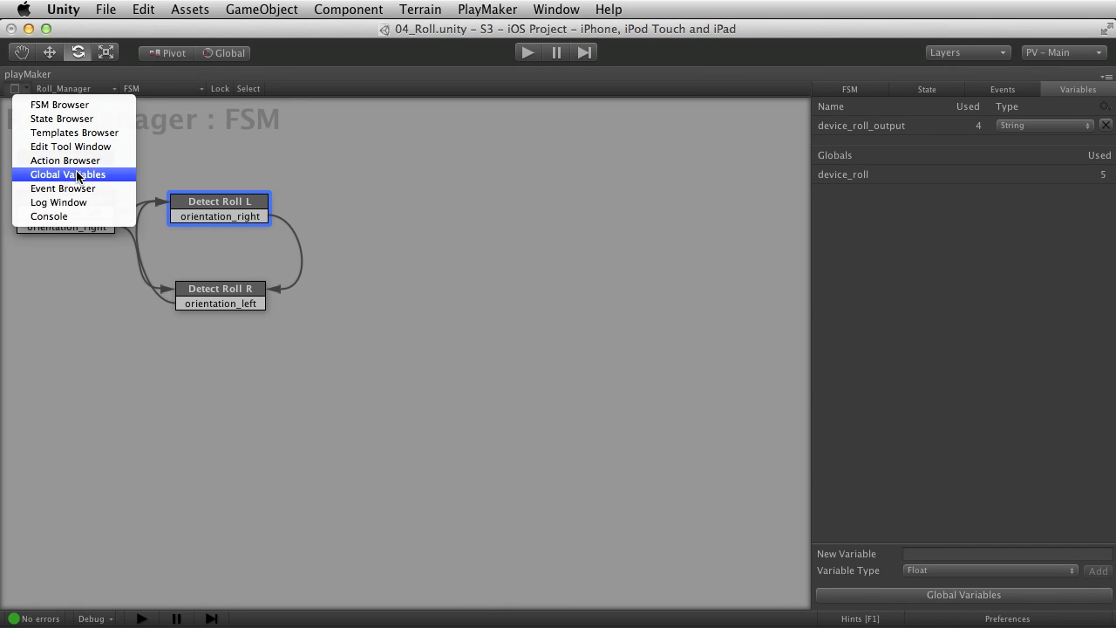
mouse_move(9, 91)
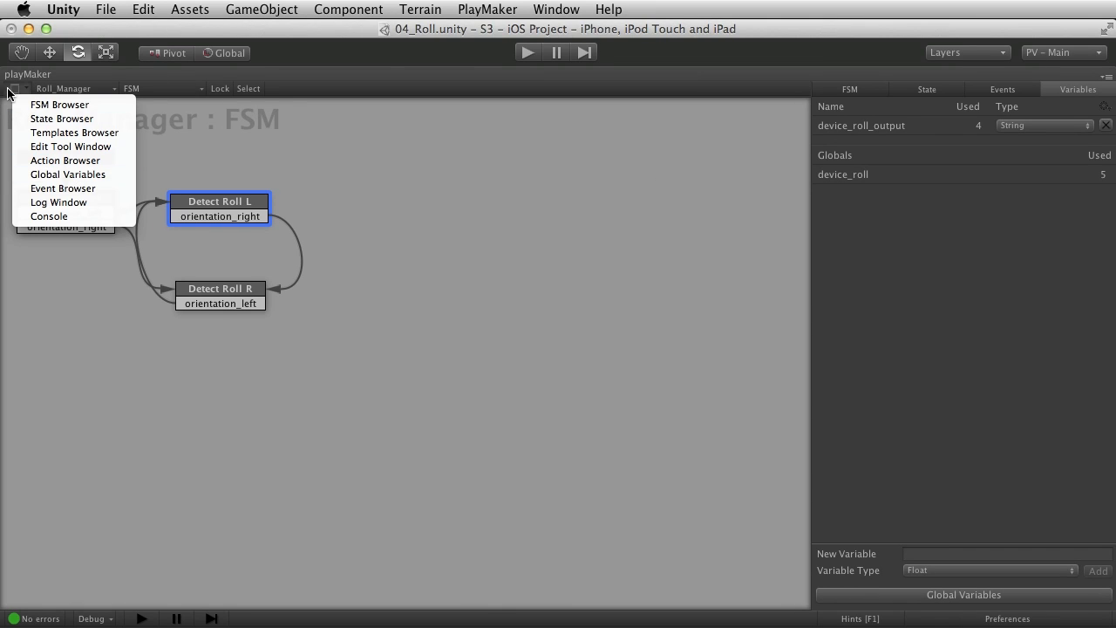
click(68, 175)
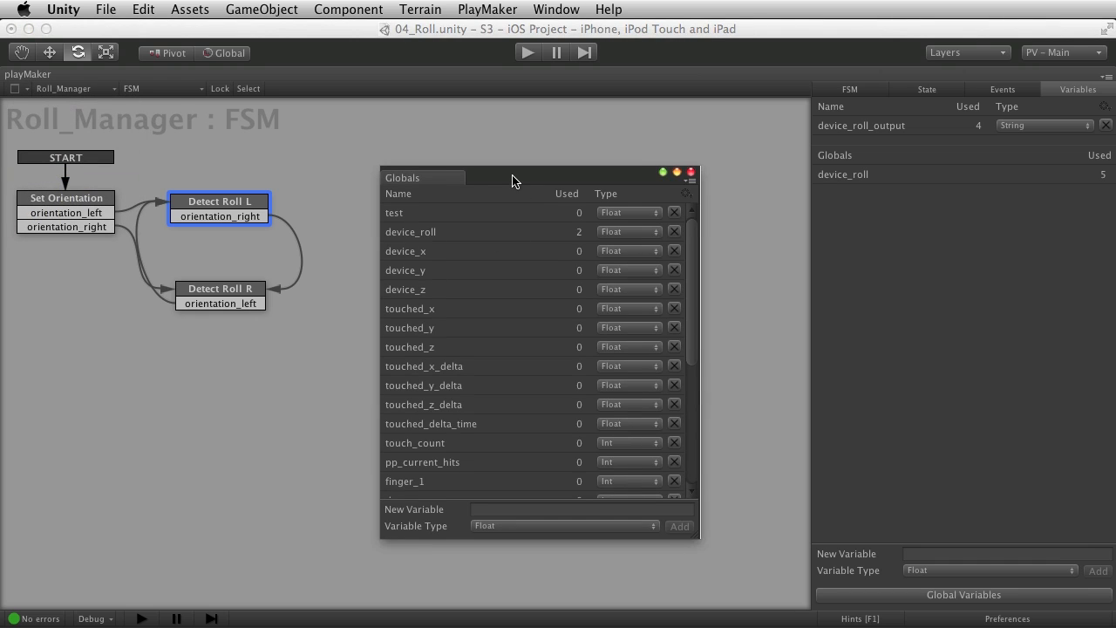
click(676, 171)
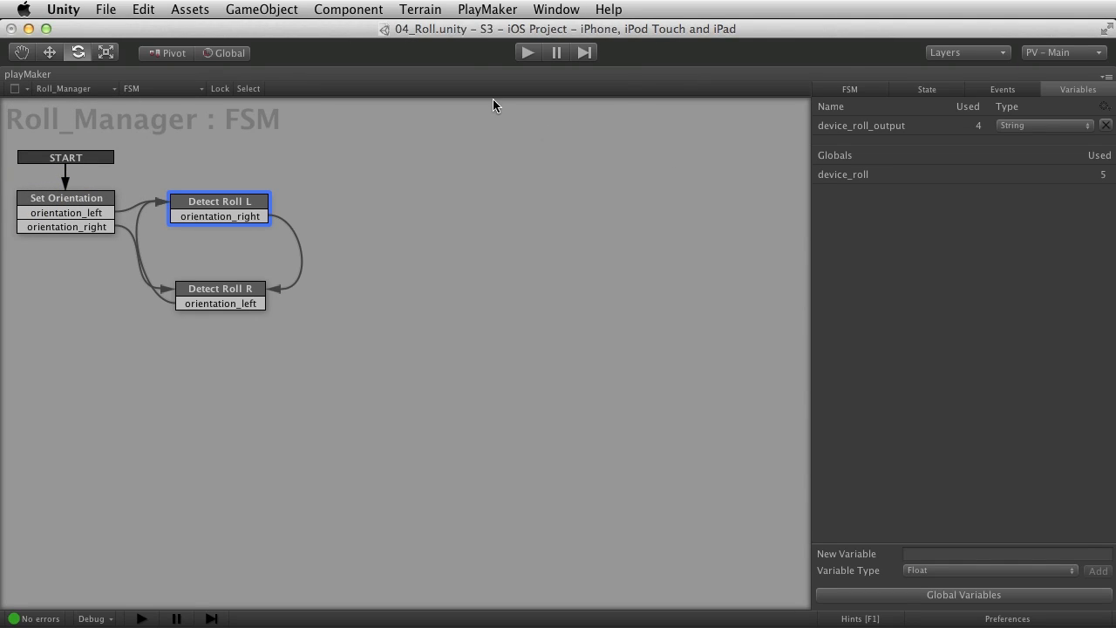
click(486, 9)
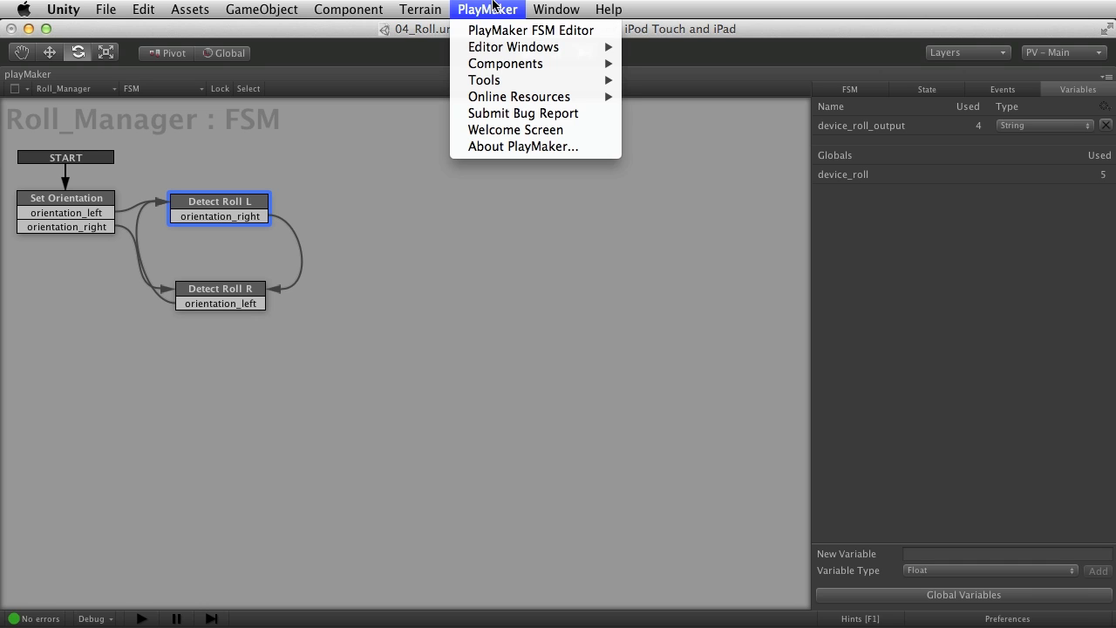
mouse_move(513, 47)
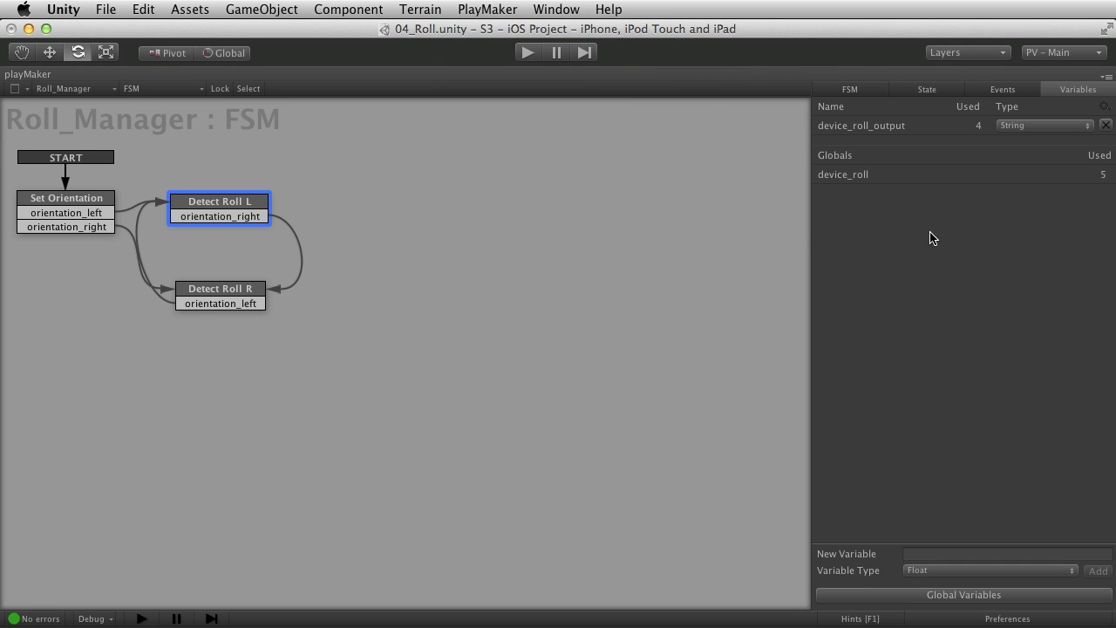
In Detect Roll L, keep device_roll as the stored angle with angle limit None
click(220, 201)
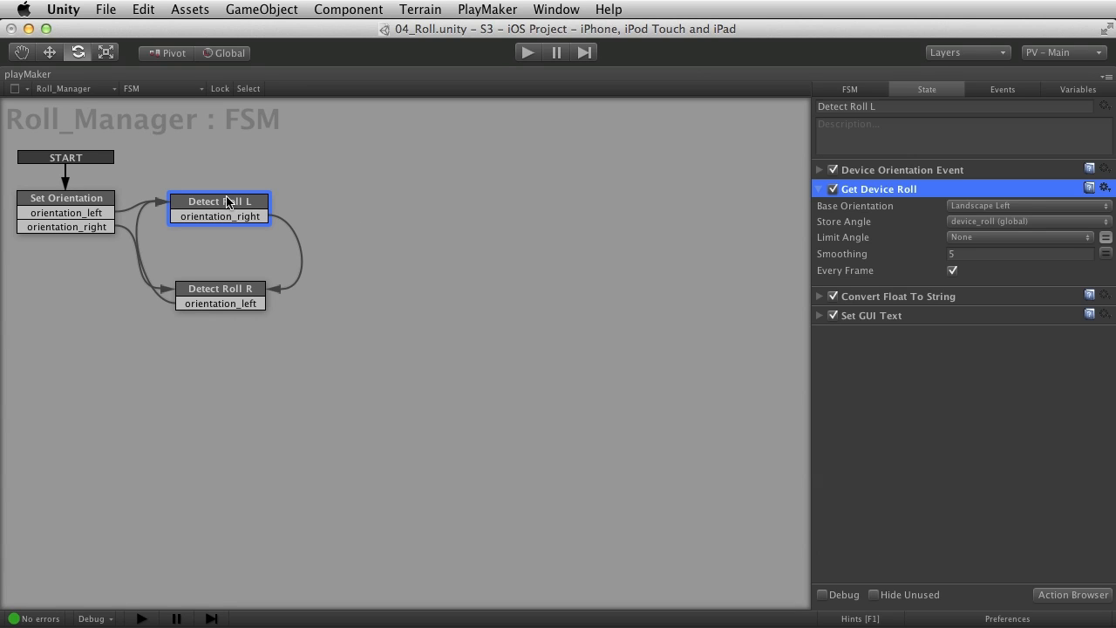
click(1027, 221)
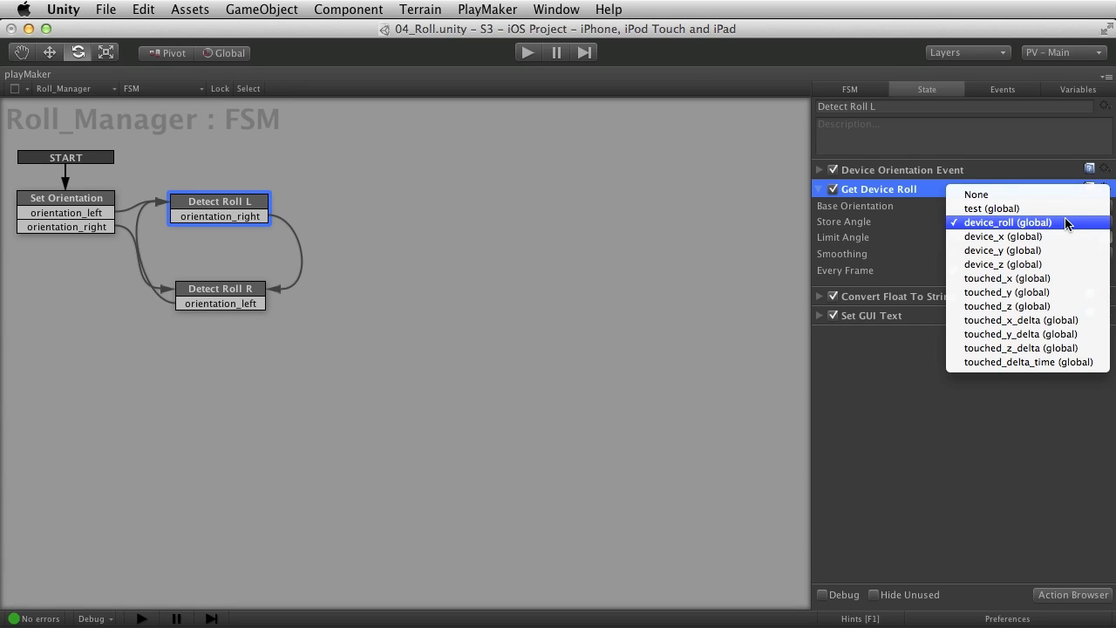
click(1008, 222)
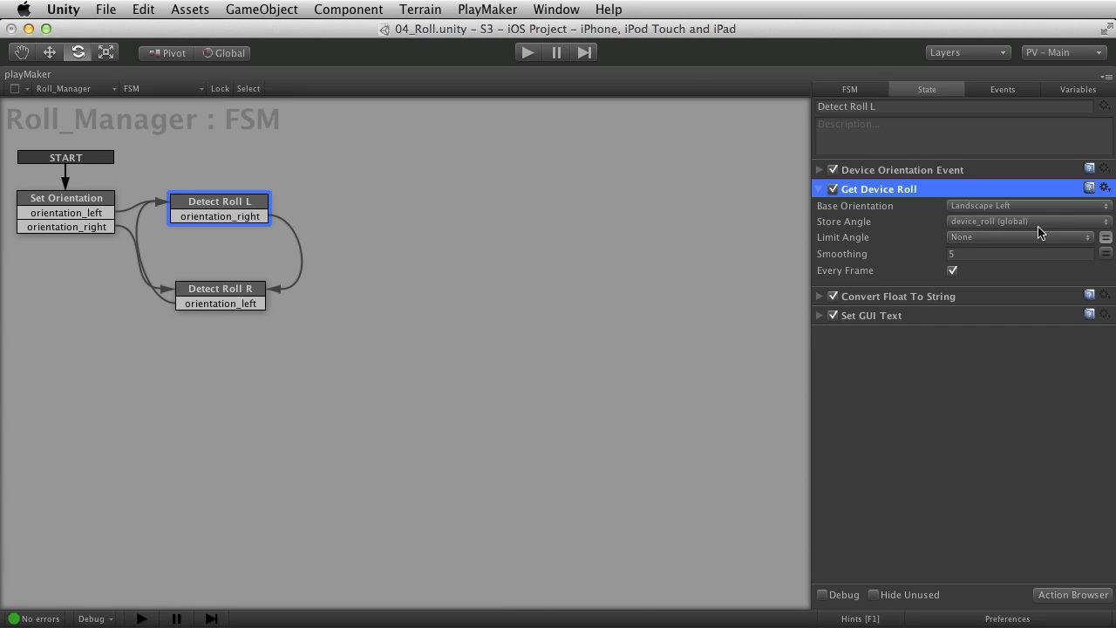
click(1027, 221)
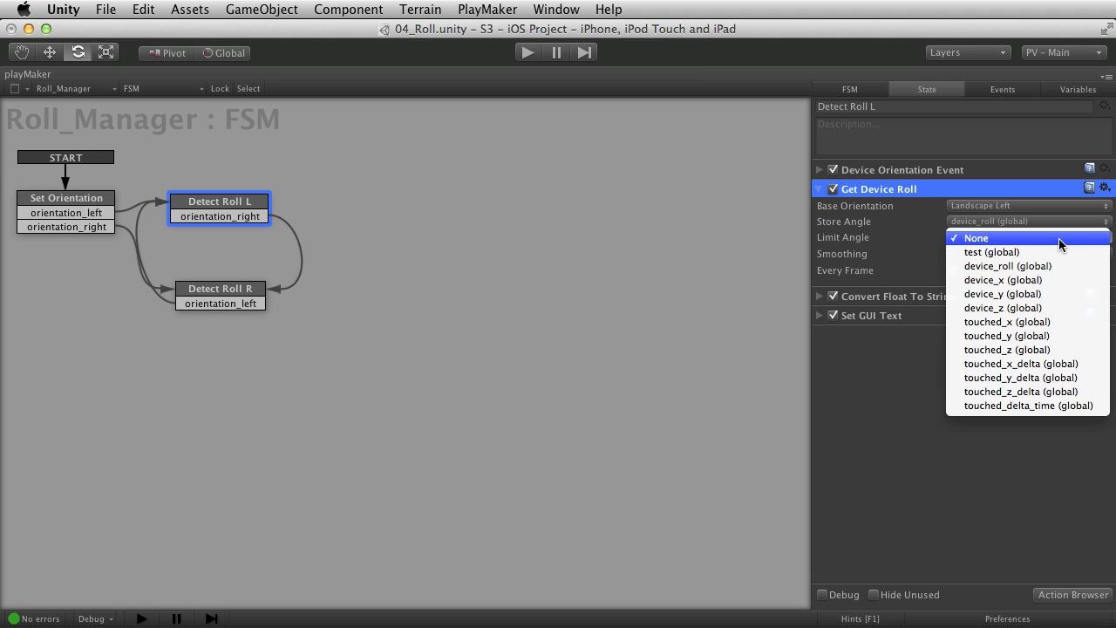
click(975, 237)
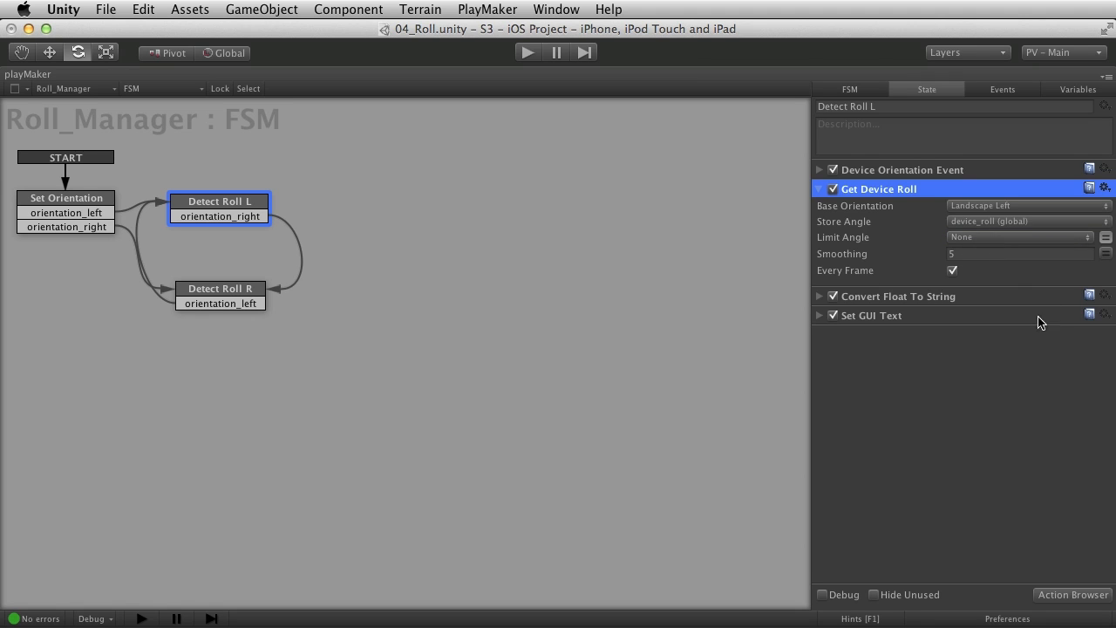
click(1028, 220)
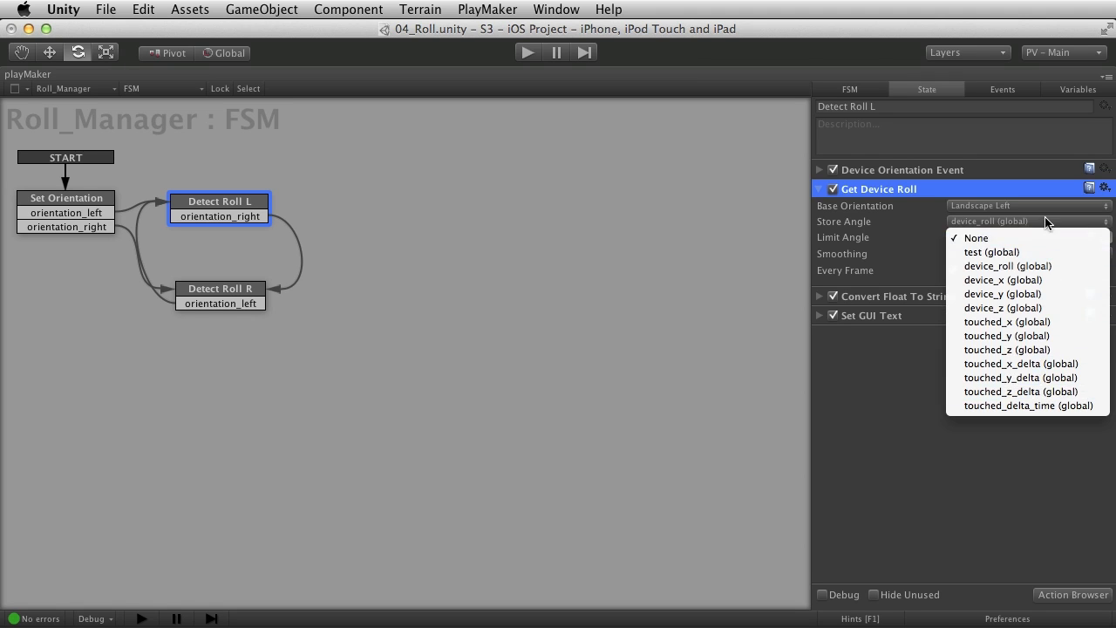
click(1008, 266)
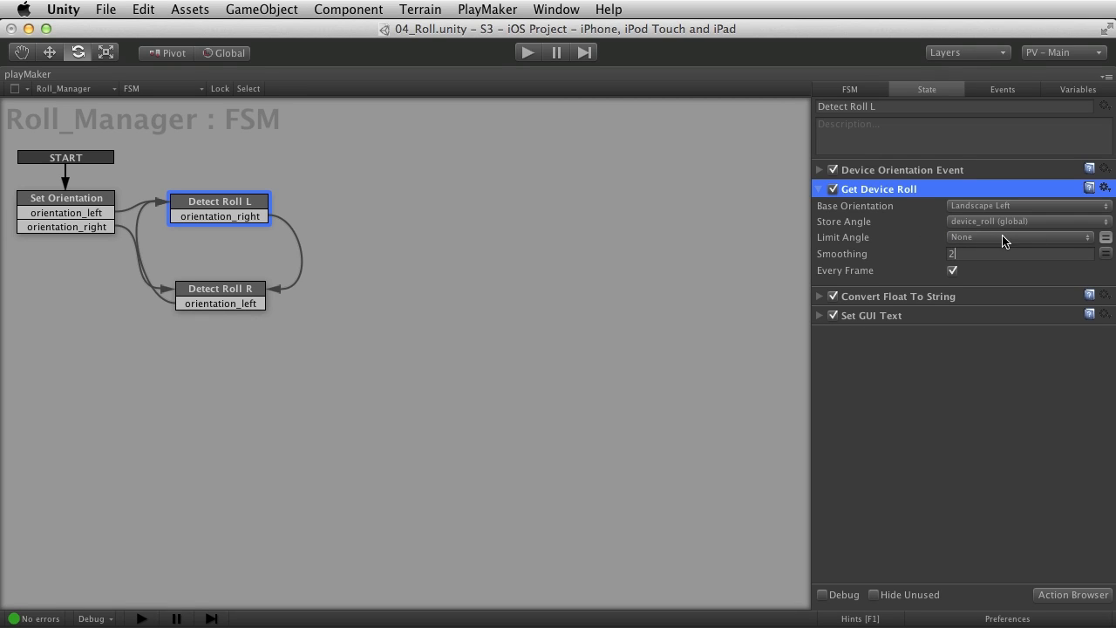
mouse_move(873, 255)
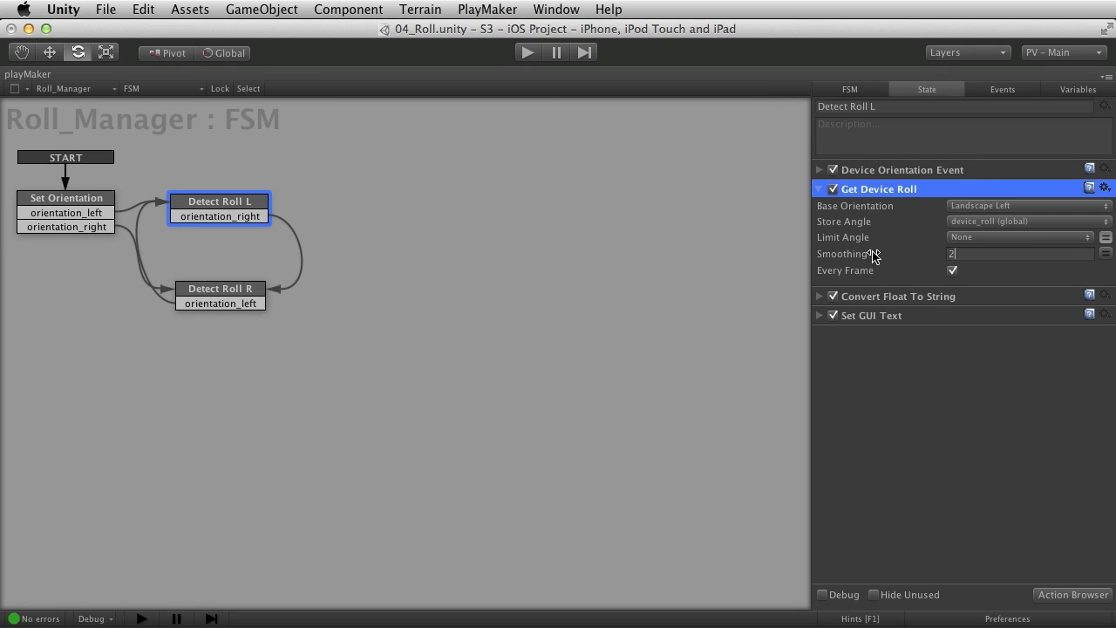
mouse_move(1019, 249)
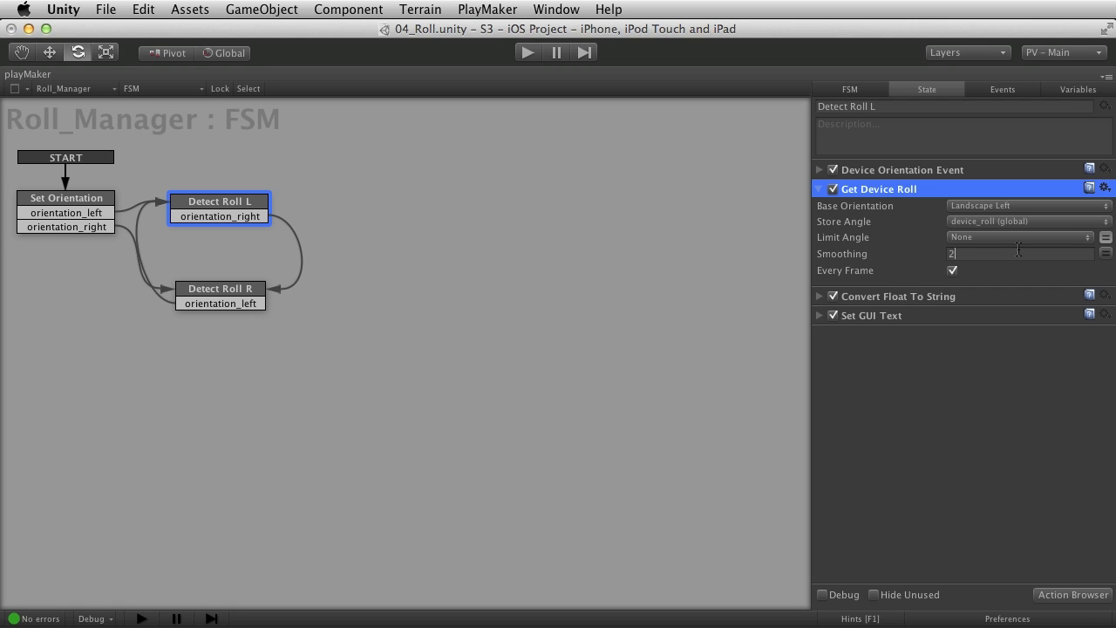
mouse_move(888, 260)
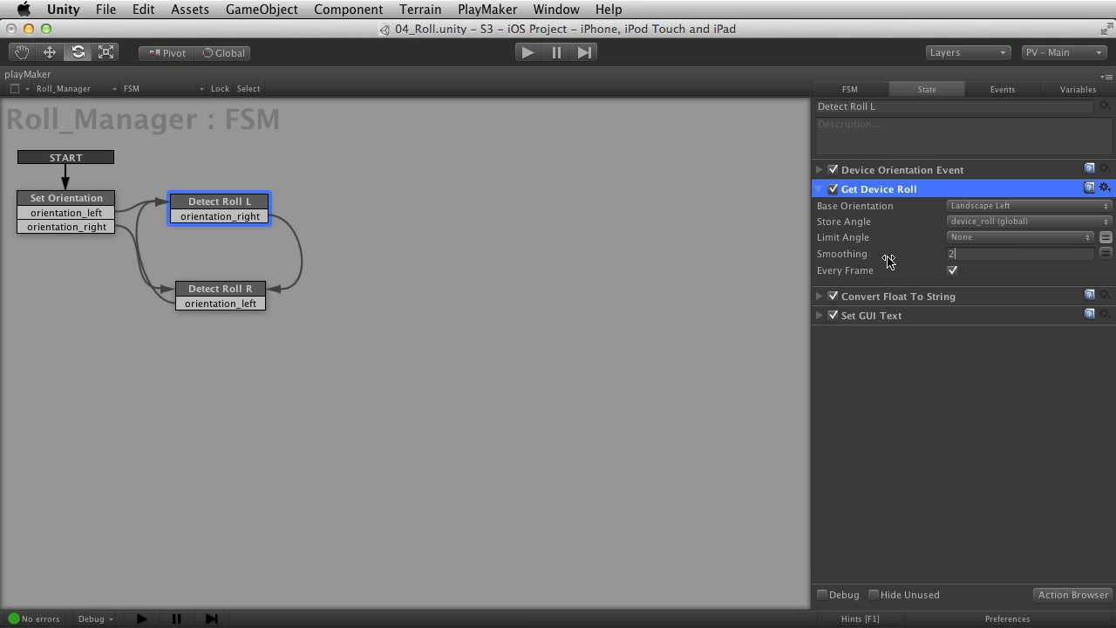
mouse_move(933, 261)
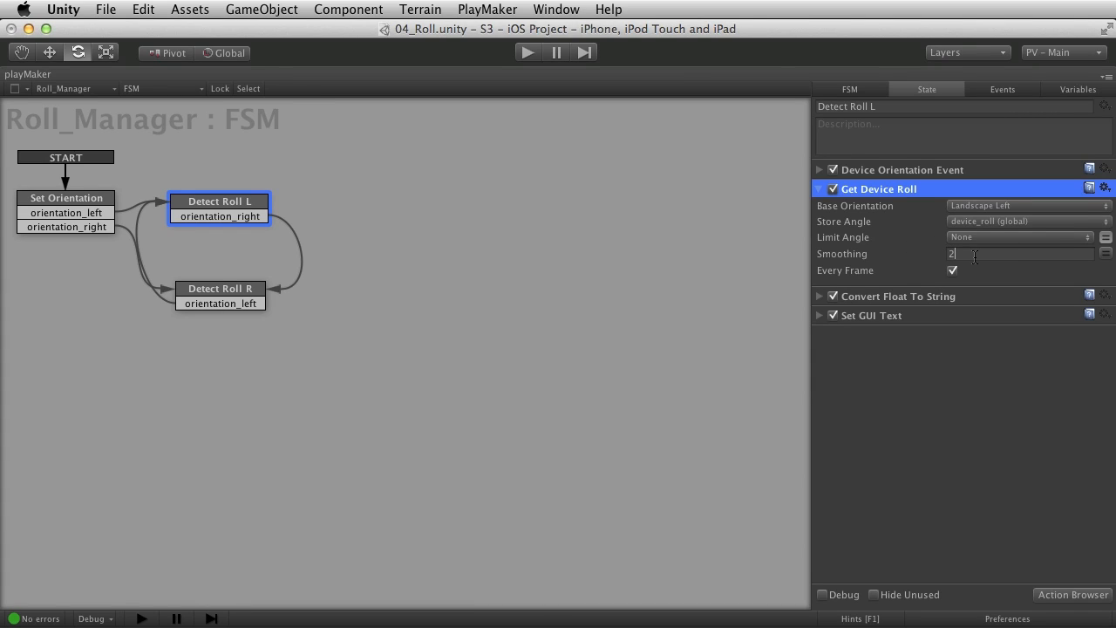
mouse_move(979, 266)
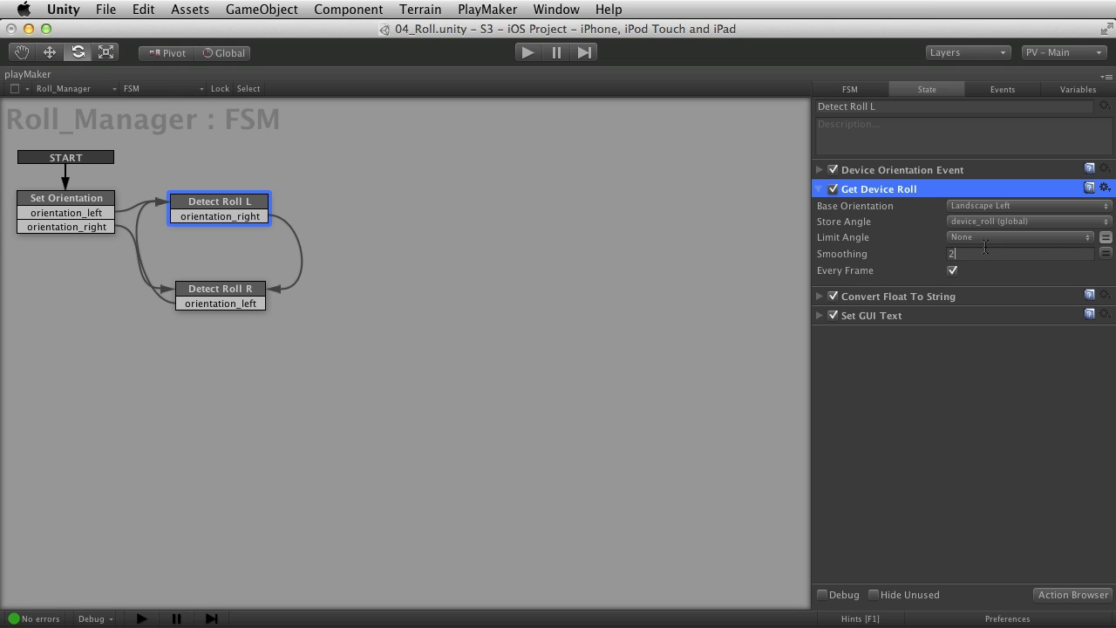
Toggle every-frame roll updating off and back on, keeping device_roll stored
click(952, 270)
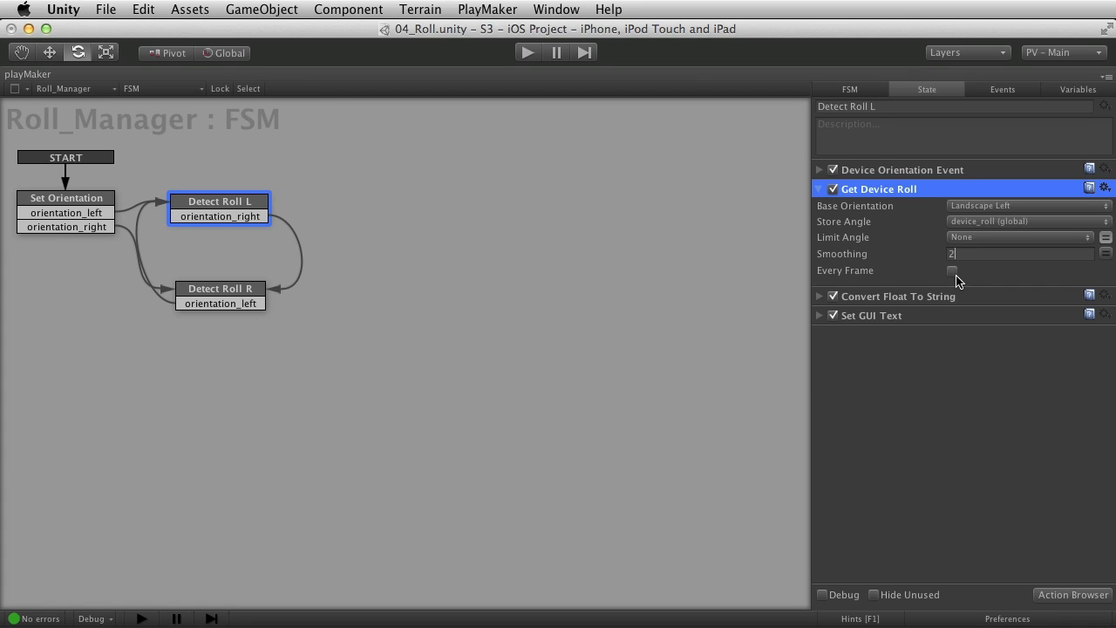
click(953, 270)
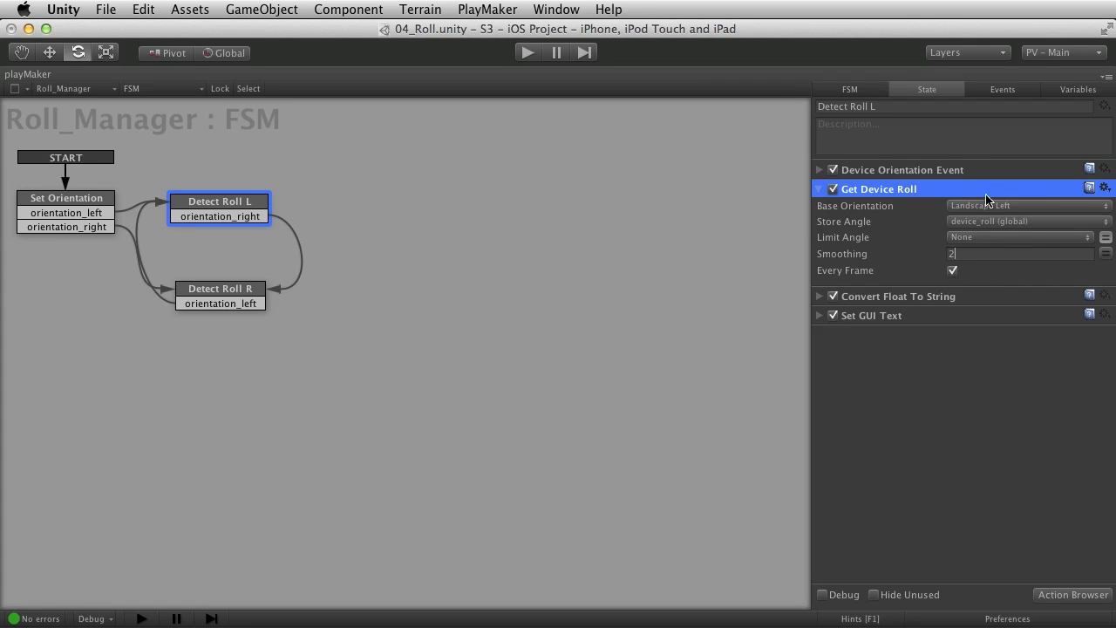
mouse_move(958, 218)
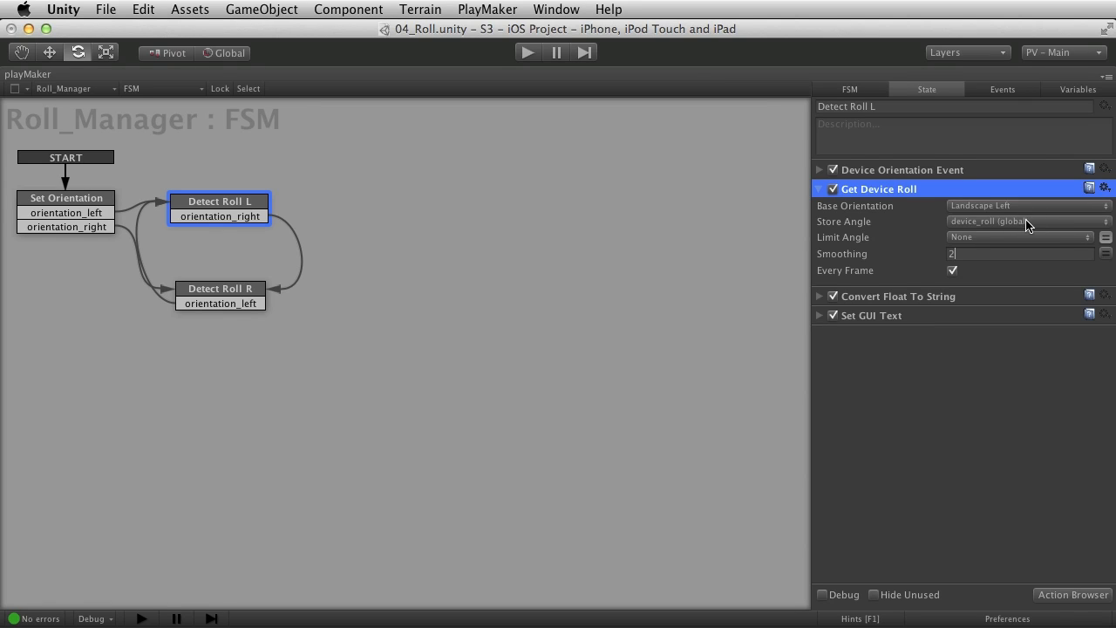
click(1027, 221)
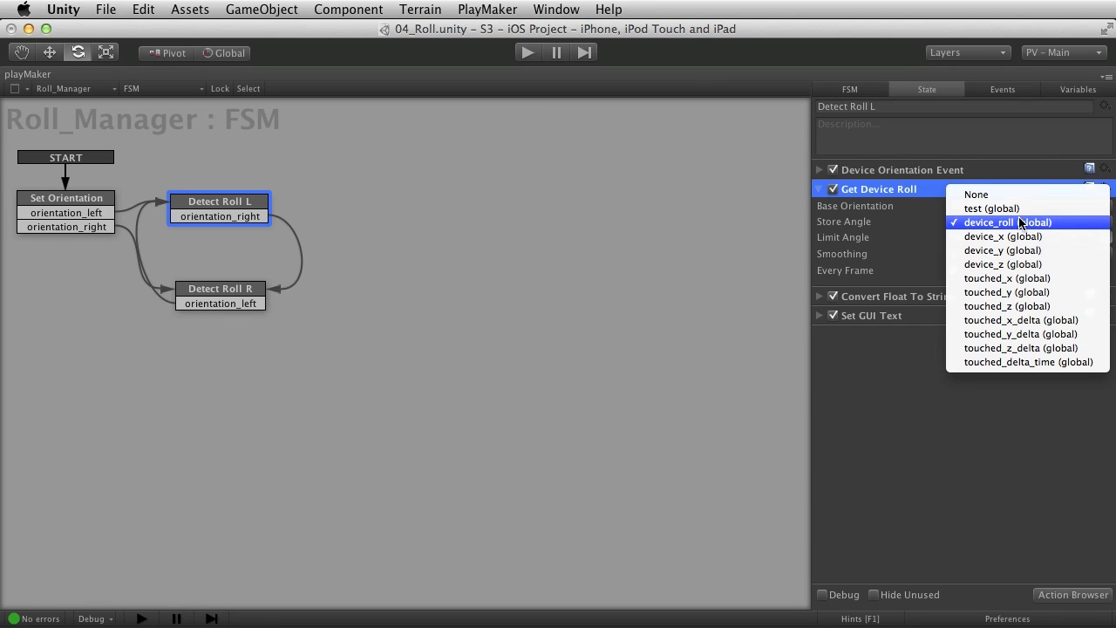
mouse_move(1061, 231)
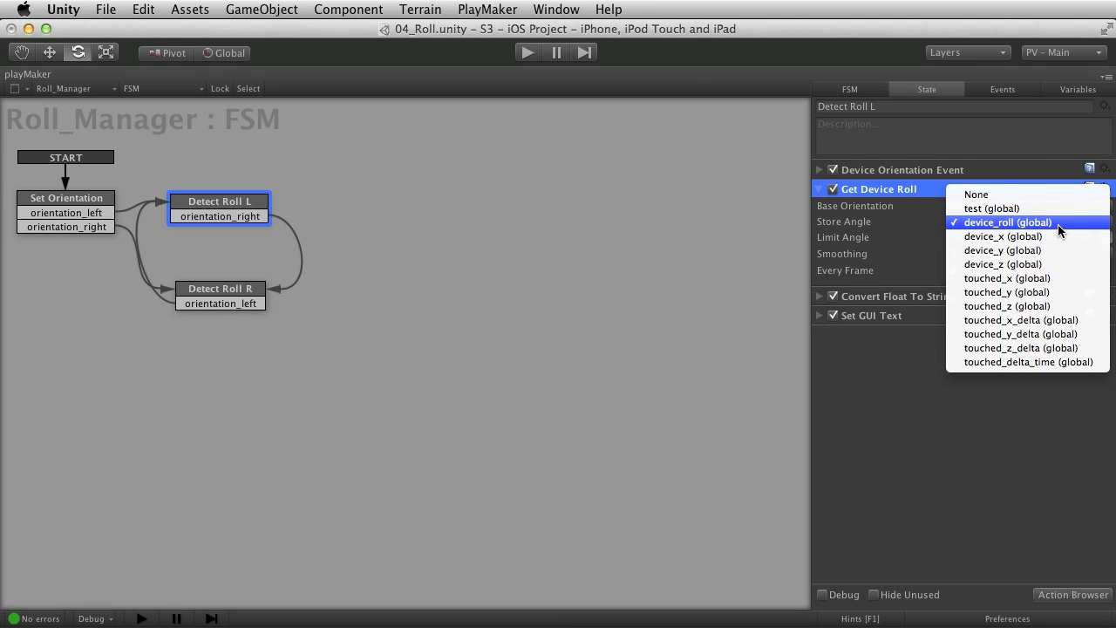
click(1008, 221)
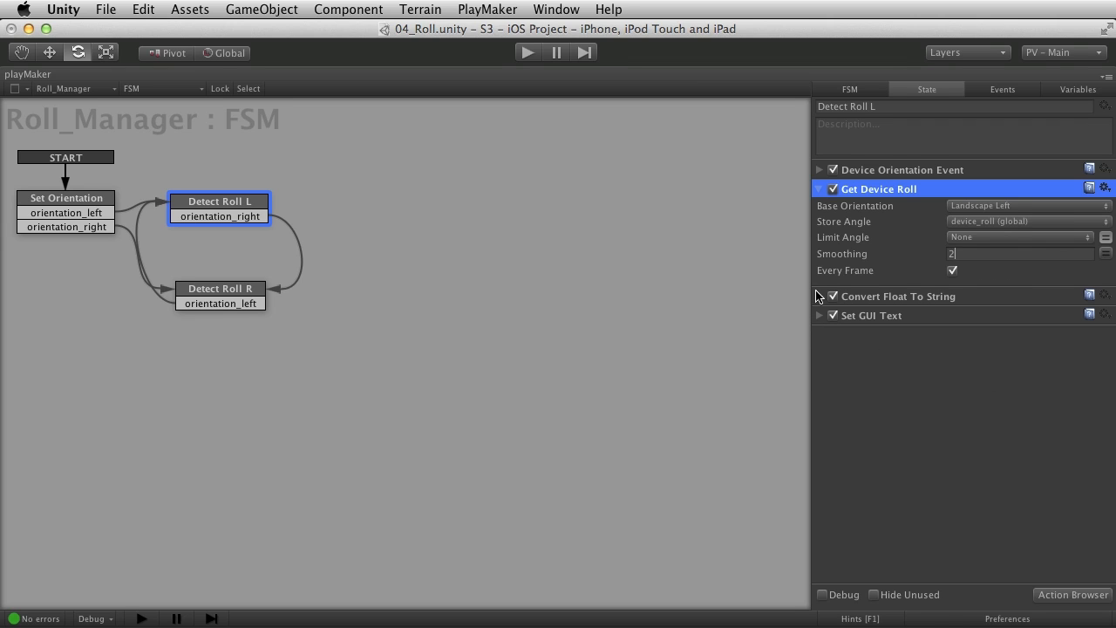
mouse_move(829, 323)
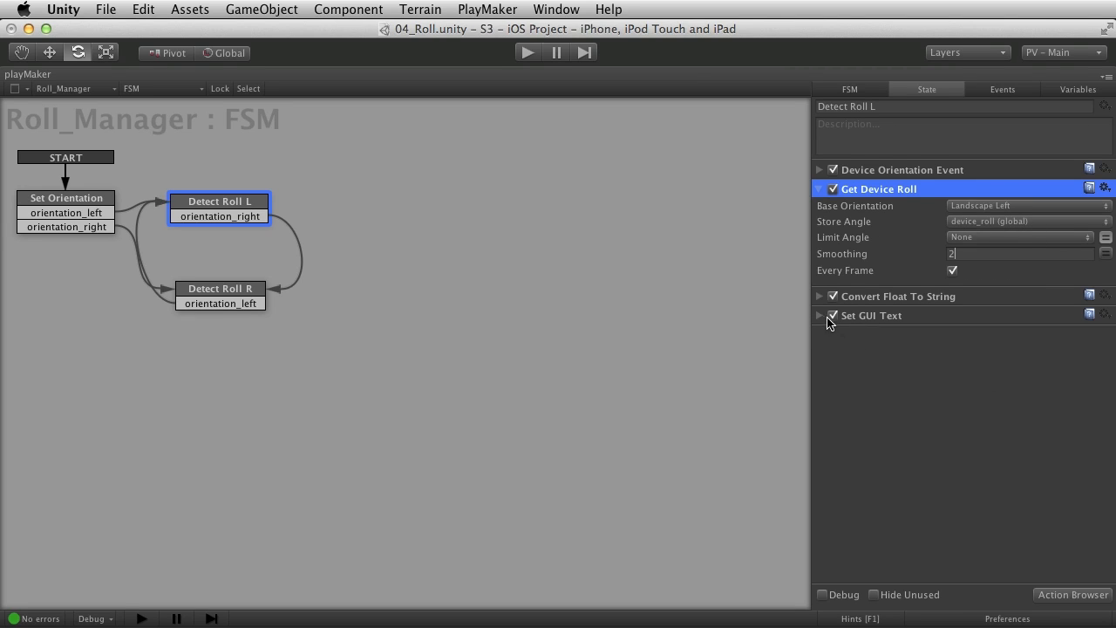
Set Convert Float To String's output to device_roll_output and restore the editor layout
click(820, 314)
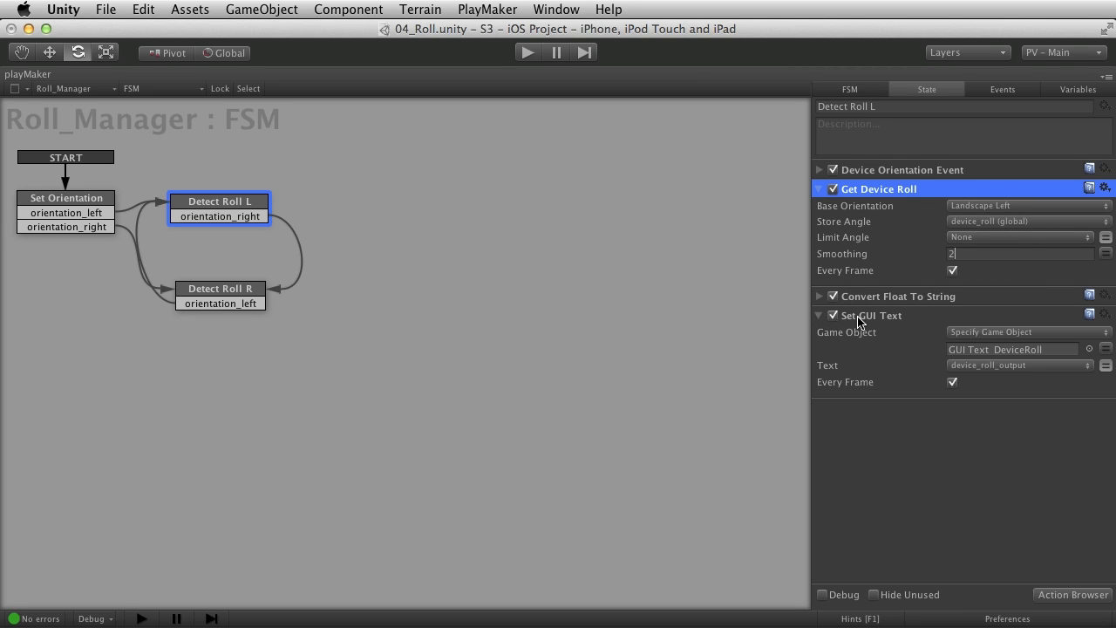
click(819, 296)
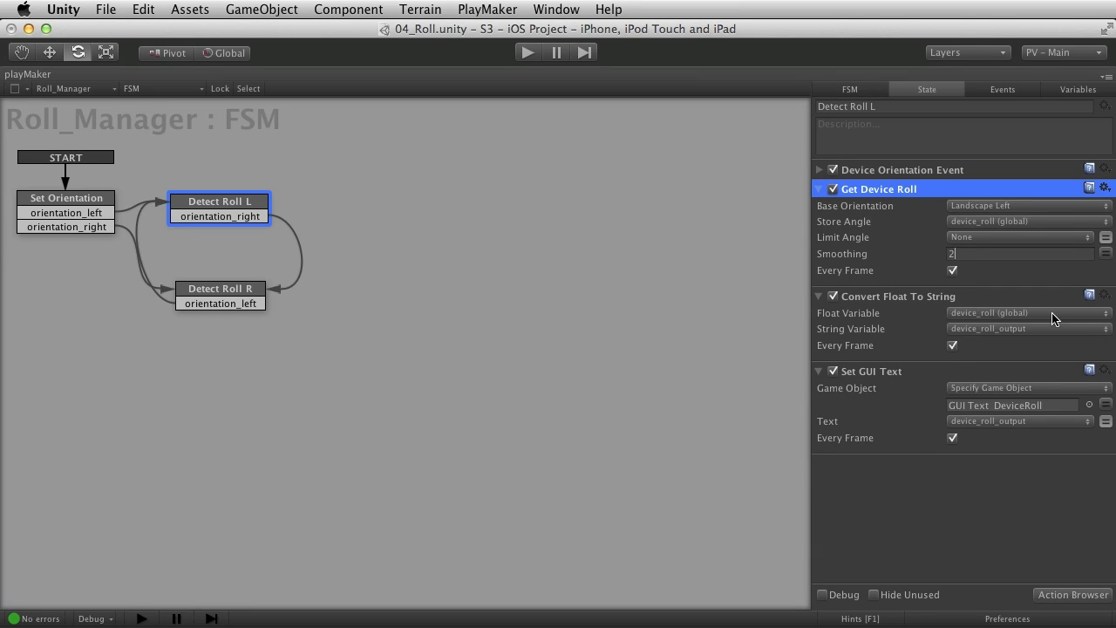
click(1028, 312)
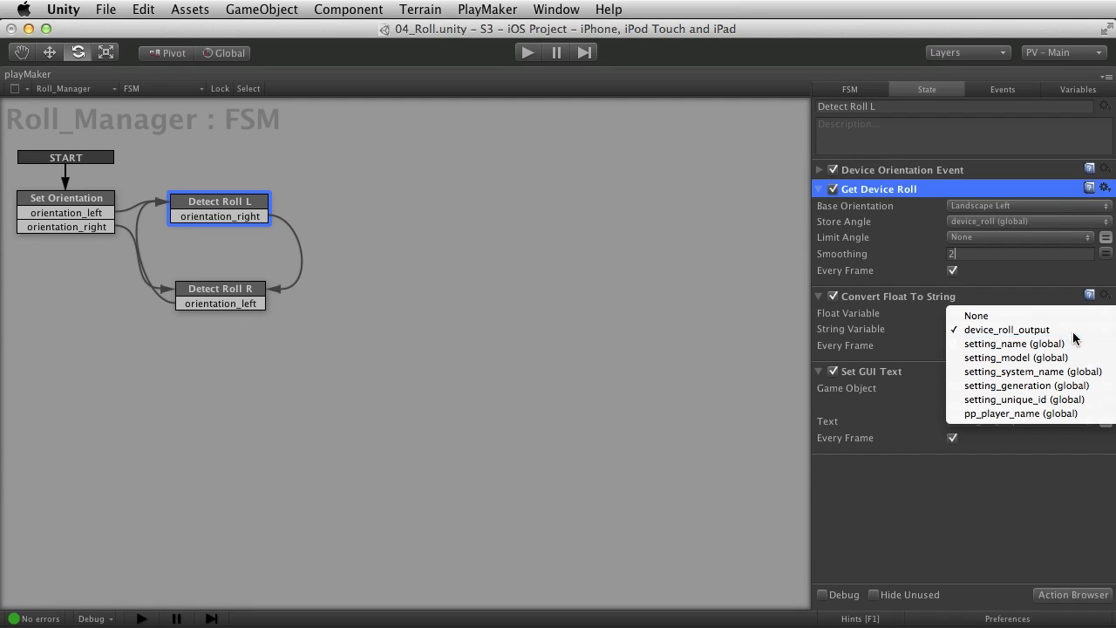
click(1007, 329)
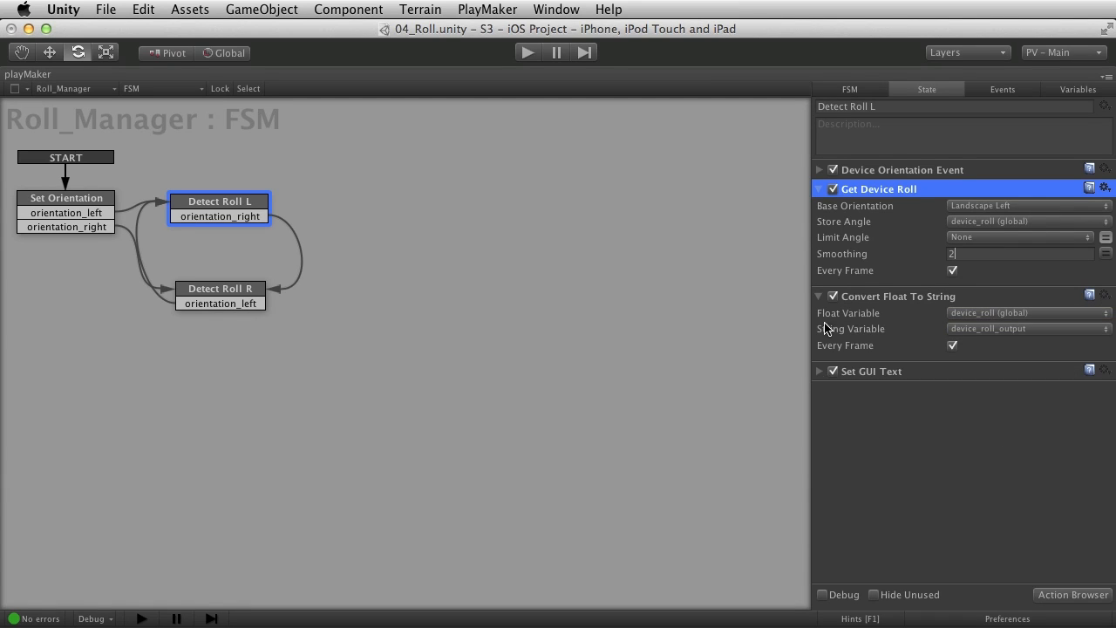
click(362, 173)
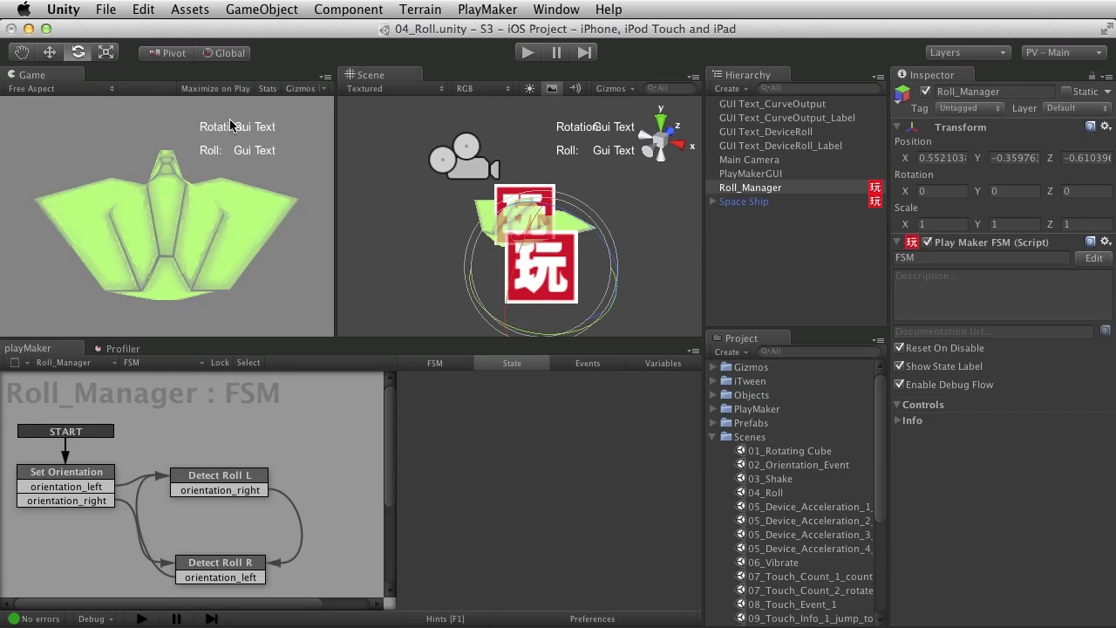
Preview the enlarged Game view, then confirm Detect Roll L stores device_roll (global)
click(997, 89)
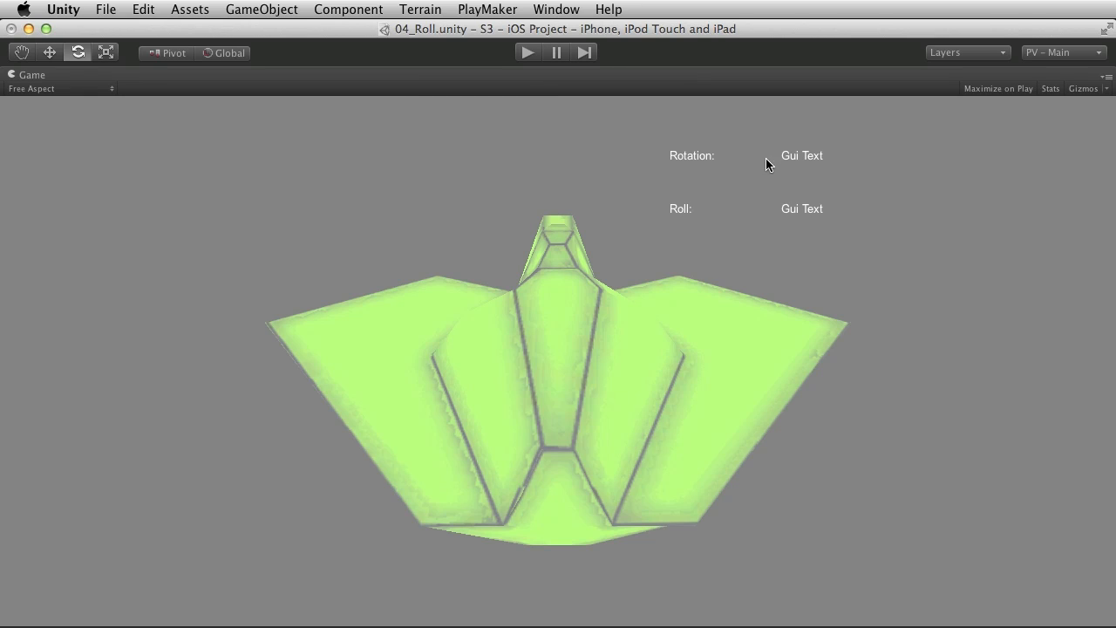
mouse_move(757, 166)
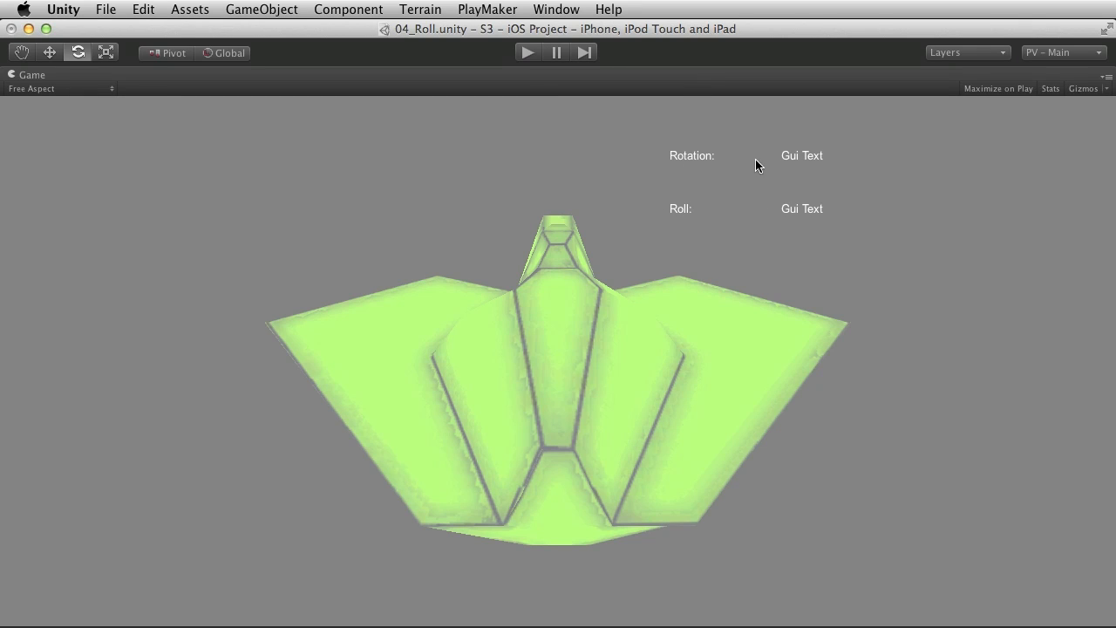
mouse_move(777, 170)
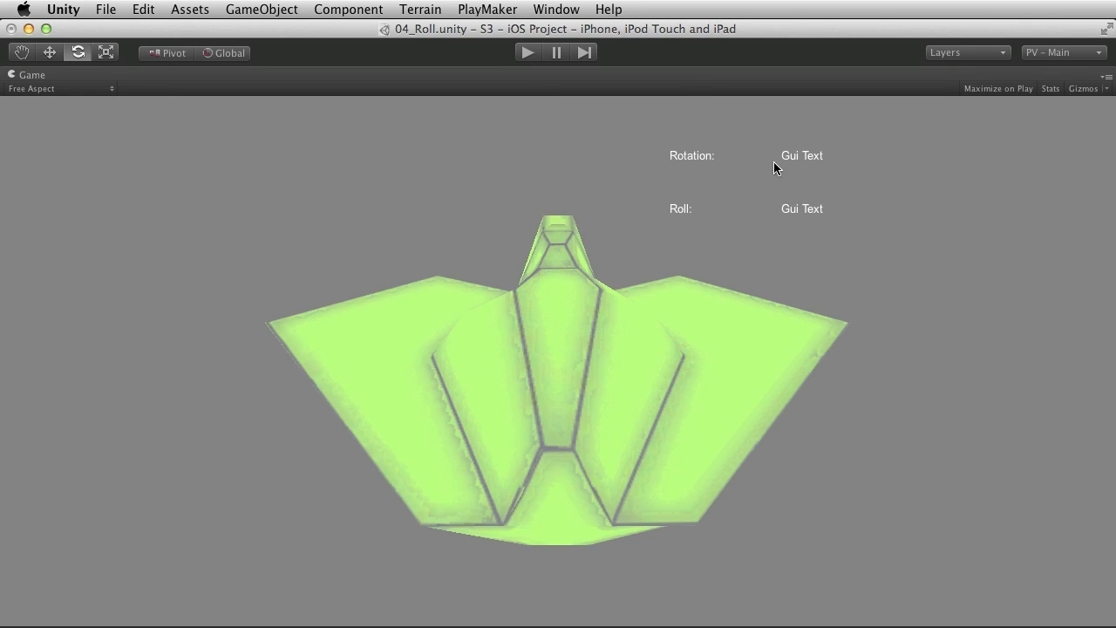
mouse_move(782, 217)
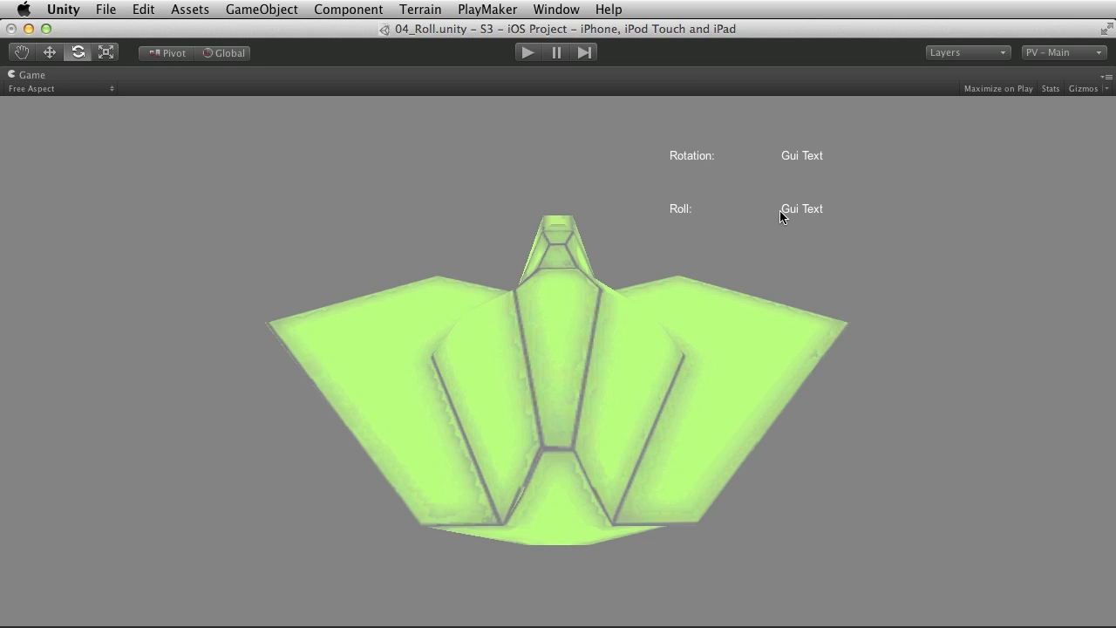
mouse_move(583, 376)
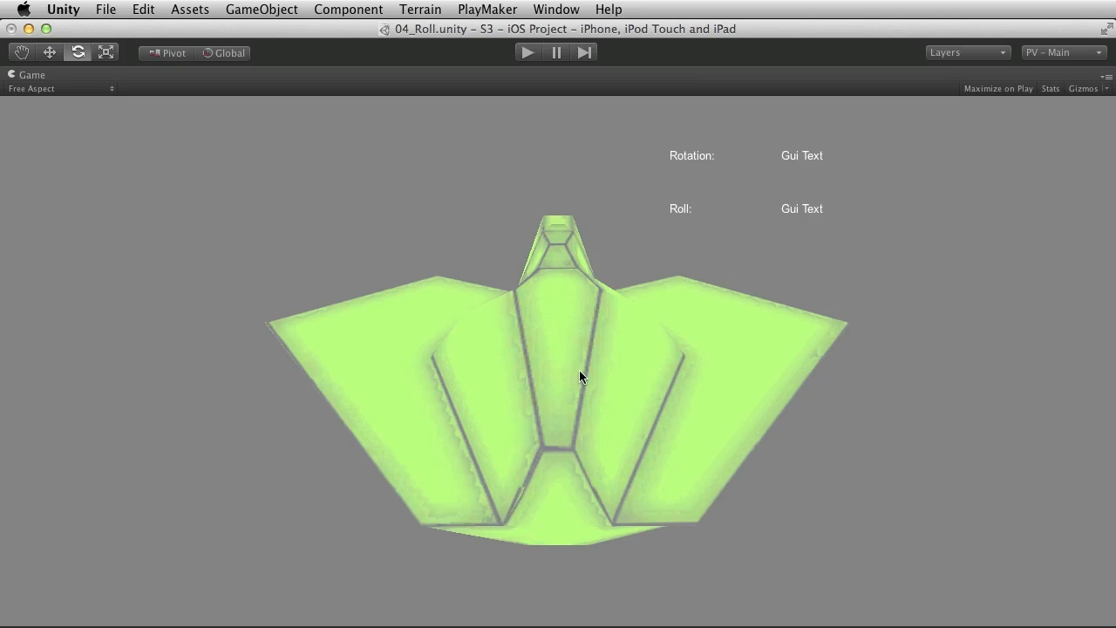
mouse_move(708, 188)
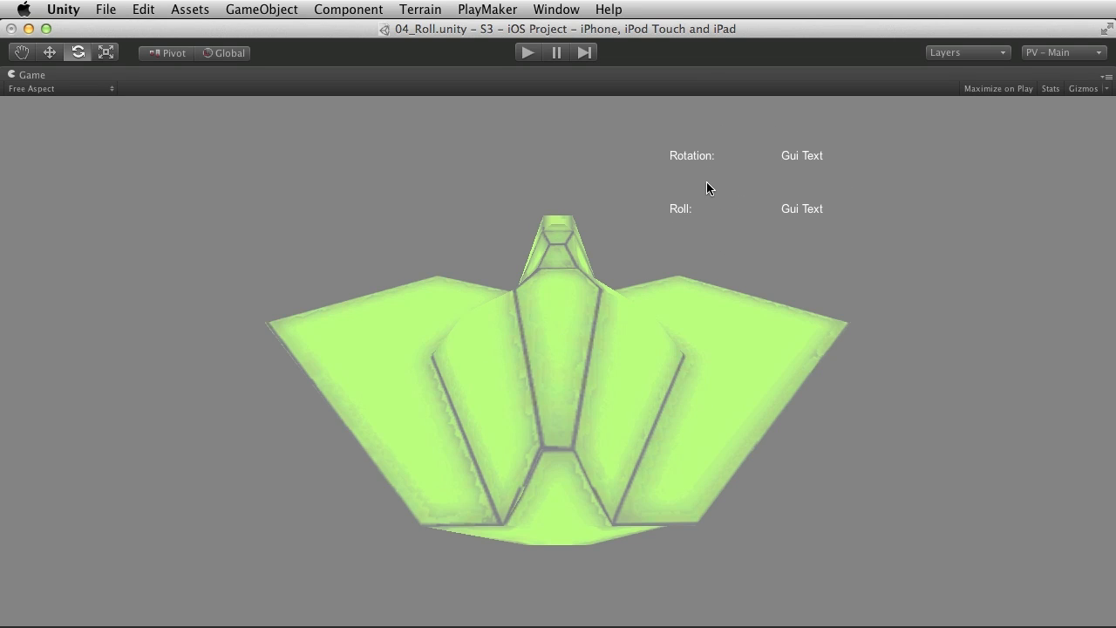
mouse_move(510, 88)
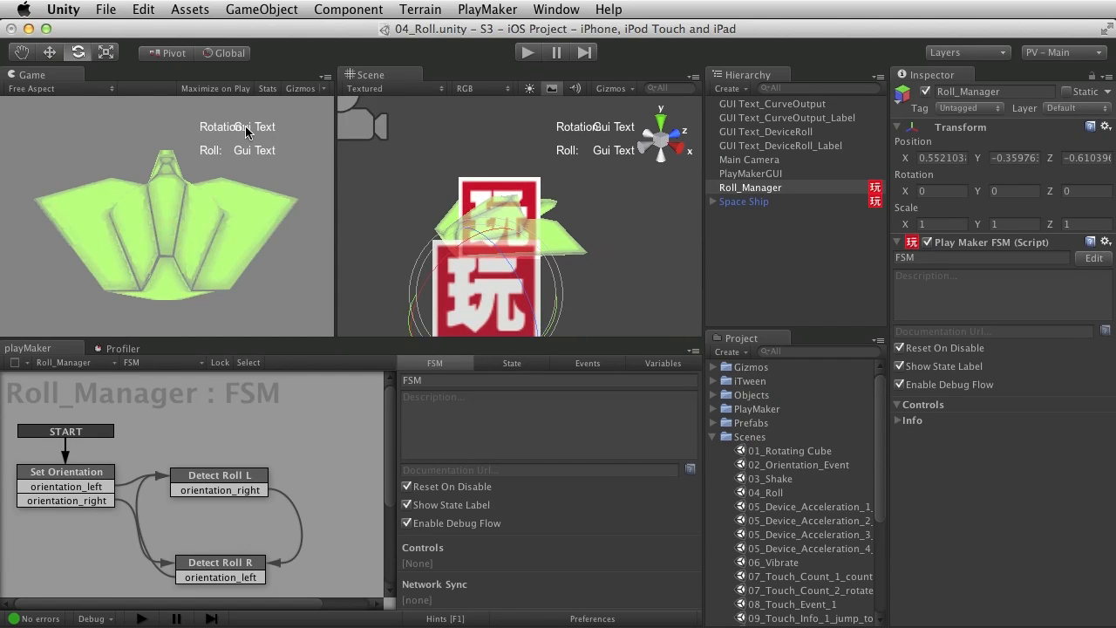
mouse_move(246, 434)
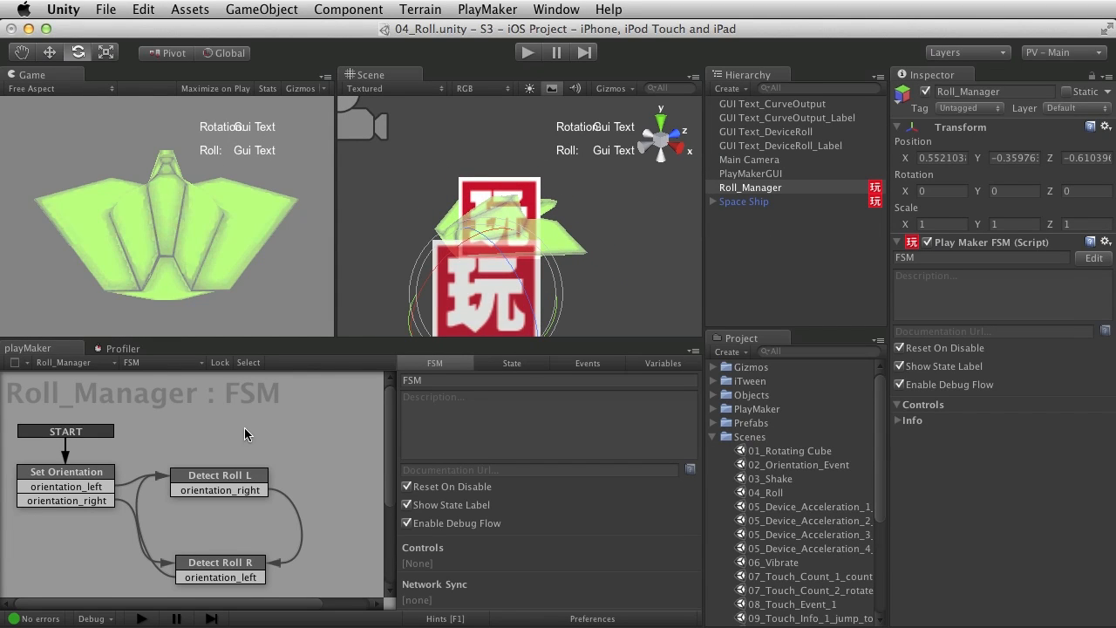
mouse_move(391, 268)
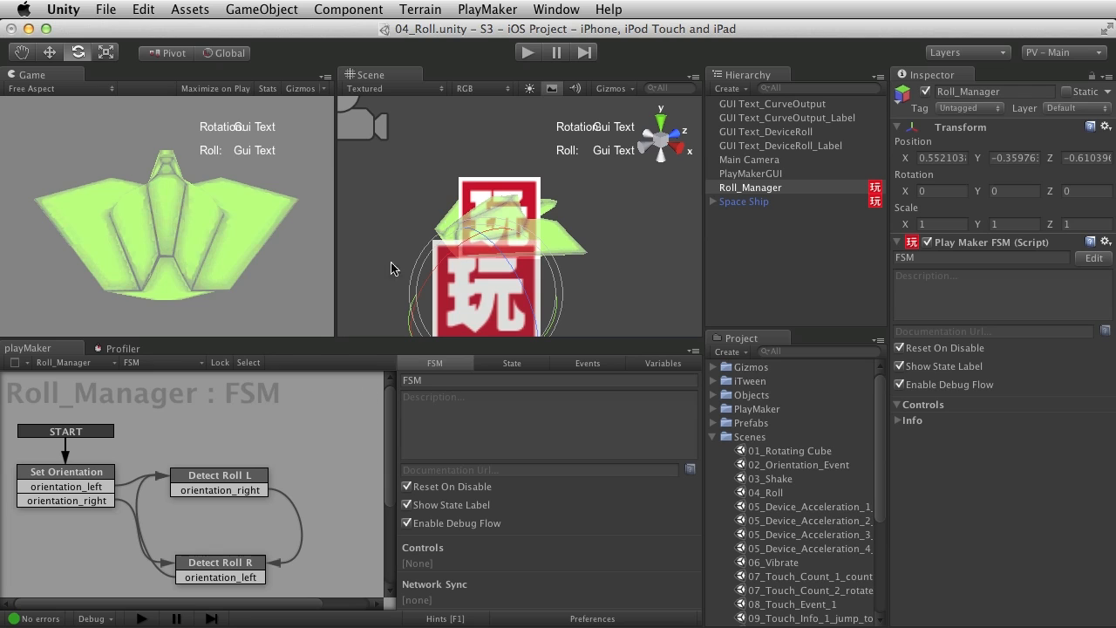
mouse_move(301, 513)
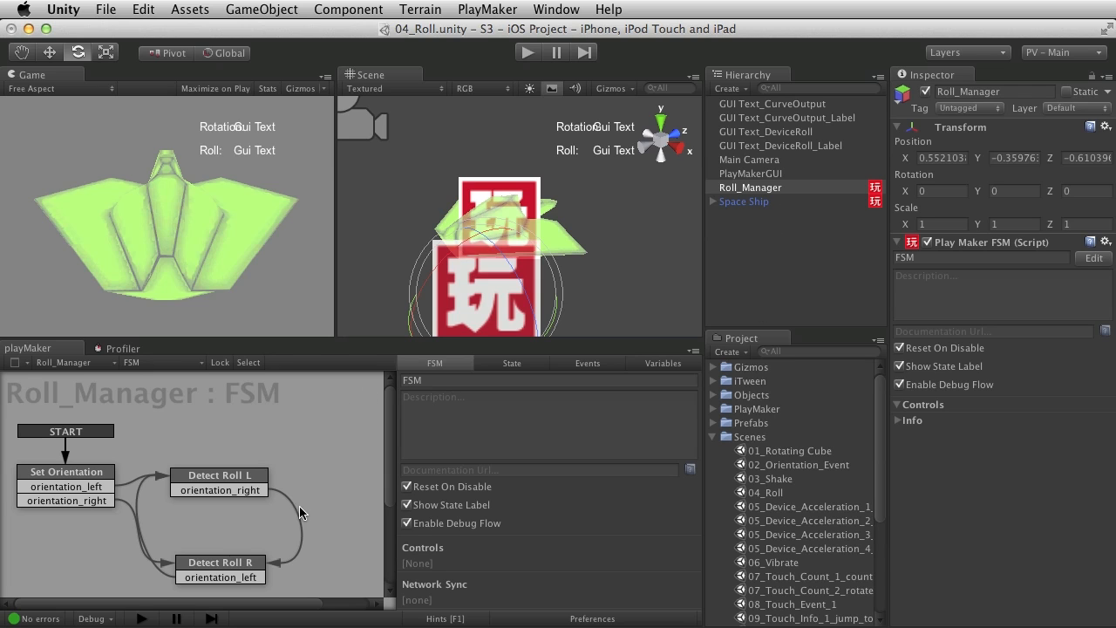
click(218, 476)
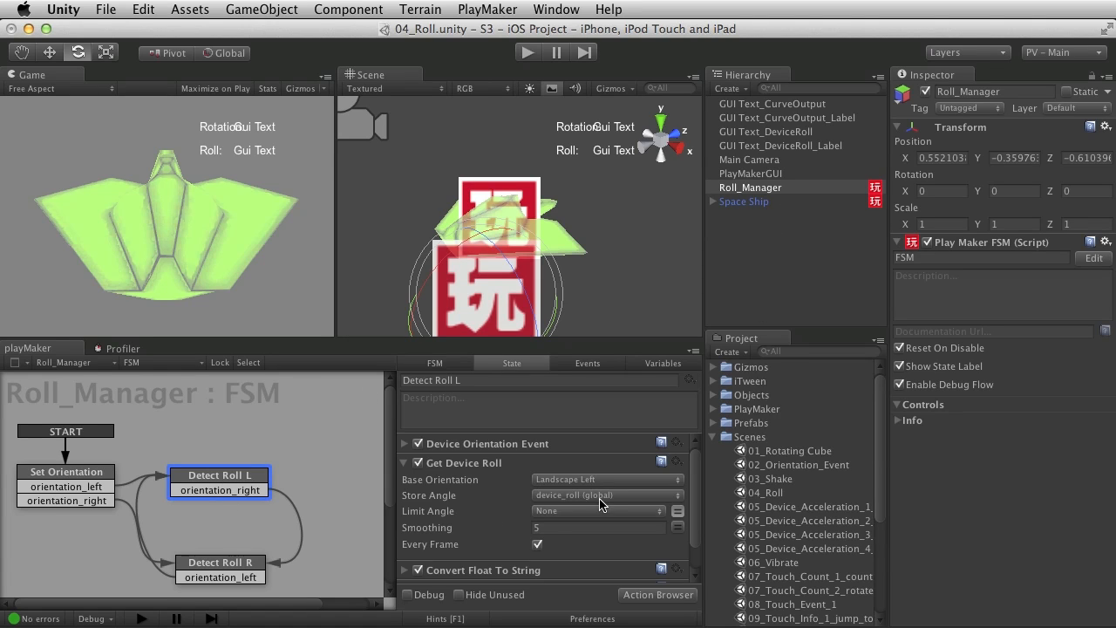
click(606, 495)
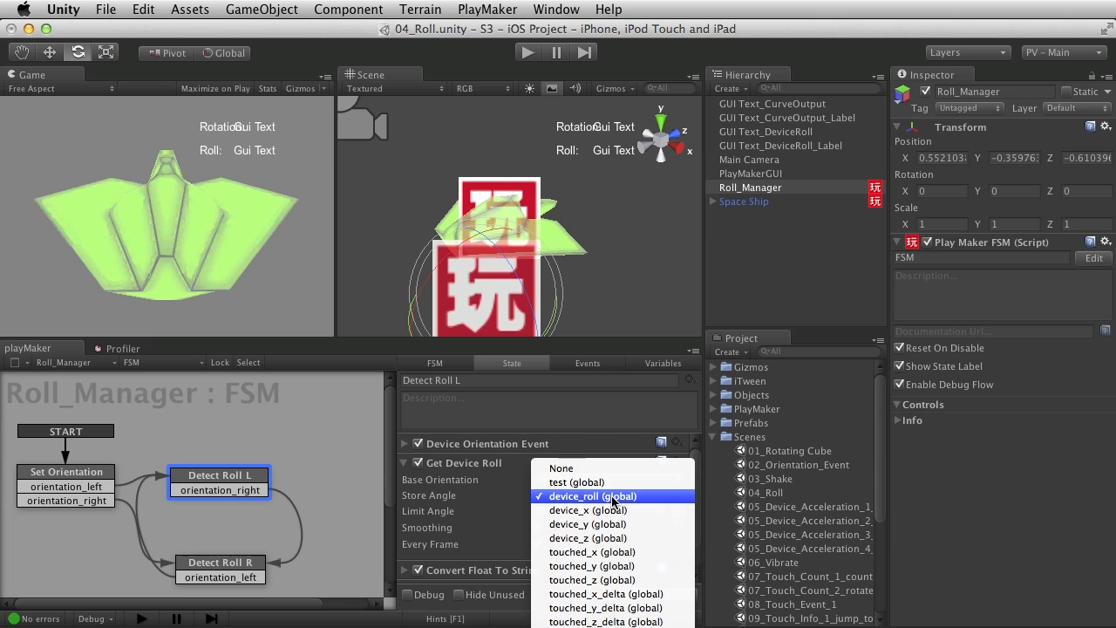
click(592, 496)
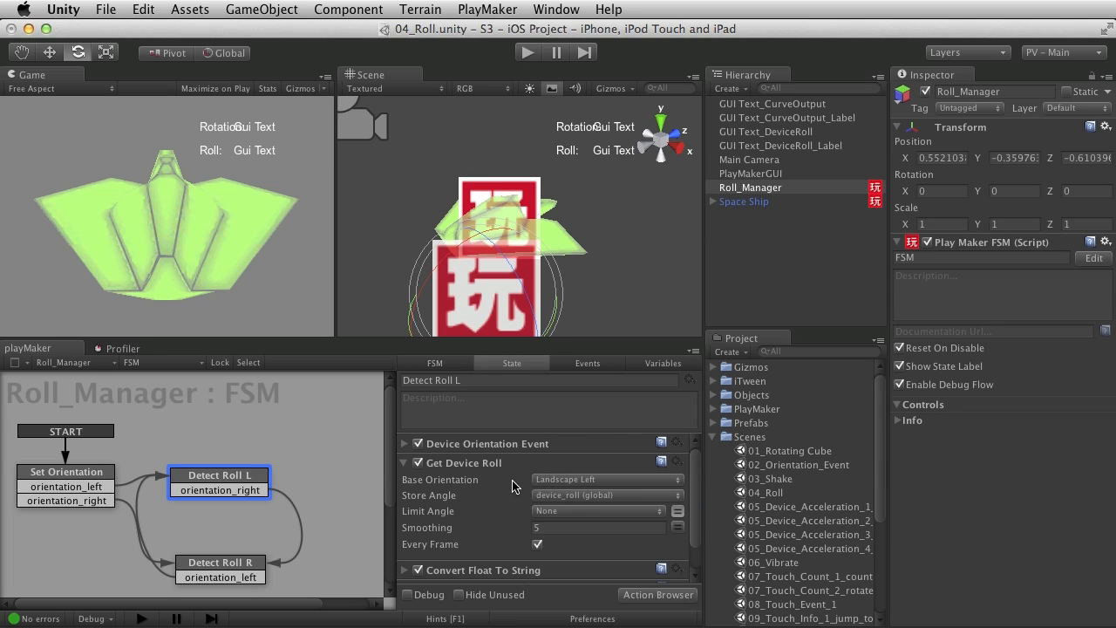
mouse_move(146, 213)
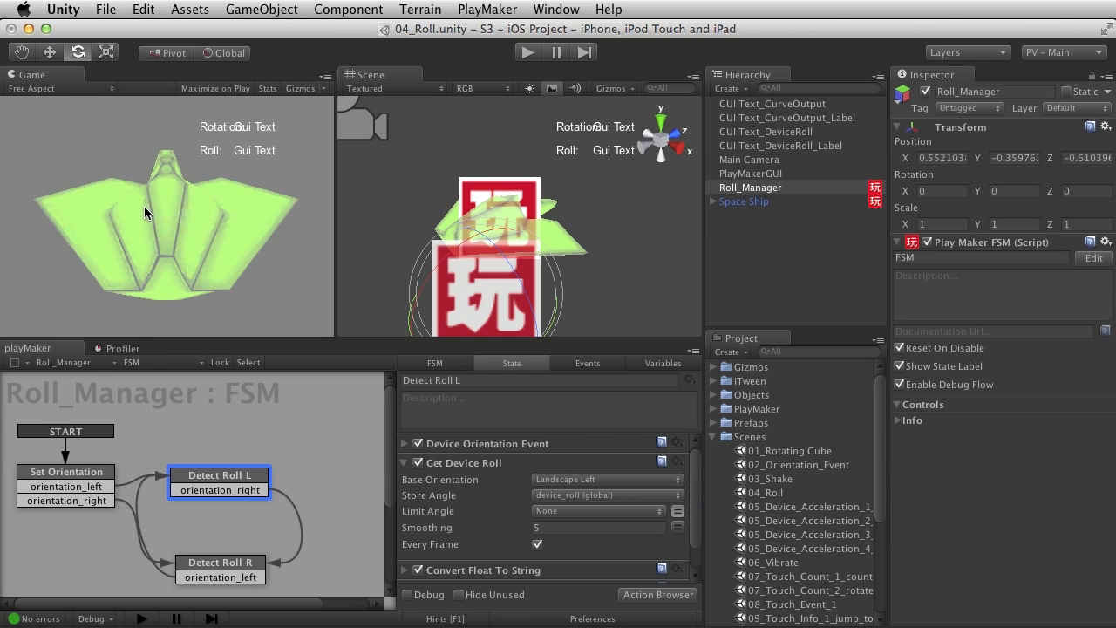
On Space Ship, set Sample Curve's stored value to ship_roll
click(745, 200)
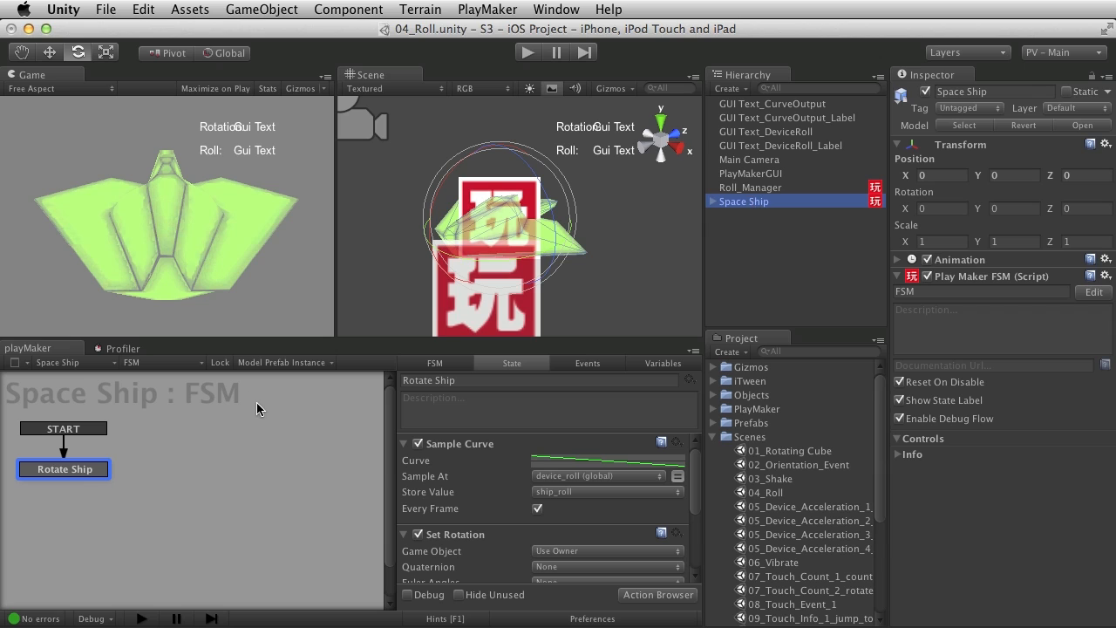
mouse_move(617, 330)
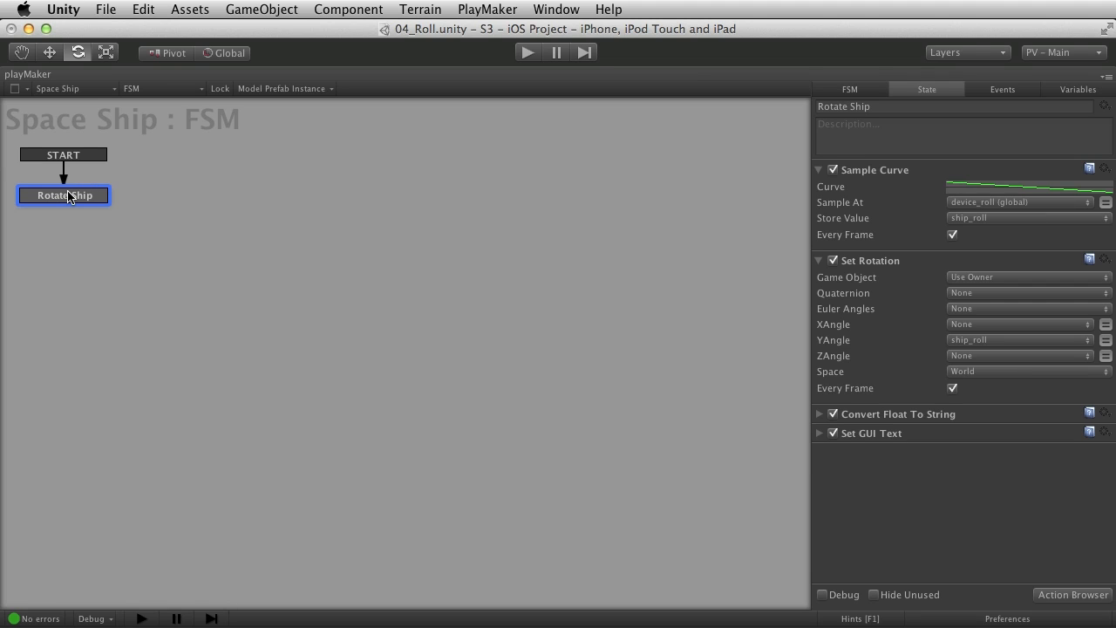
mouse_move(881, 185)
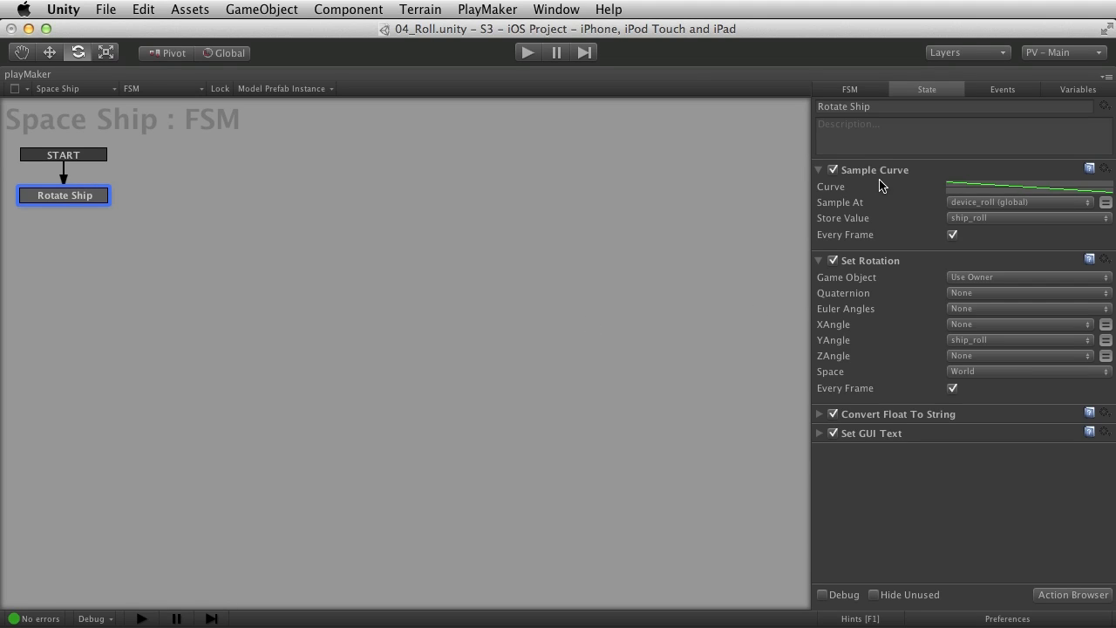
click(875, 169)
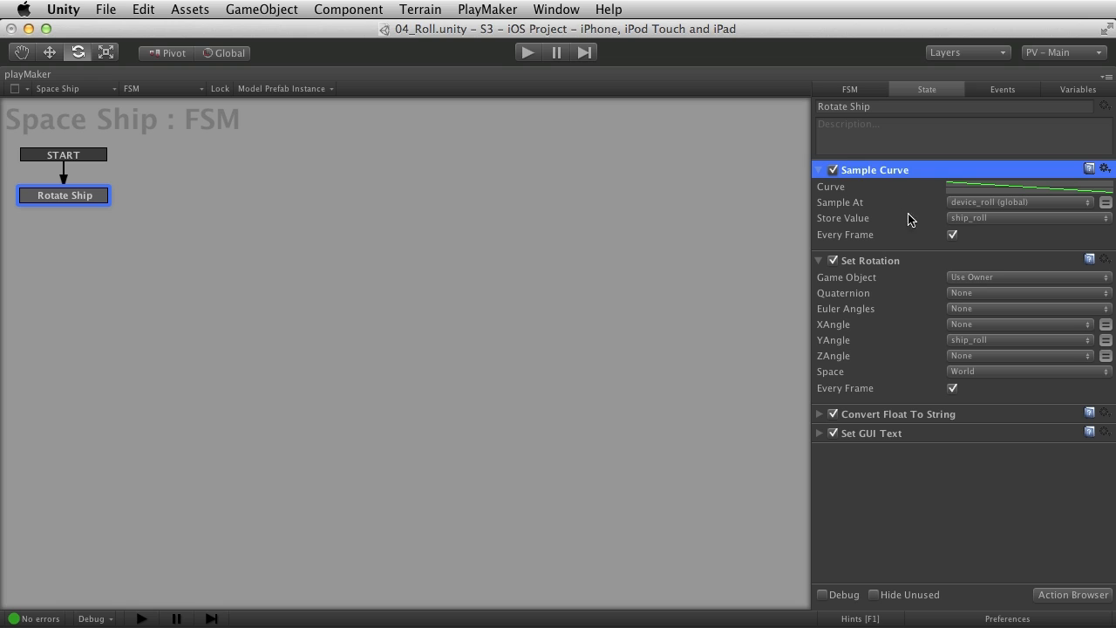
mouse_move(999, 207)
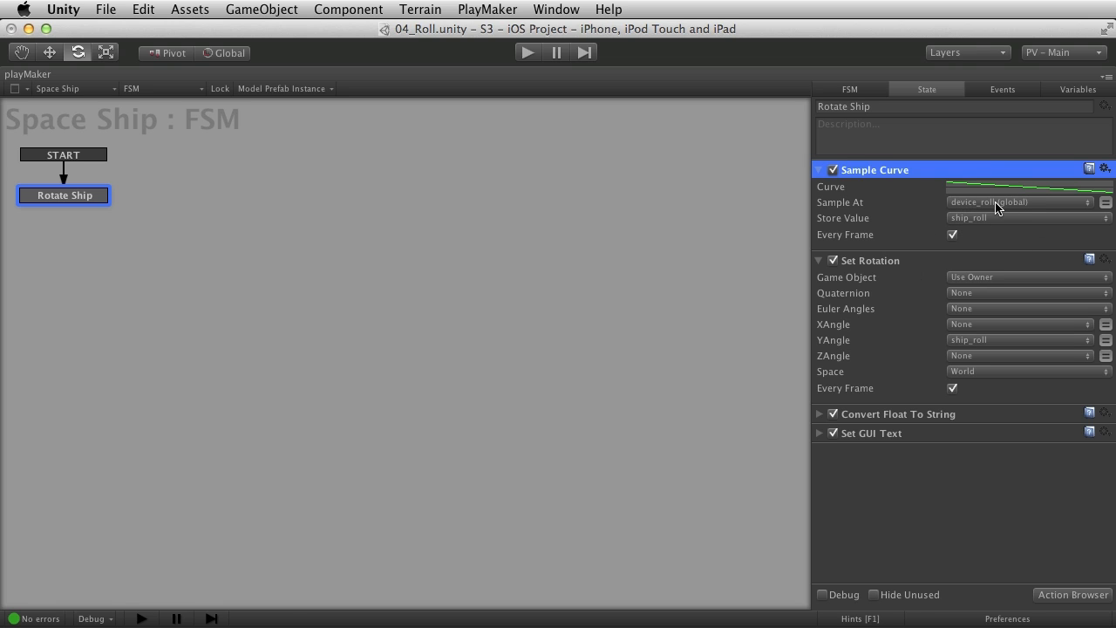
click(1019, 201)
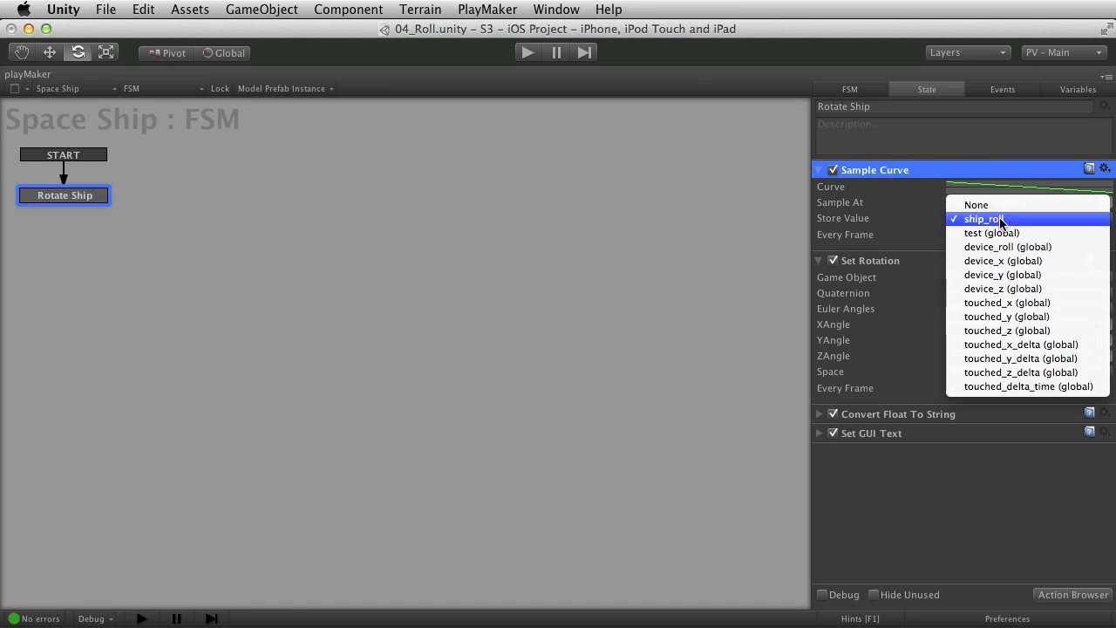
click(1007, 247)
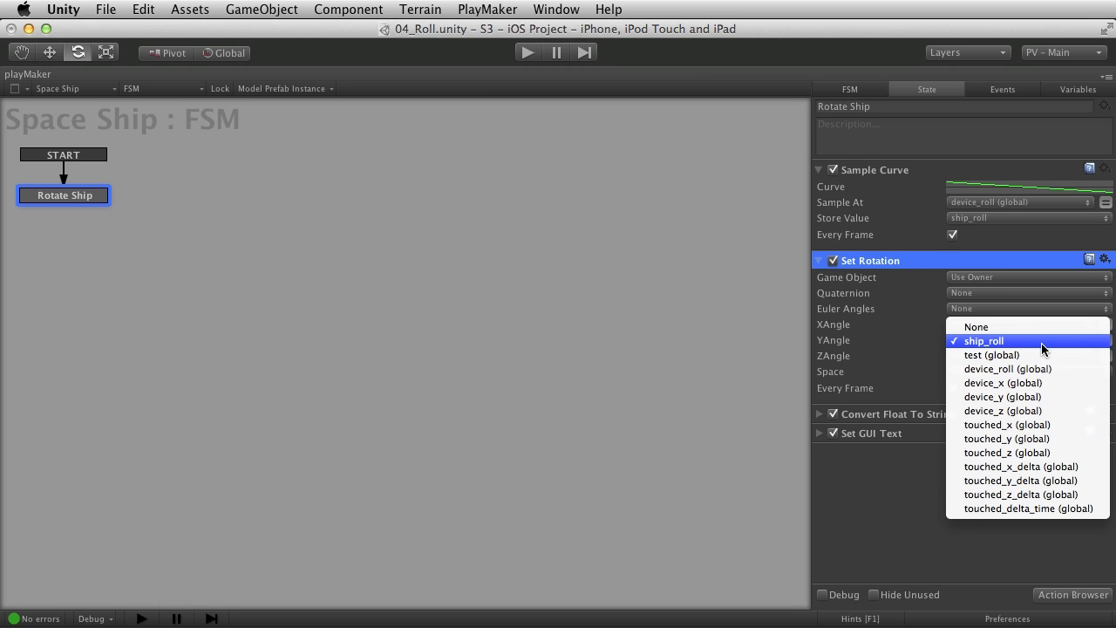
Use ship_roll as Set Rotation's Y angle and show the conversion and GUI Text actions
click(983, 340)
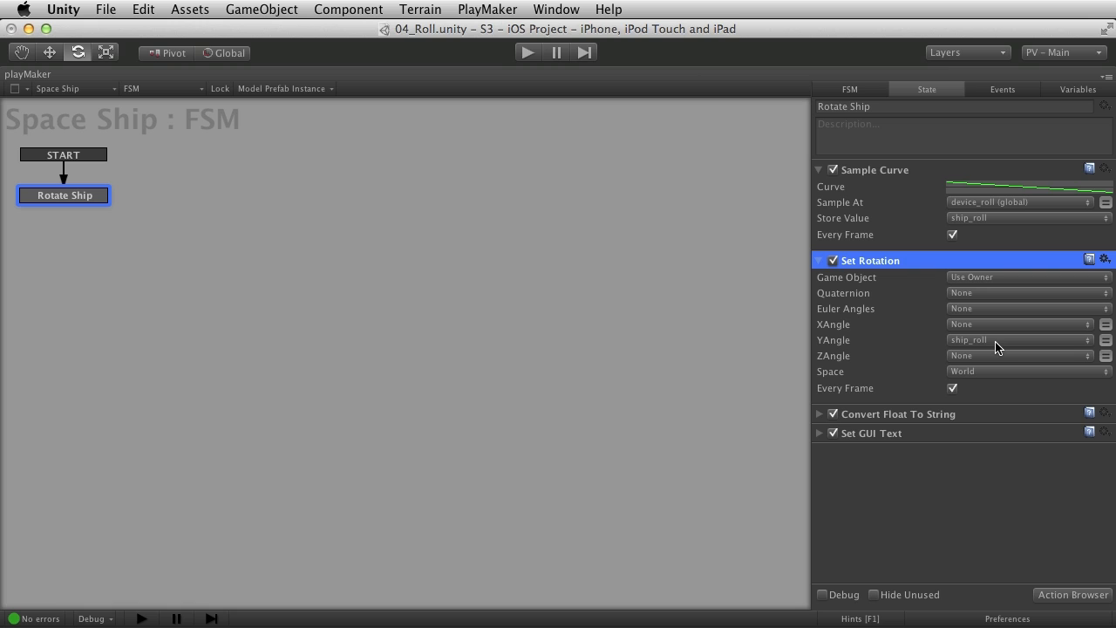
mouse_move(815, 423)
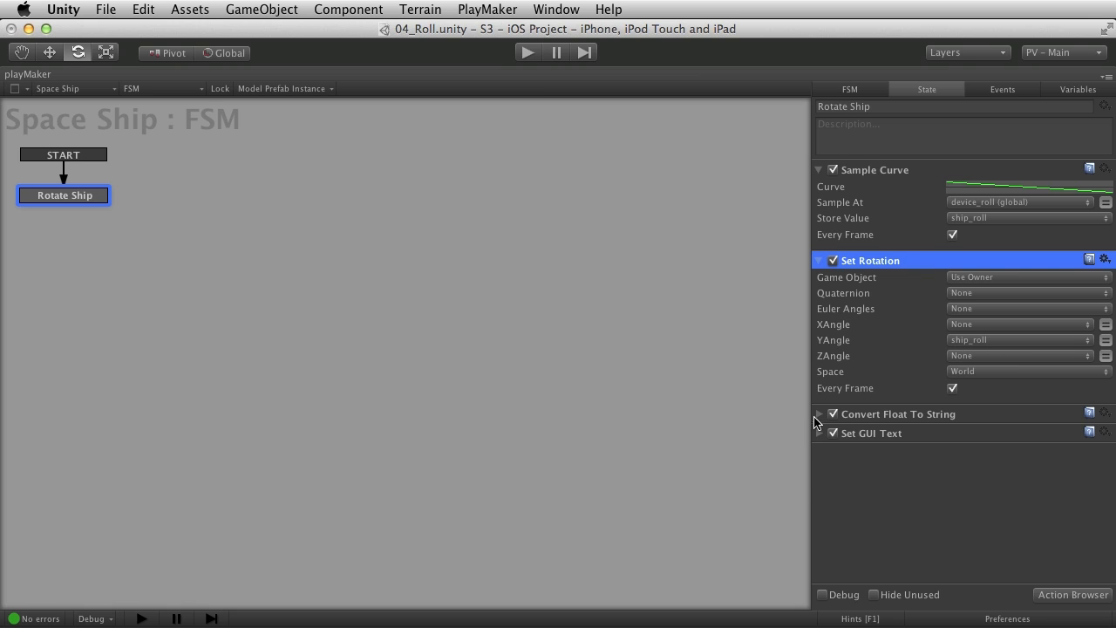
click(819, 414)
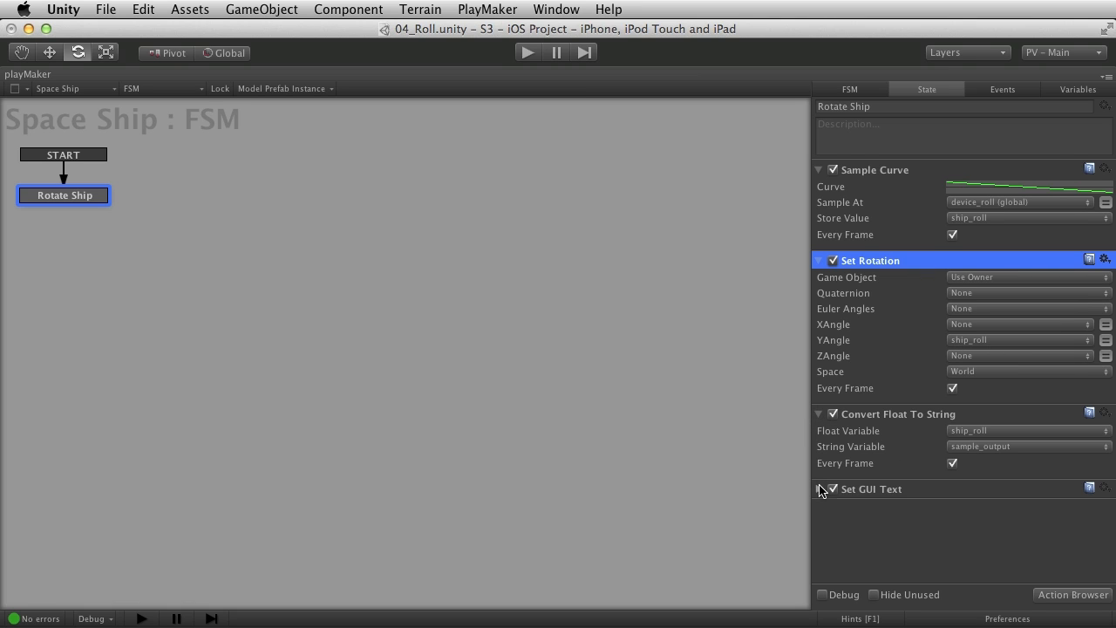
click(819, 489)
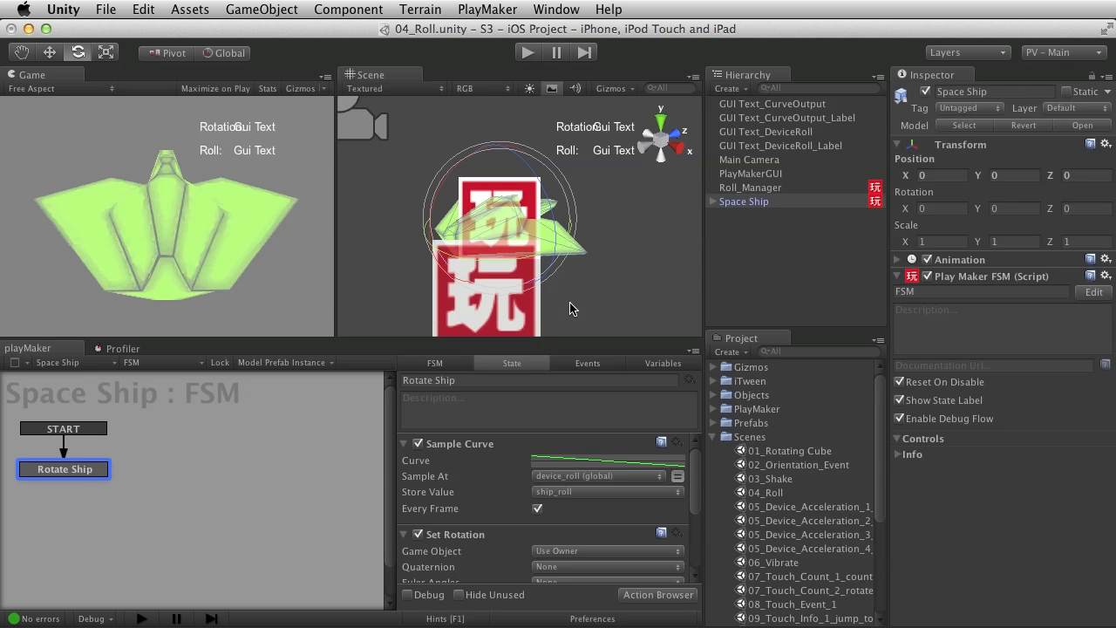
mouse_move(234, 134)
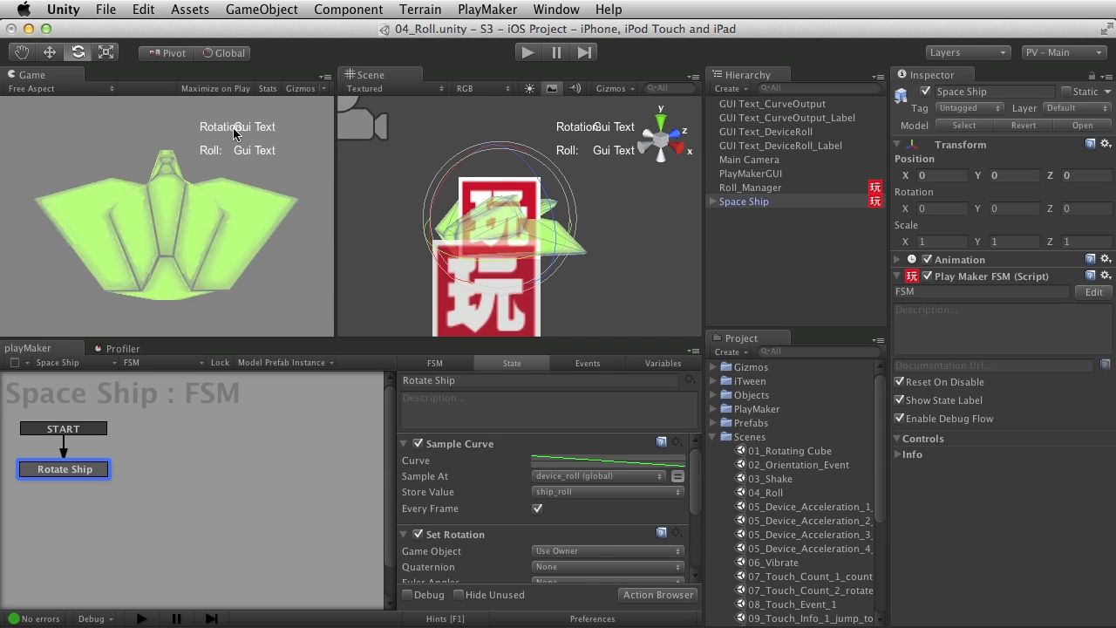
click(751, 187)
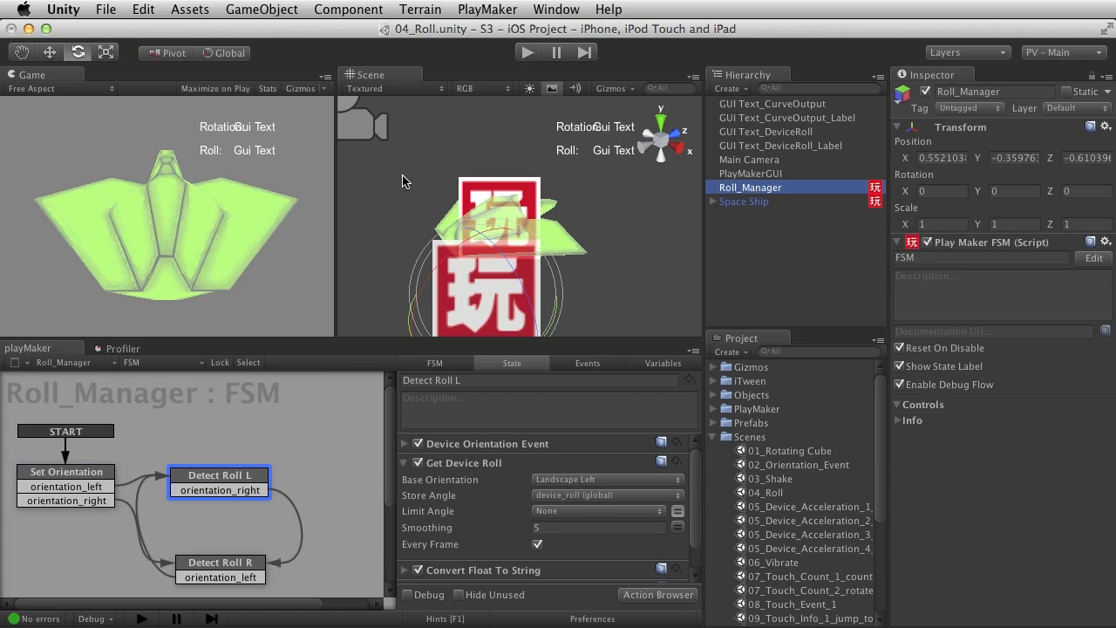
mouse_move(723, 170)
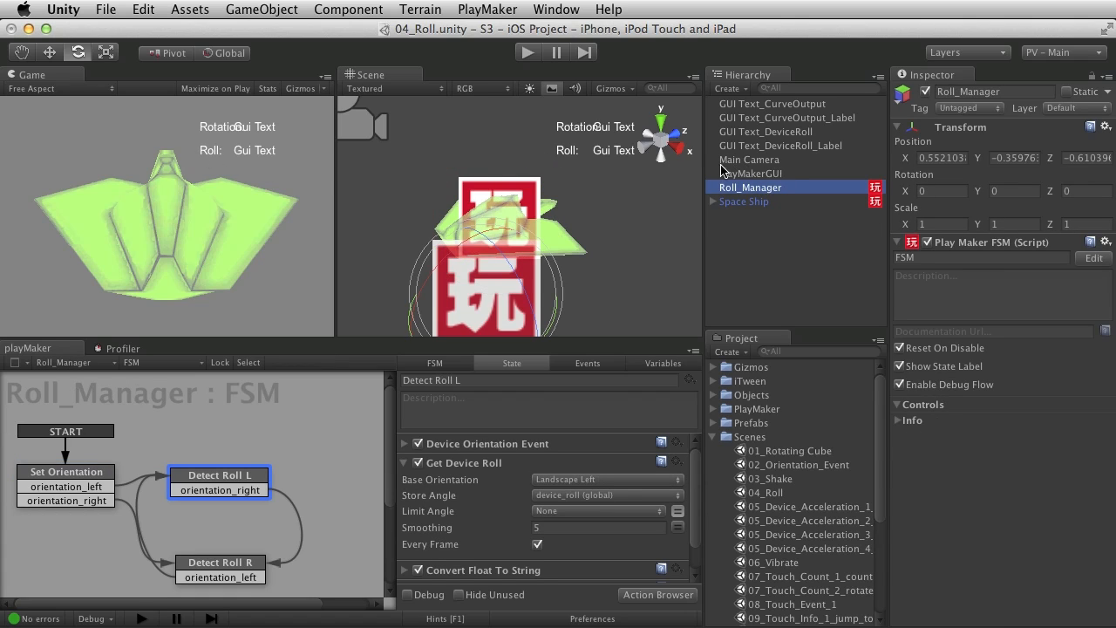
mouse_move(767, 209)
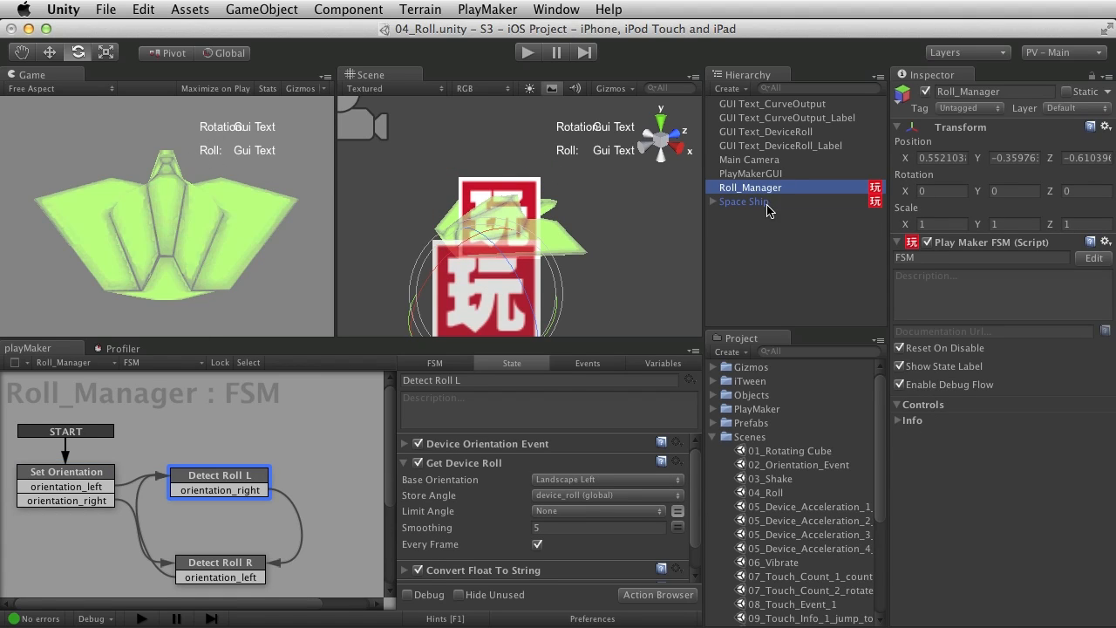
click(744, 202)
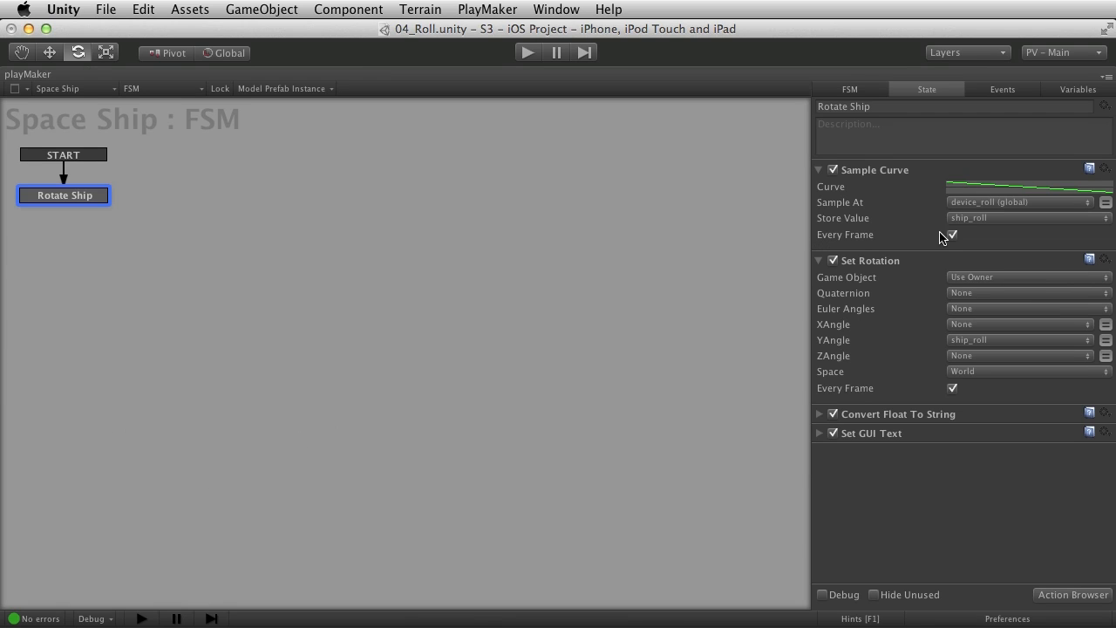
mouse_move(887, 181)
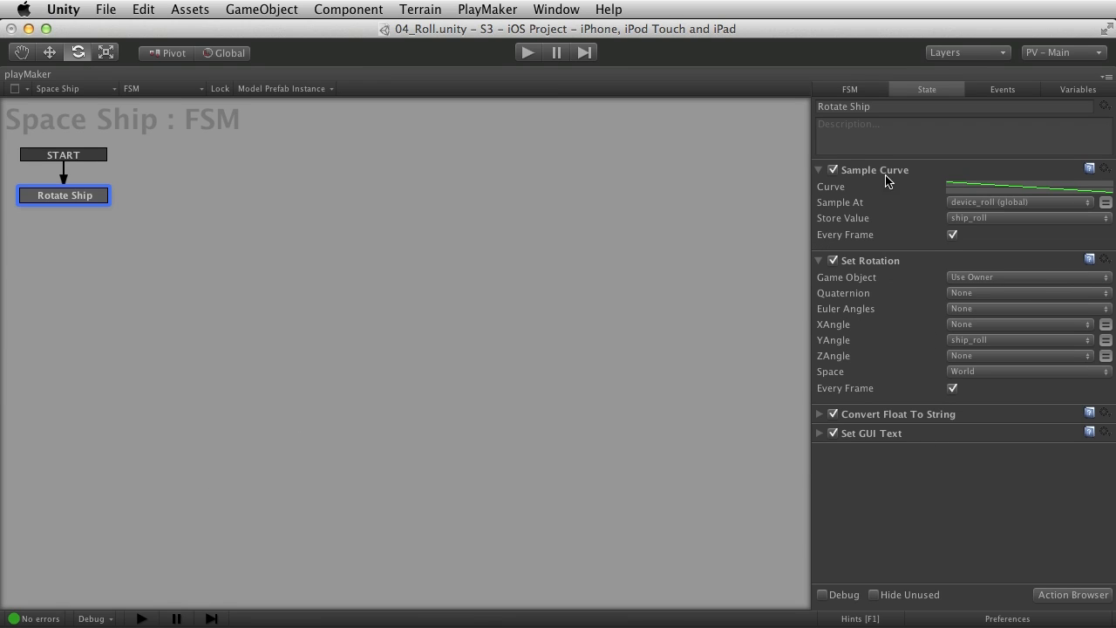
click(874, 169)
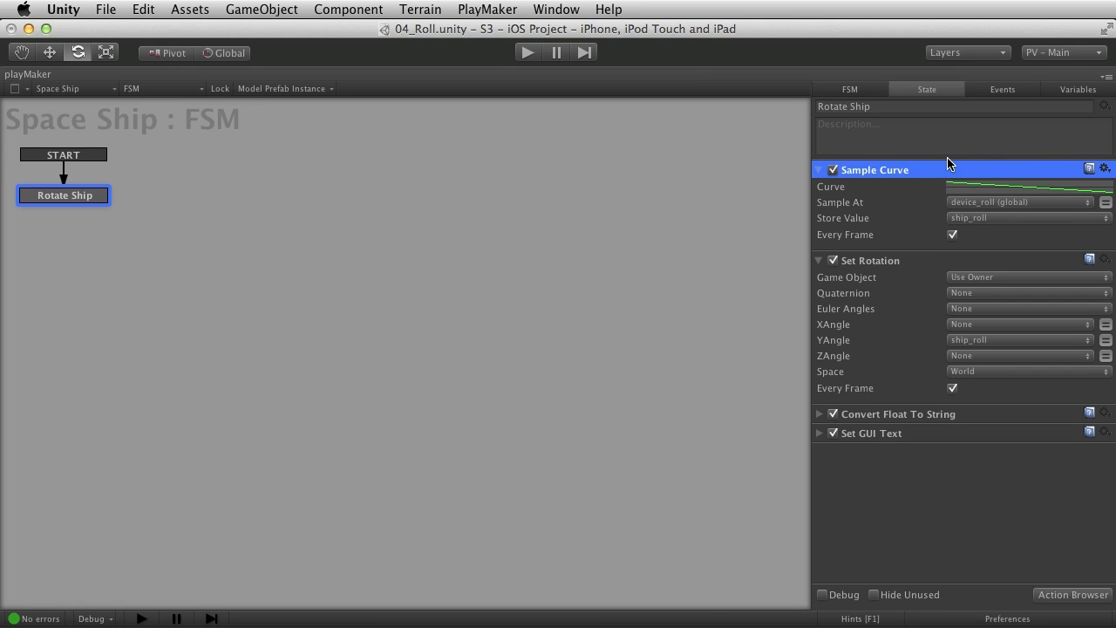
mouse_move(923, 169)
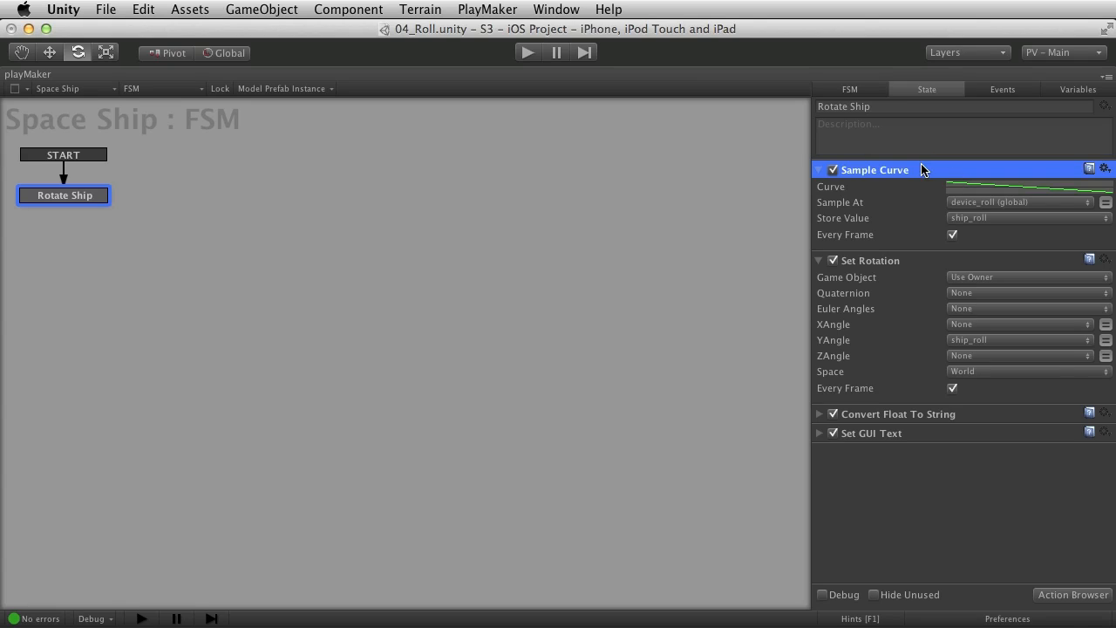
mouse_move(922, 176)
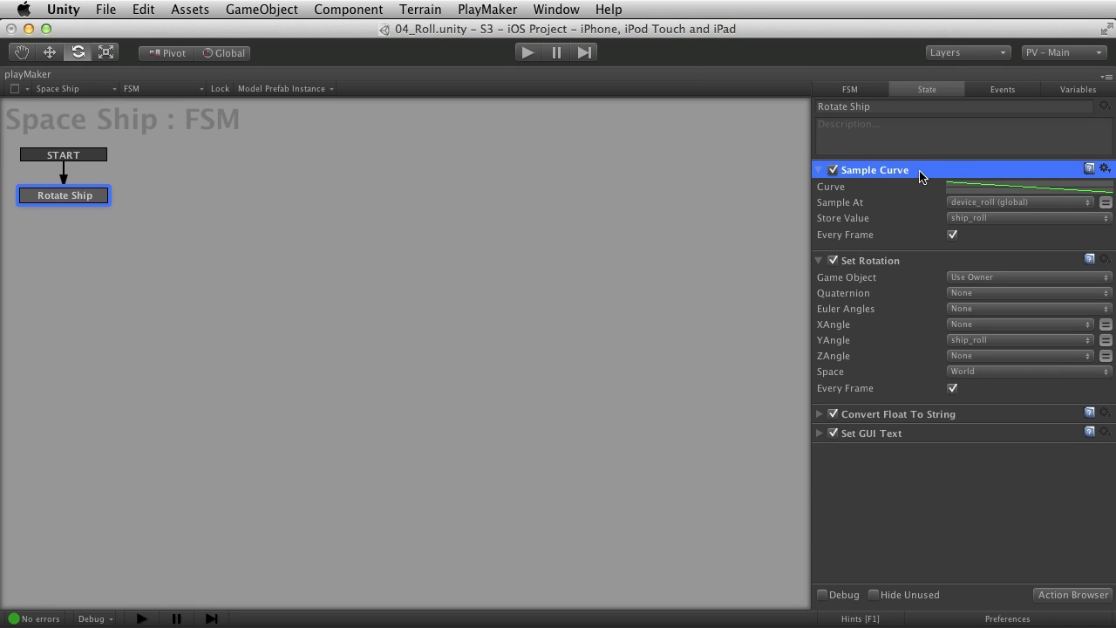
mouse_move(928, 194)
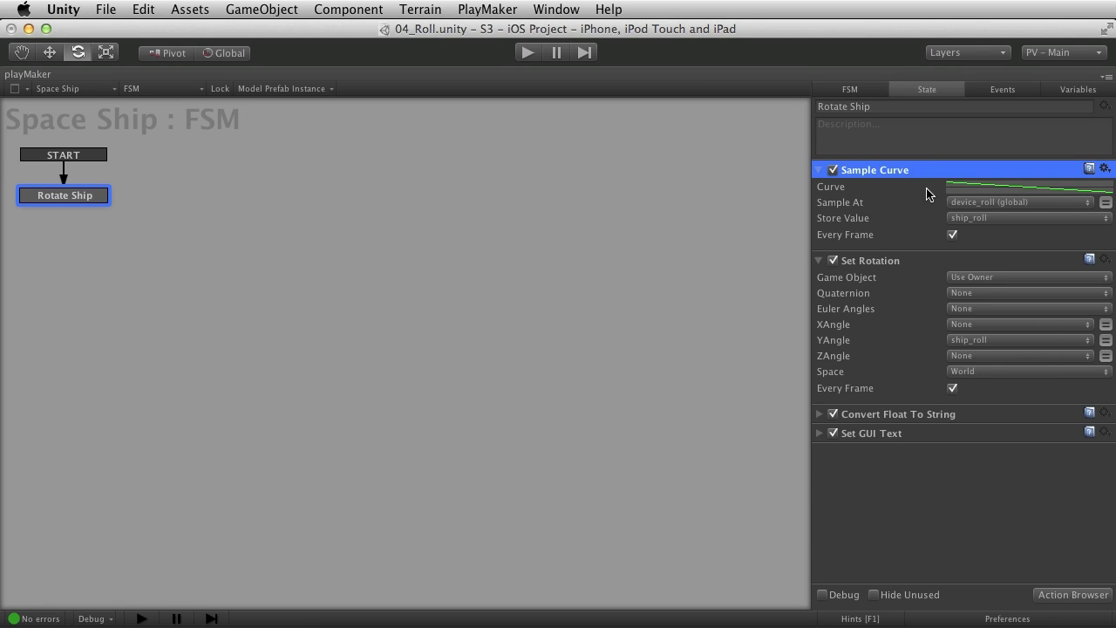
mouse_move(931, 176)
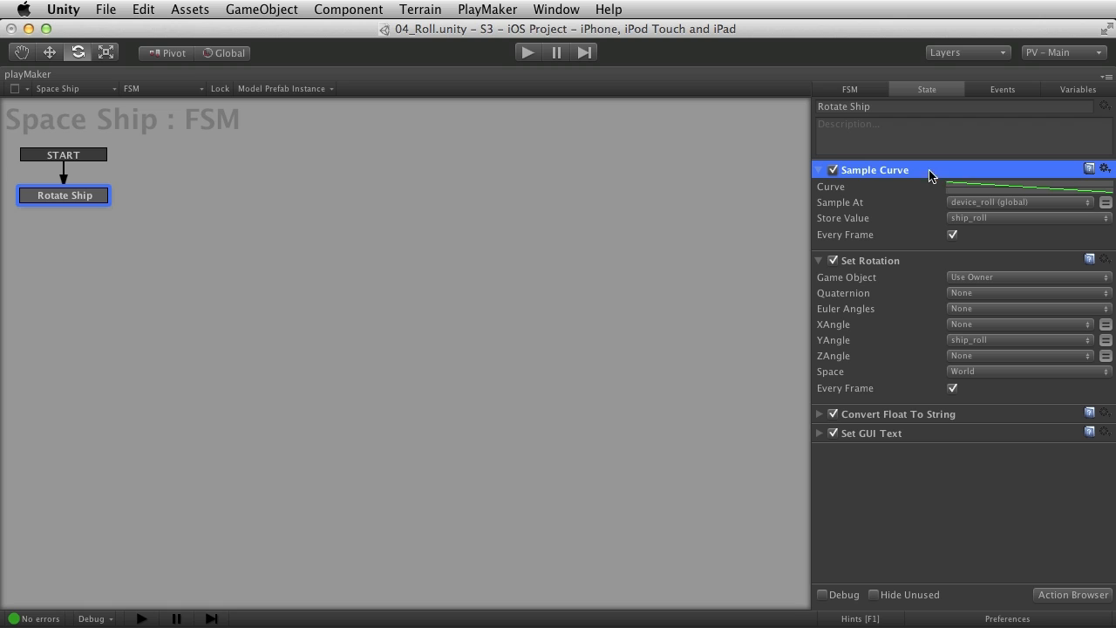
mouse_move(1016, 190)
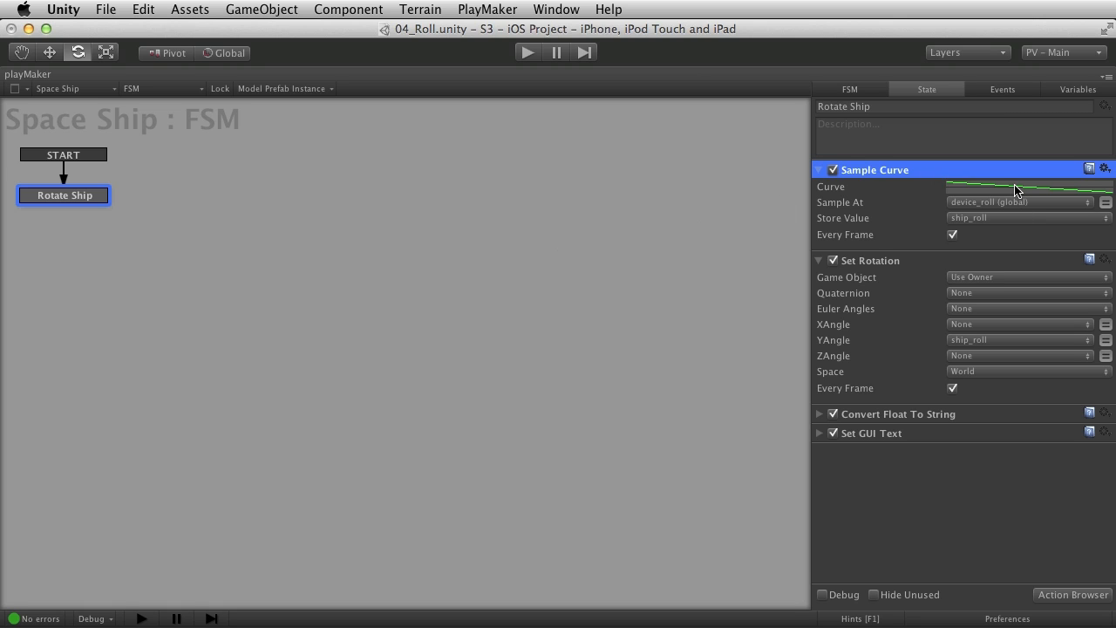
mouse_move(339, 453)
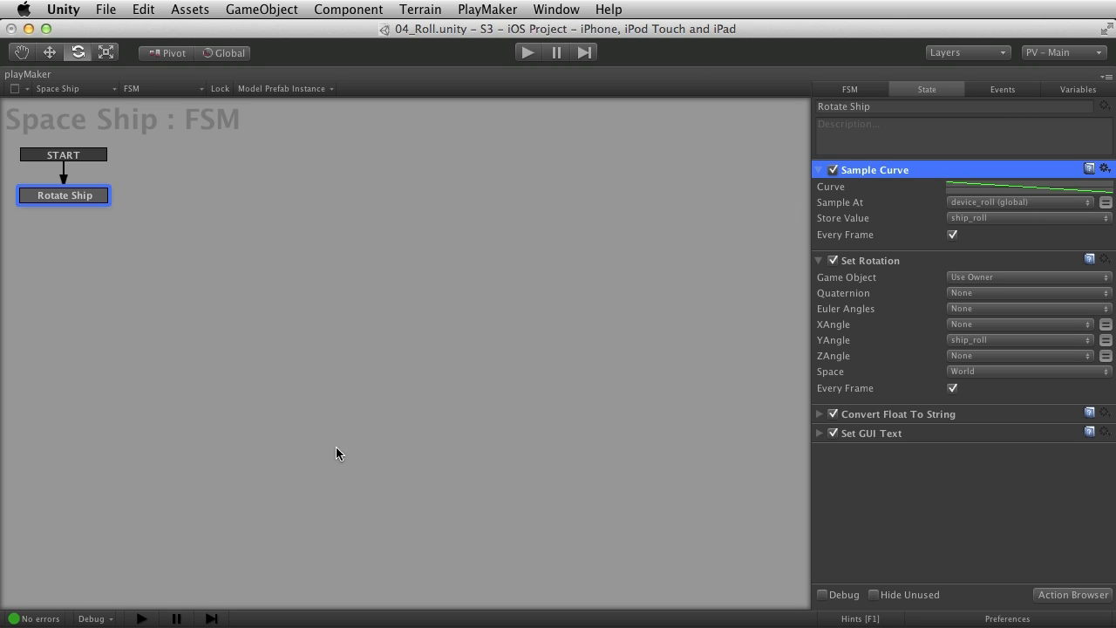
mouse_move(340, 199)
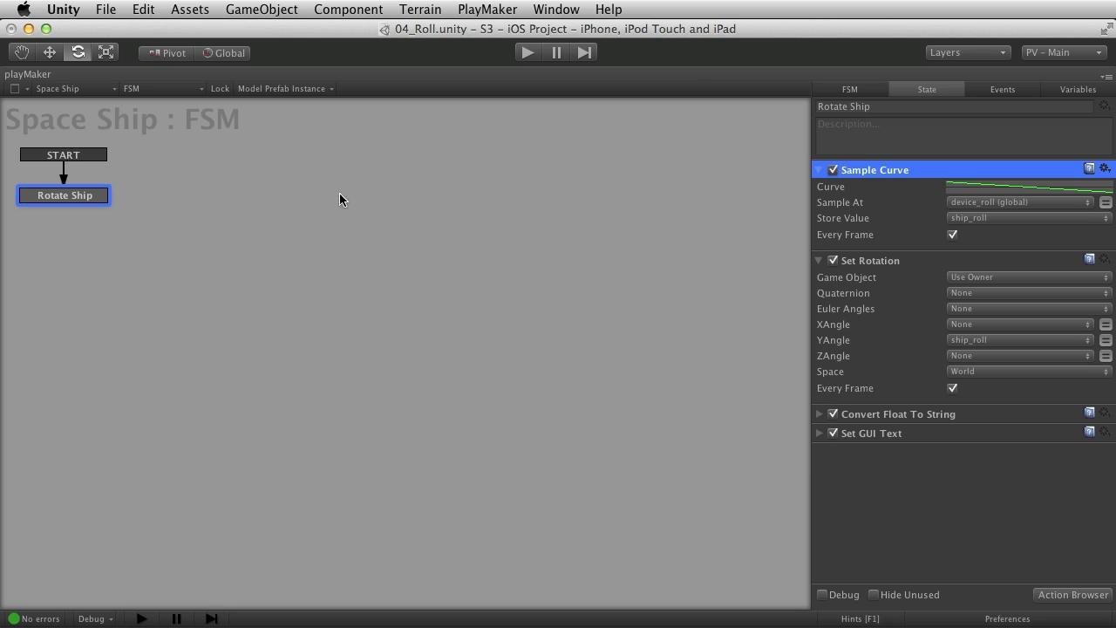
mouse_move(343, 386)
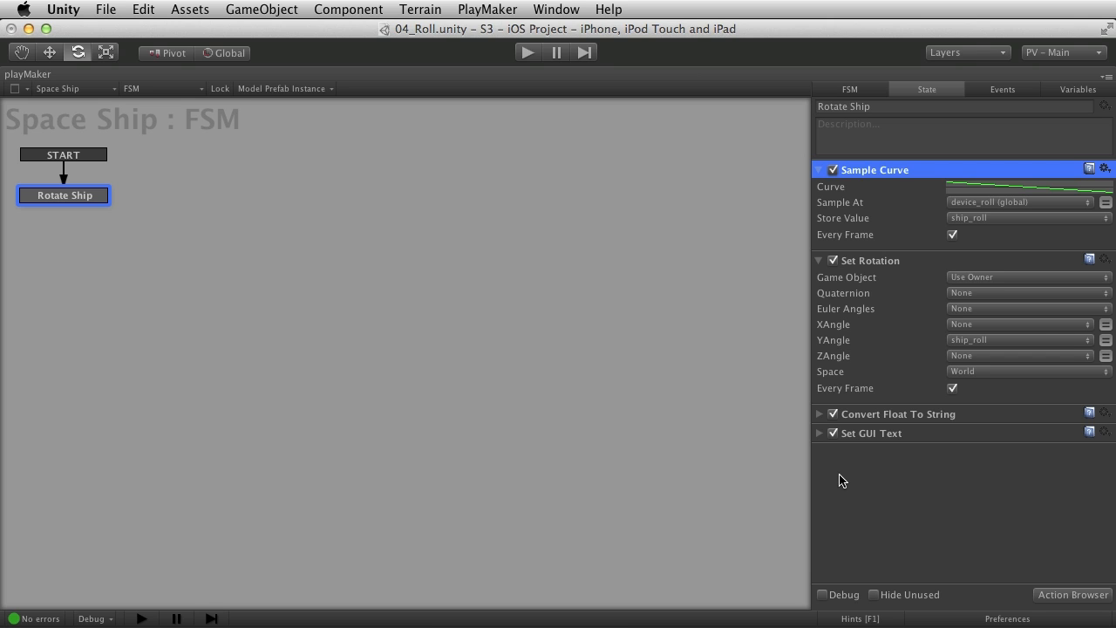
Open Sample Curve's curve full-size: a line from 45 at -1.5 to -45 at 1.5
click(1030, 186)
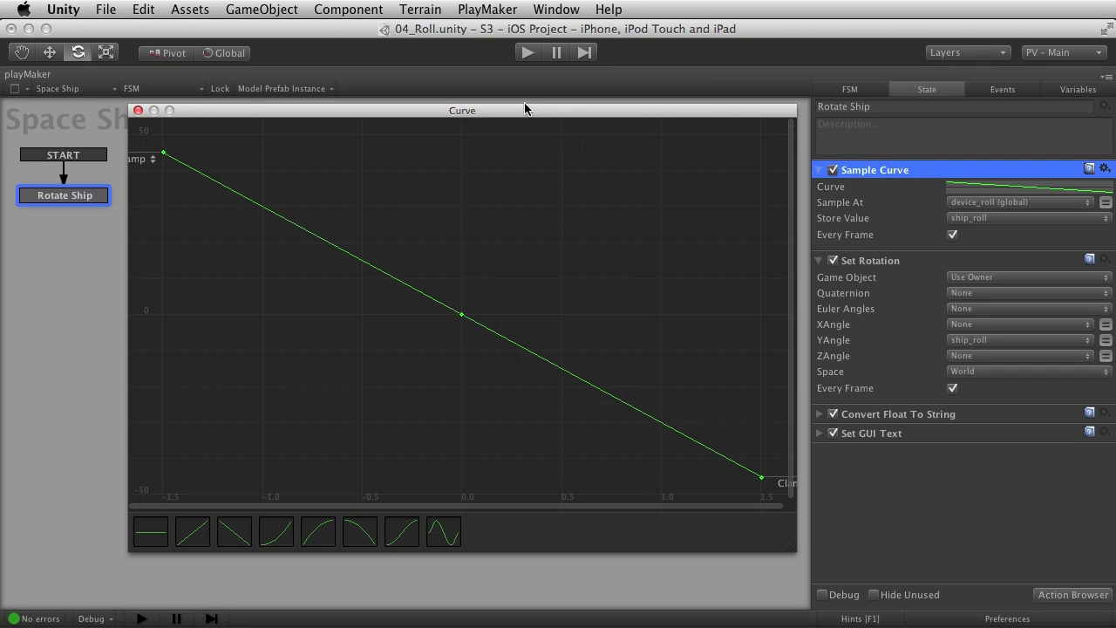
drag(463, 110, 382, 46)
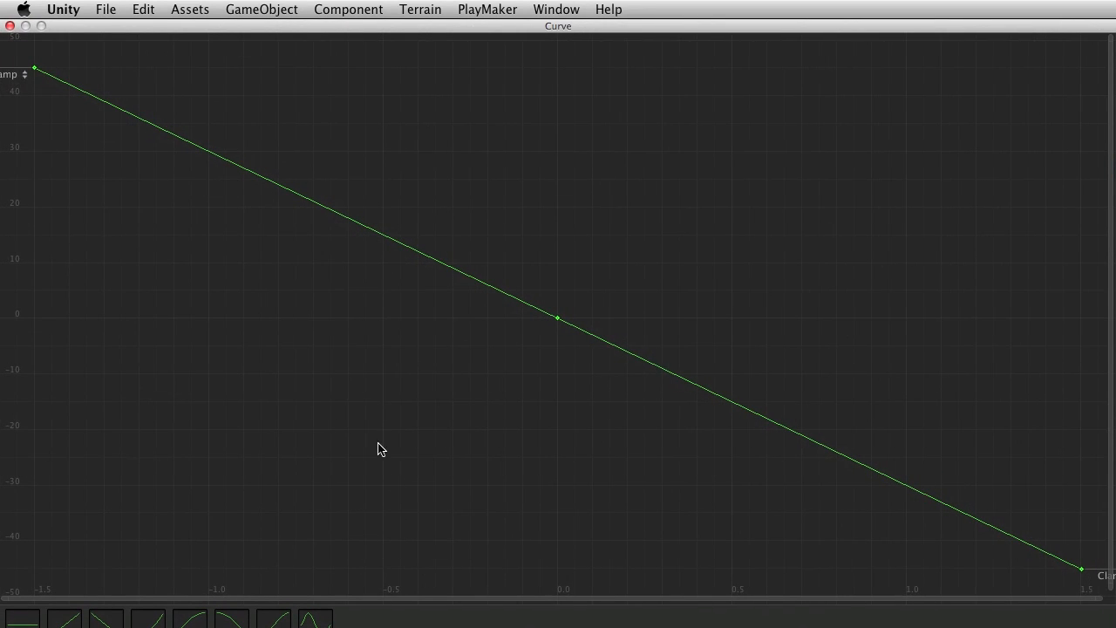
mouse_move(429, 587)
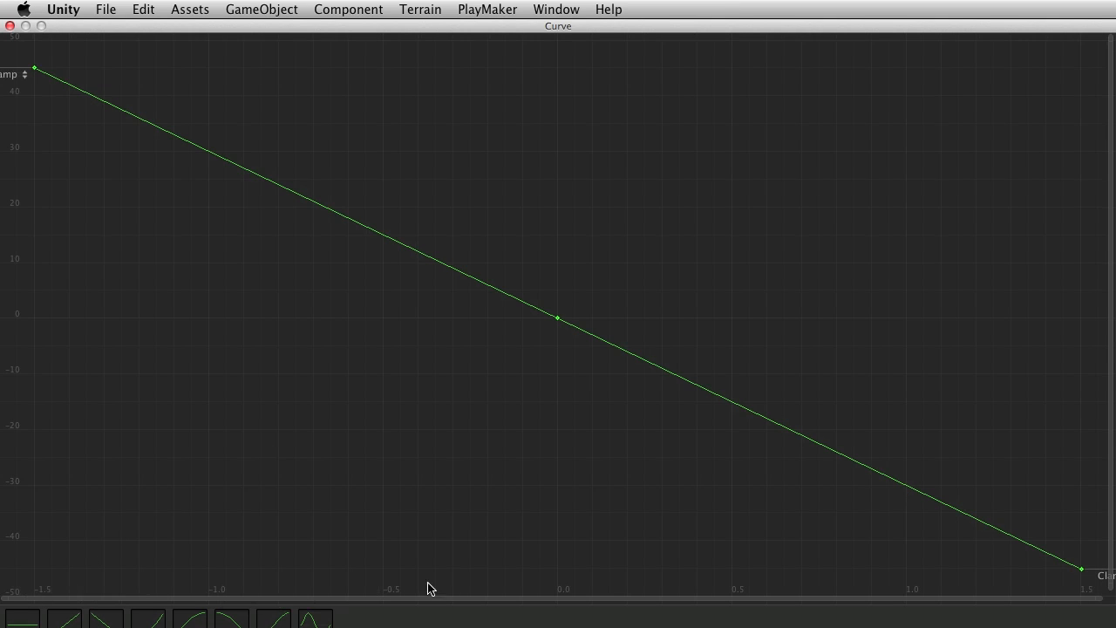
mouse_move(142, 574)
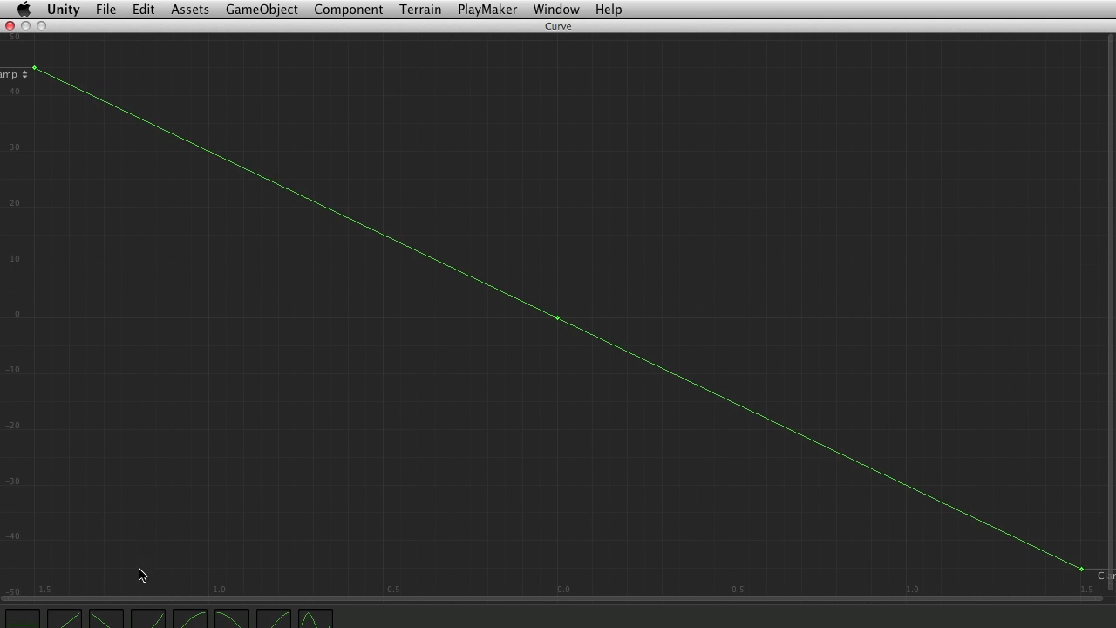
mouse_move(584, 591)
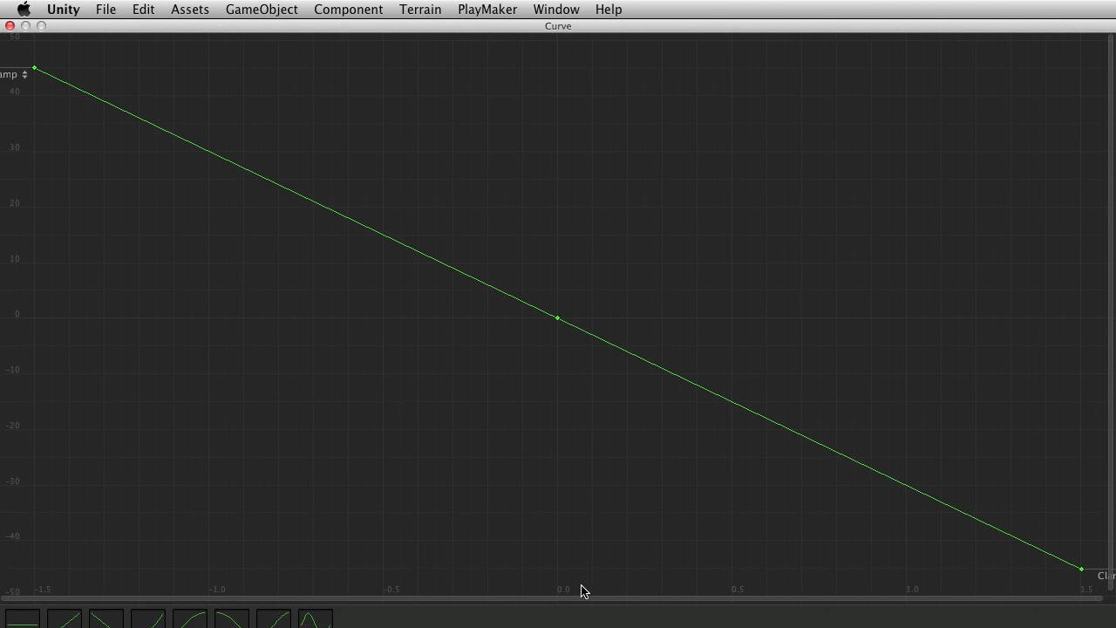
mouse_move(146, 577)
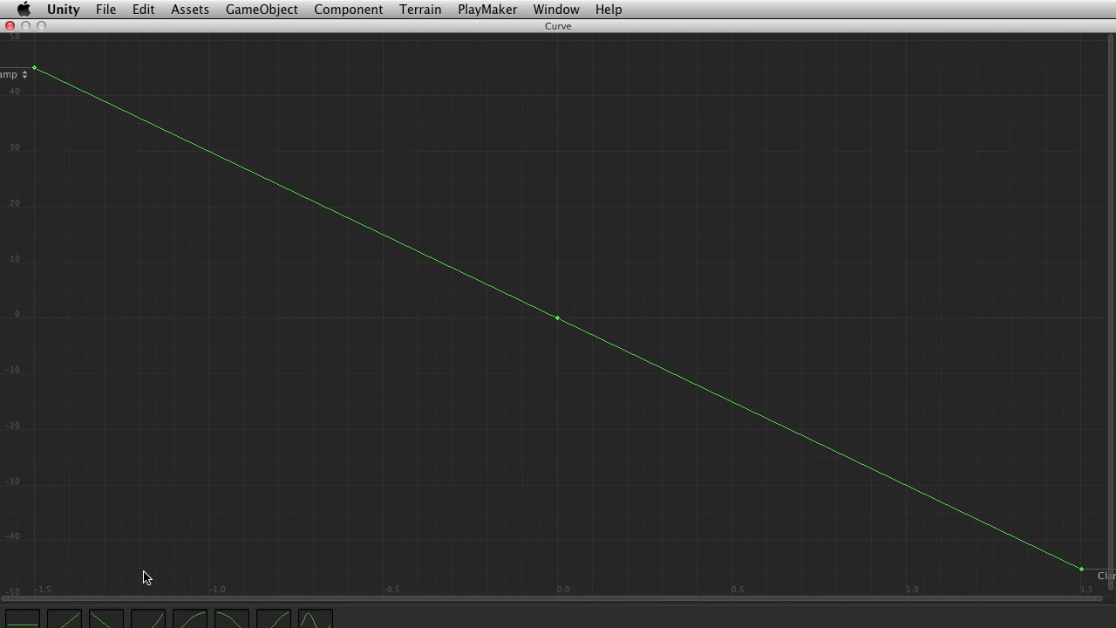
mouse_move(29, 88)
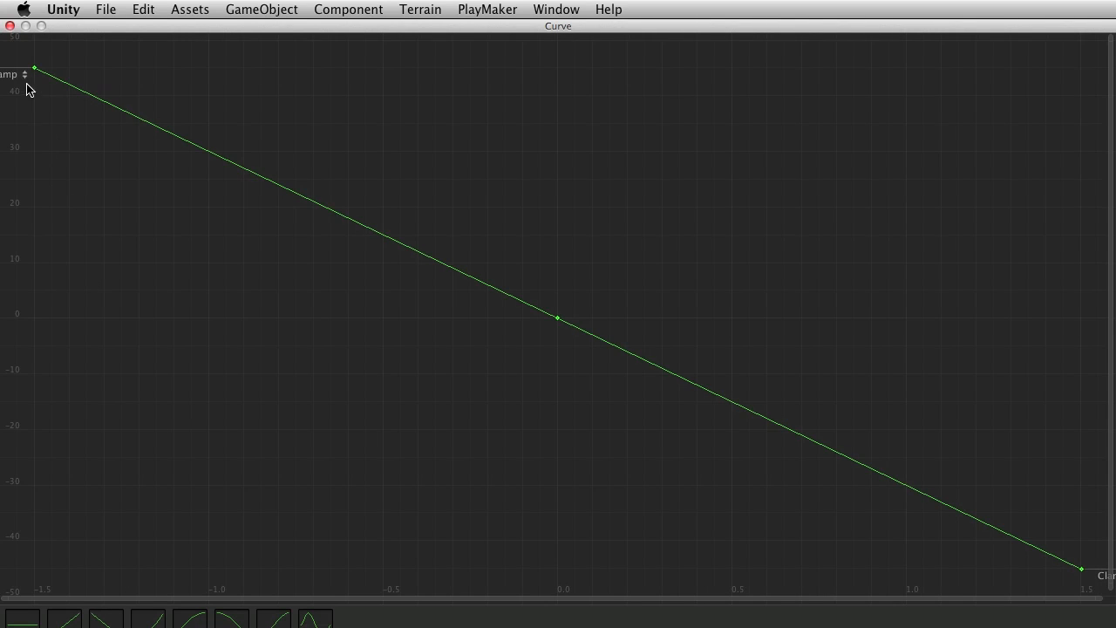
mouse_move(24, 592)
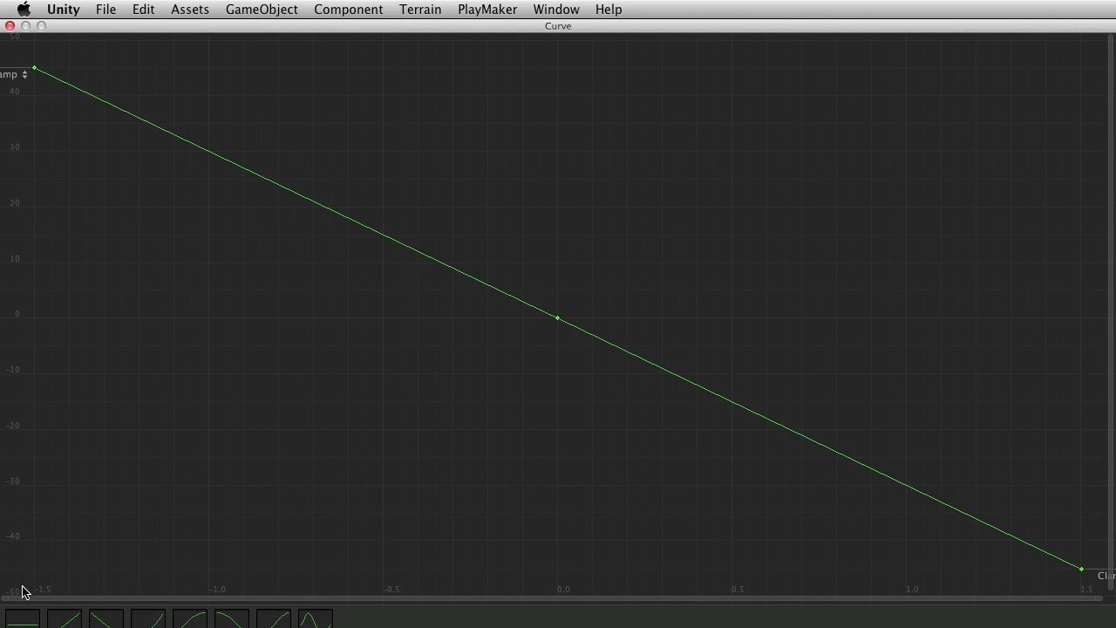
mouse_move(20, 80)
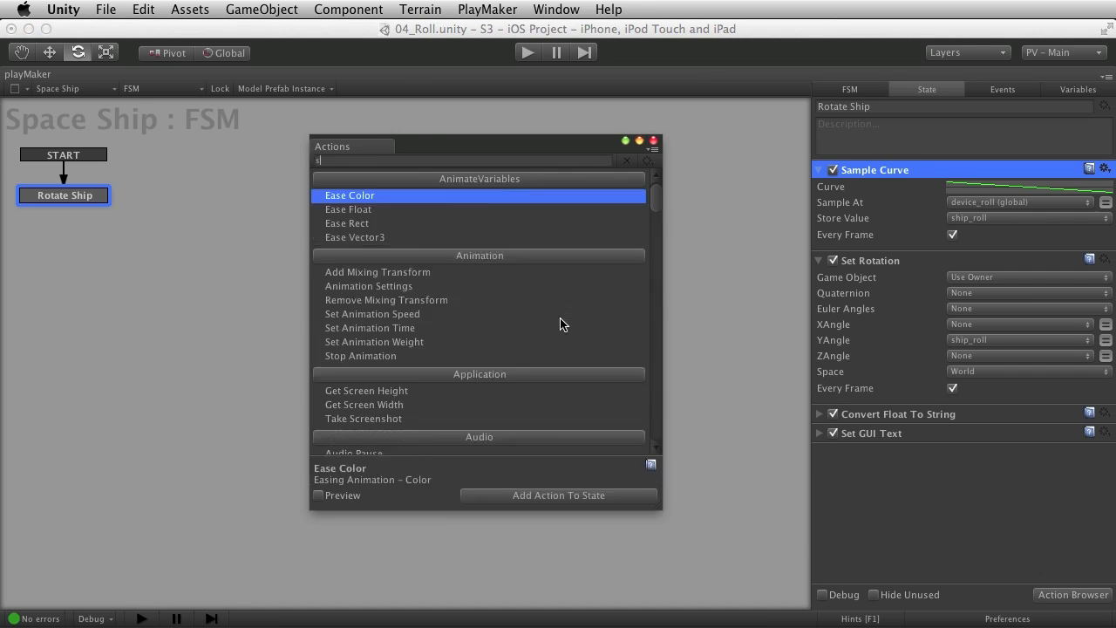
Search 'ample' and add Sample Curve from the Math group to Rotate Ship
text(ample)
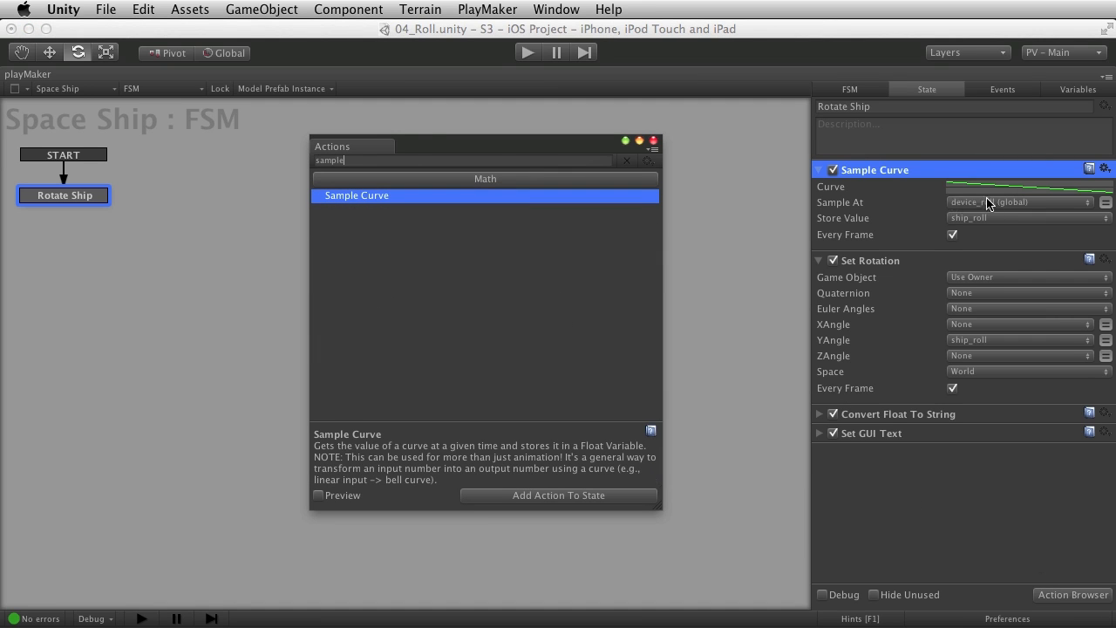
mouse_move(366, 201)
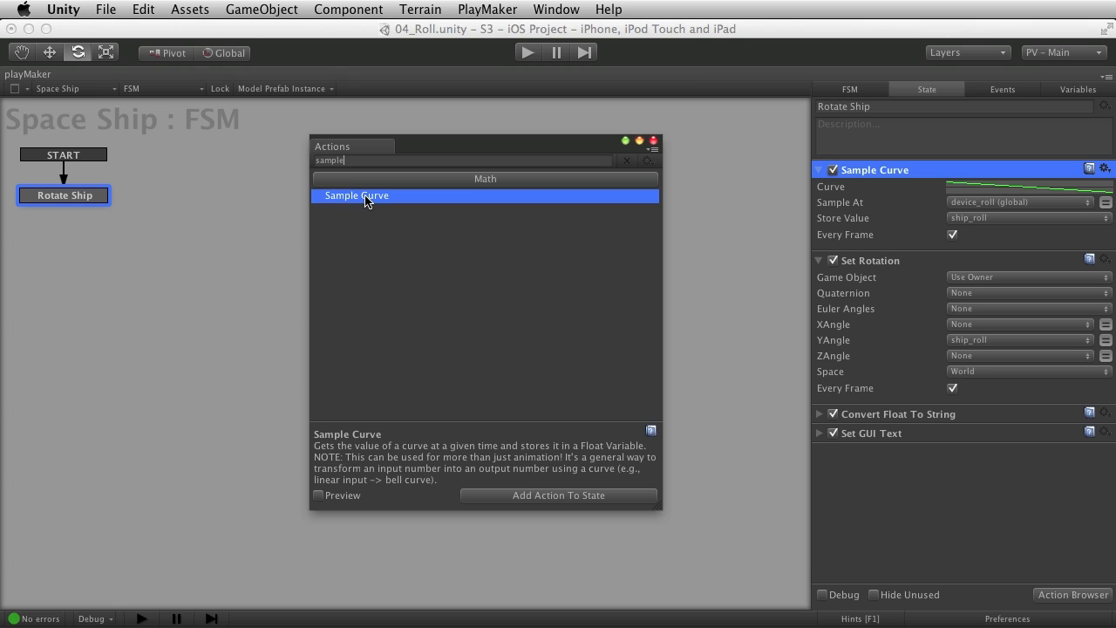
mouse_move(484, 181)
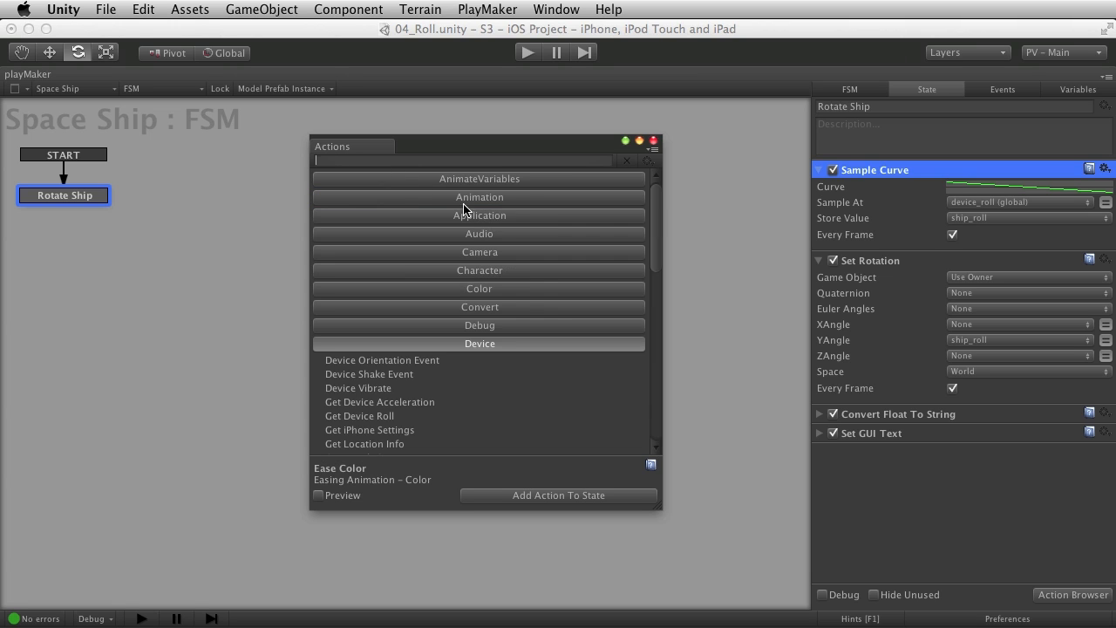
scroll(down, 3)
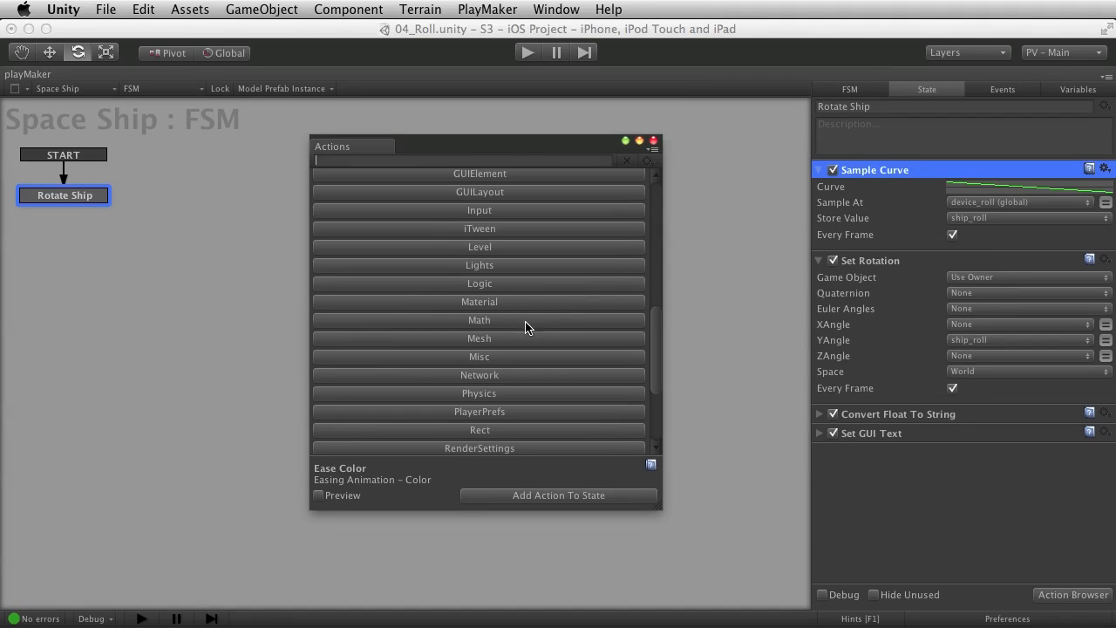
click(479, 320)
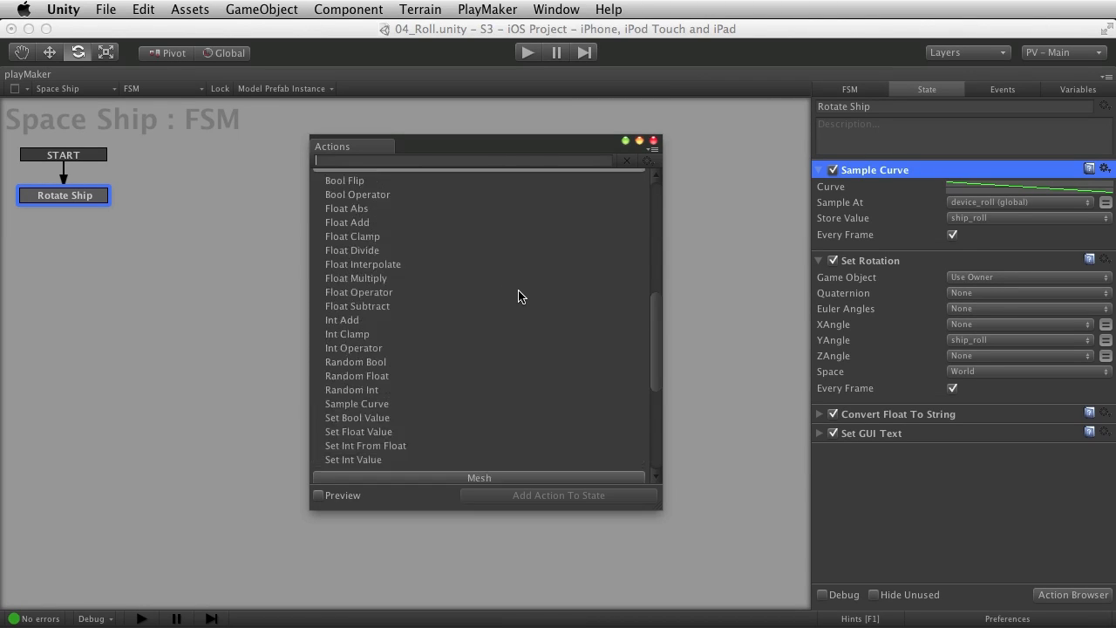
scroll(up, 3)
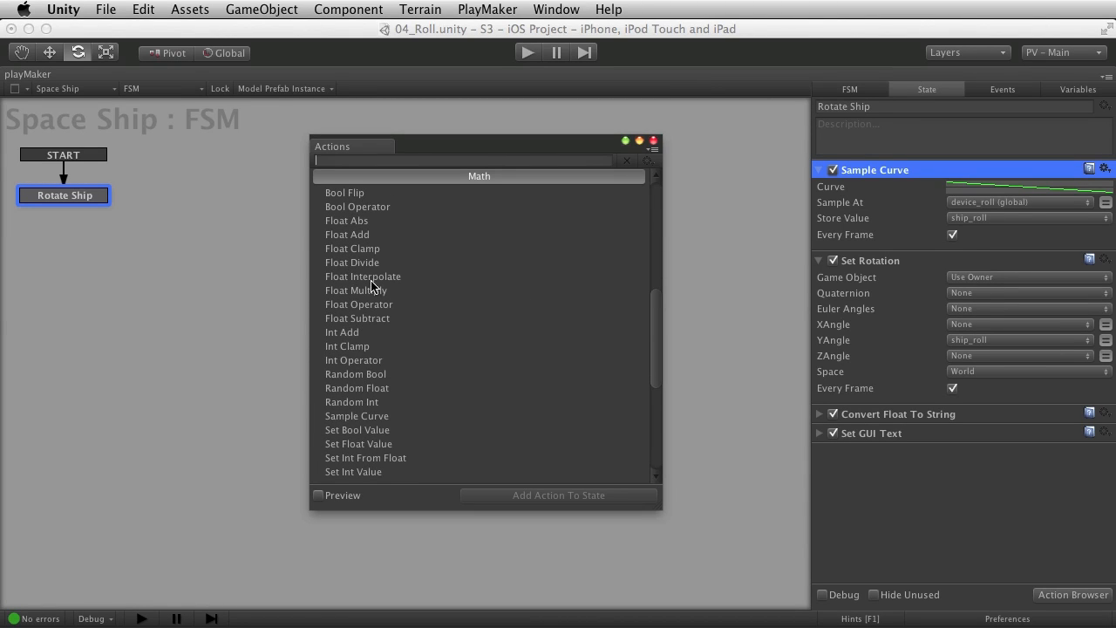
click(357, 412)
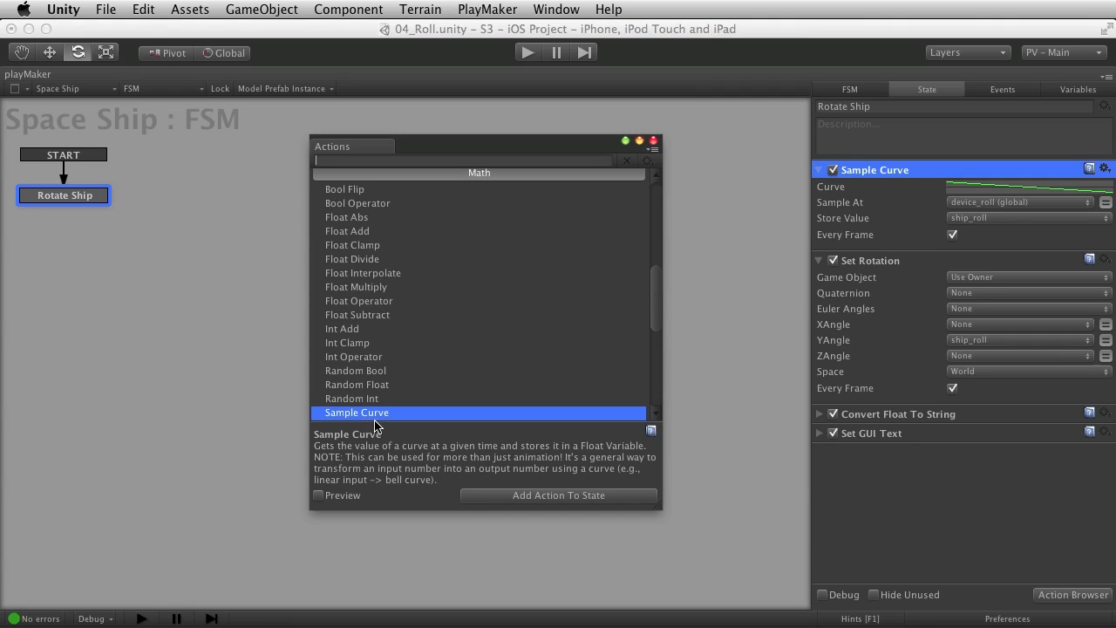
click(558, 496)
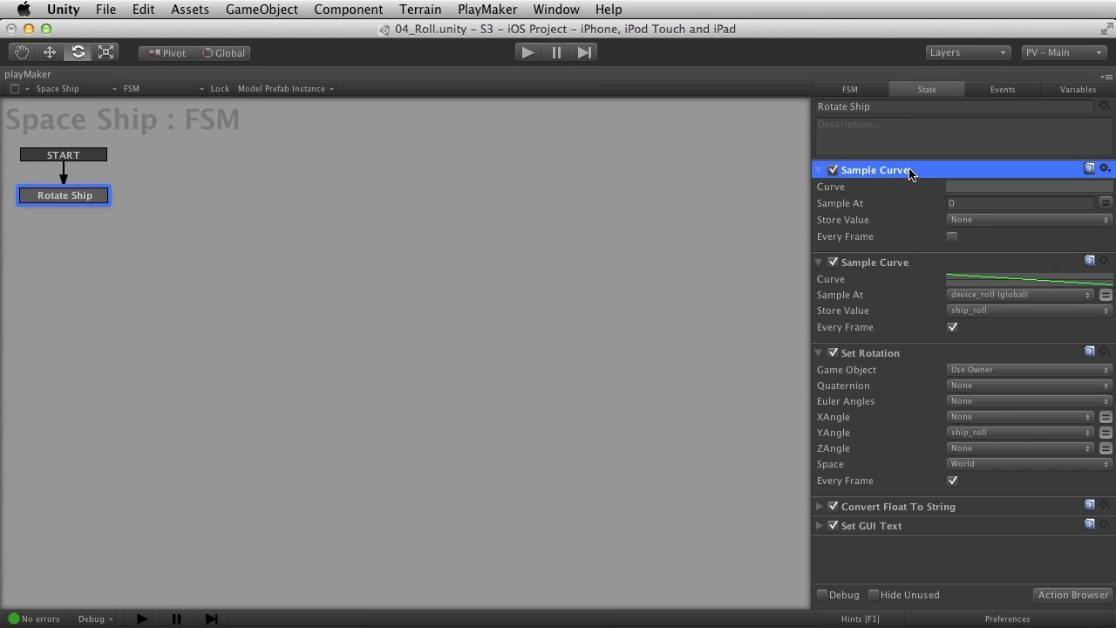
mouse_move(899, 164)
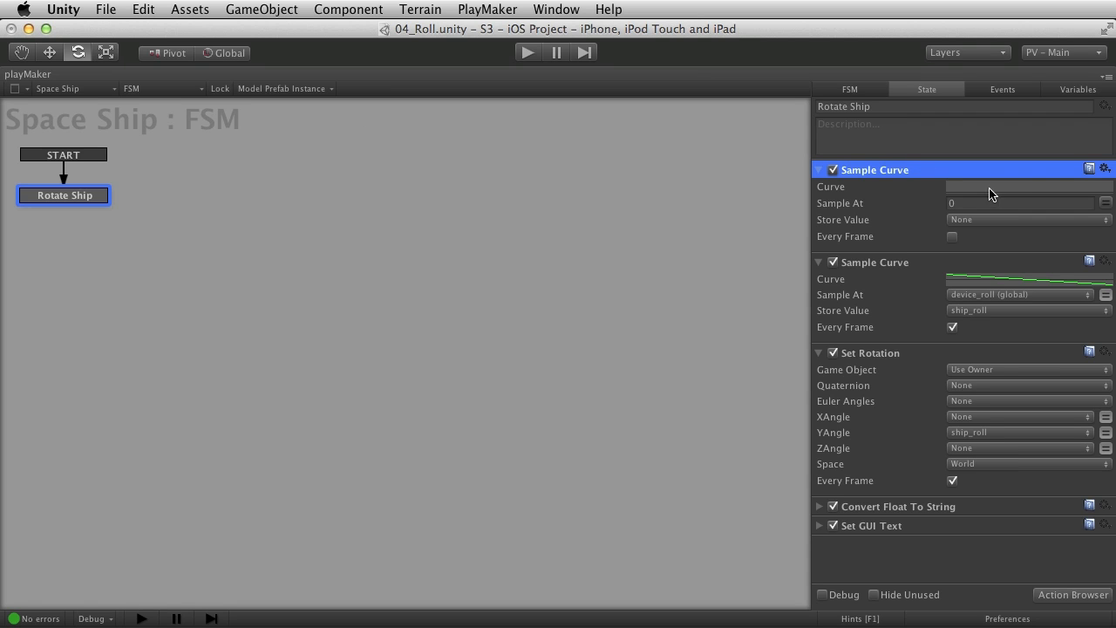
mouse_move(1053, 190)
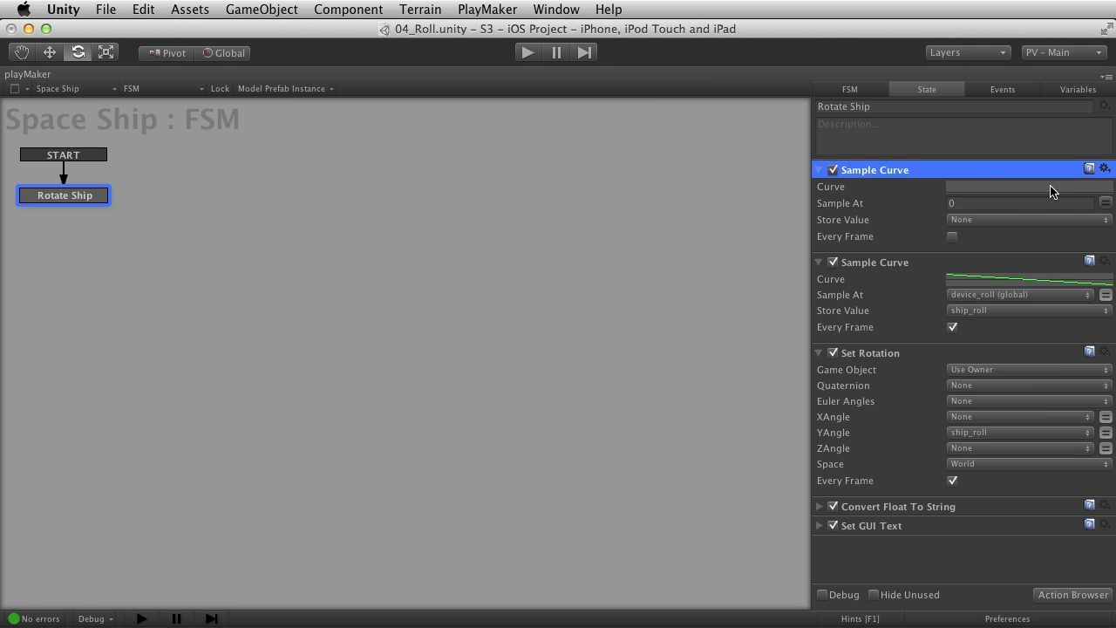
Open the new Sample Curve's default curve, rising from 0 to 1
click(1028, 186)
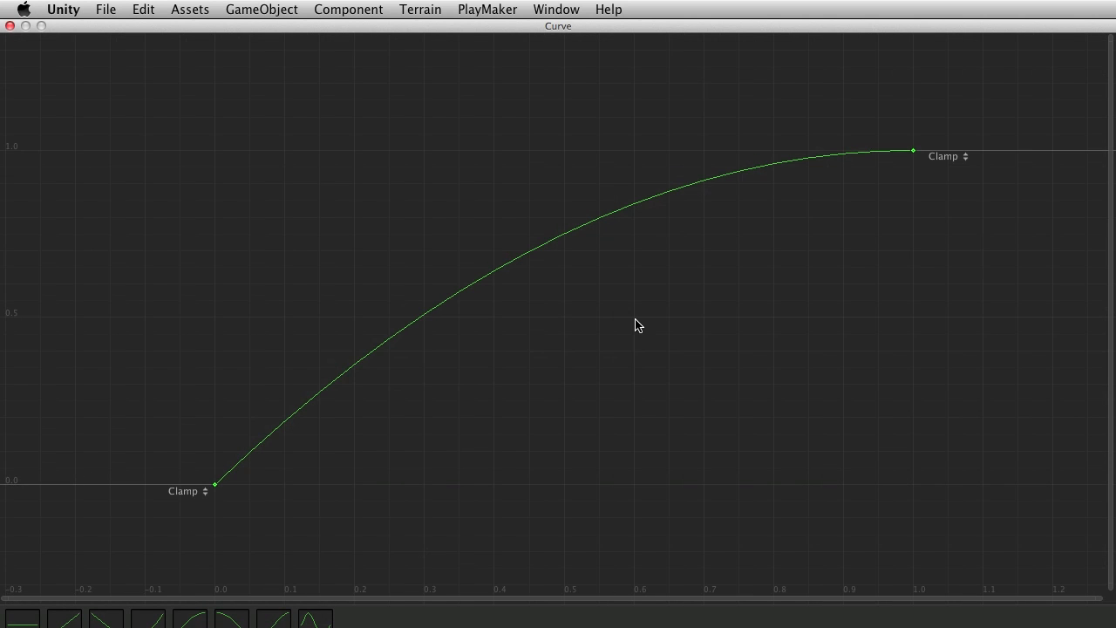
mouse_move(866, 162)
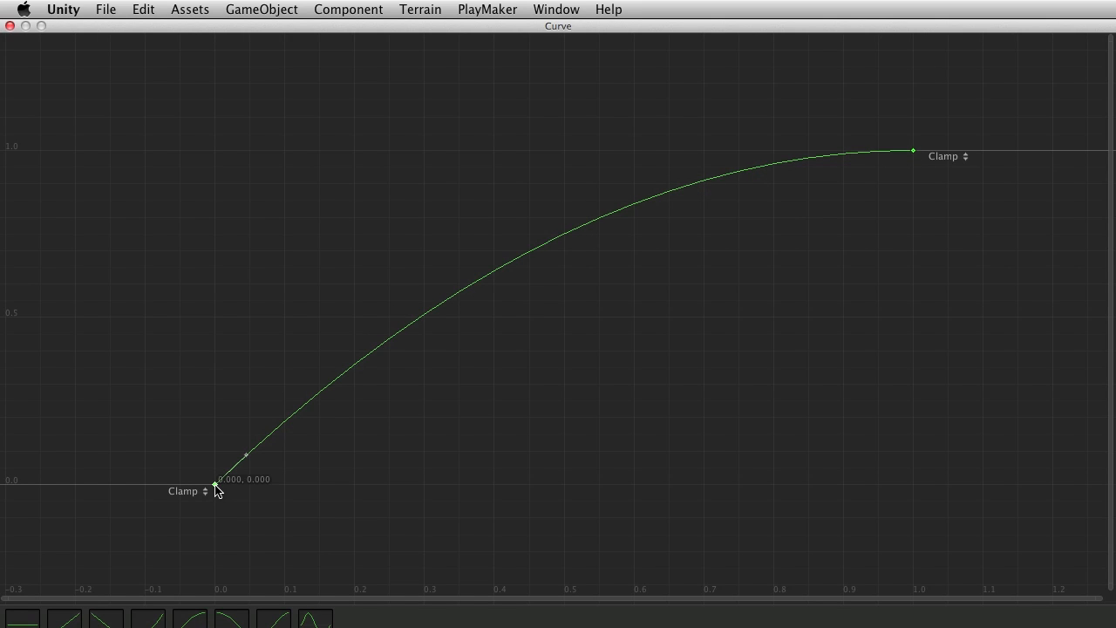
mouse_move(952, 150)
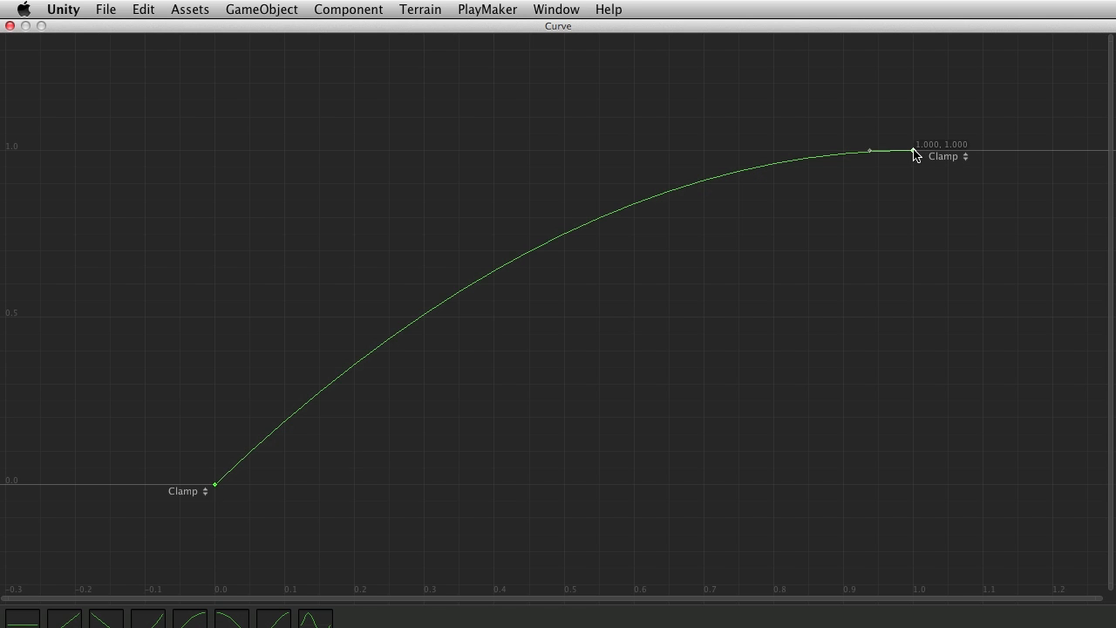
mouse_move(801, 219)
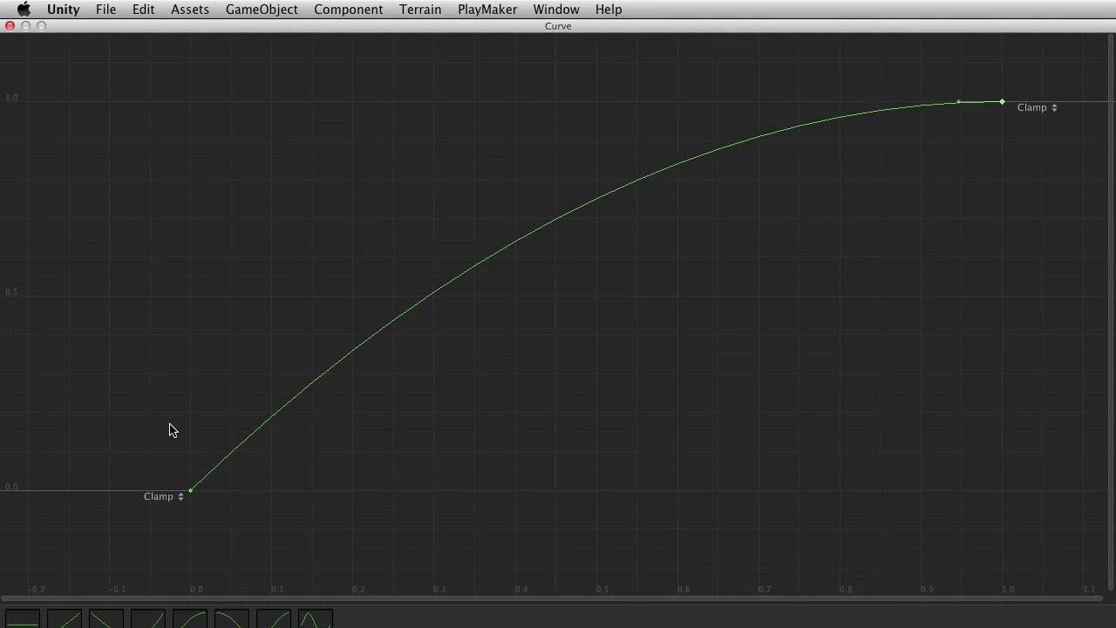
mouse_move(38, 416)
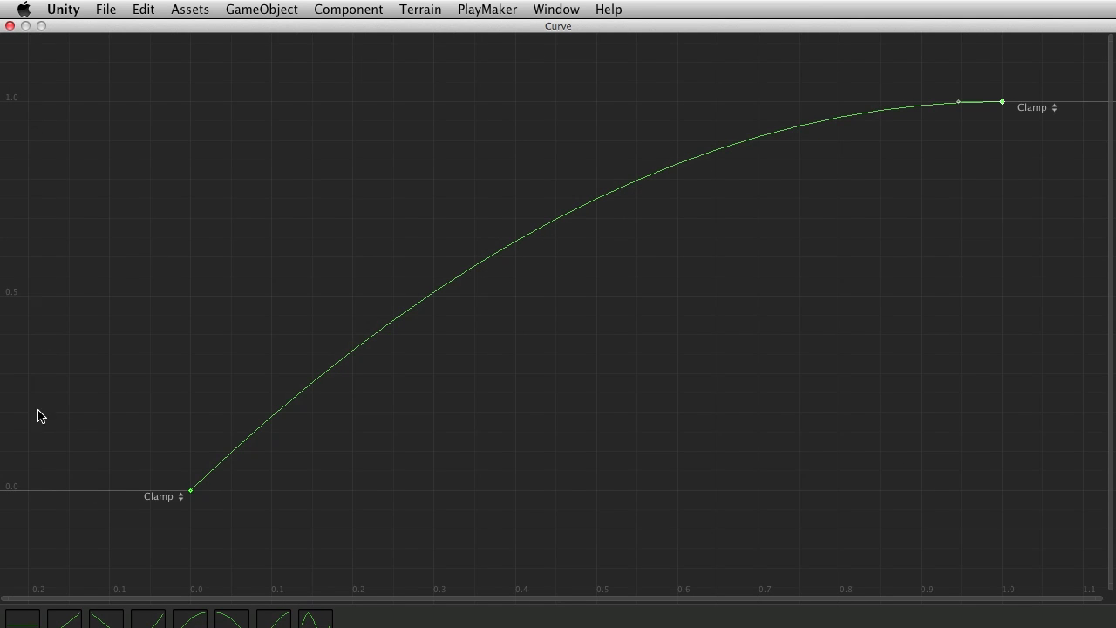
mouse_move(24, 507)
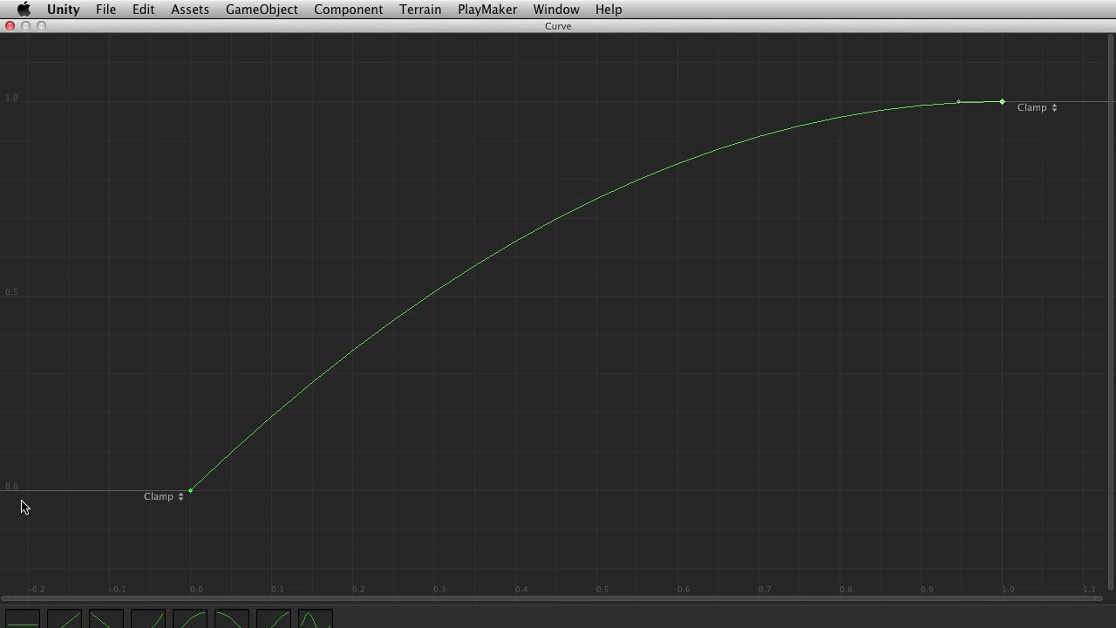
mouse_move(771, 279)
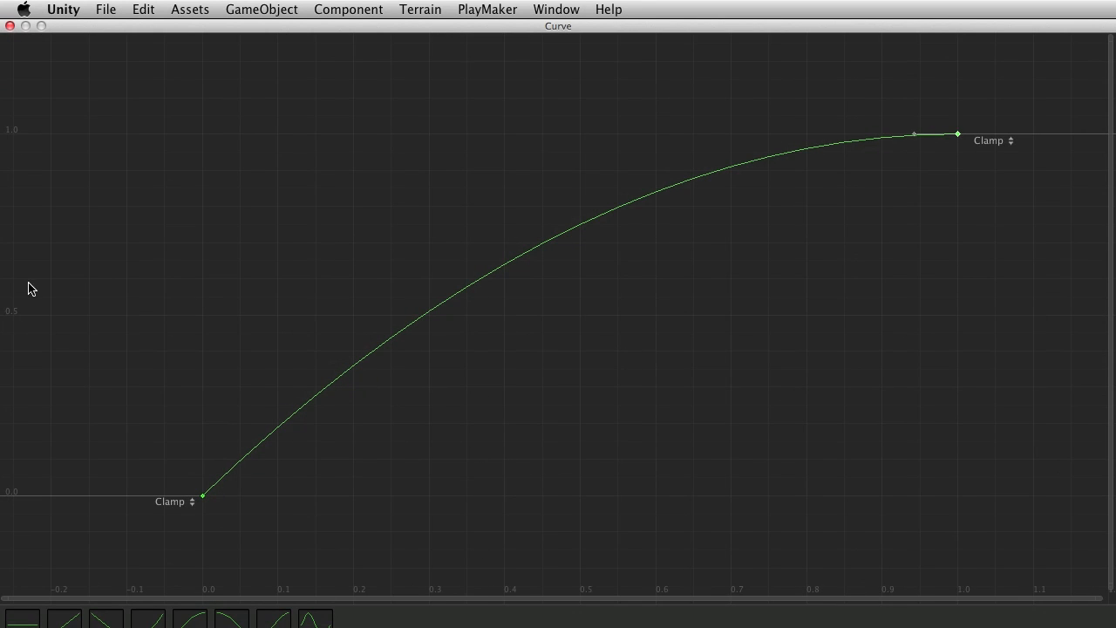
mouse_move(428, 322)
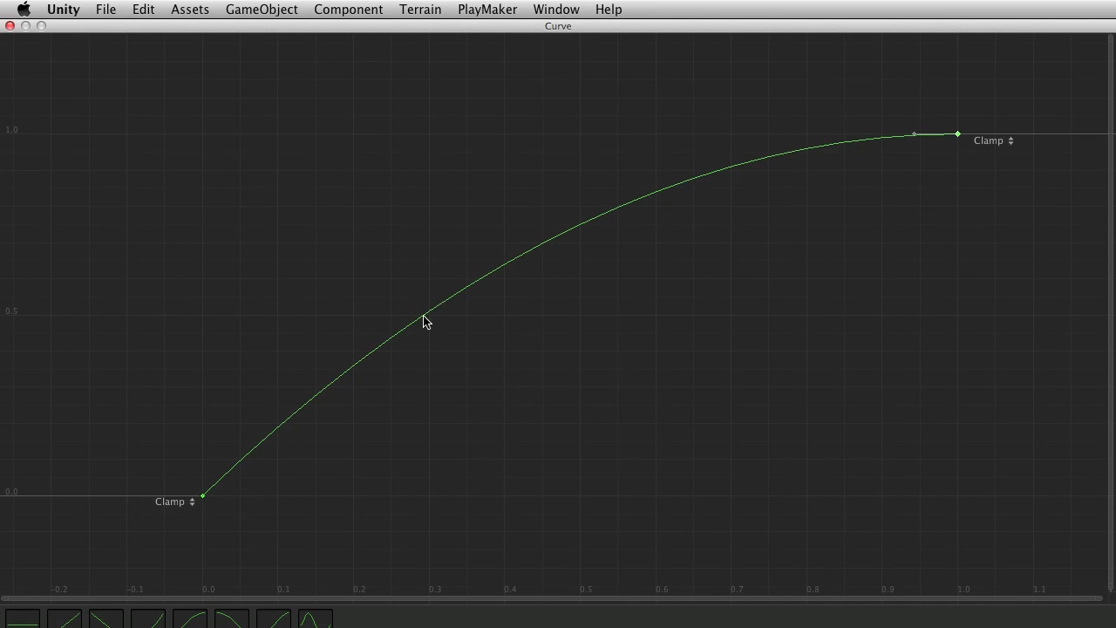
mouse_move(193, 511)
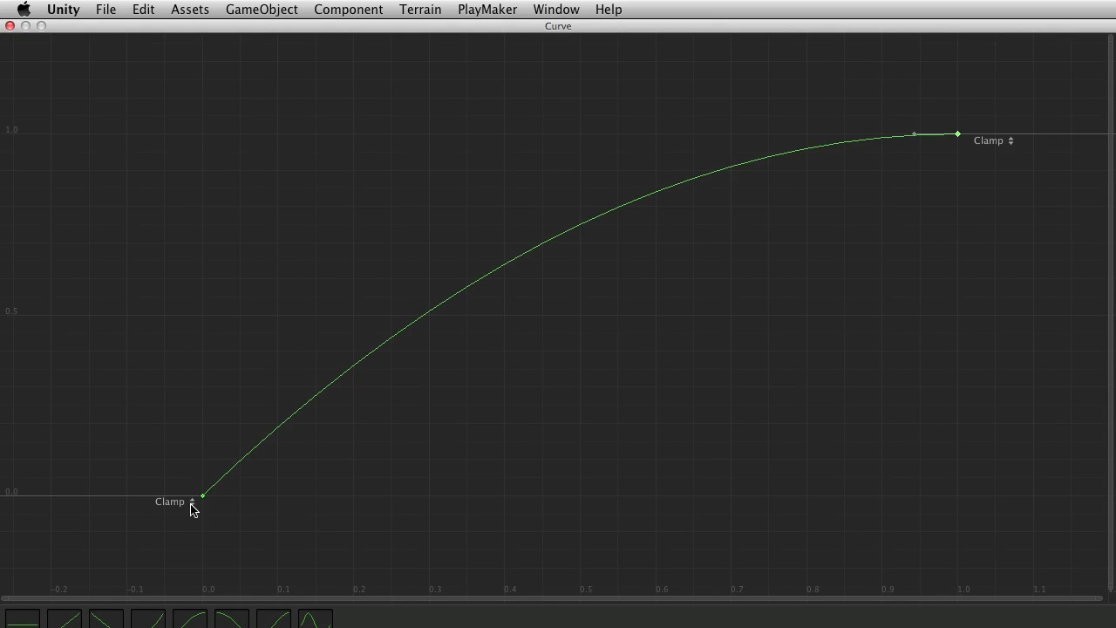
mouse_move(177, 415)
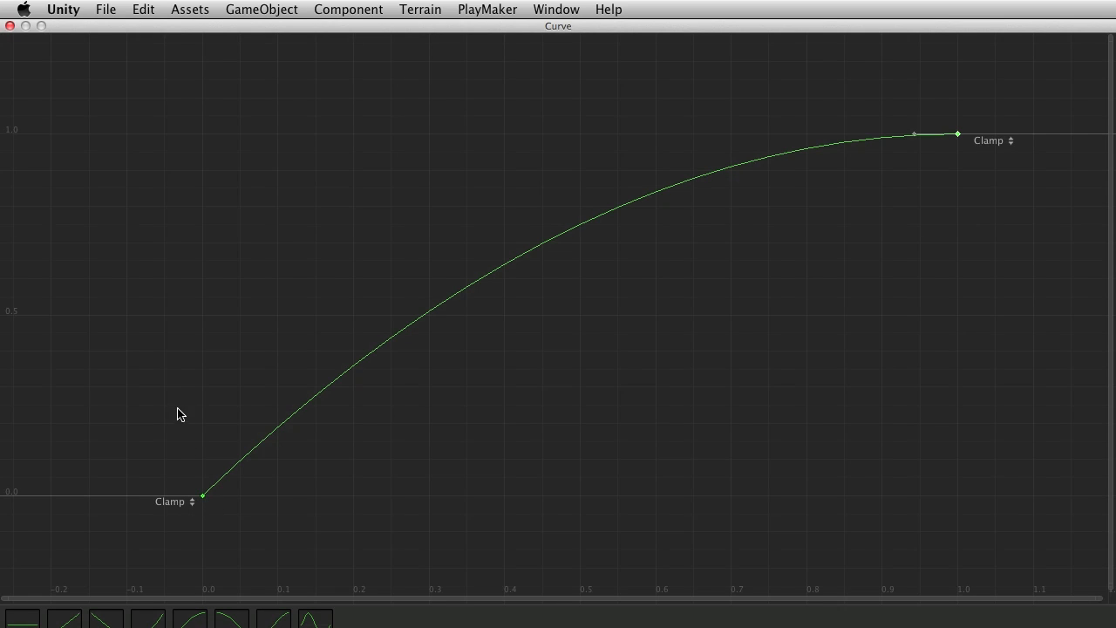
mouse_move(605, 501)
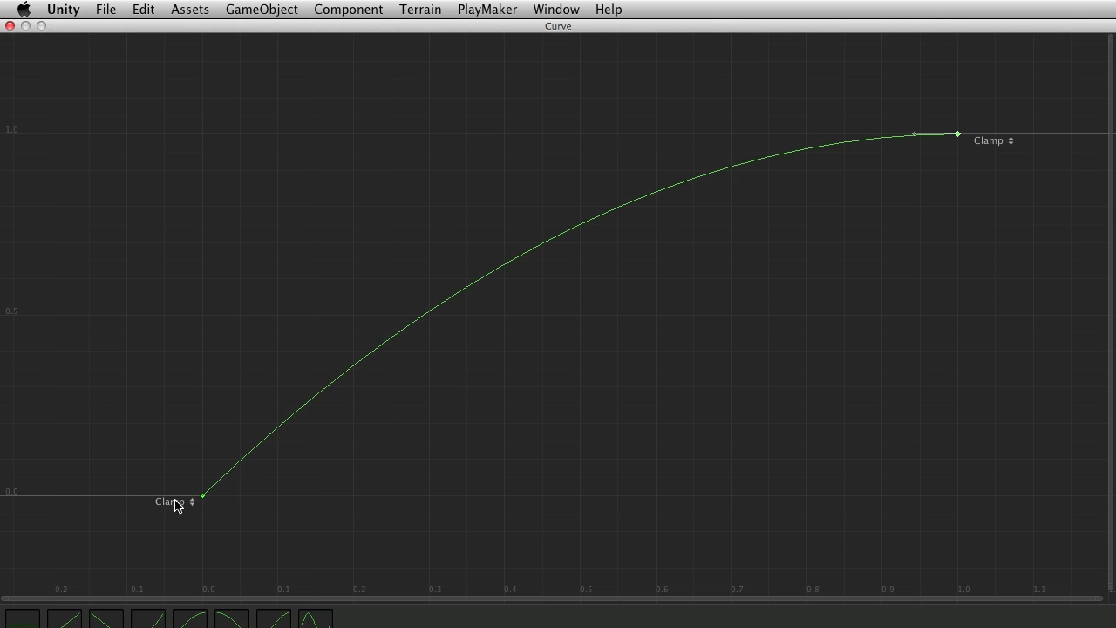
mouse_move(876, 474)
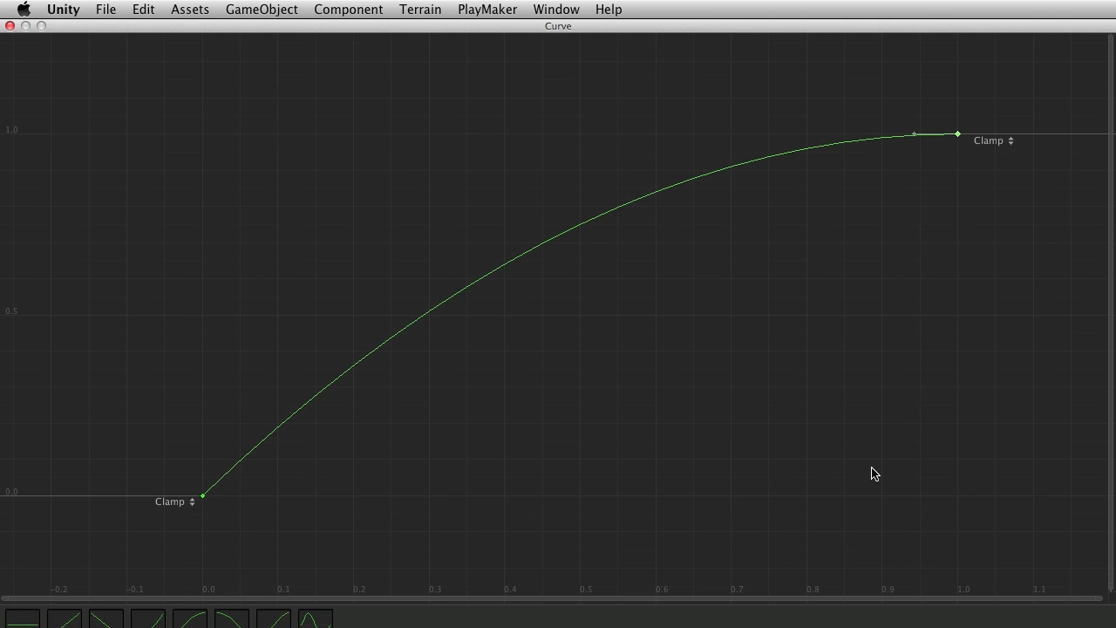
mouse_move(216, 365)
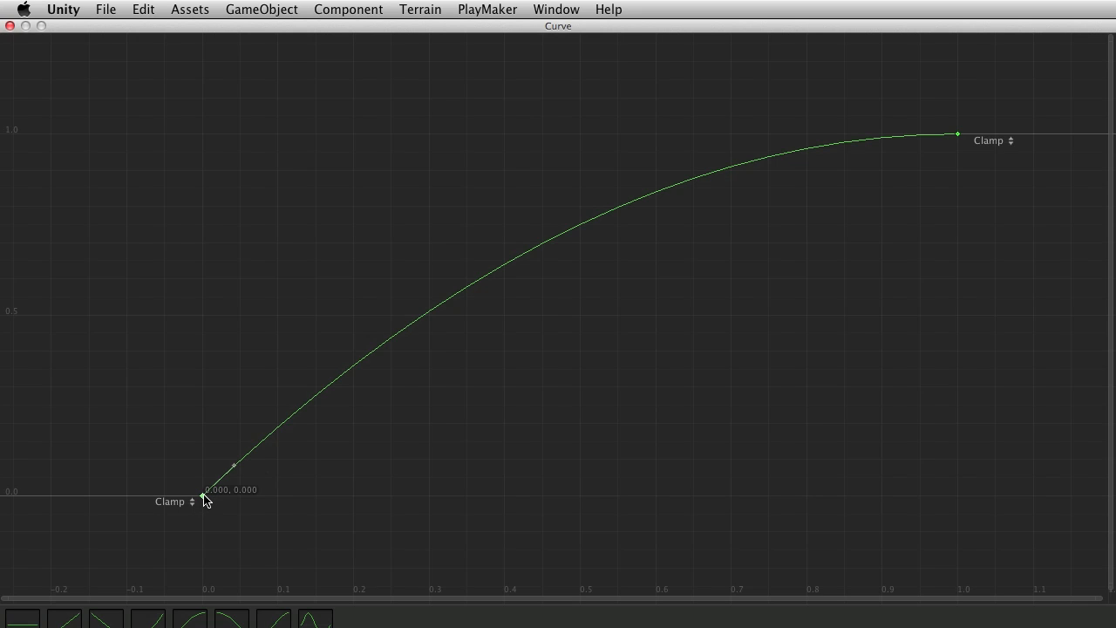
mouse_move(833, 519)
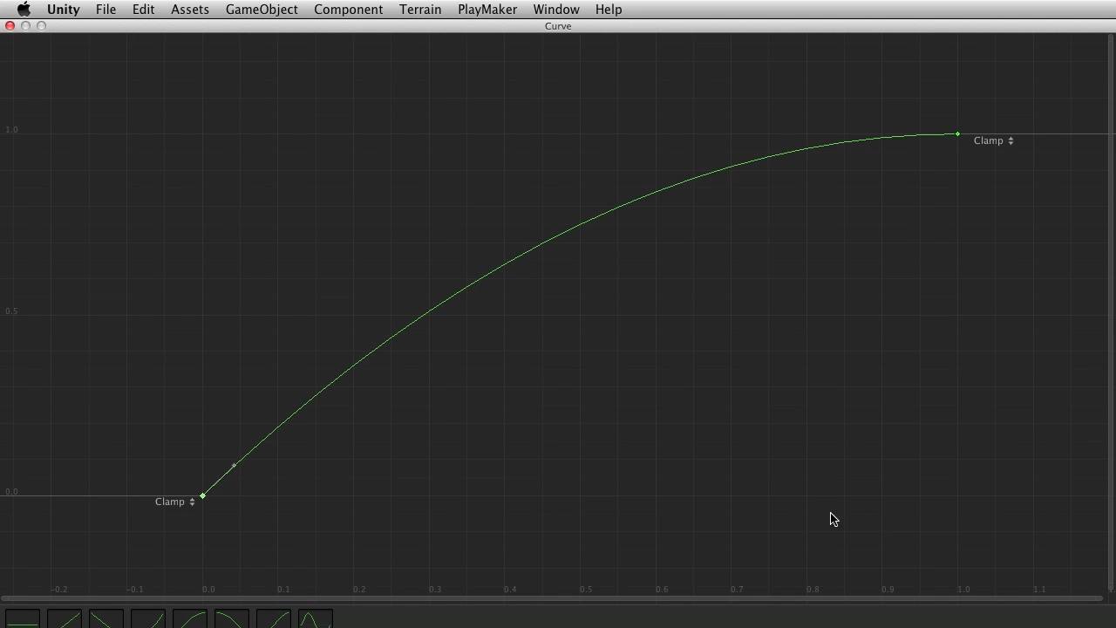
mouse_move(955, 153)
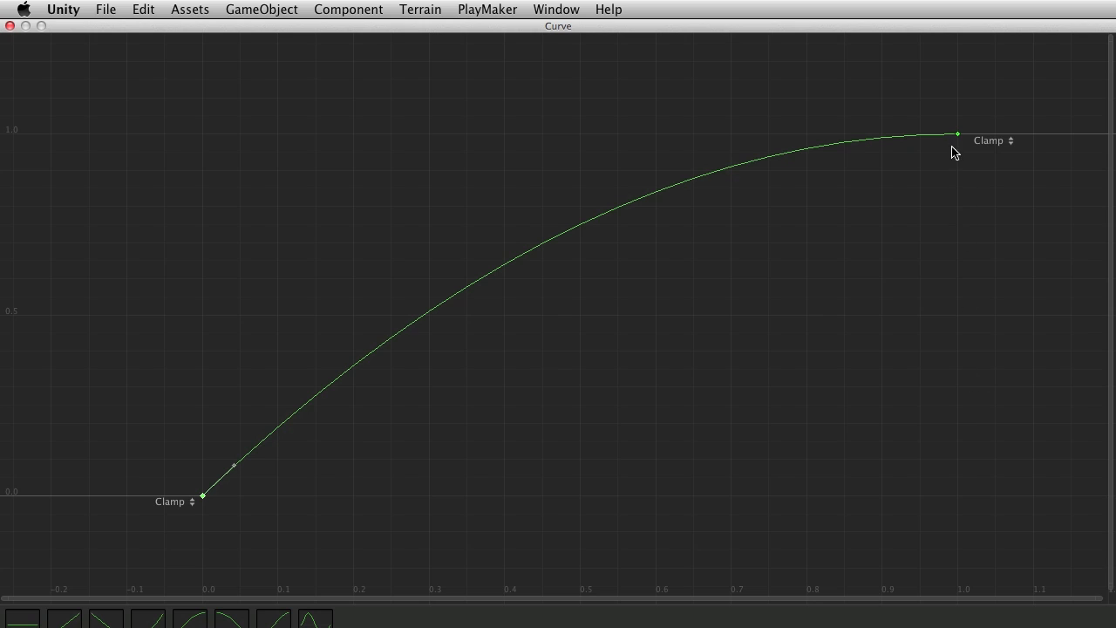
mouse_move(803, 99)
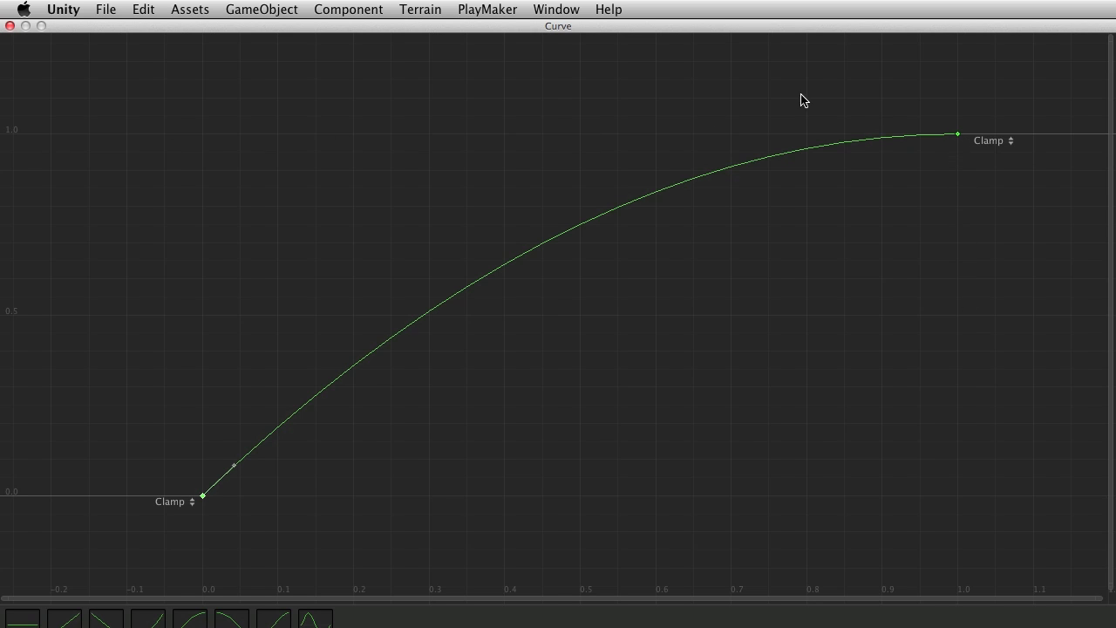
mouse_move(902, 490)
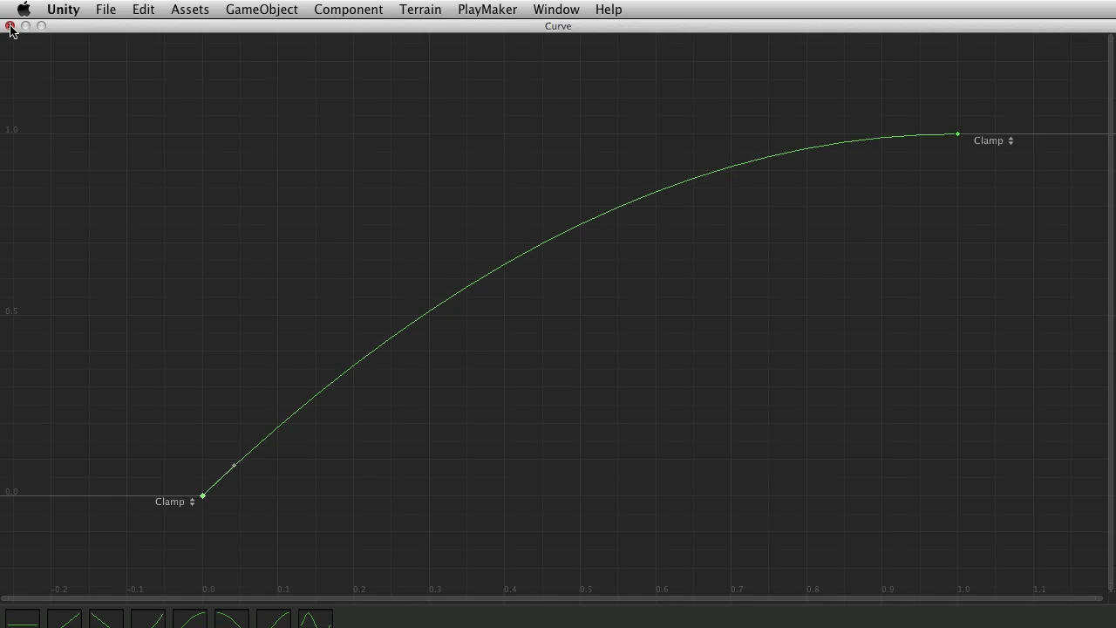
mouse_move(208, 493)
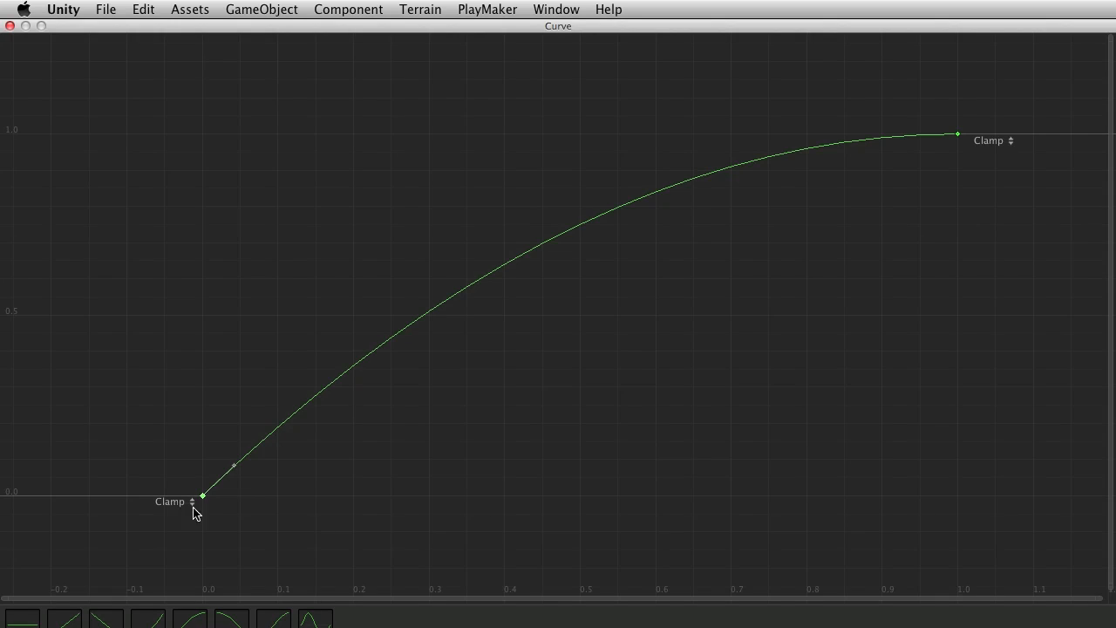
mouse_move(185, 512)
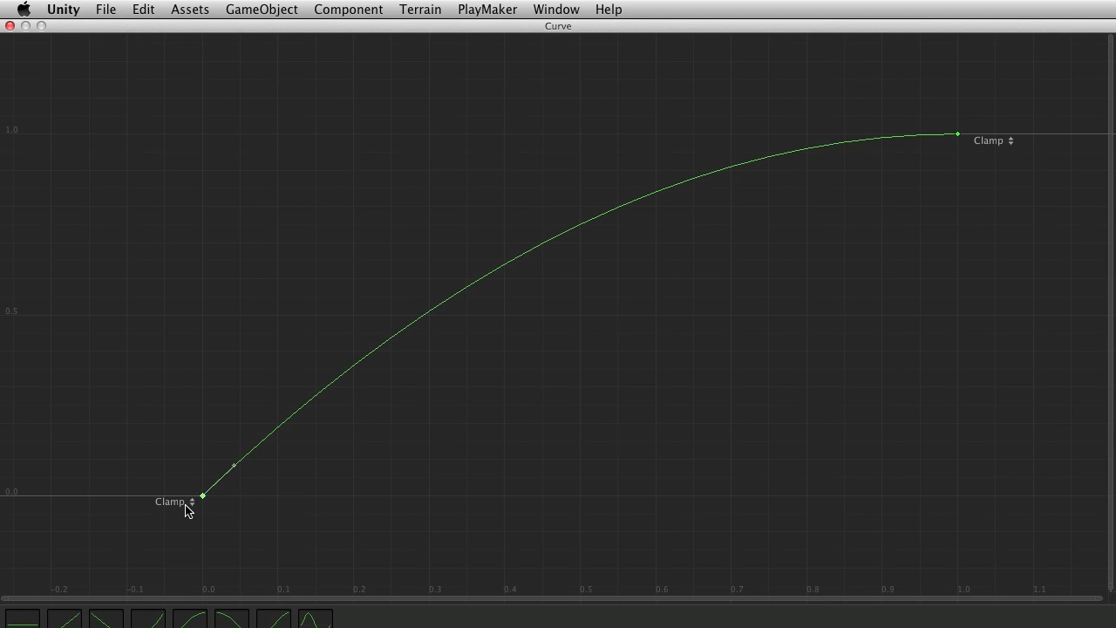
mouse_move(175, 135)
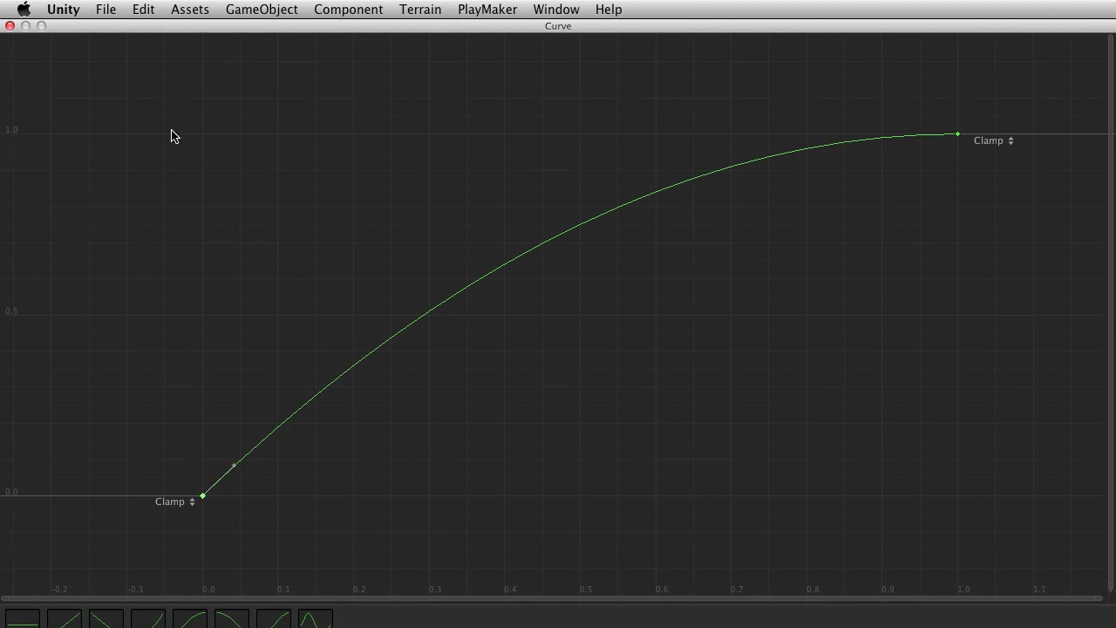
mouse_move(191, 431)
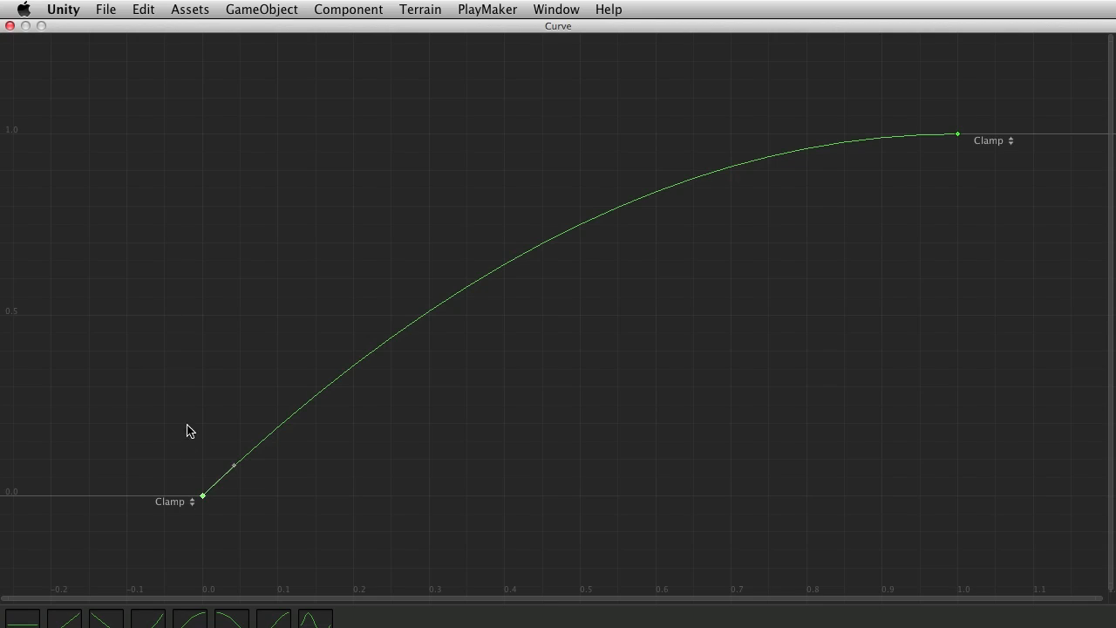
mouse_move(174, 165)
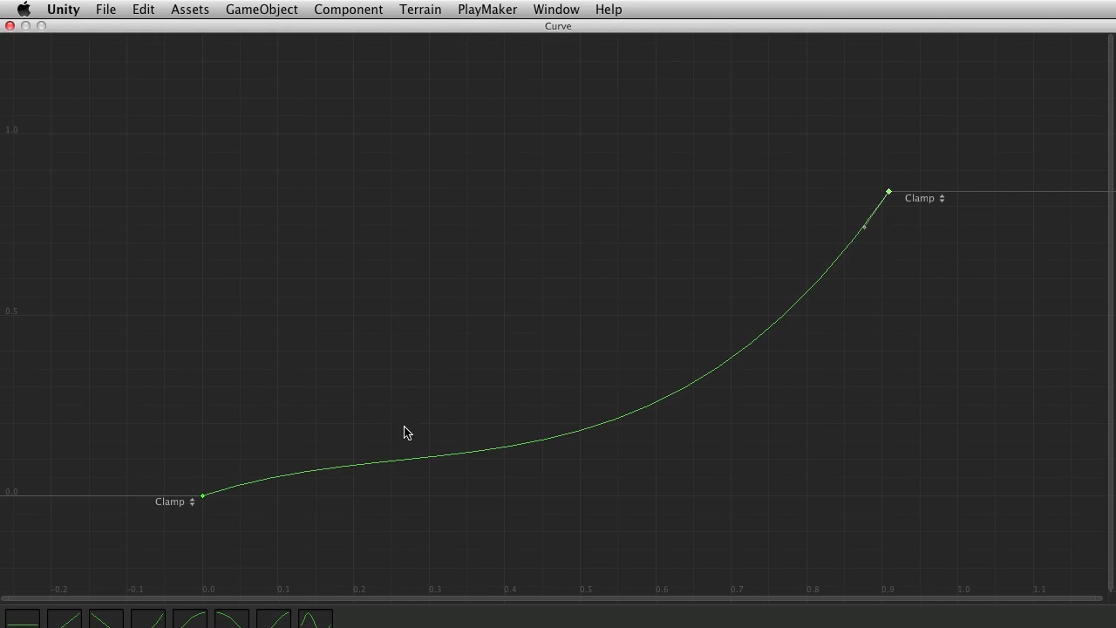
mouse_move(859, 211)
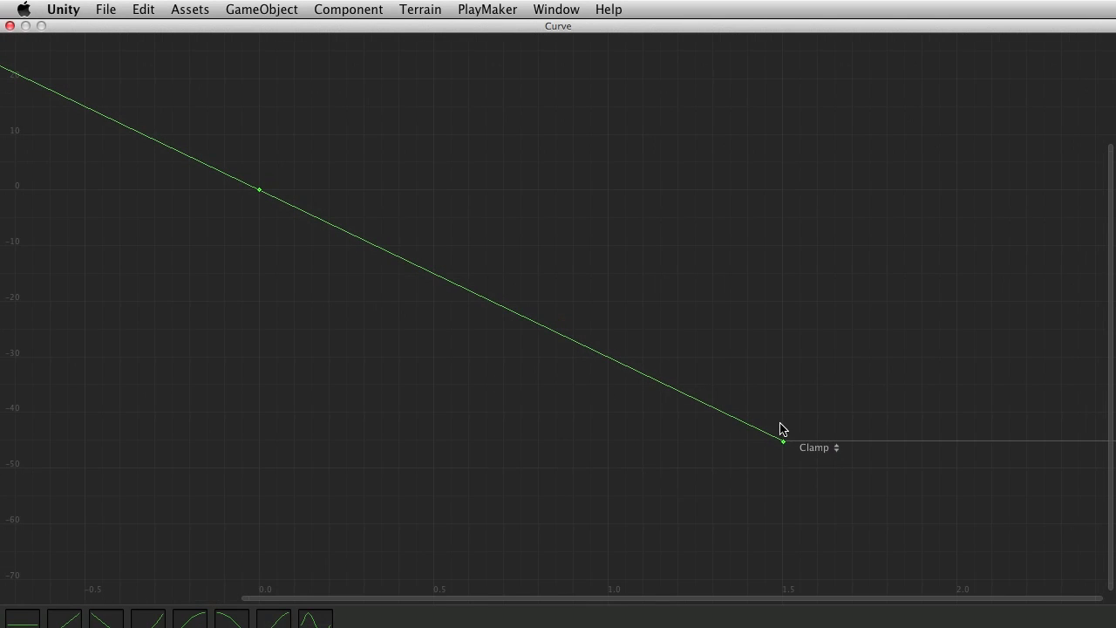
mouse_move(785, 444)
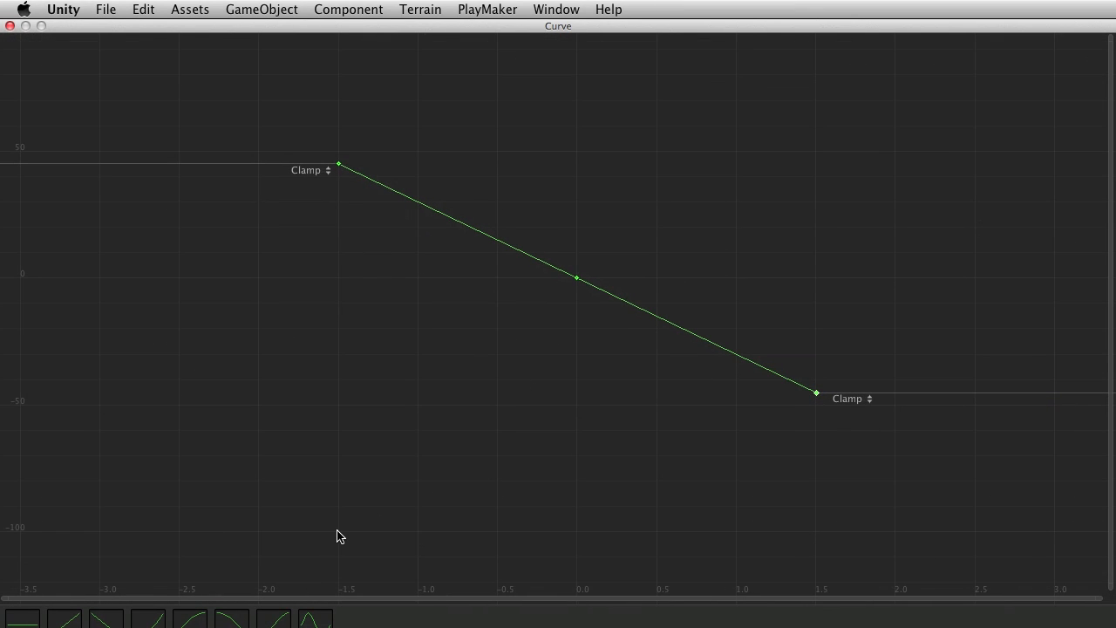
mouse_move(679, 538)
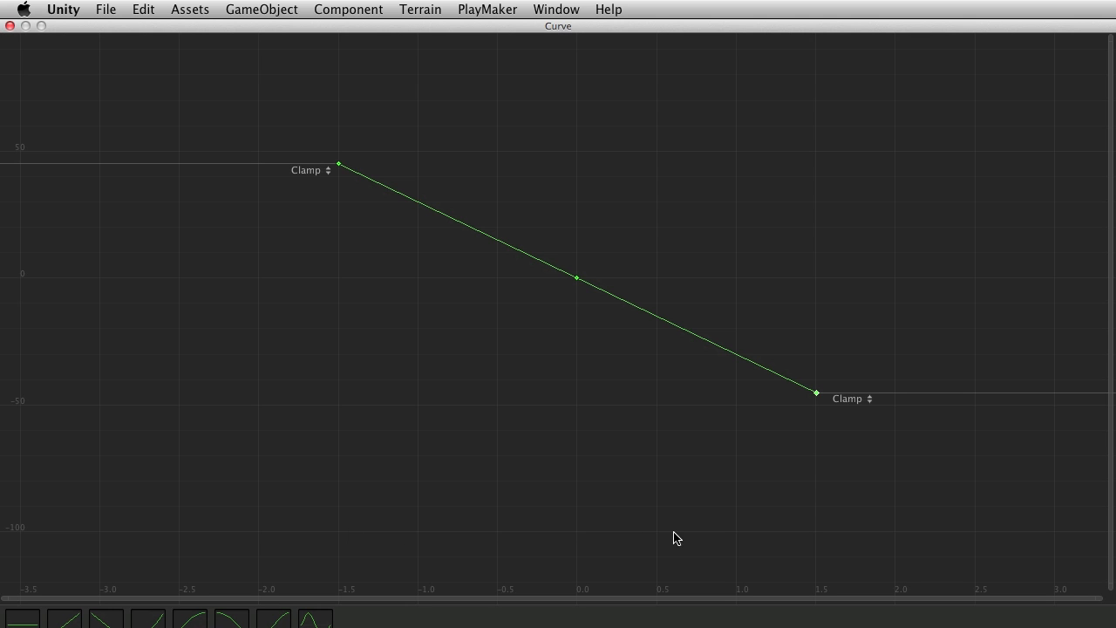
mouse_move(336, 529)
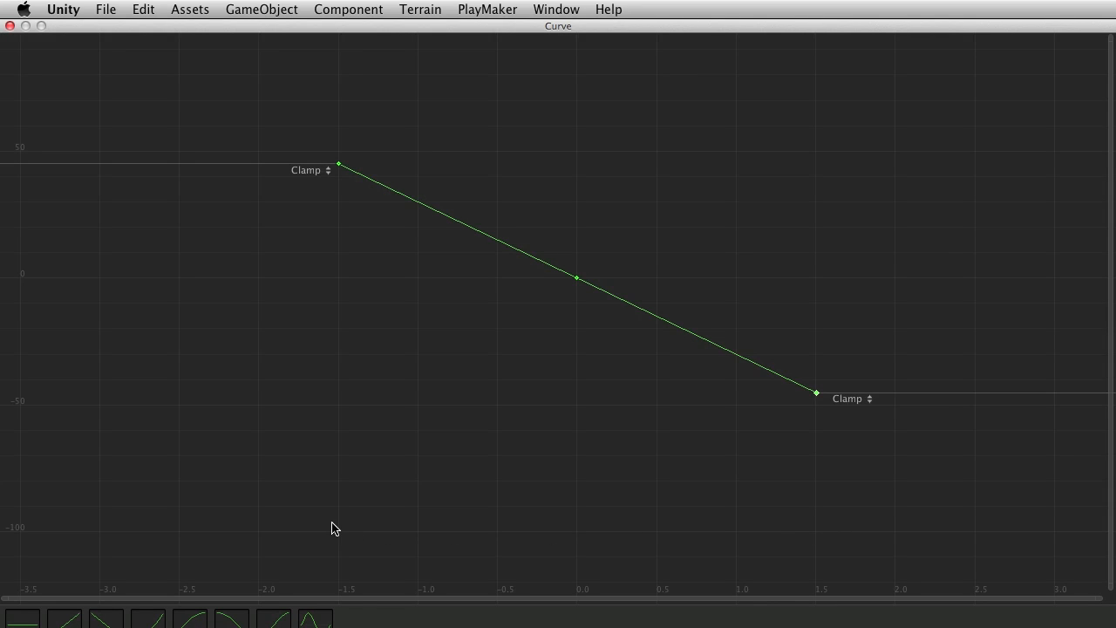
mouse_move(379, 538)
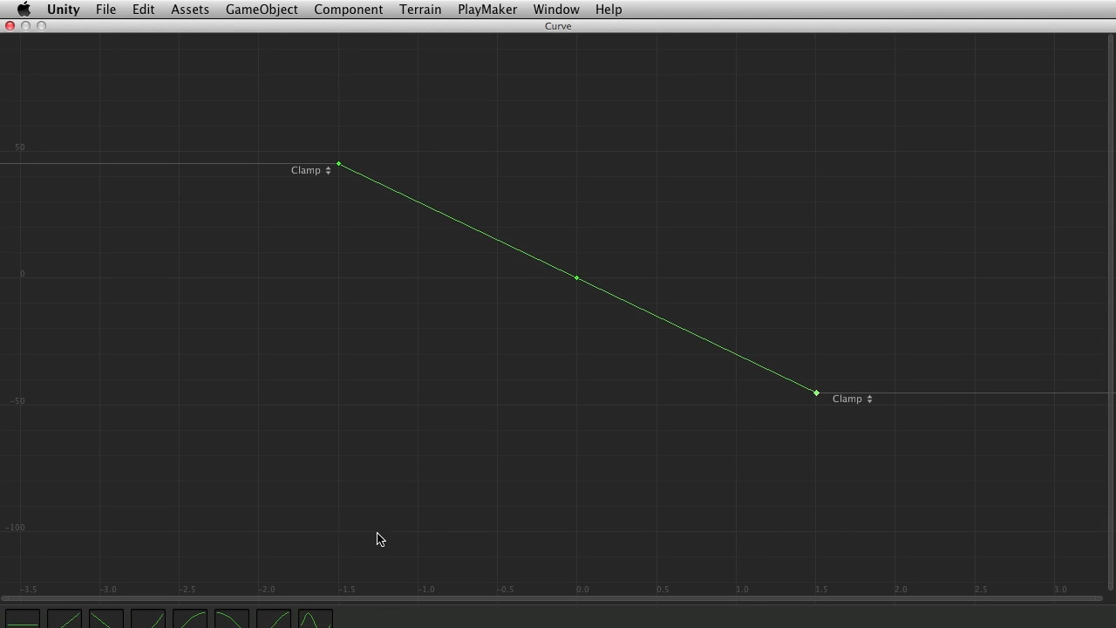
mouse_move(371, 535)
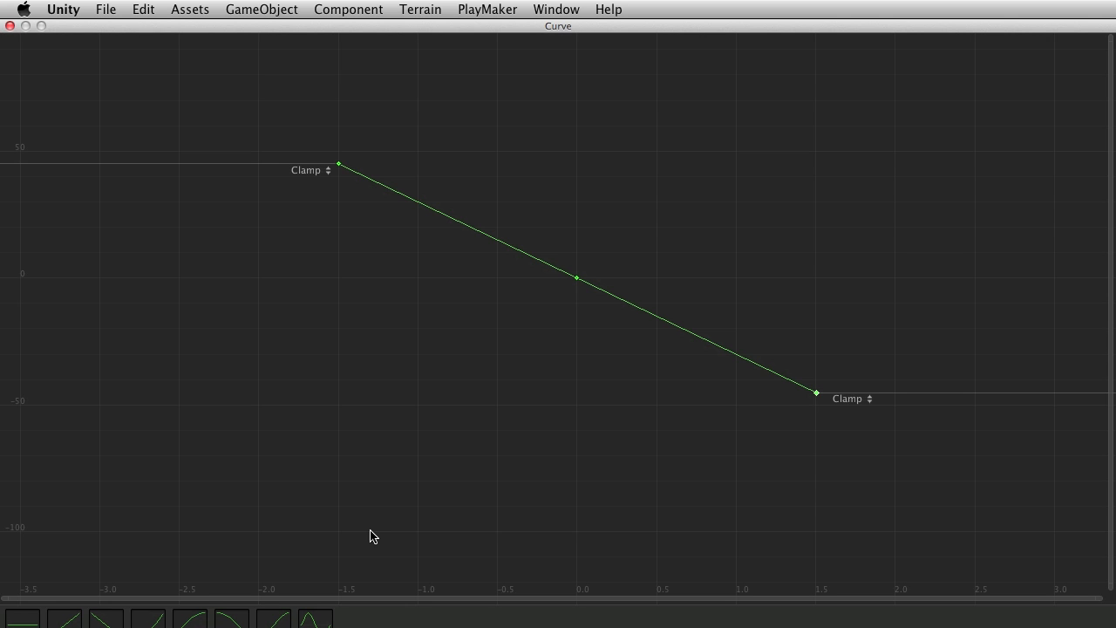
mouse_move(307, 529)
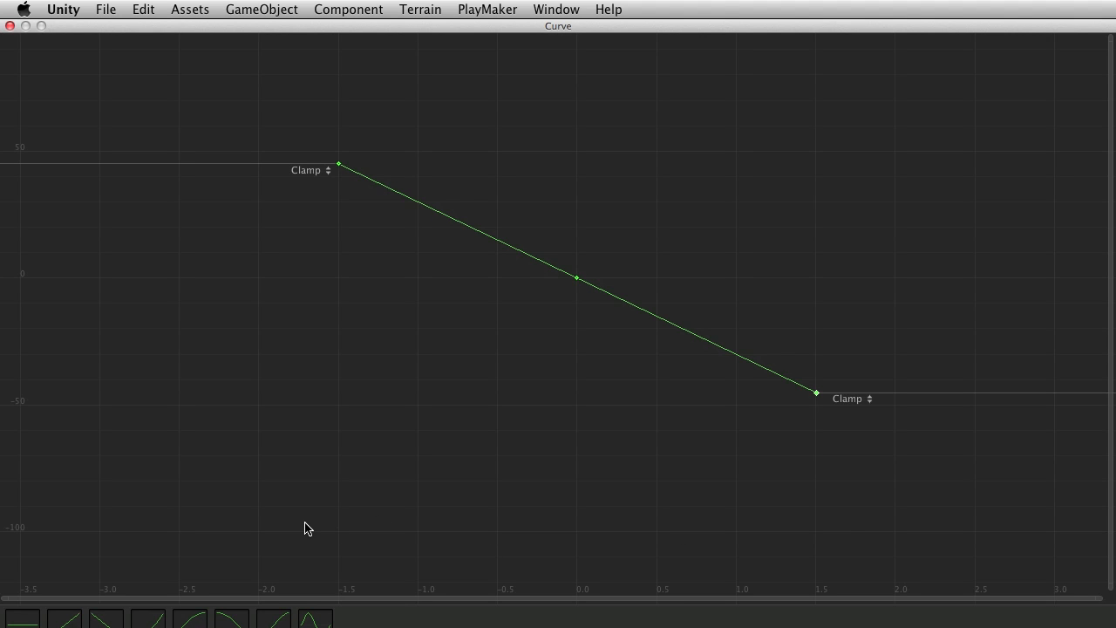
mouse_move(308, 253)
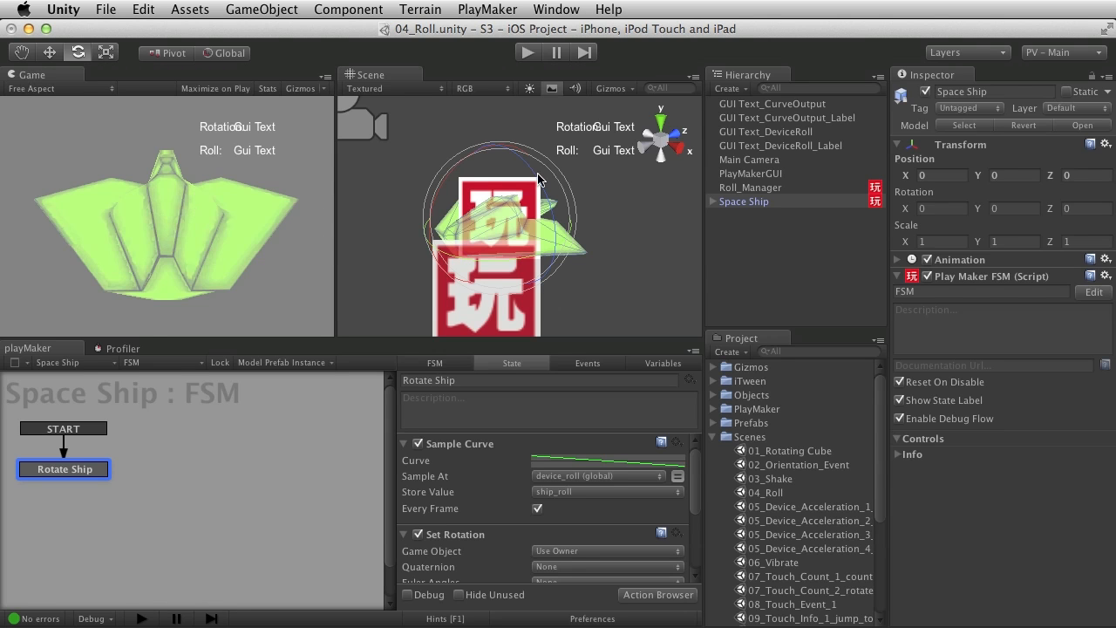
mouse_move(461, 262)
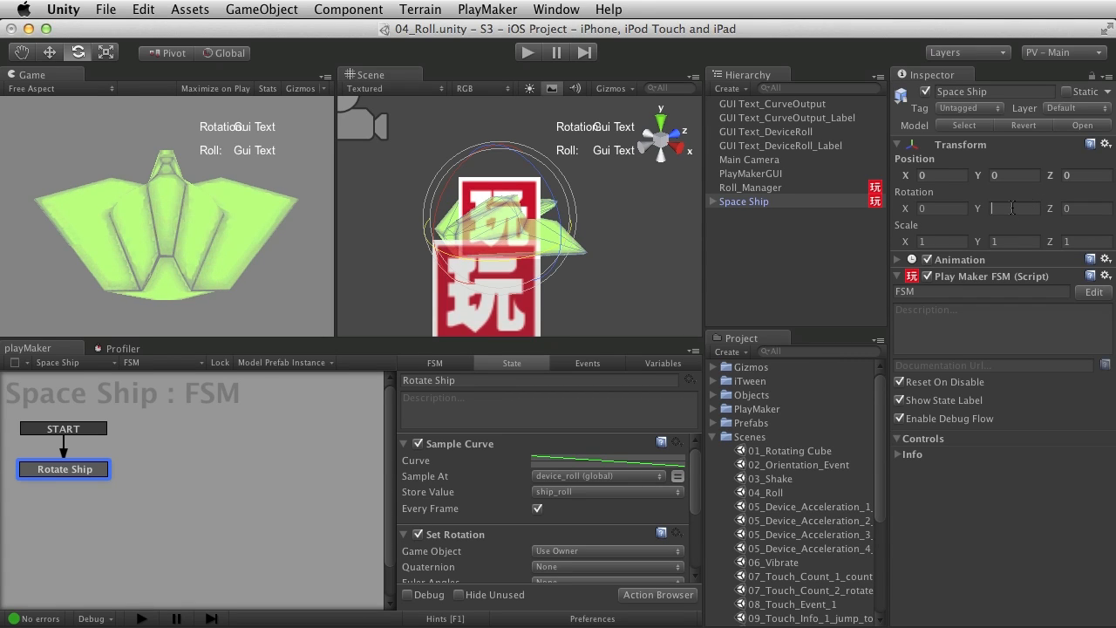
Enter the curve key values 45 and -45 for the ship's roll range
text(45)
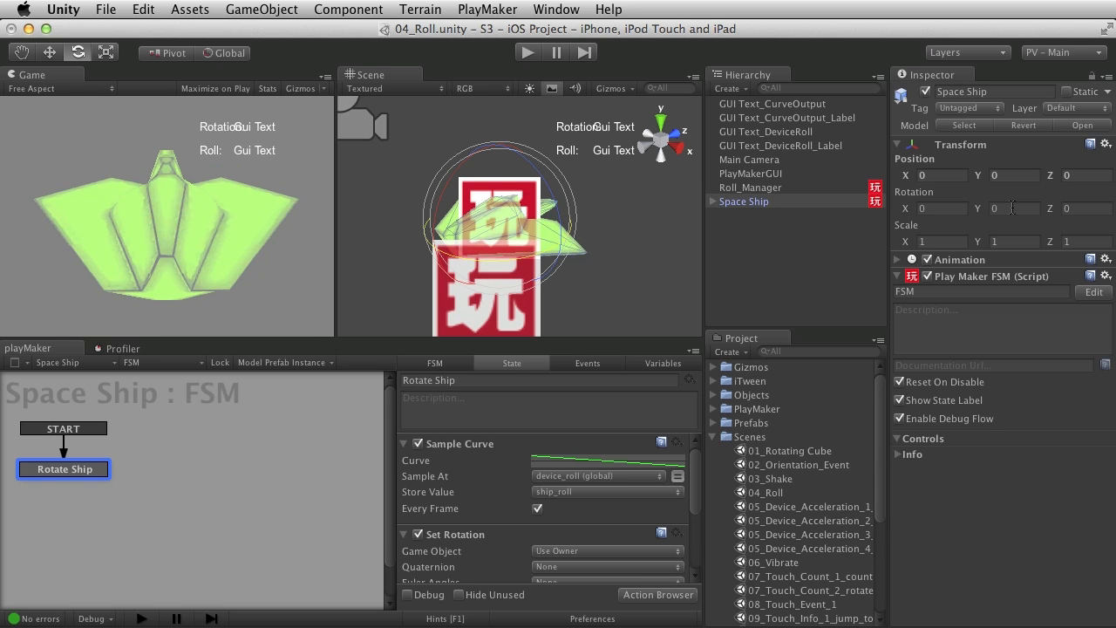
text(-45)
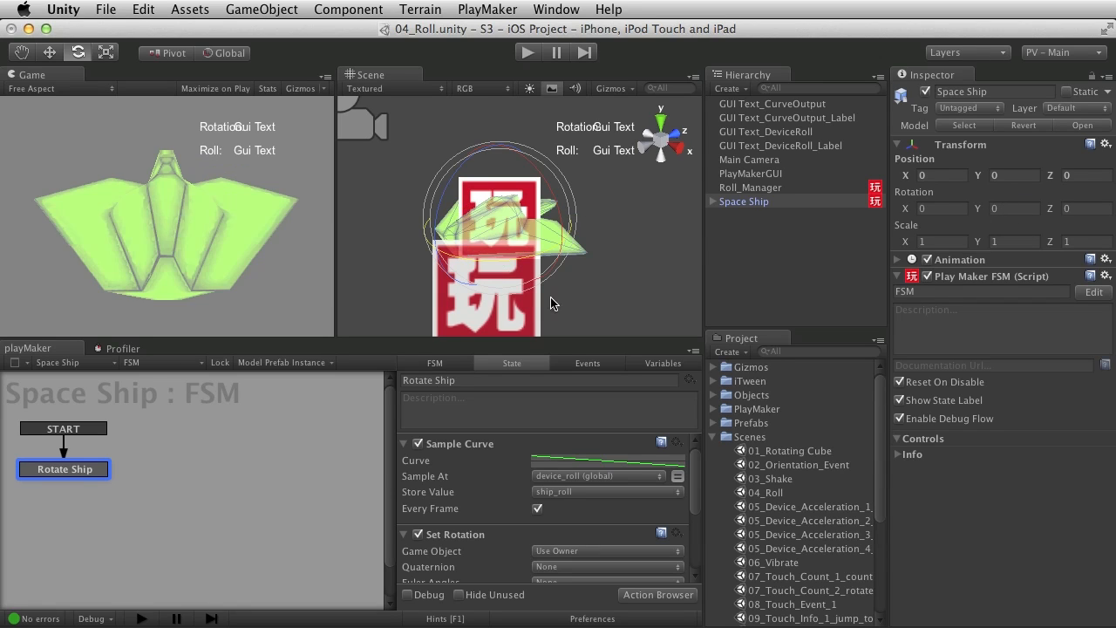
click(608, 460)
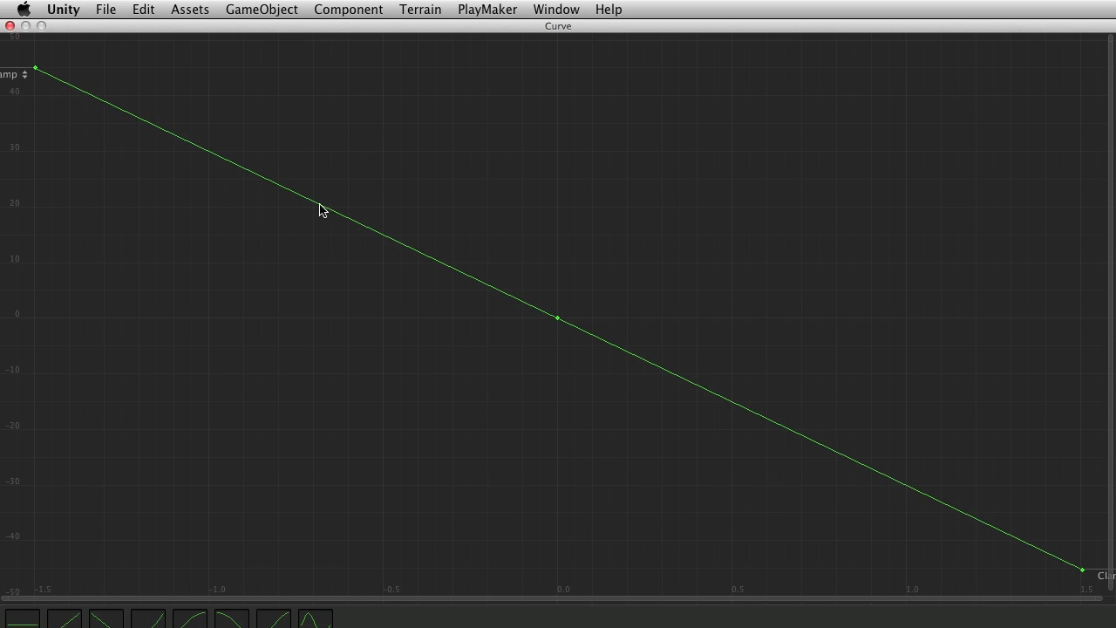
mouse_move(970, 507)
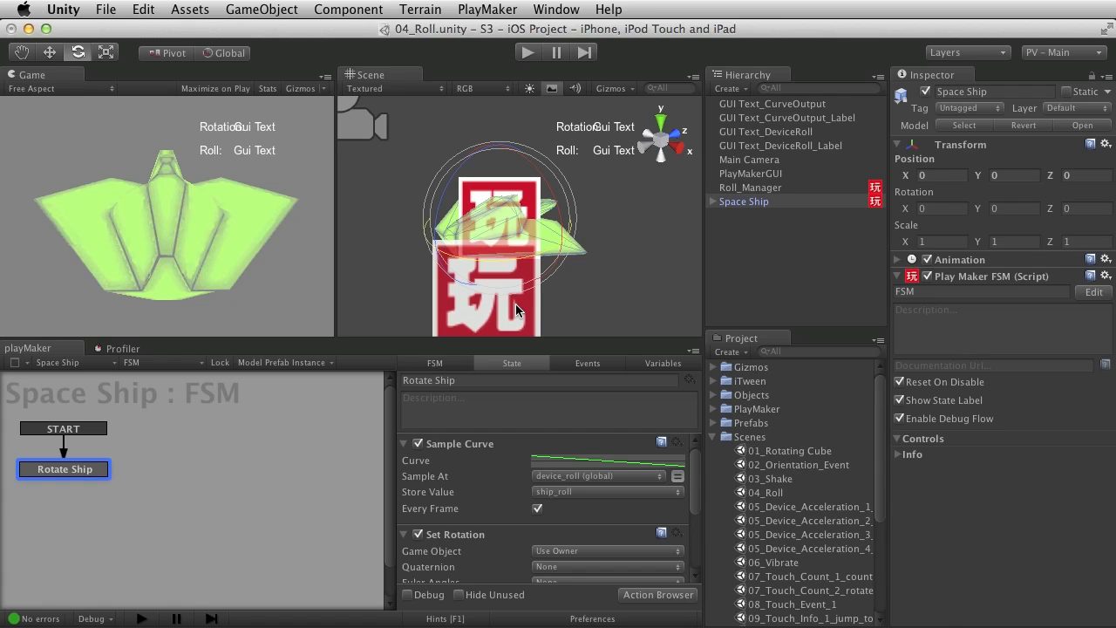
mouse_move(587, 466)
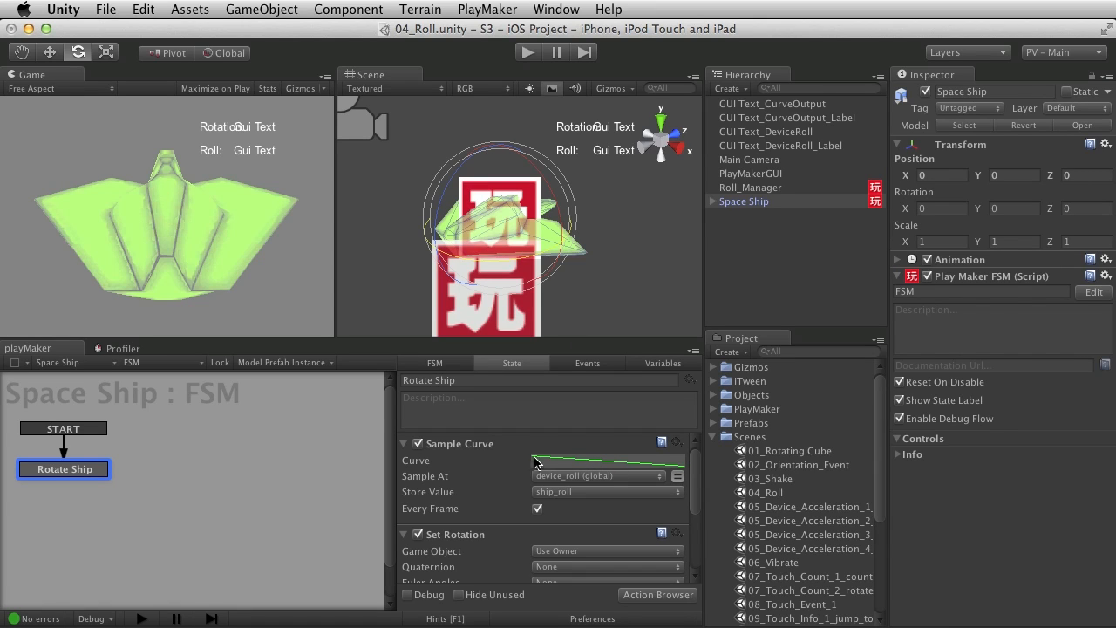
mouse_move(557, 460)
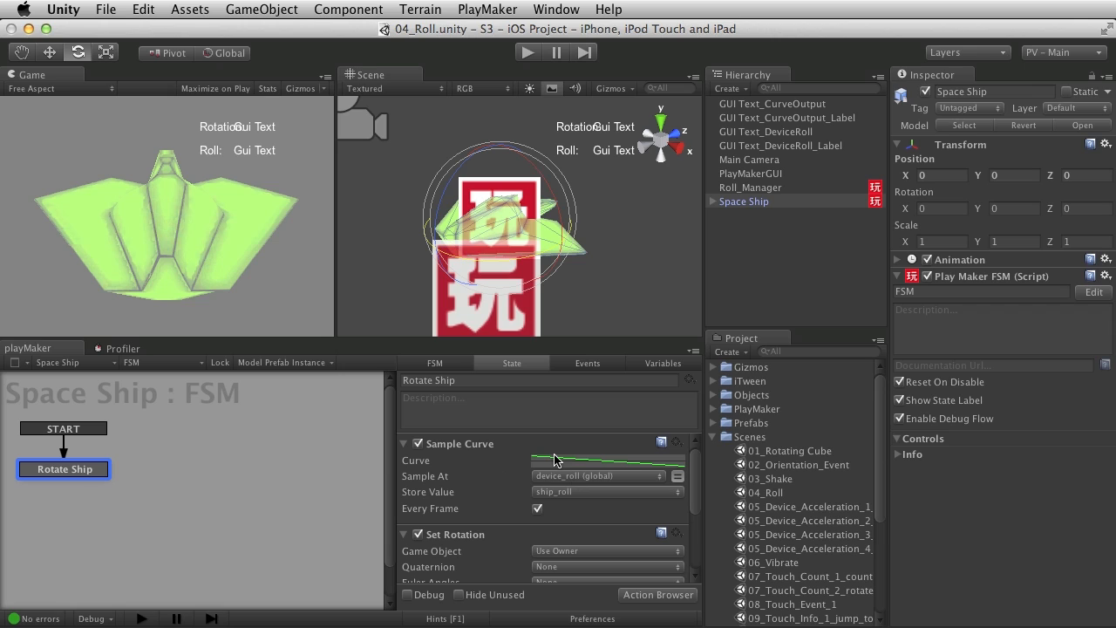
mouse_move(530, 452)
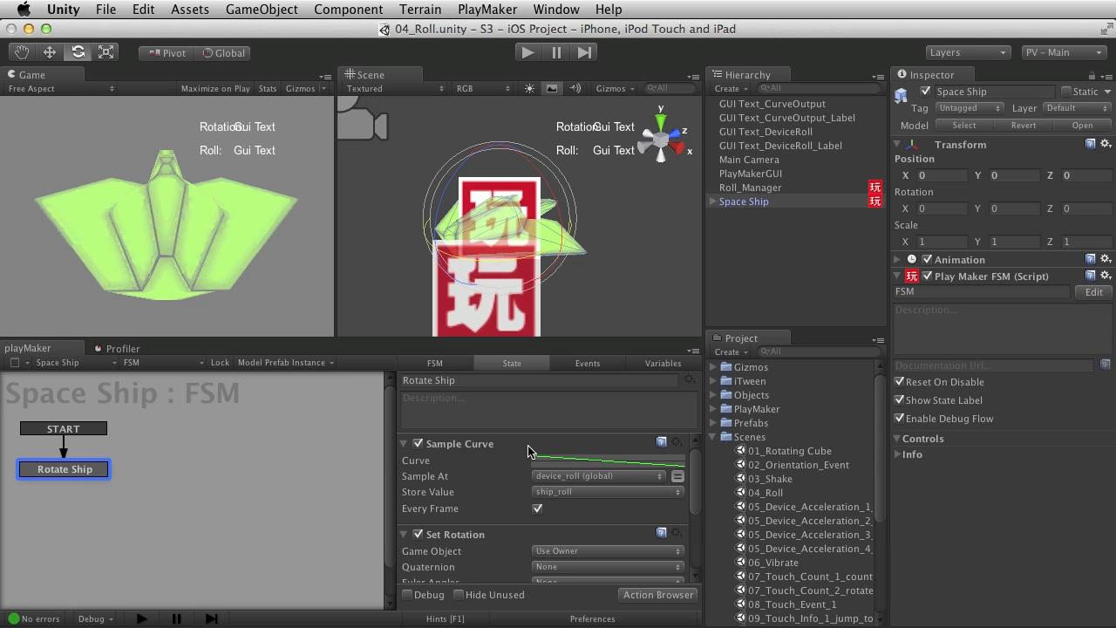
mouse_move(471, 485)
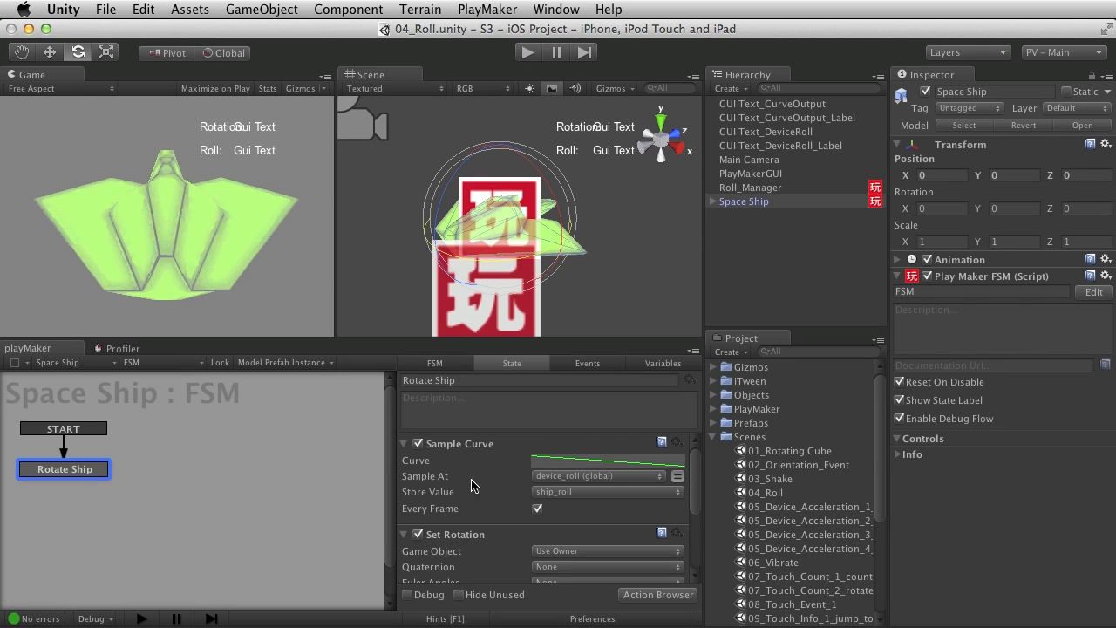
mouse_move(637, 484)
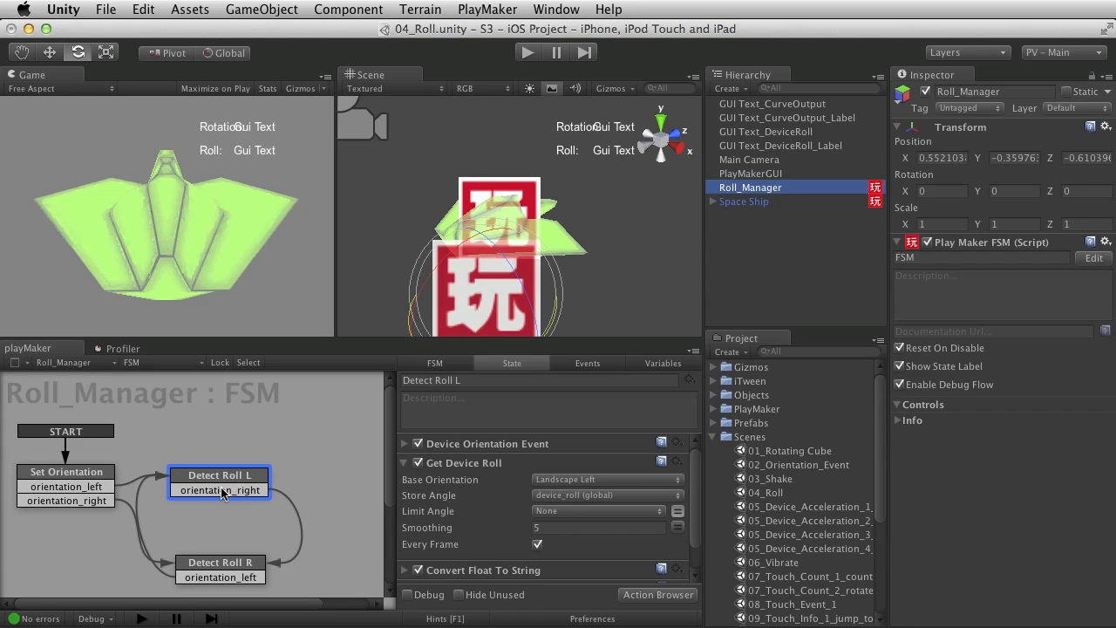
Confirm device_roll is Roll_Manager's stored angle and Space Ship's Sample At value, then enlarge the curve
click(607, 495)
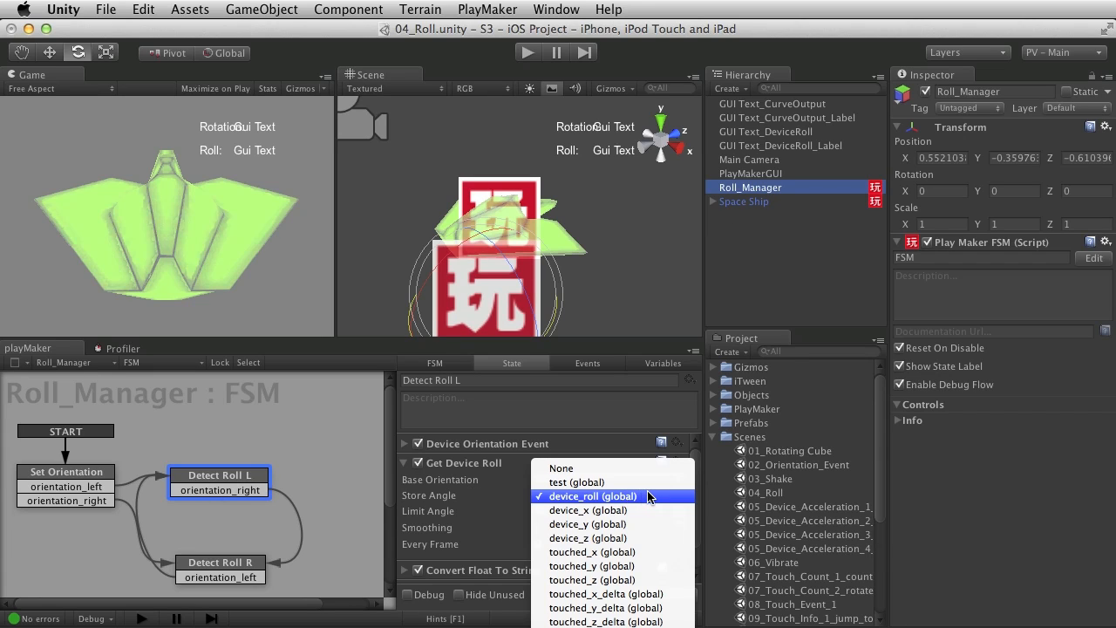
click(593, 495)
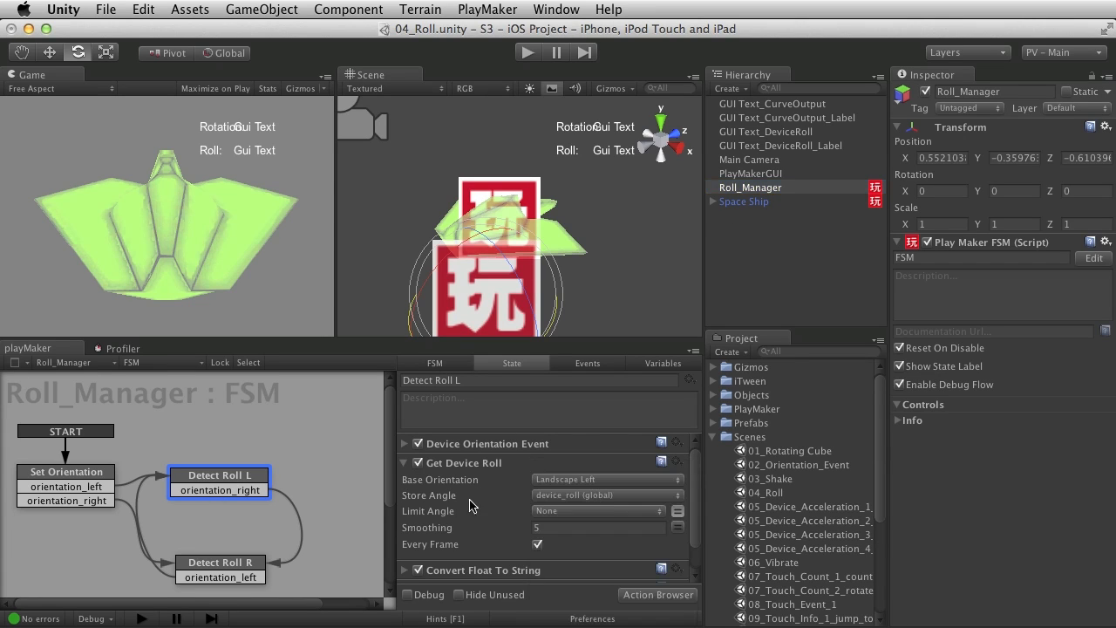
mouse_move(502, 511)
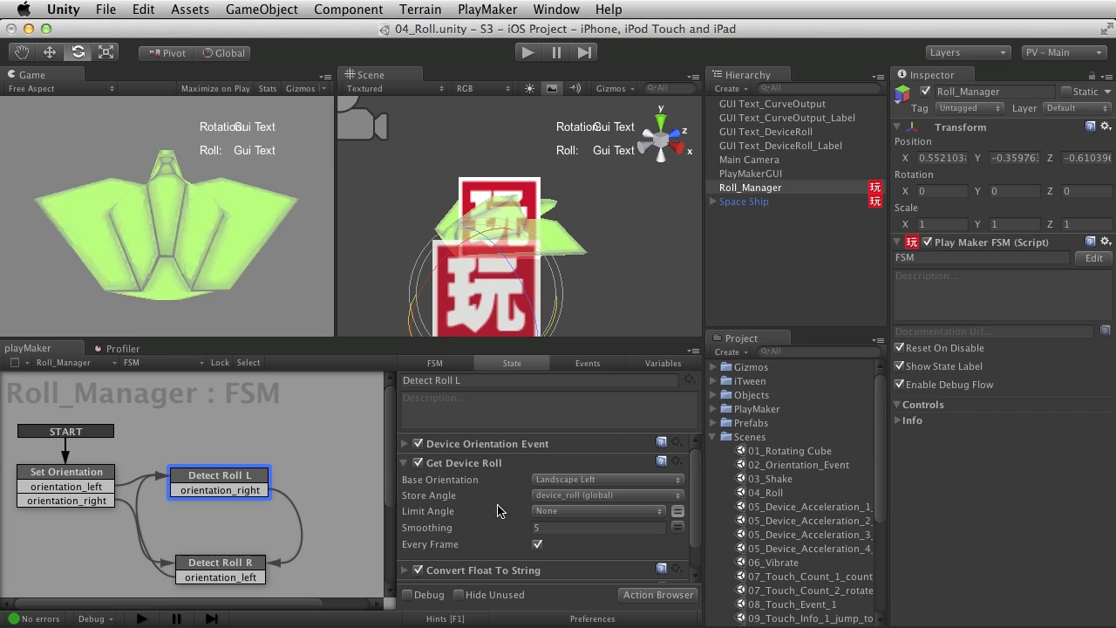
click(744, 201)
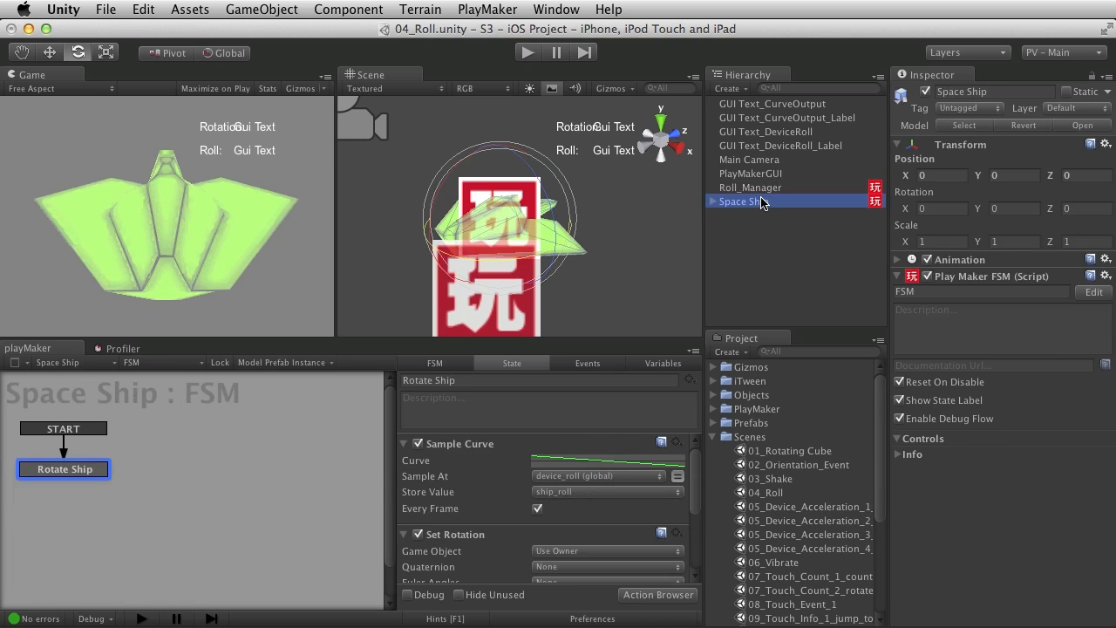
click(597, 475)
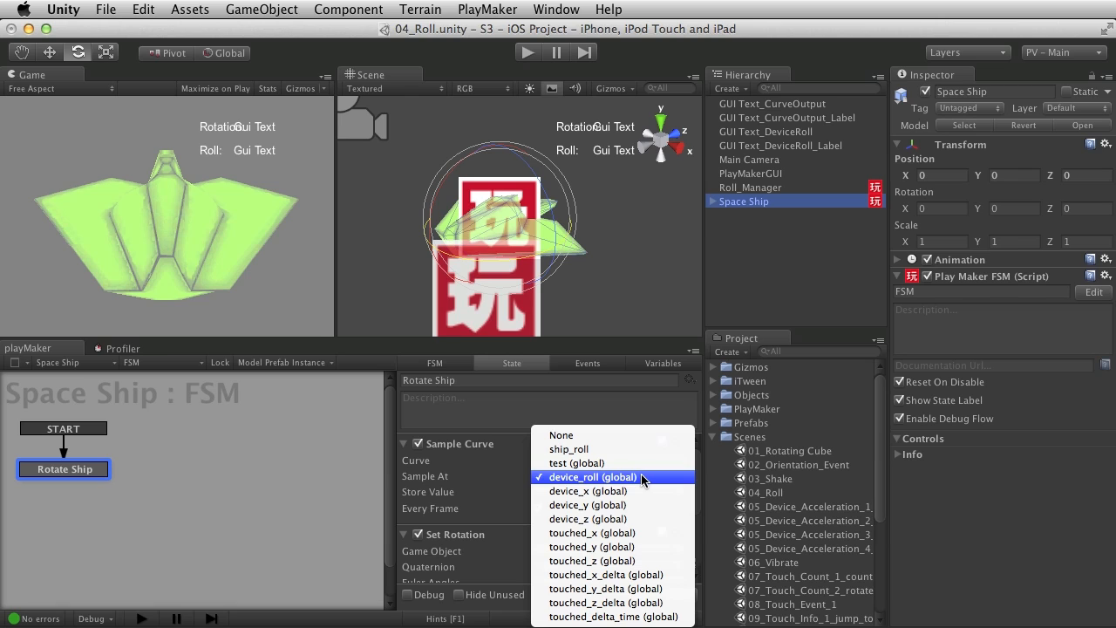
click(592, 477)
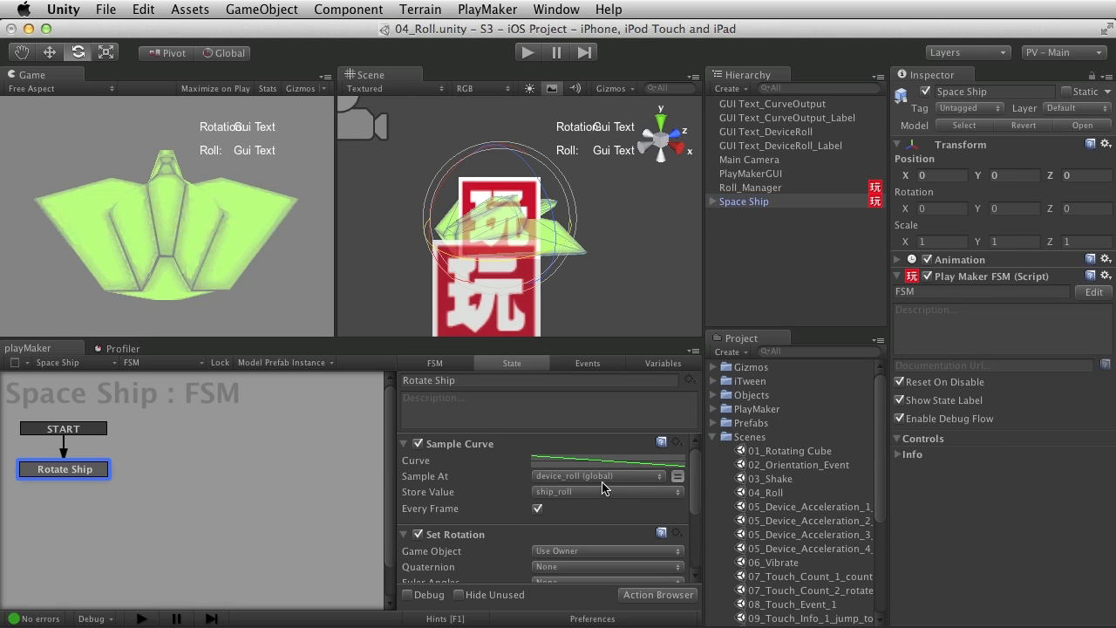
mouse_move(479, 482)
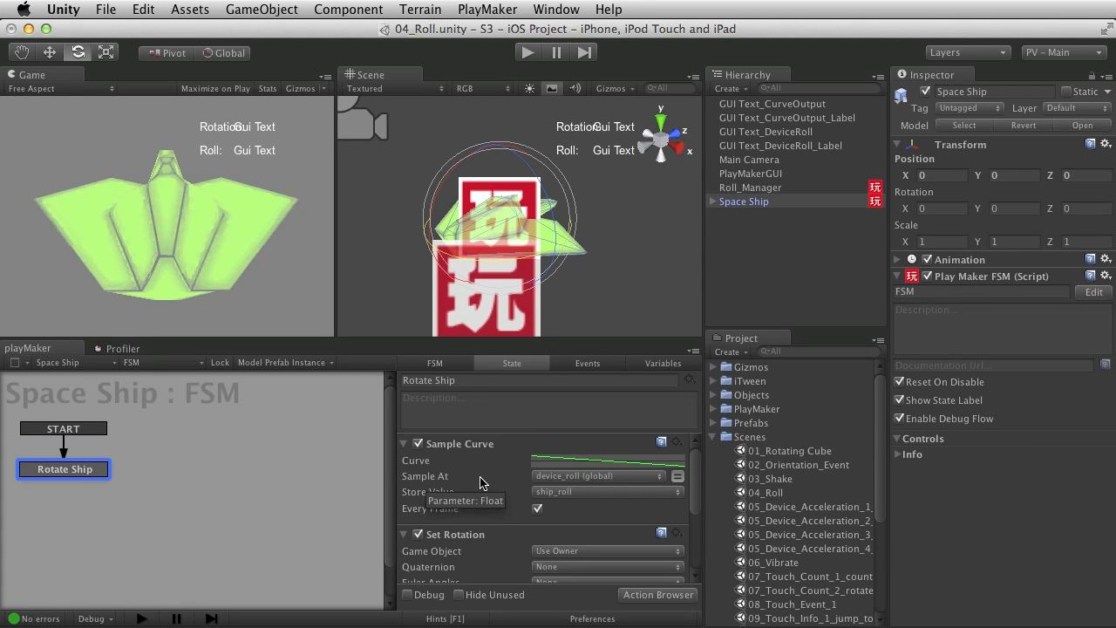
click(608, 460)
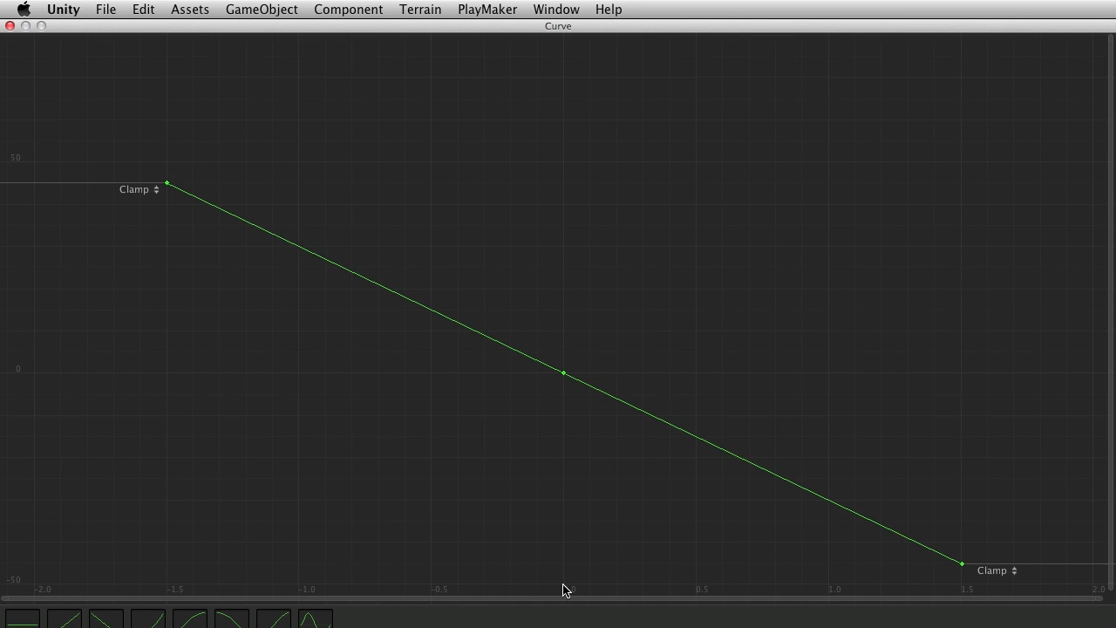
mouse_move(445, 586)
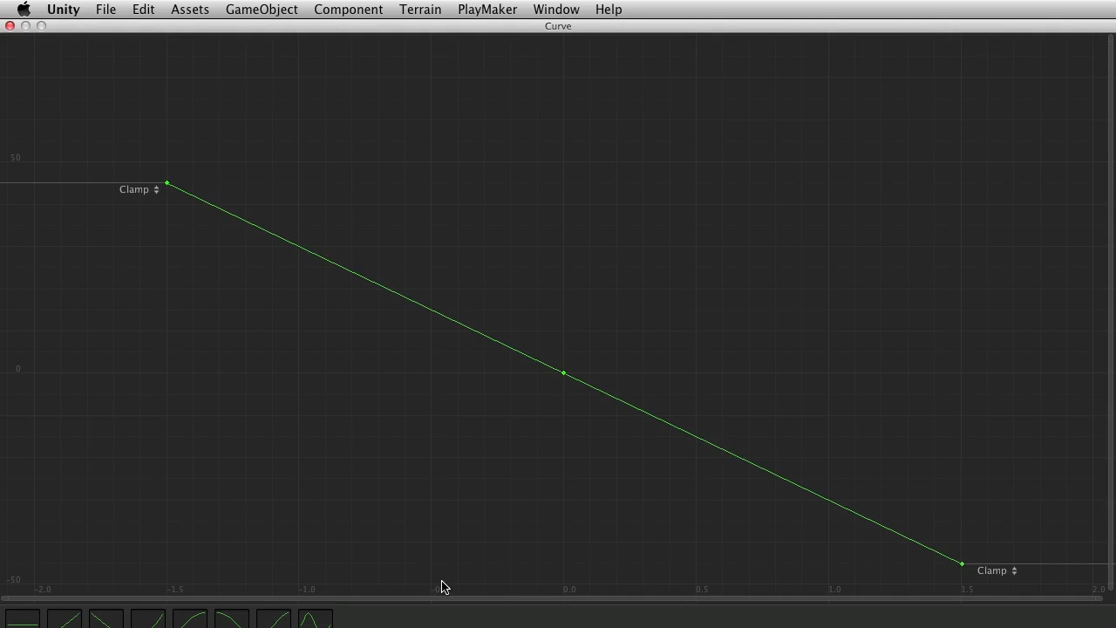
mouse_move(443, 489)
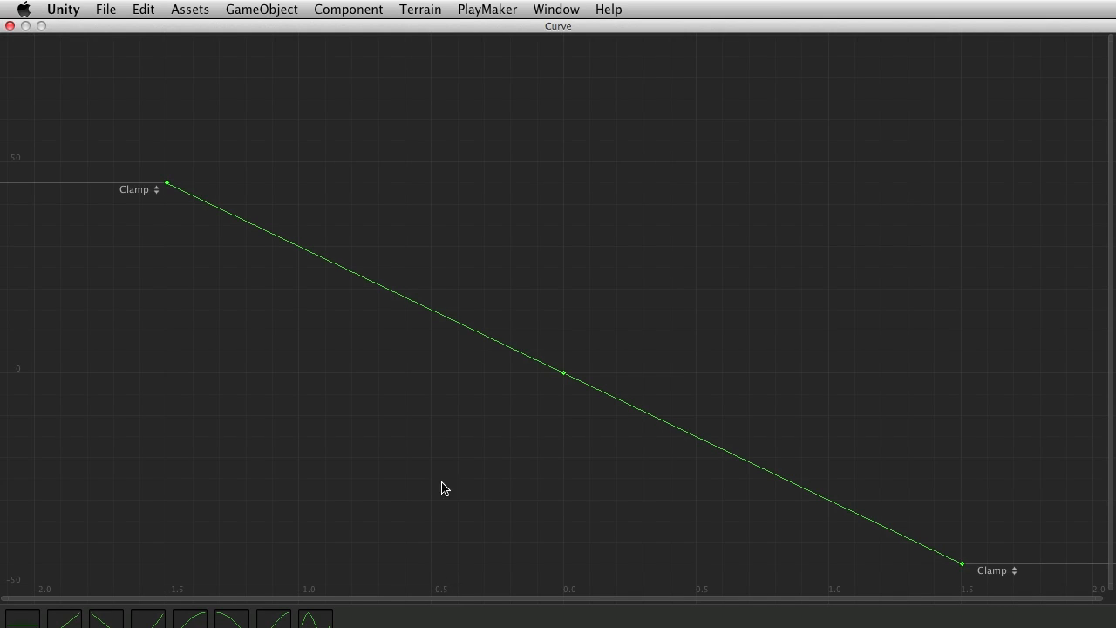
mouse_move(427, 323)
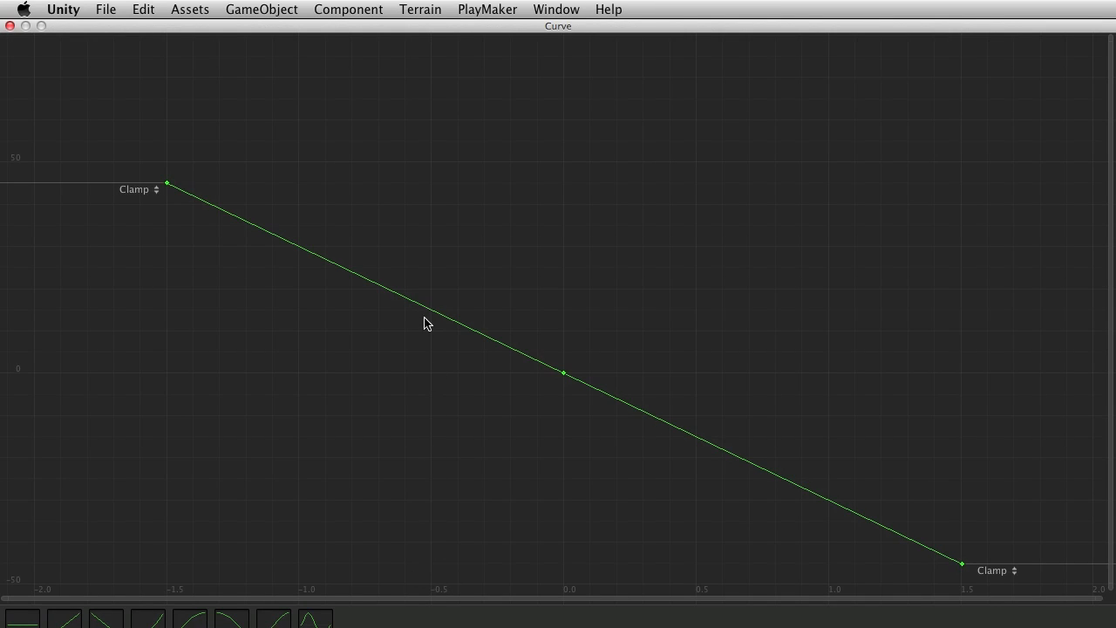
mouse_move(416, 330)
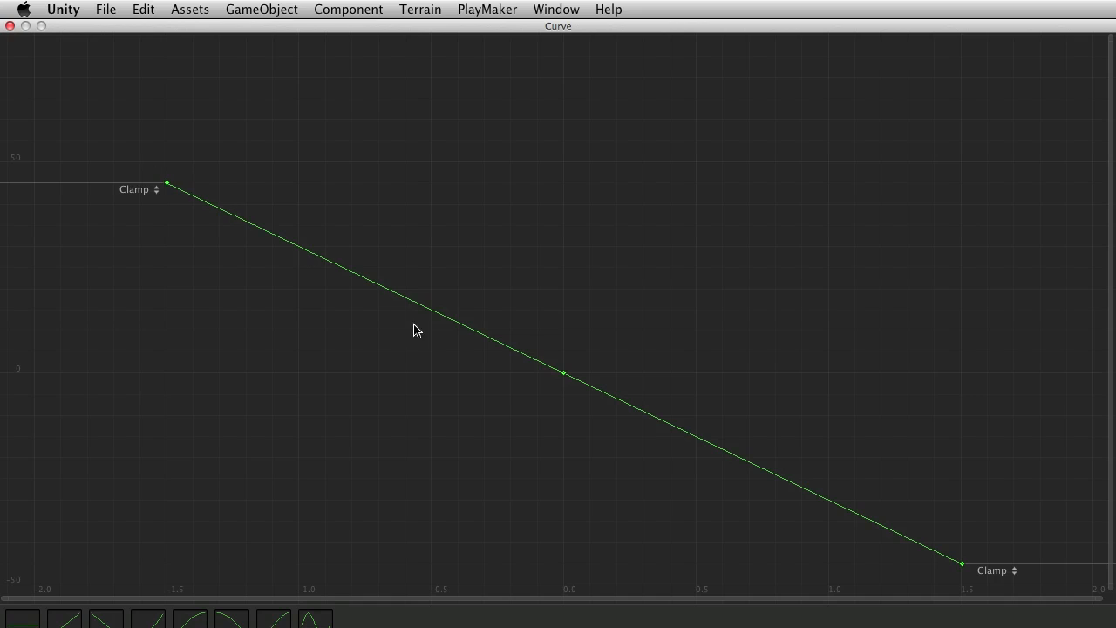
mouse_move(438, 414)
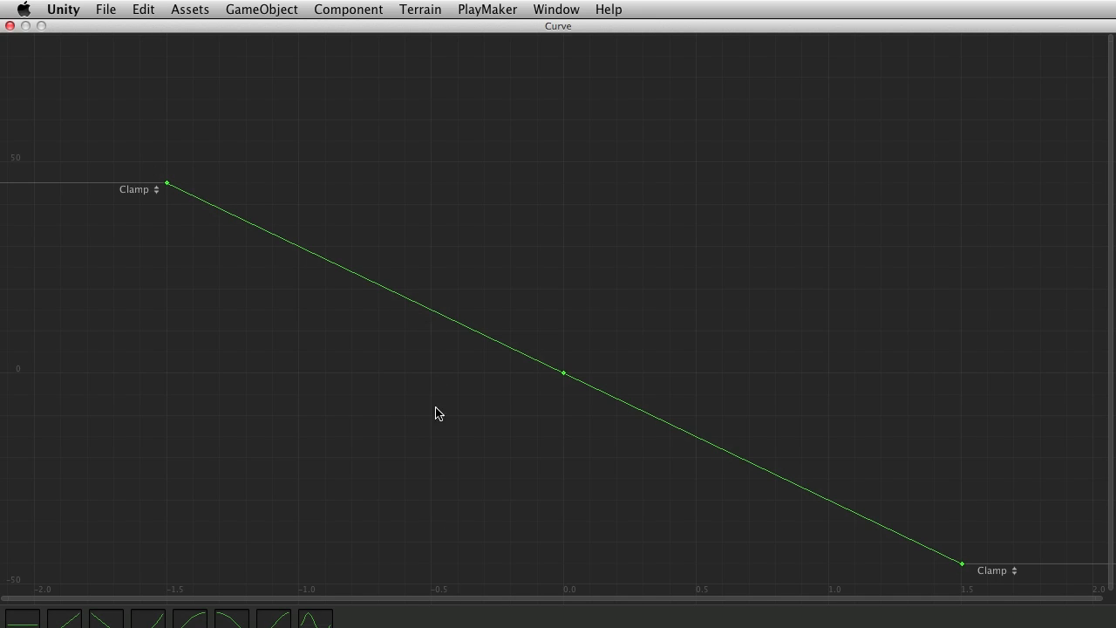
mouse_move(172, 301)
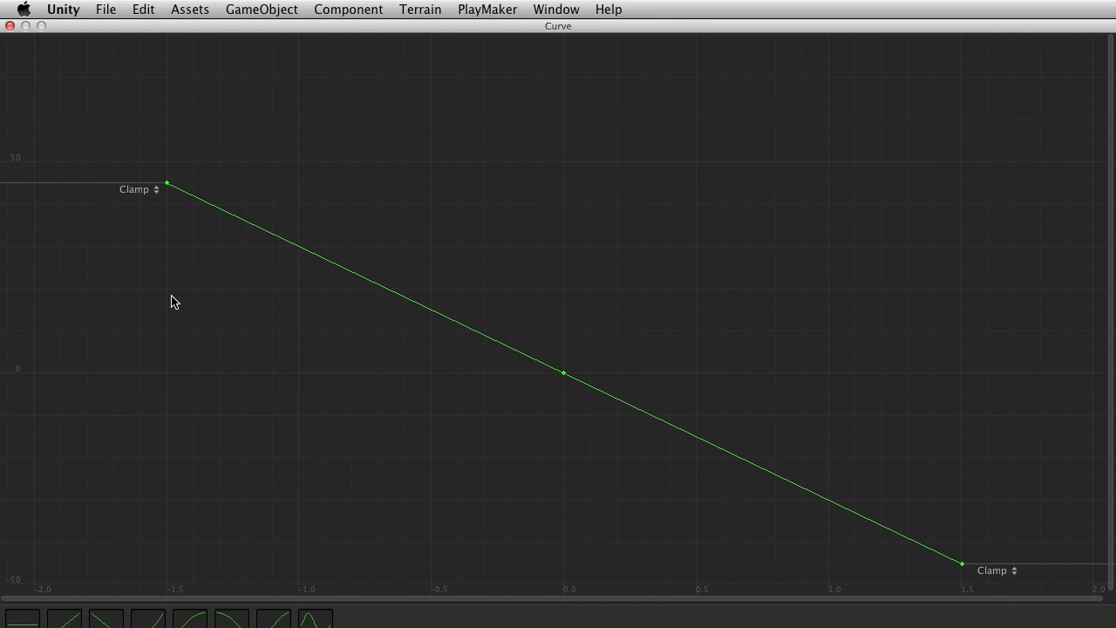
mouse_move(39, 297)
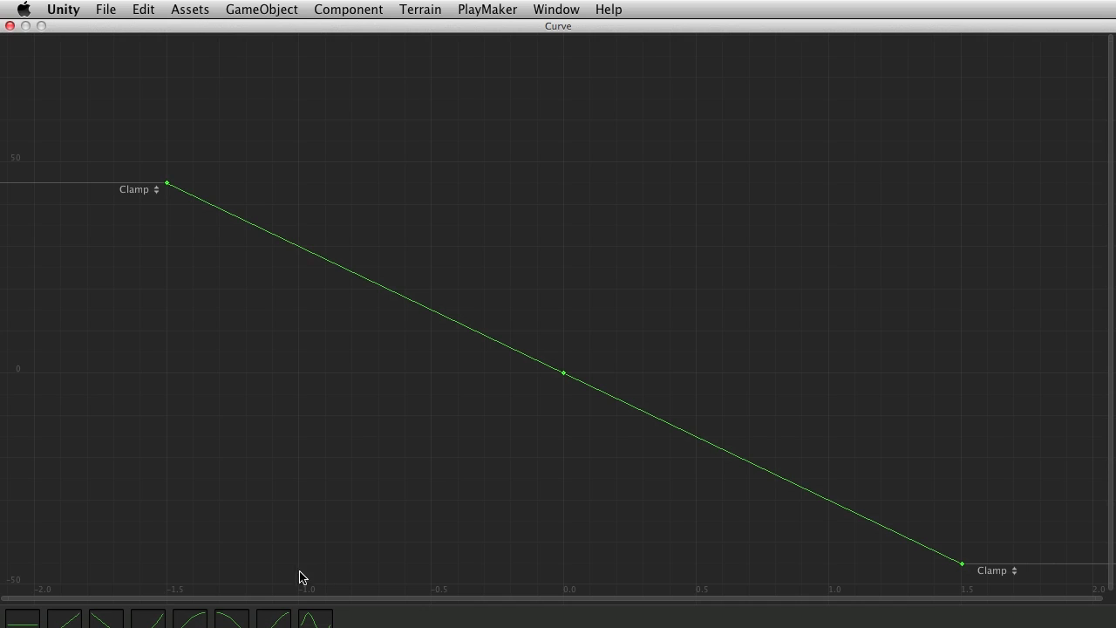
mouse_move(41, 240)
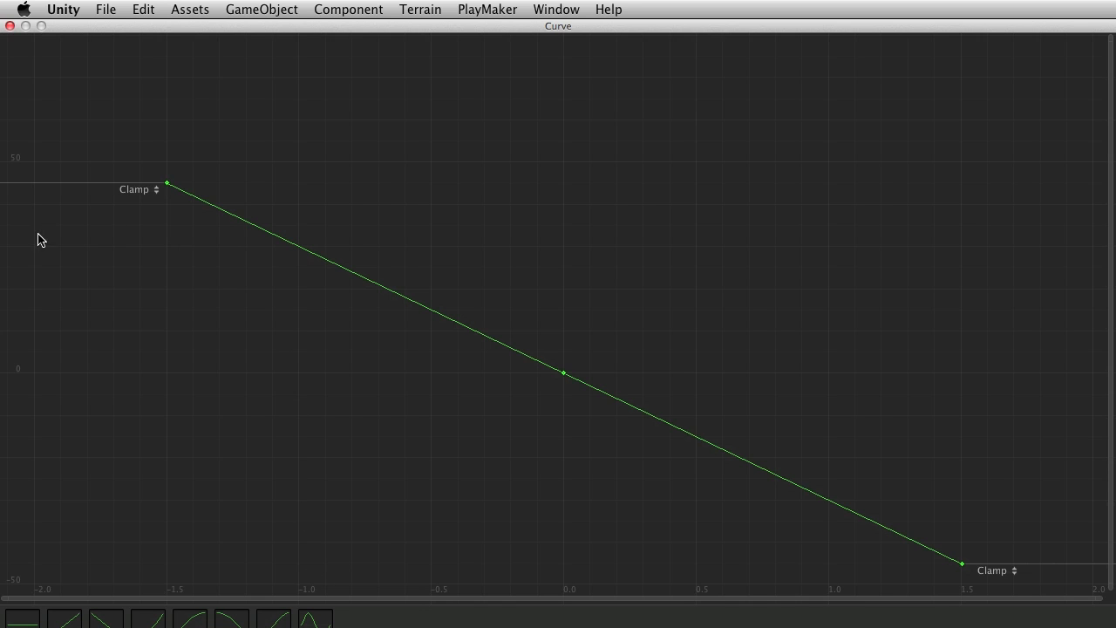
mouse_move(718, 461)
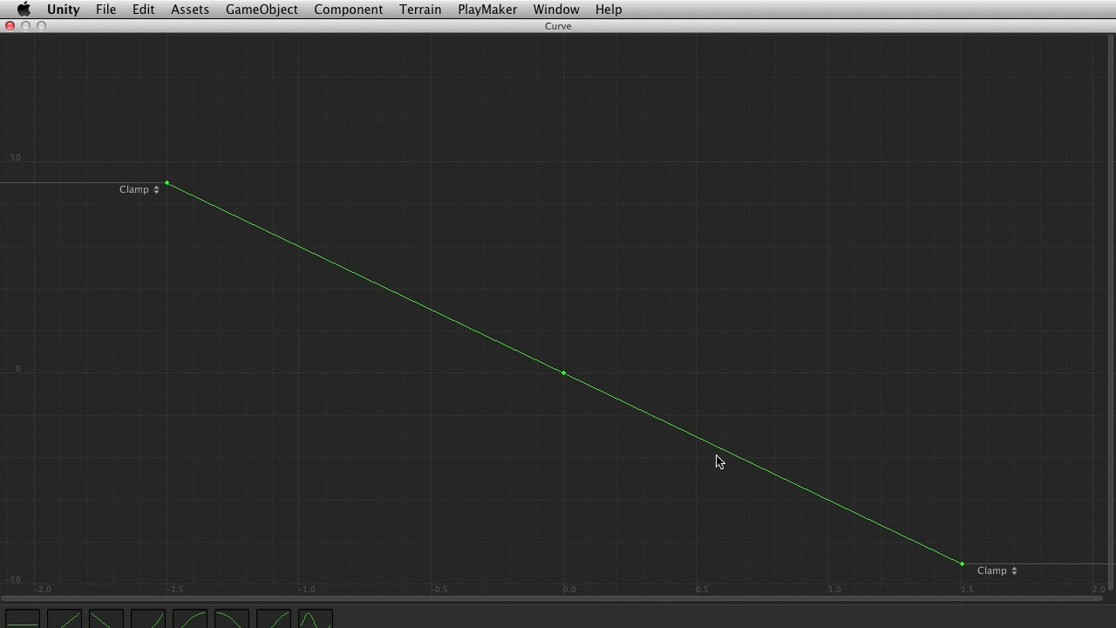
mouse_move(282, 236)
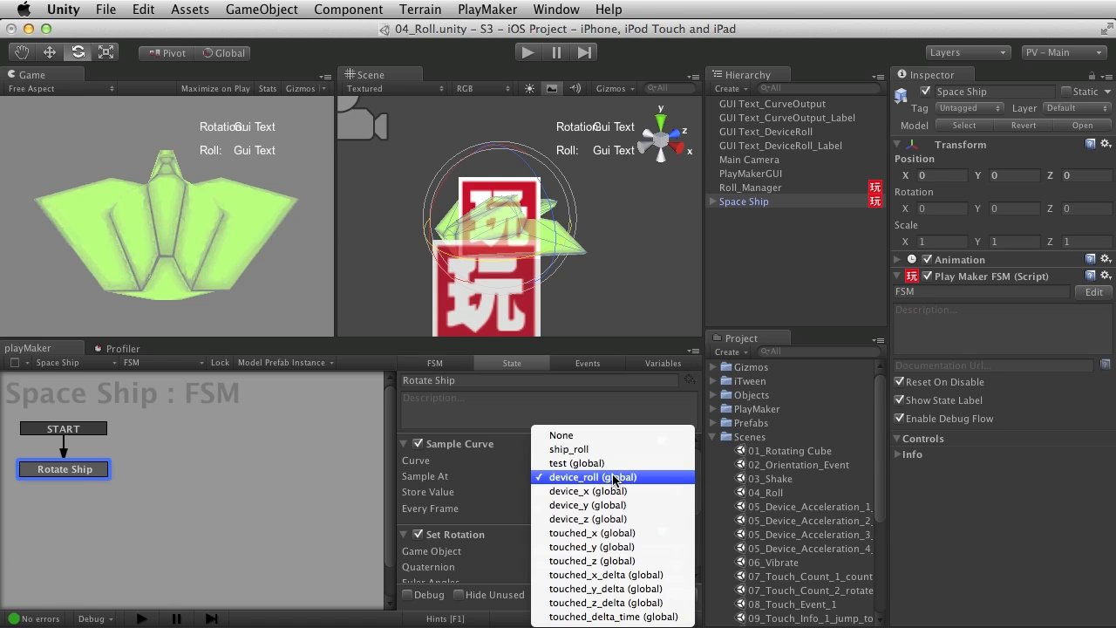
Keep device_roll as Sample At, review ship_roll and device_roll in Variables, and return to Rotate Ship's actions
click(593, 476)
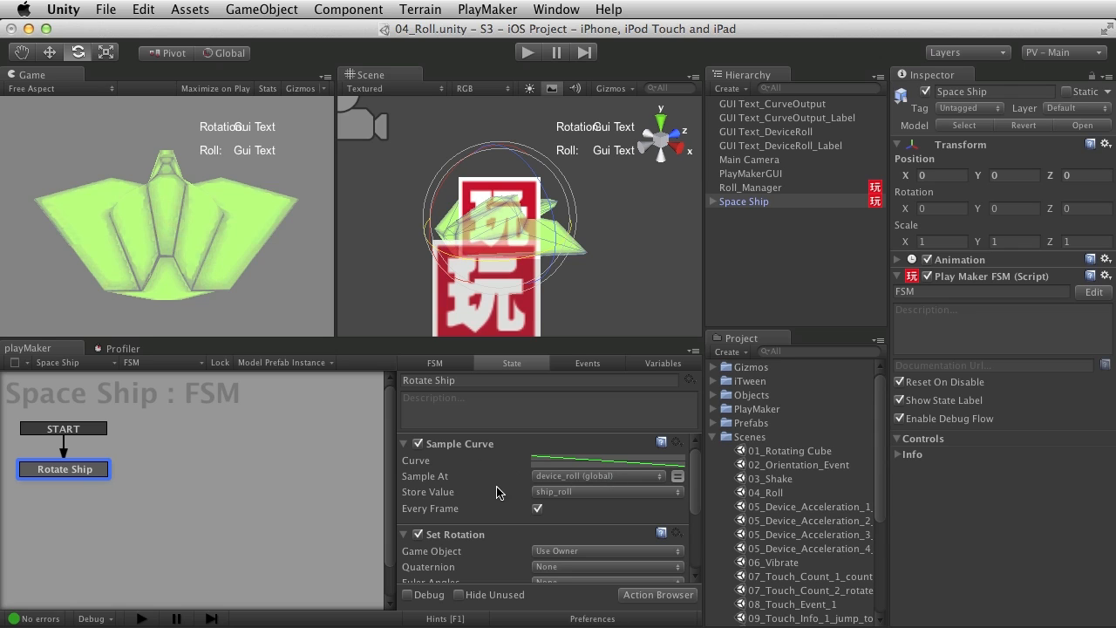
click(606, 491)
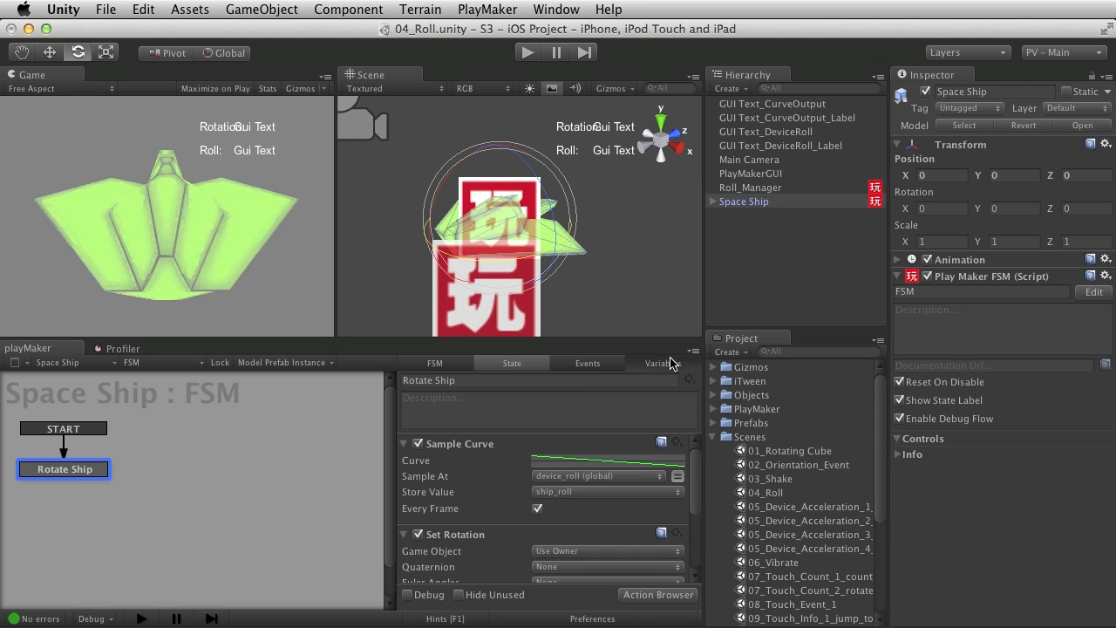
click(663, 363)
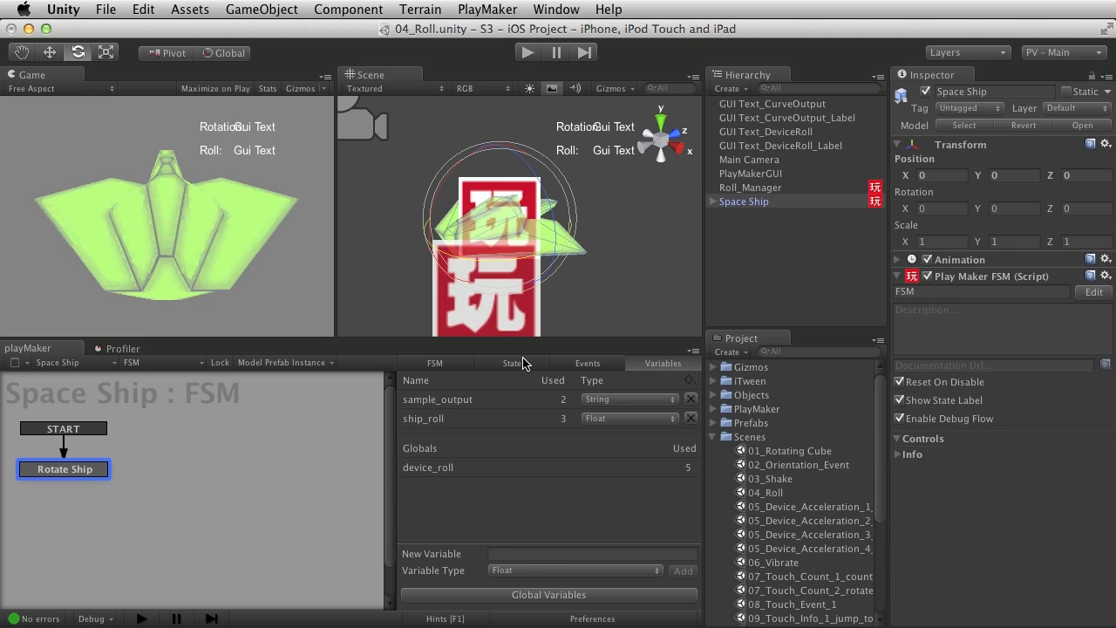
click(512, 363)
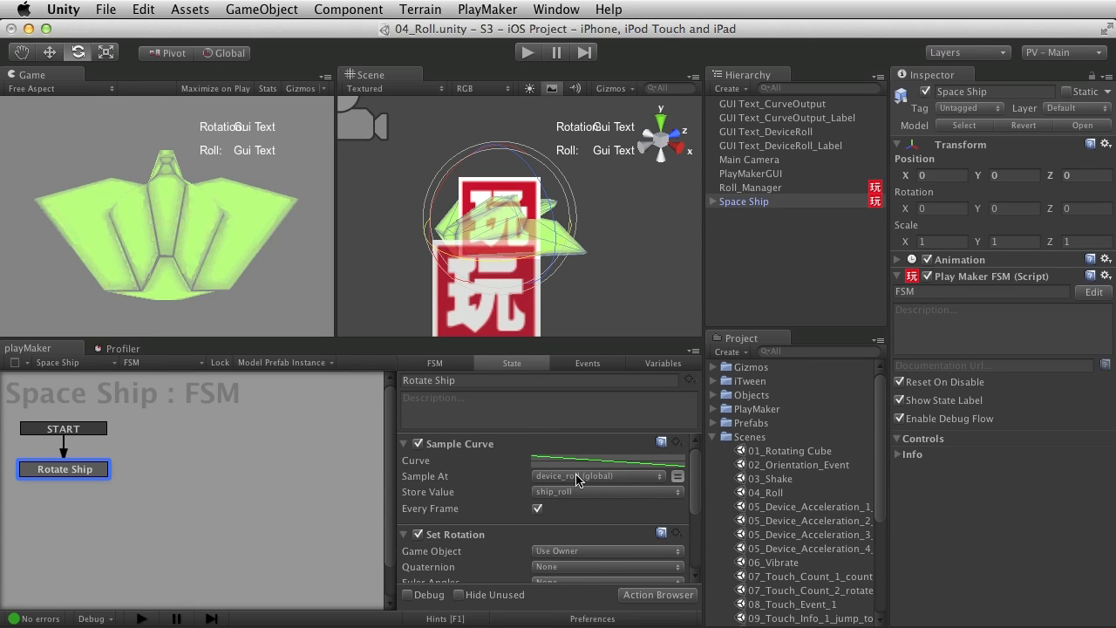
click(598, 475)
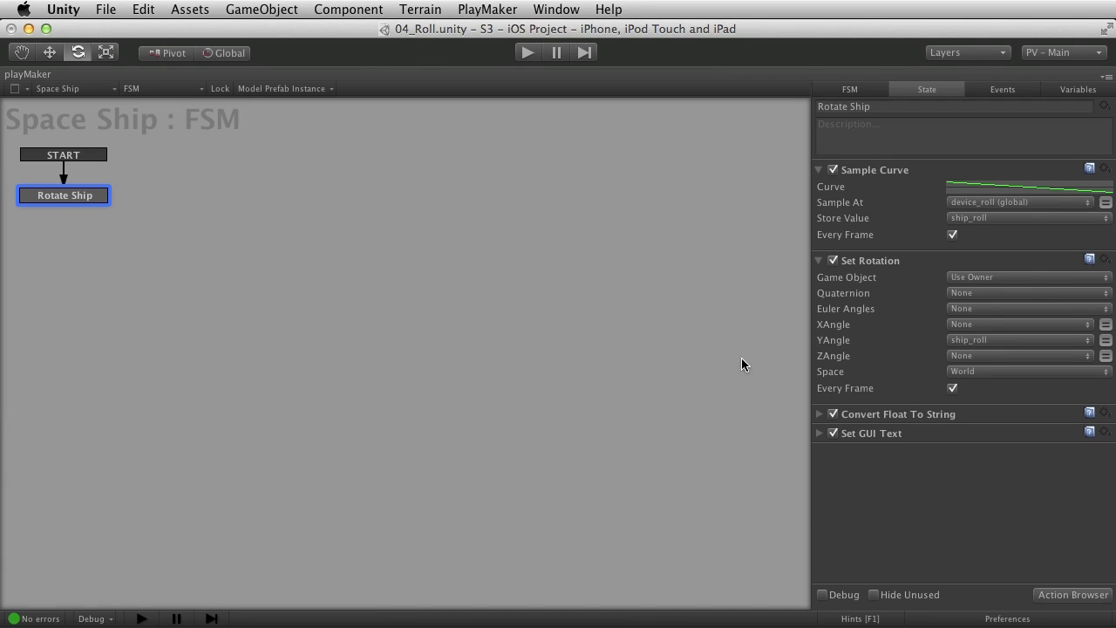
mouse_move(1016, 226)
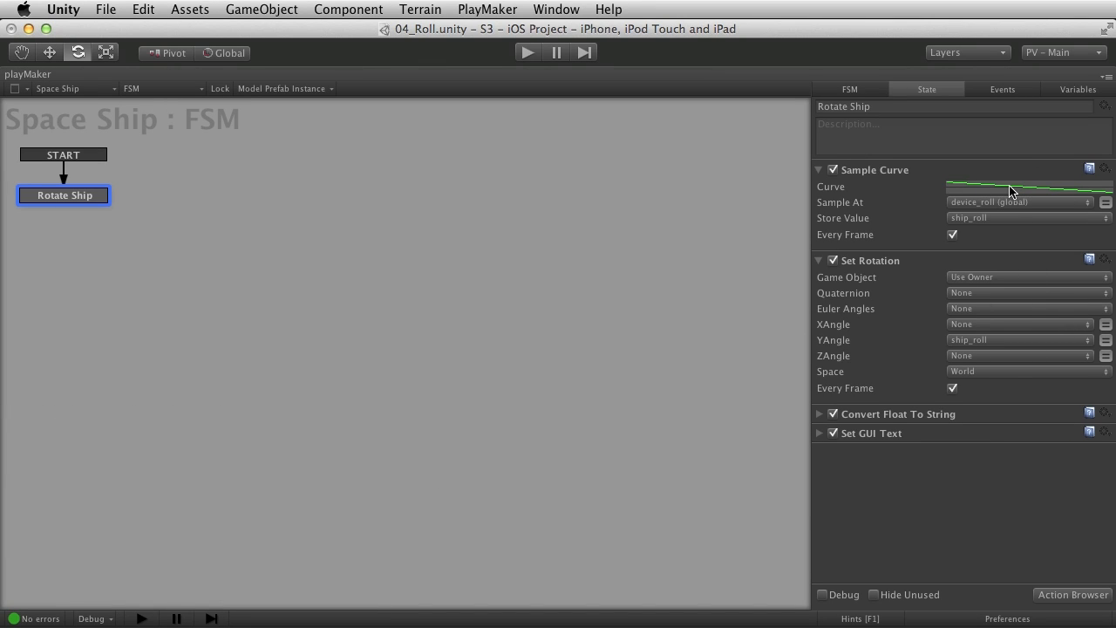
mouse_move(960, 184)
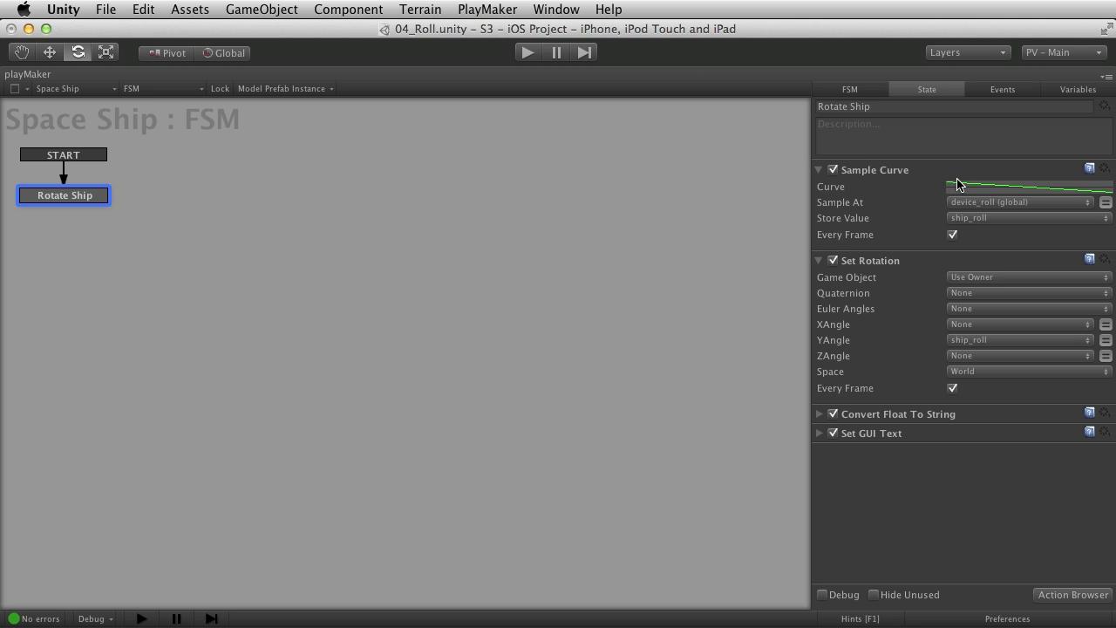
mouse_move(584, 289)
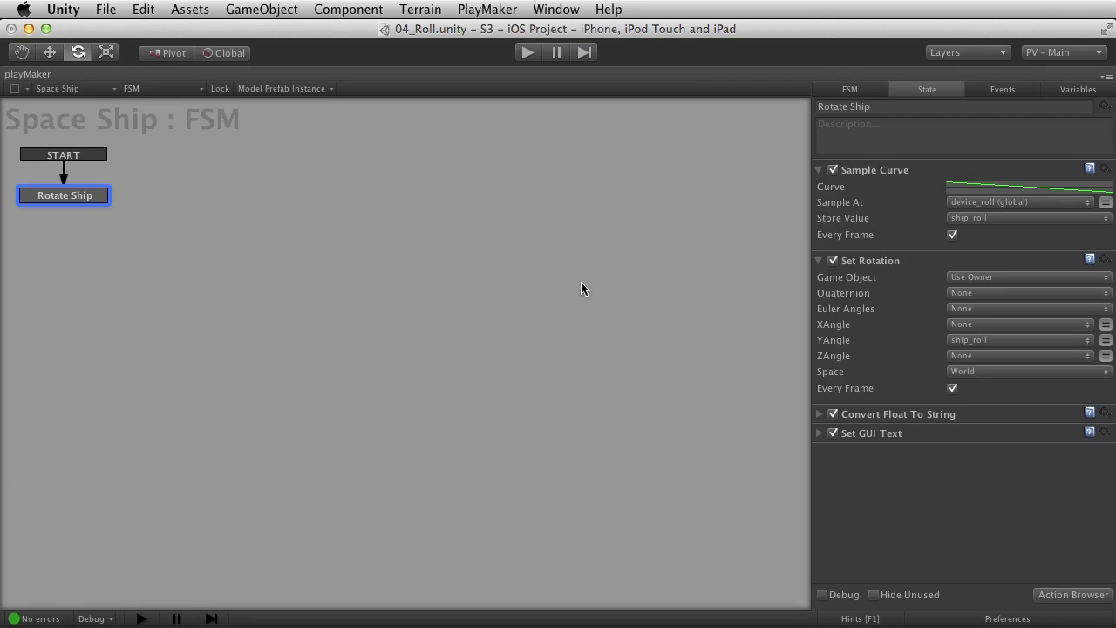